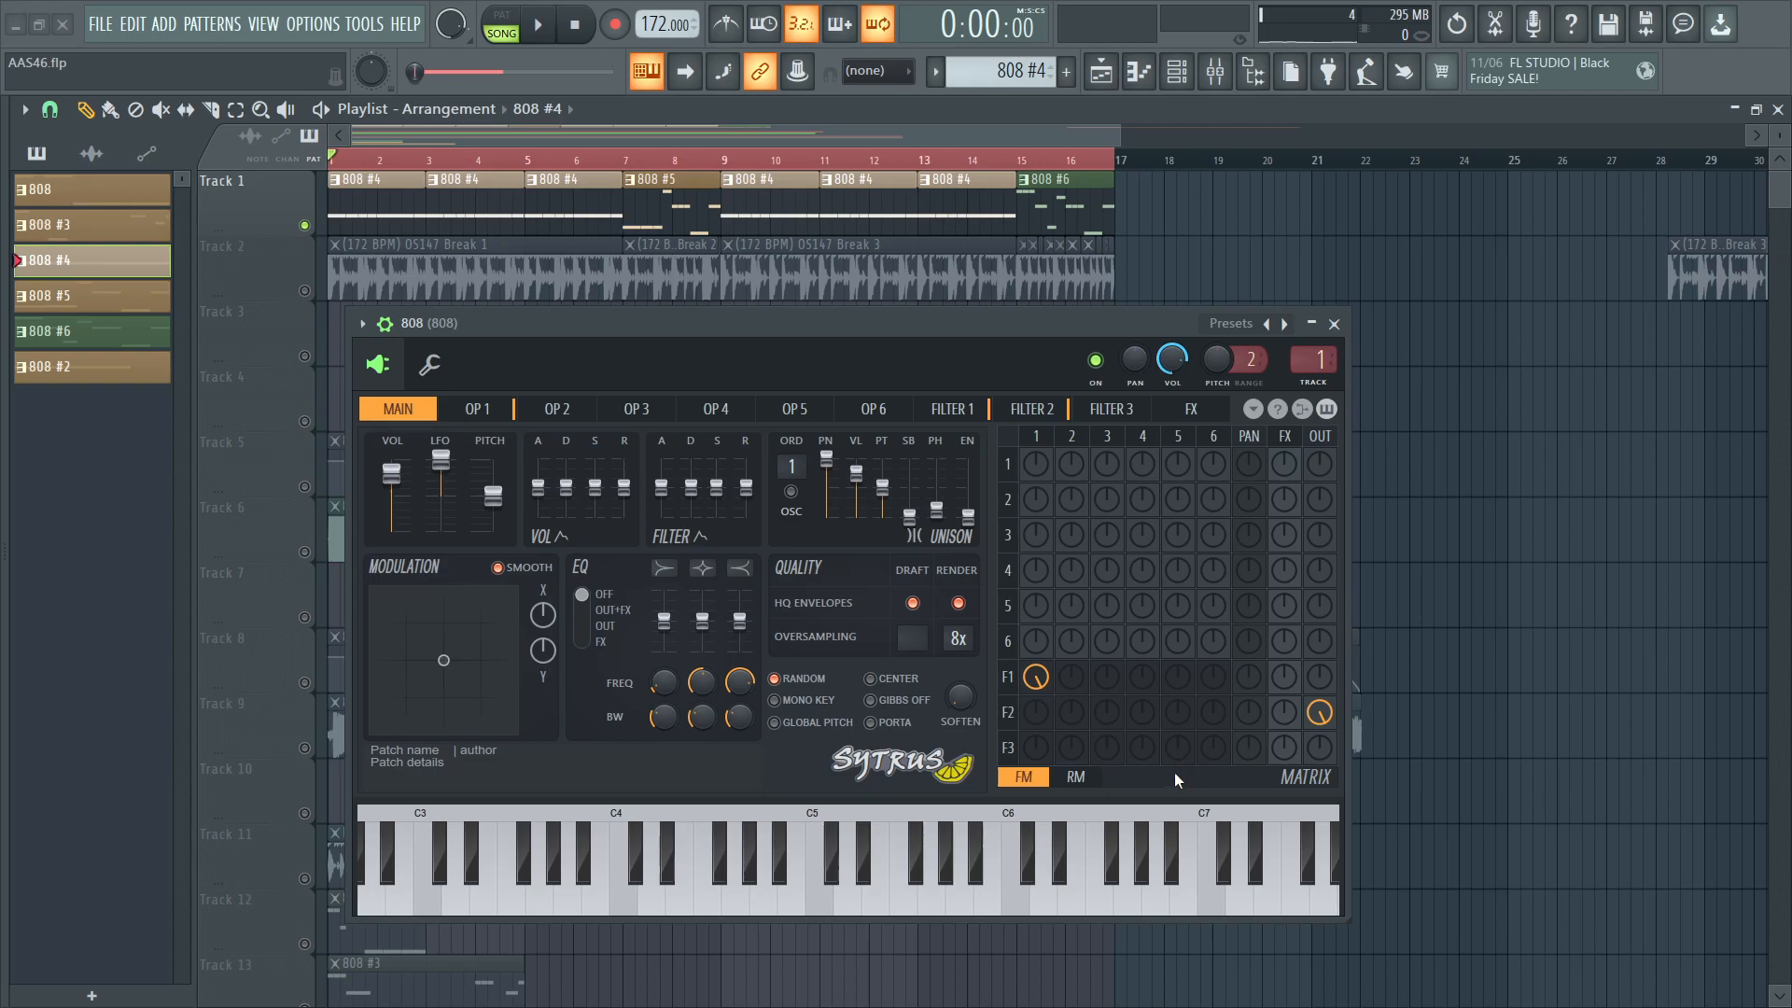
Solo Tracks 5 and 6 (808 example 1), audition the reference bass and stop playback.
left_click(537, 23)
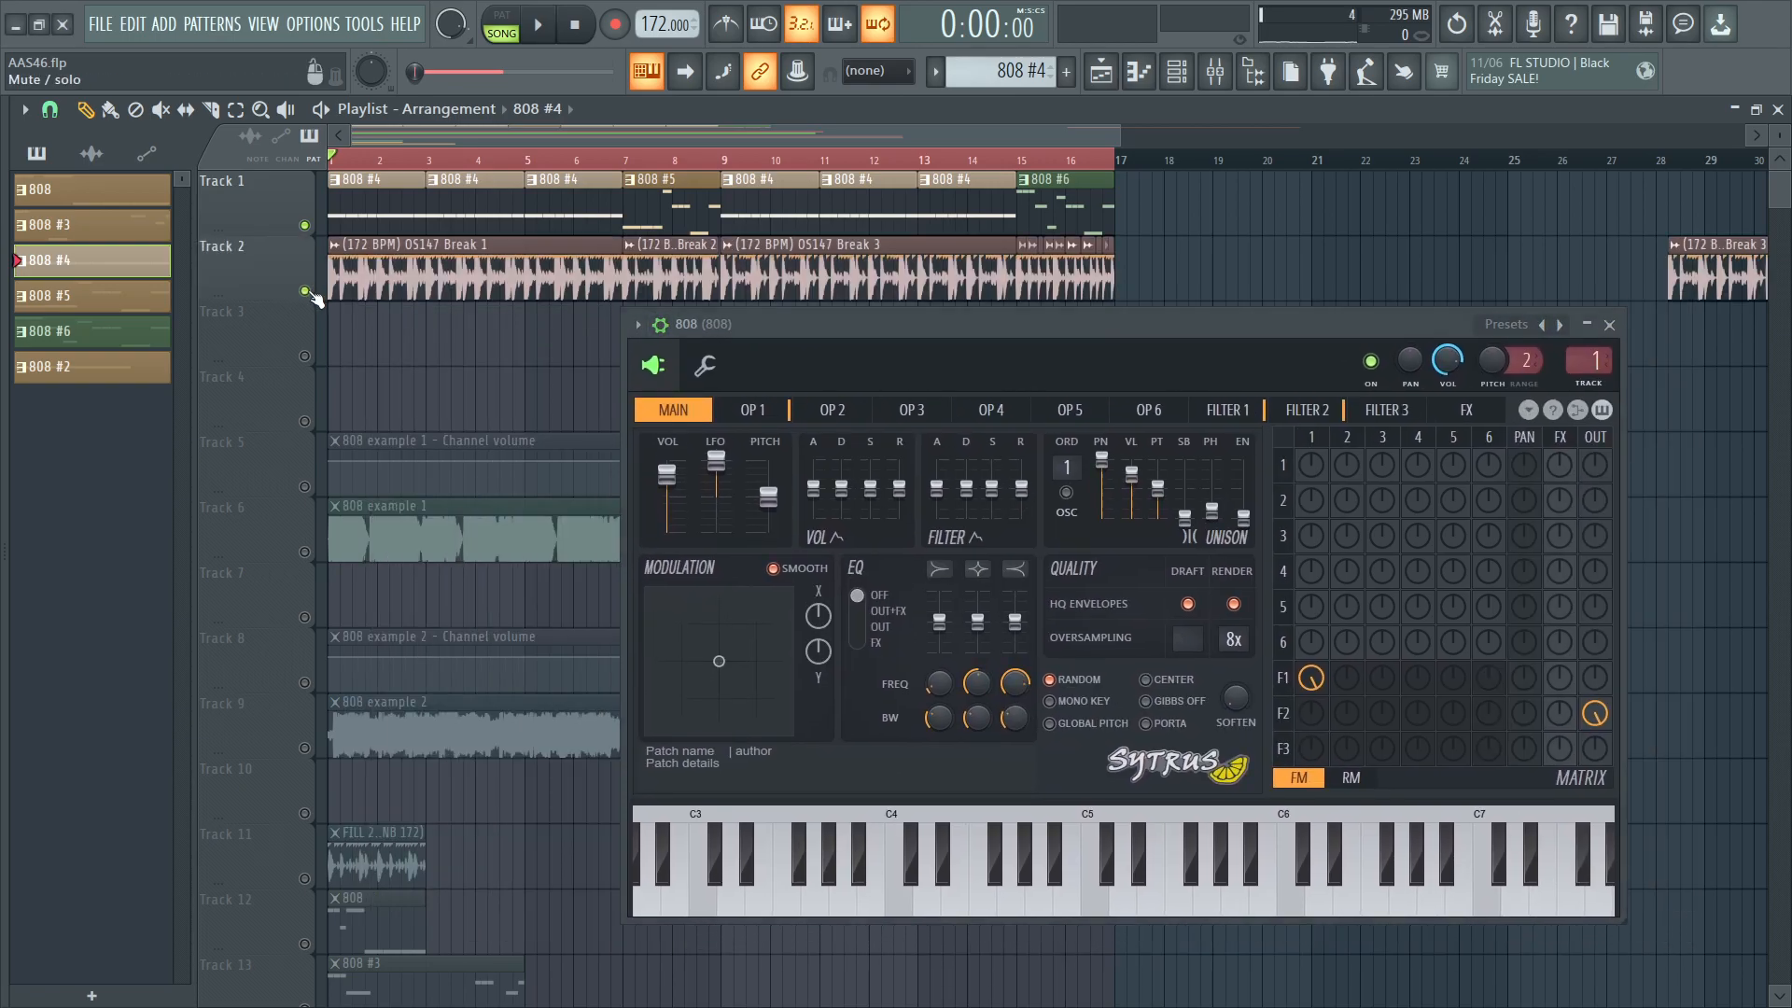
left_click(538, 23)
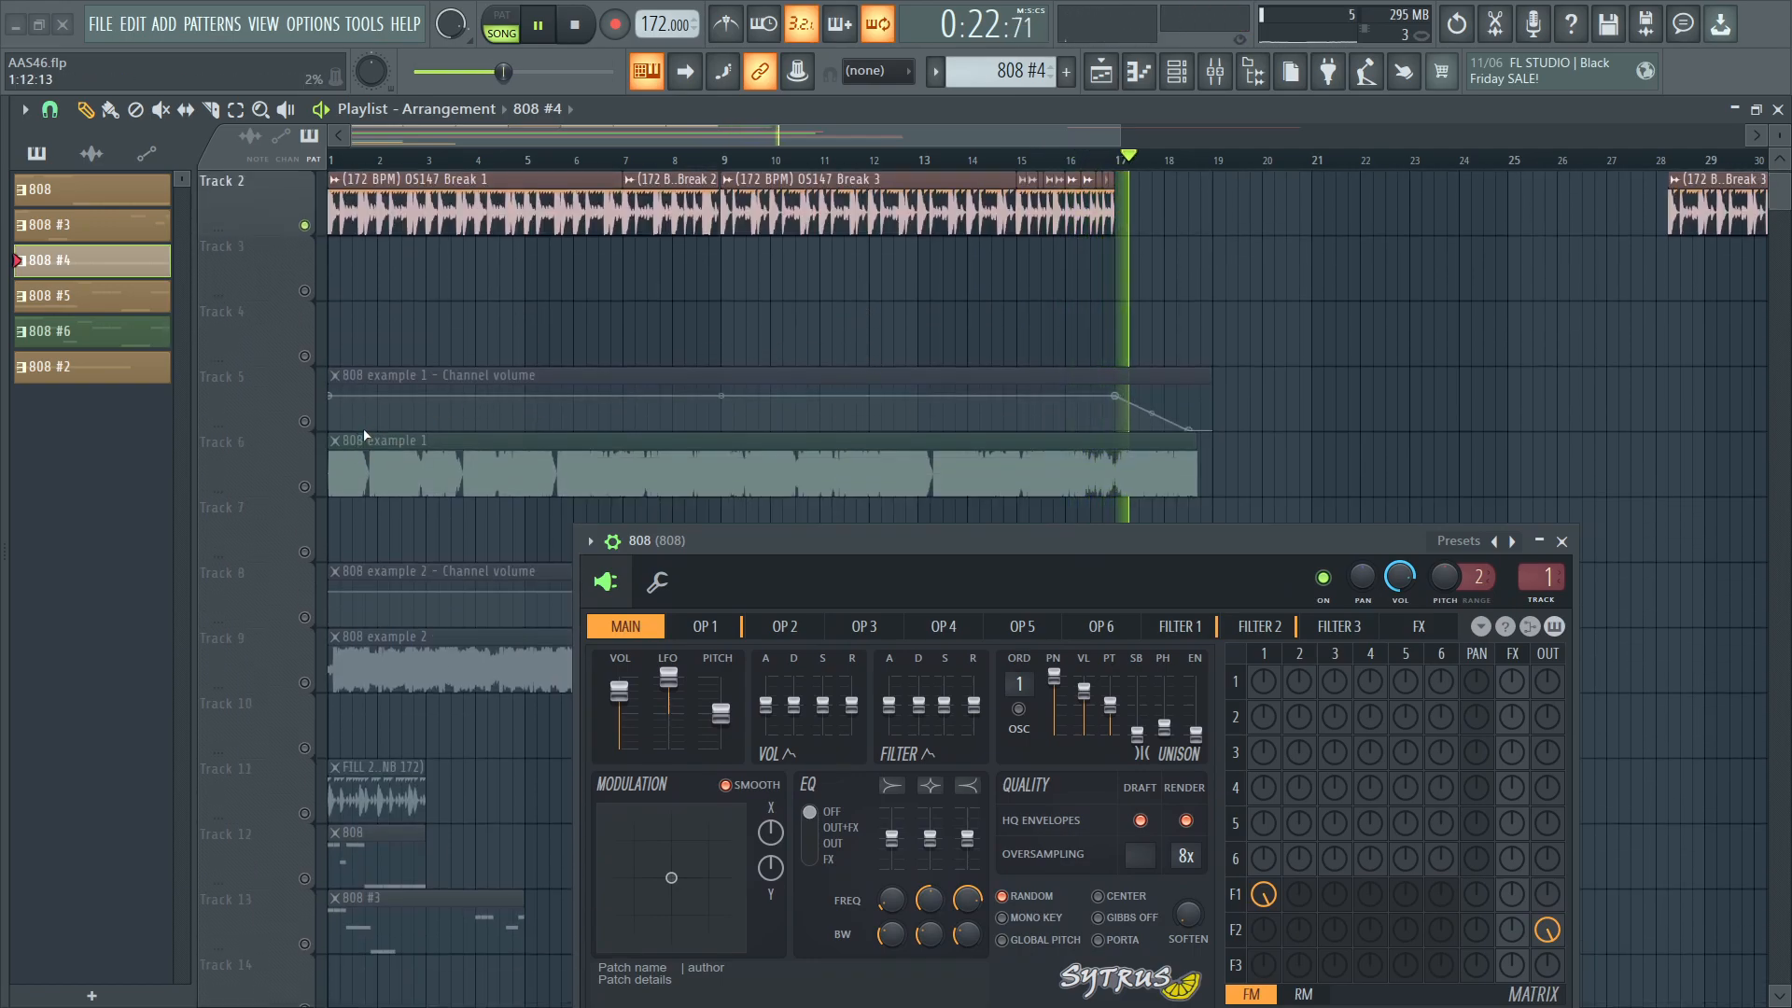
left_click(574, 22)
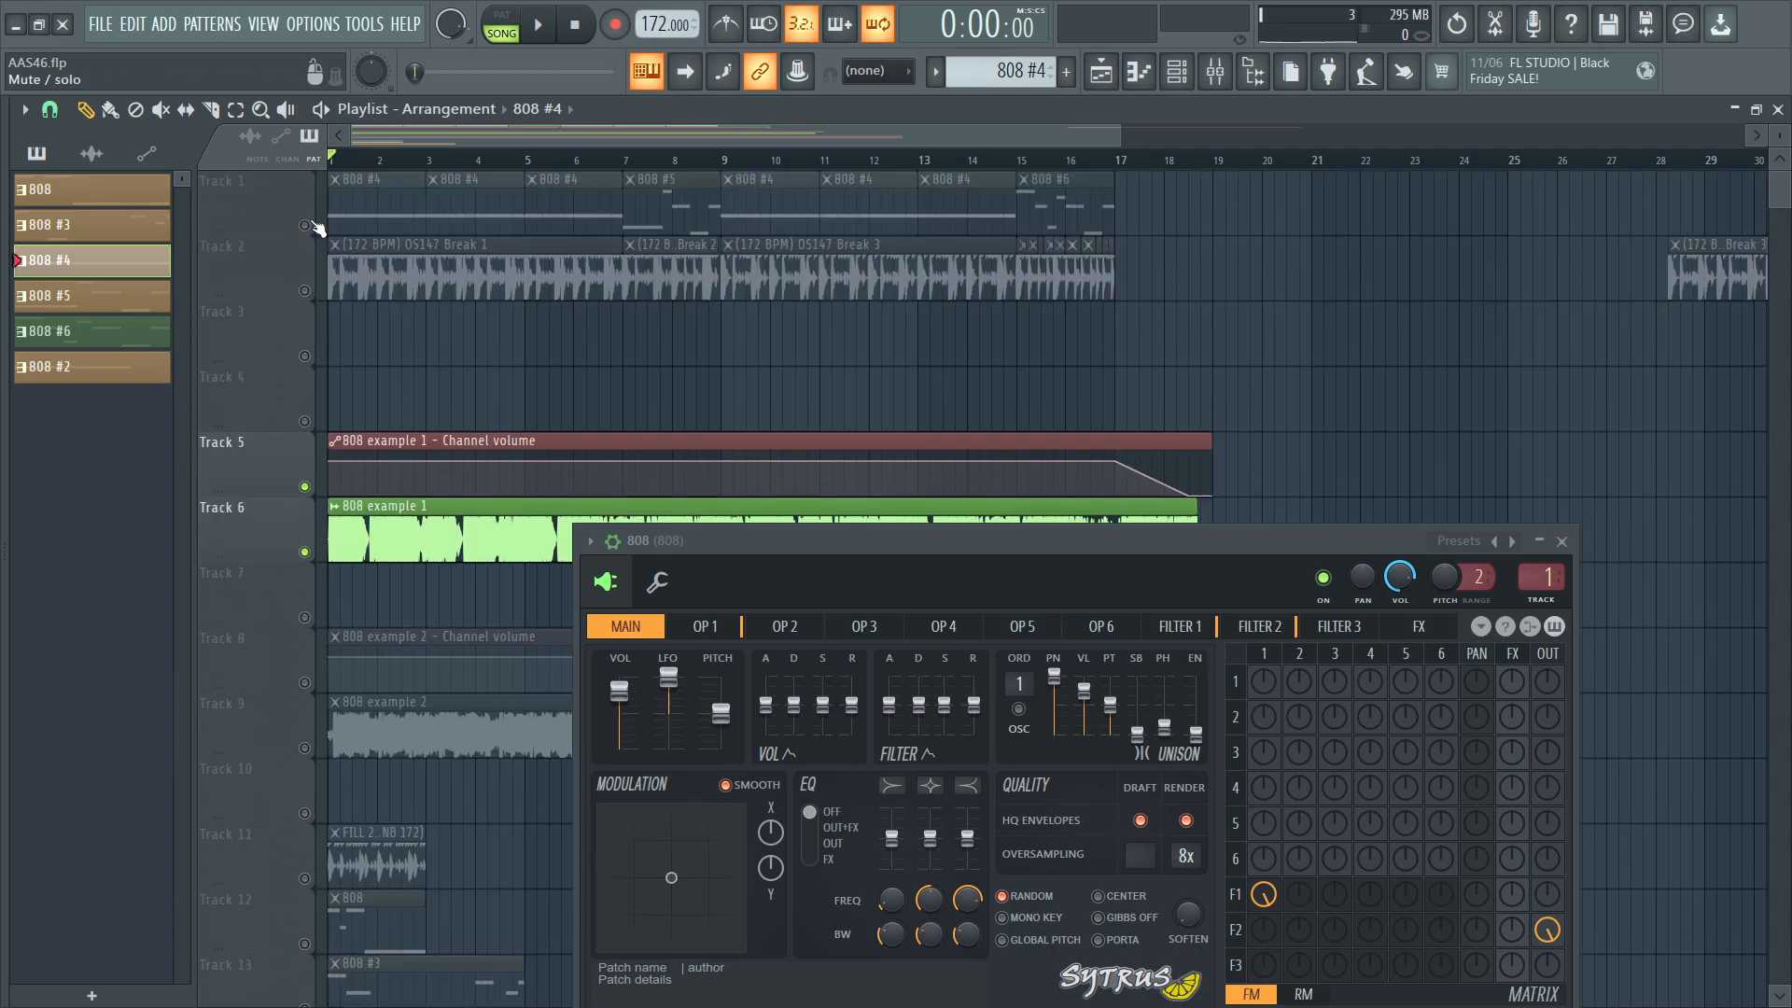
Solo Tracks 8 and 9 so 808 example 2 is isolated instead of example 1.
left_click(538, 22)
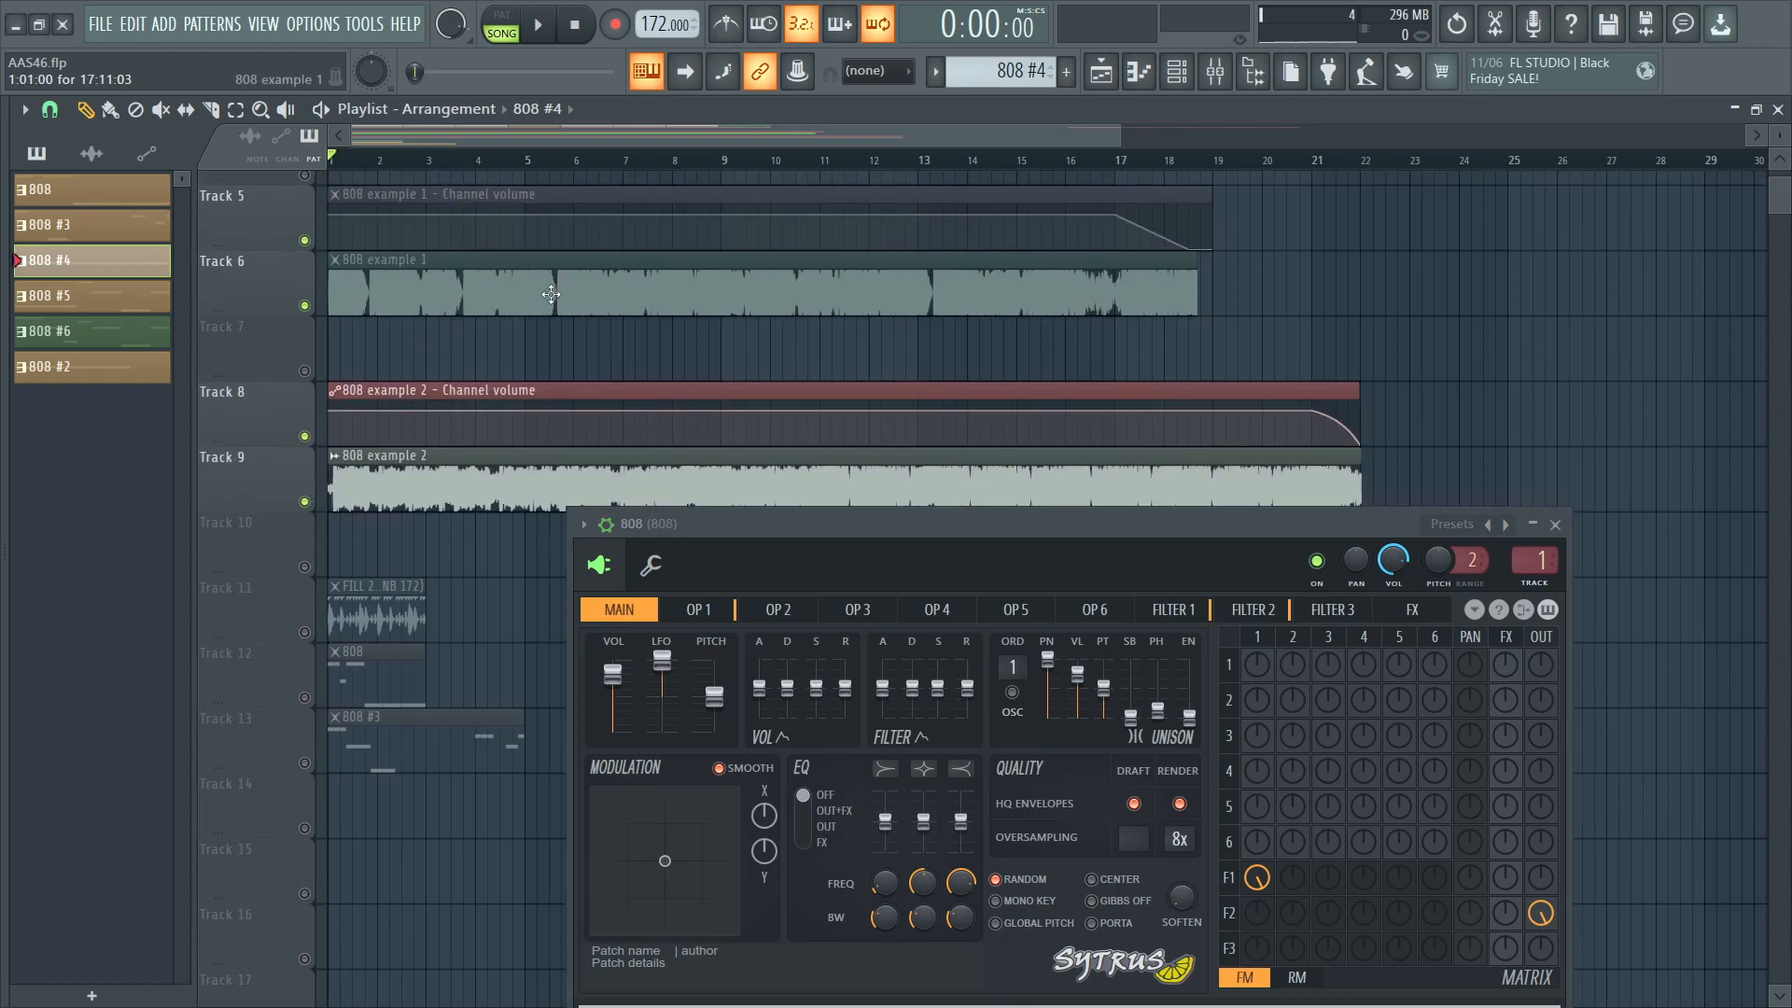
Play back the isolated 808 example 2 reference bass.
left_click(537, 25)
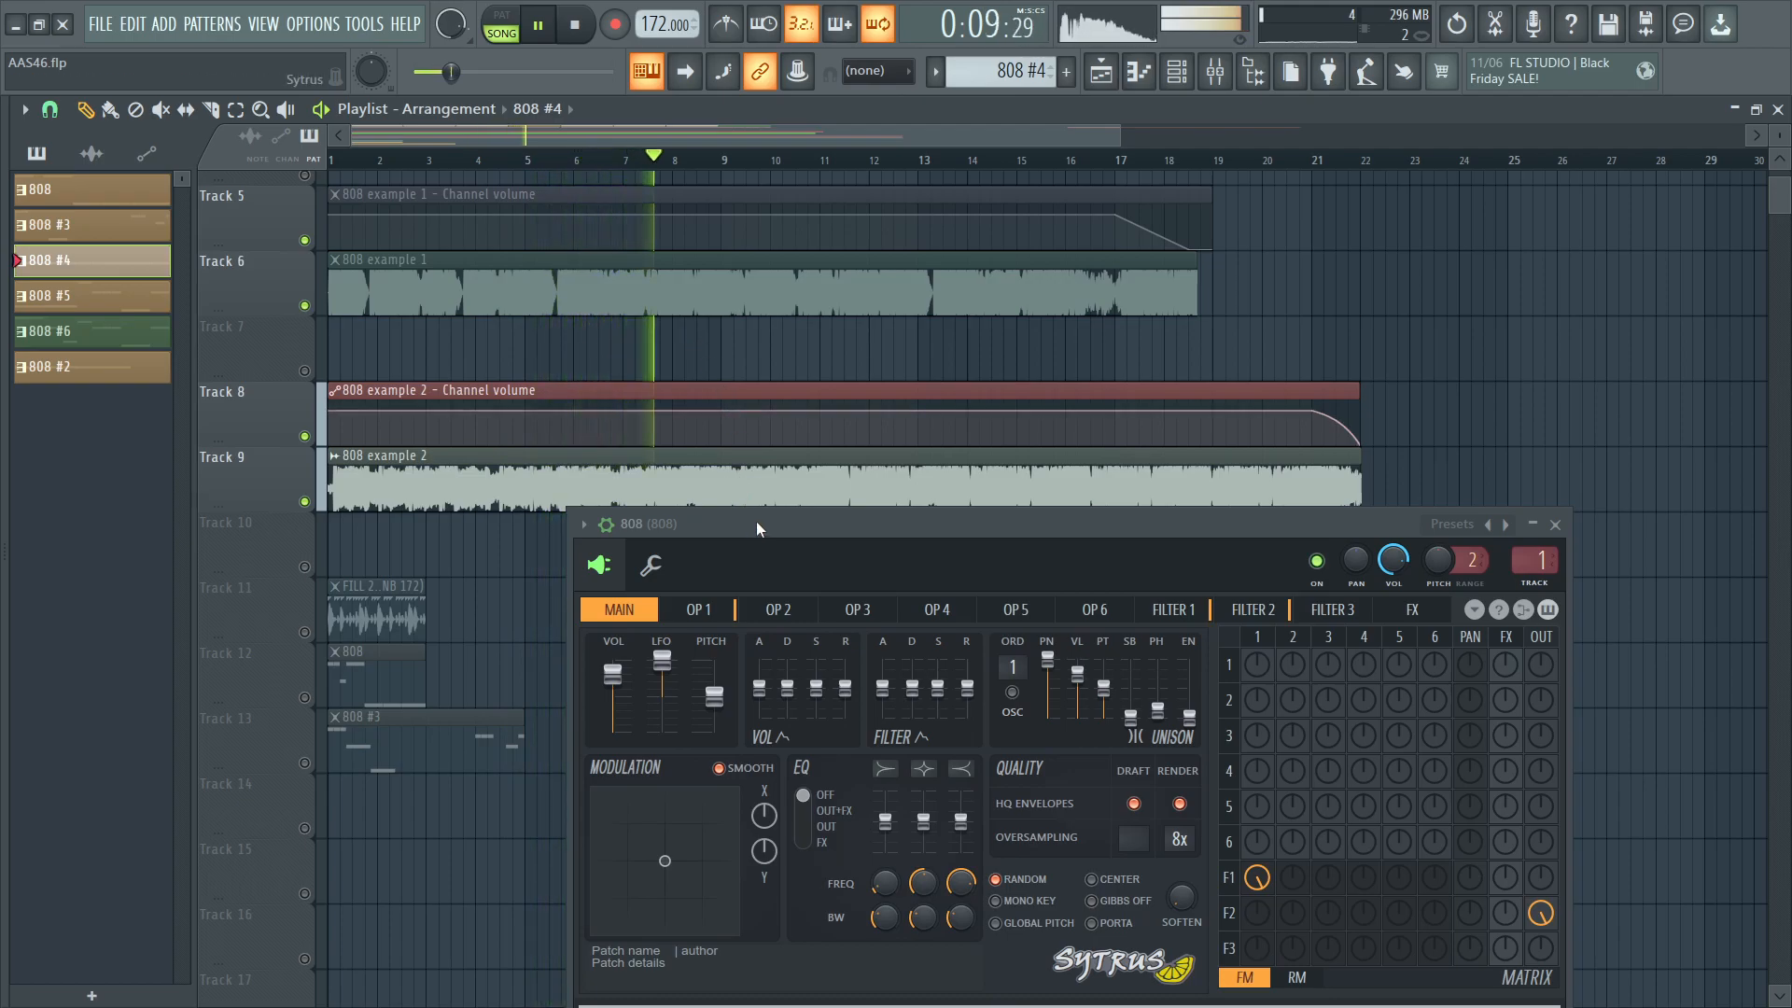
mouse_move(814, 537)
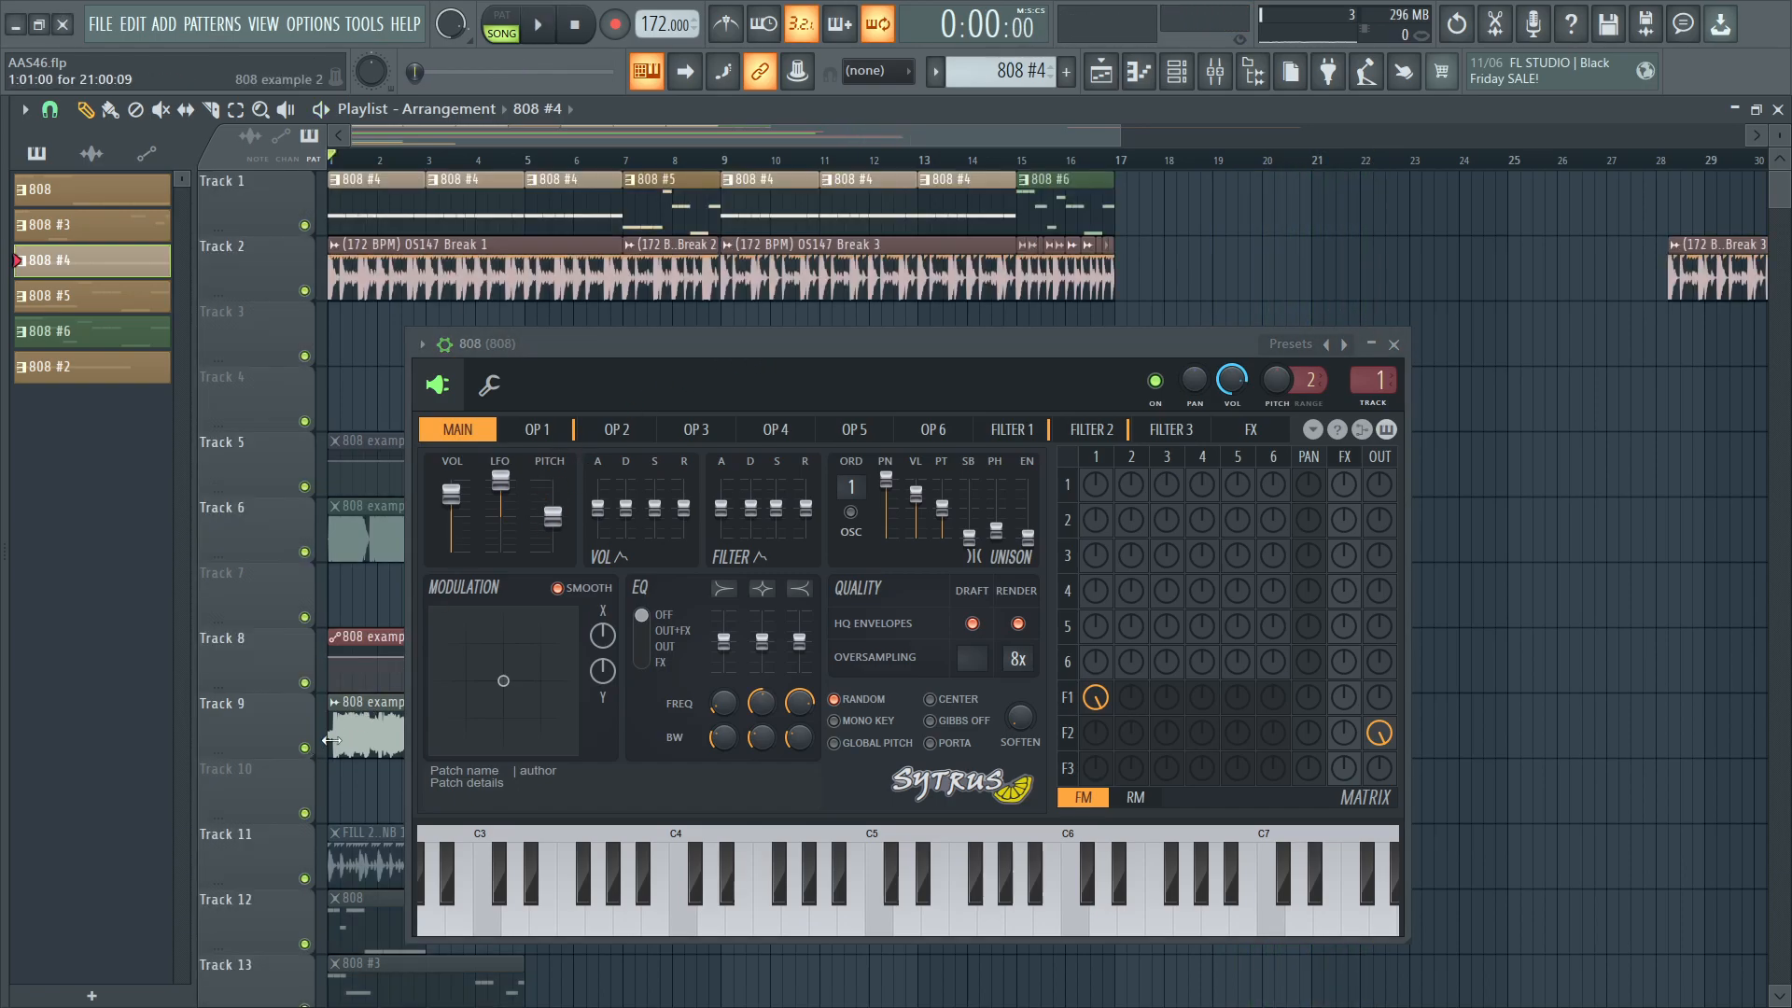
Show OP 1 in Sytrus, raise its row 1 OUT knob and audition a note.
scroll("down", 3)
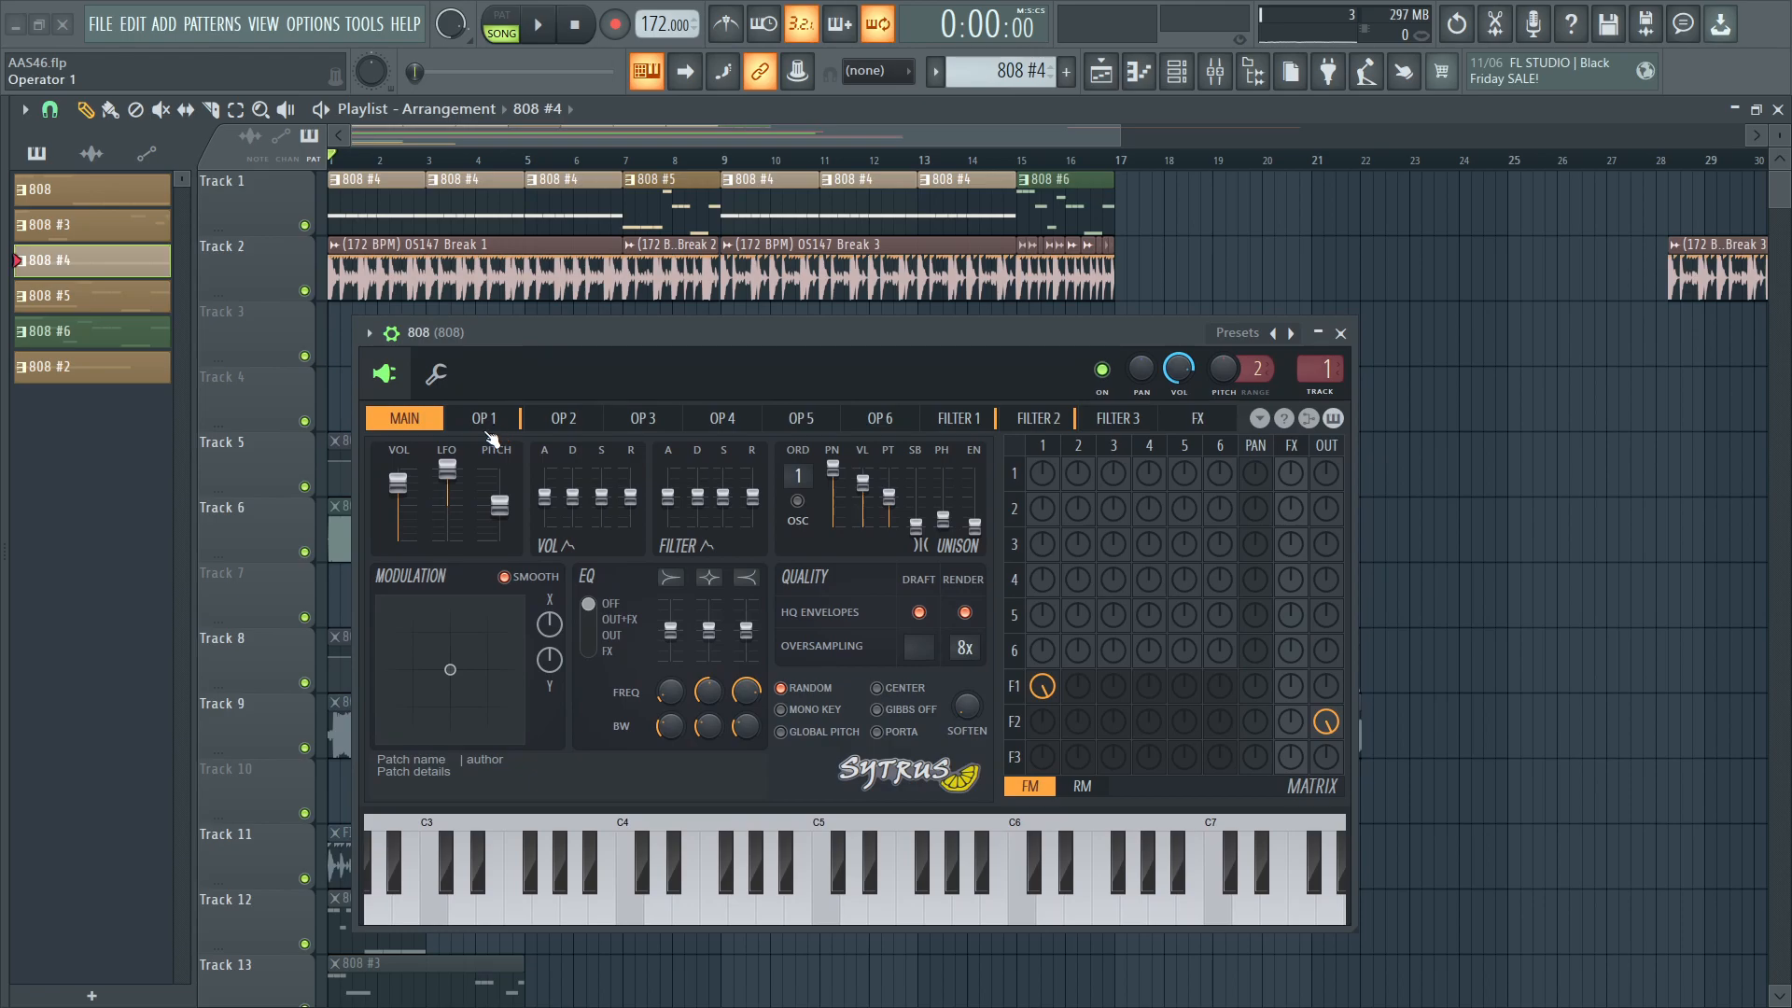
left_click(481, 416)
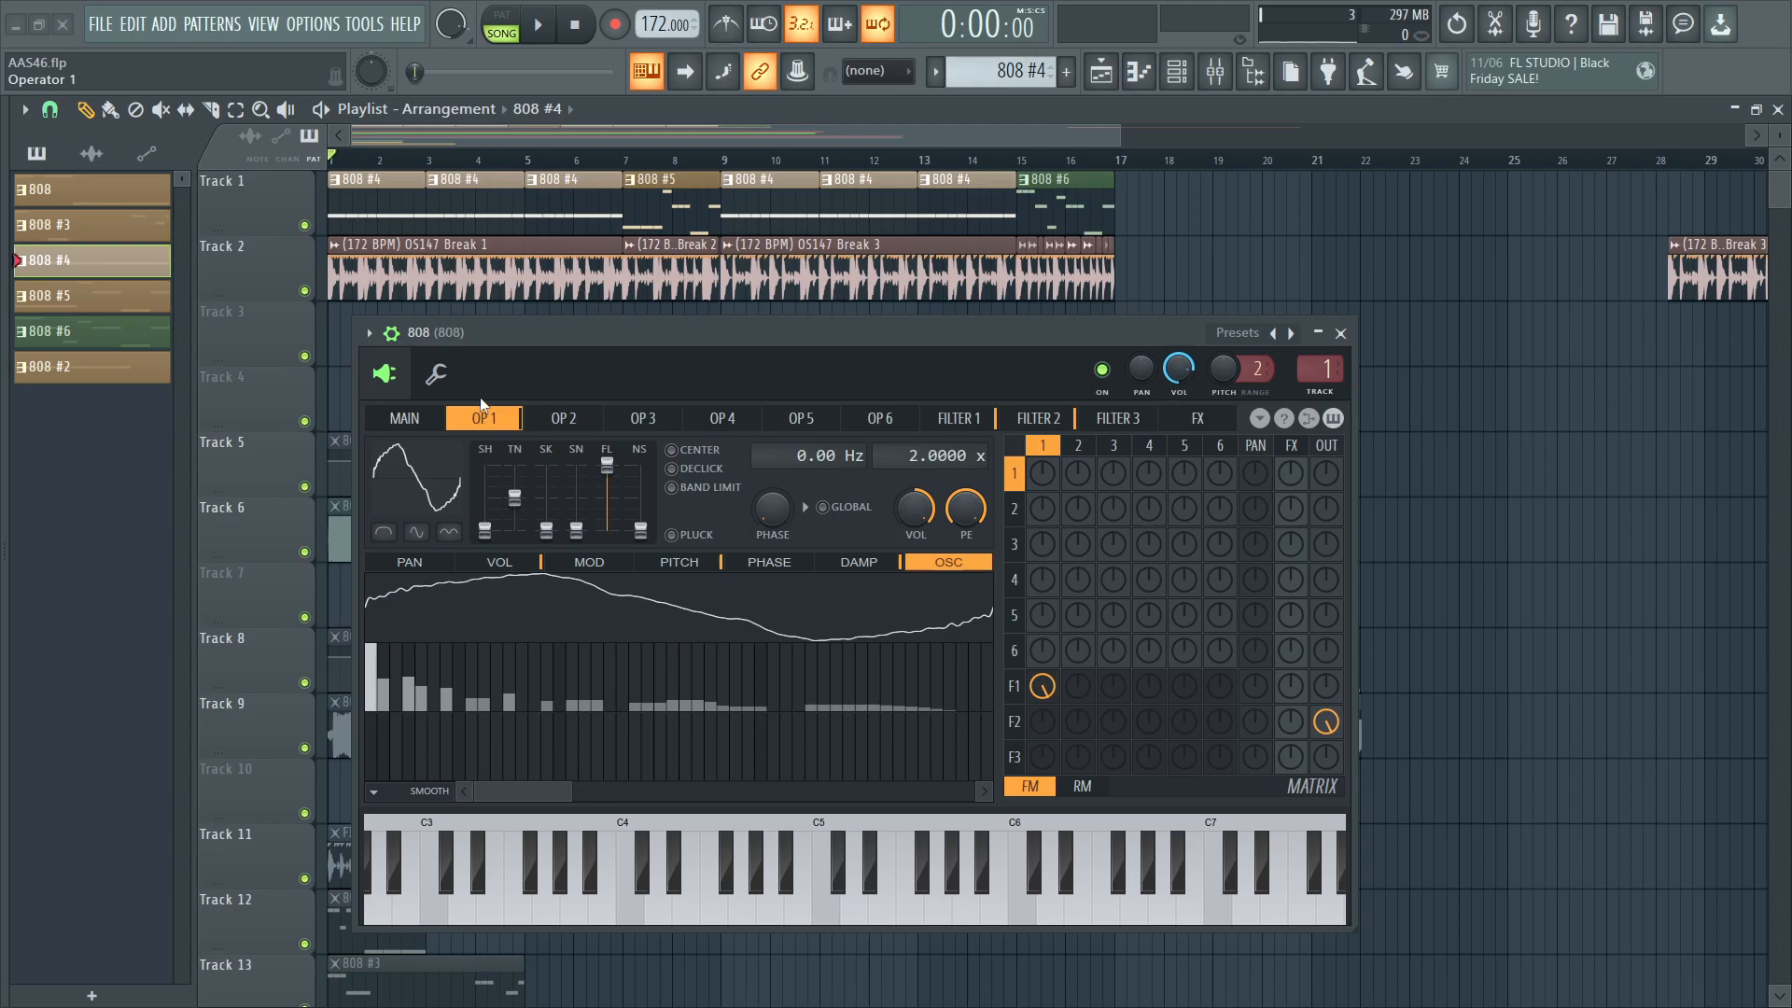
mouse_move(532, 364)
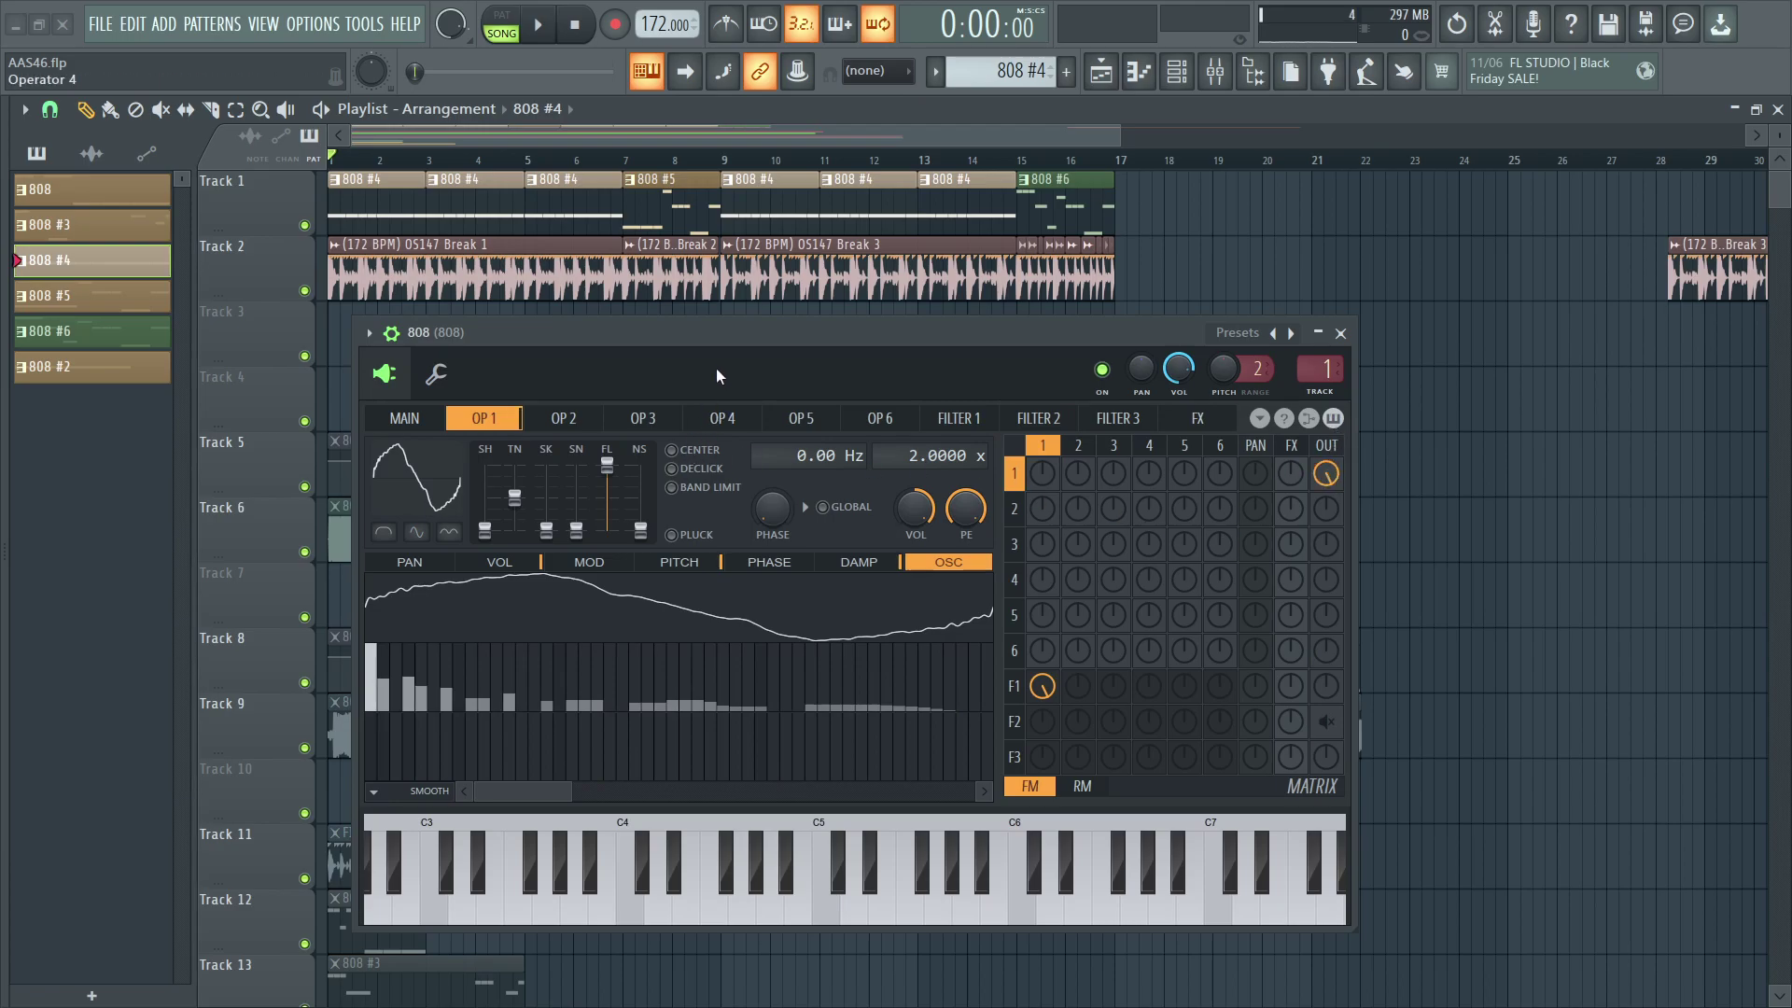
left_click(937, 868)
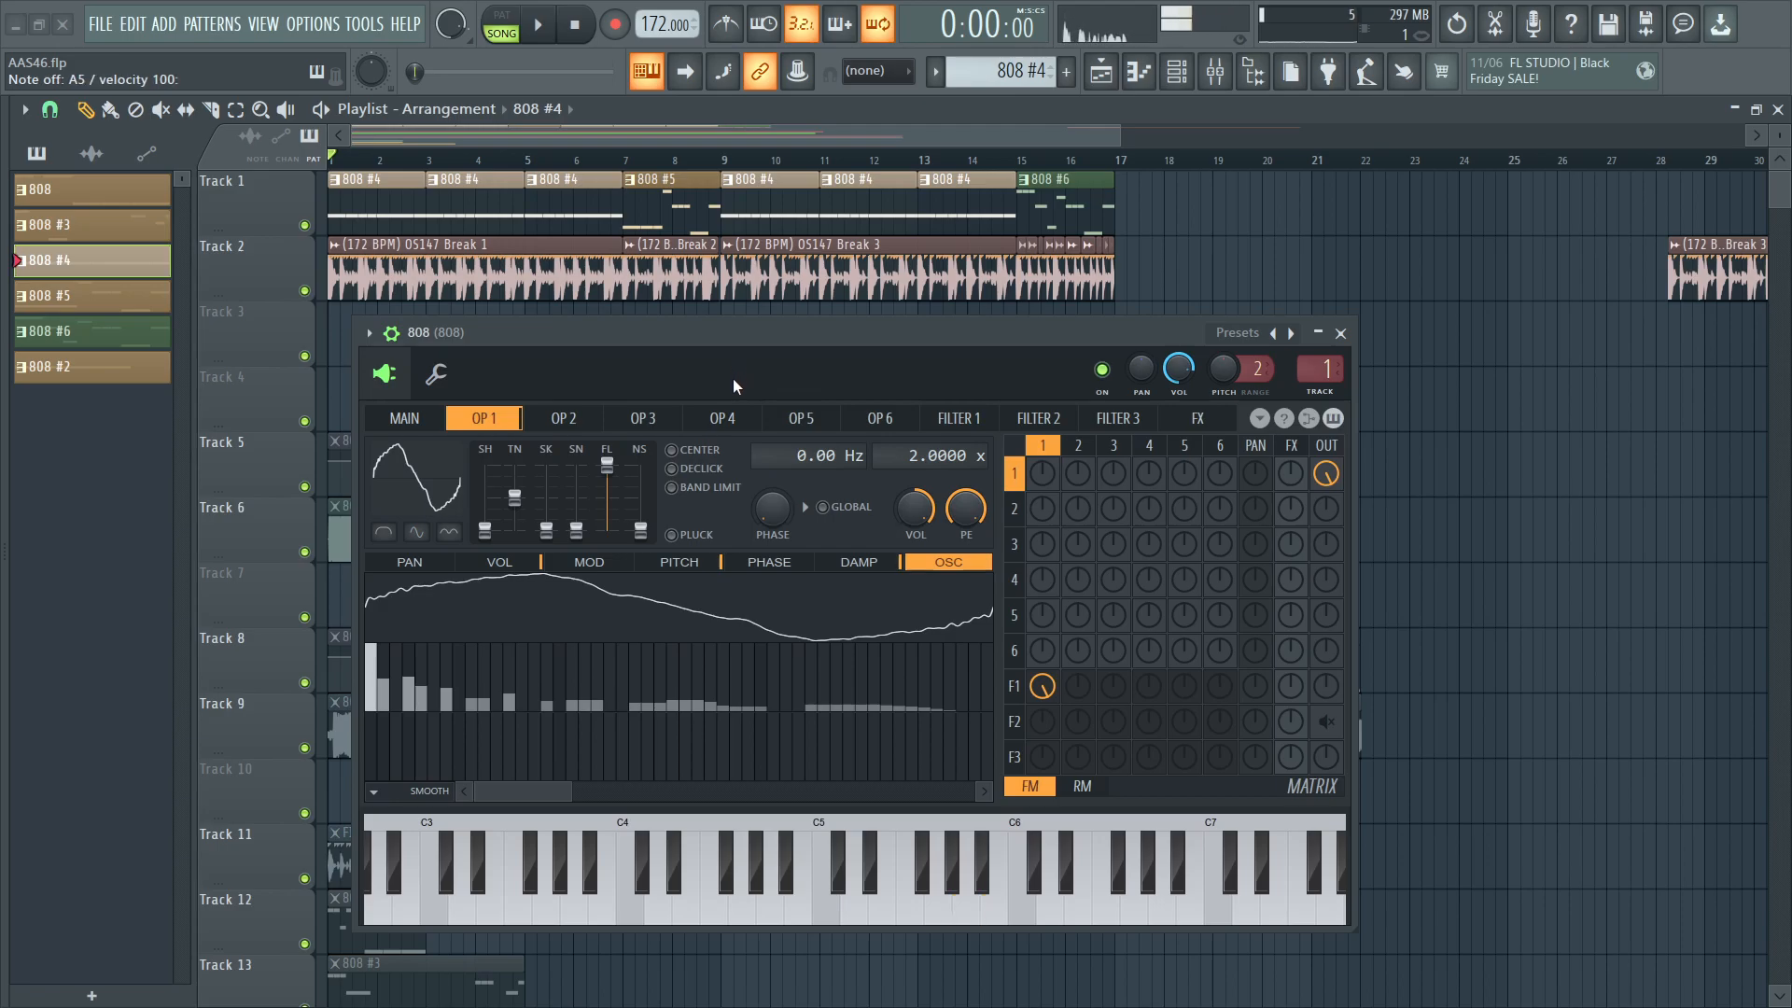
mouse_move(676, 416)
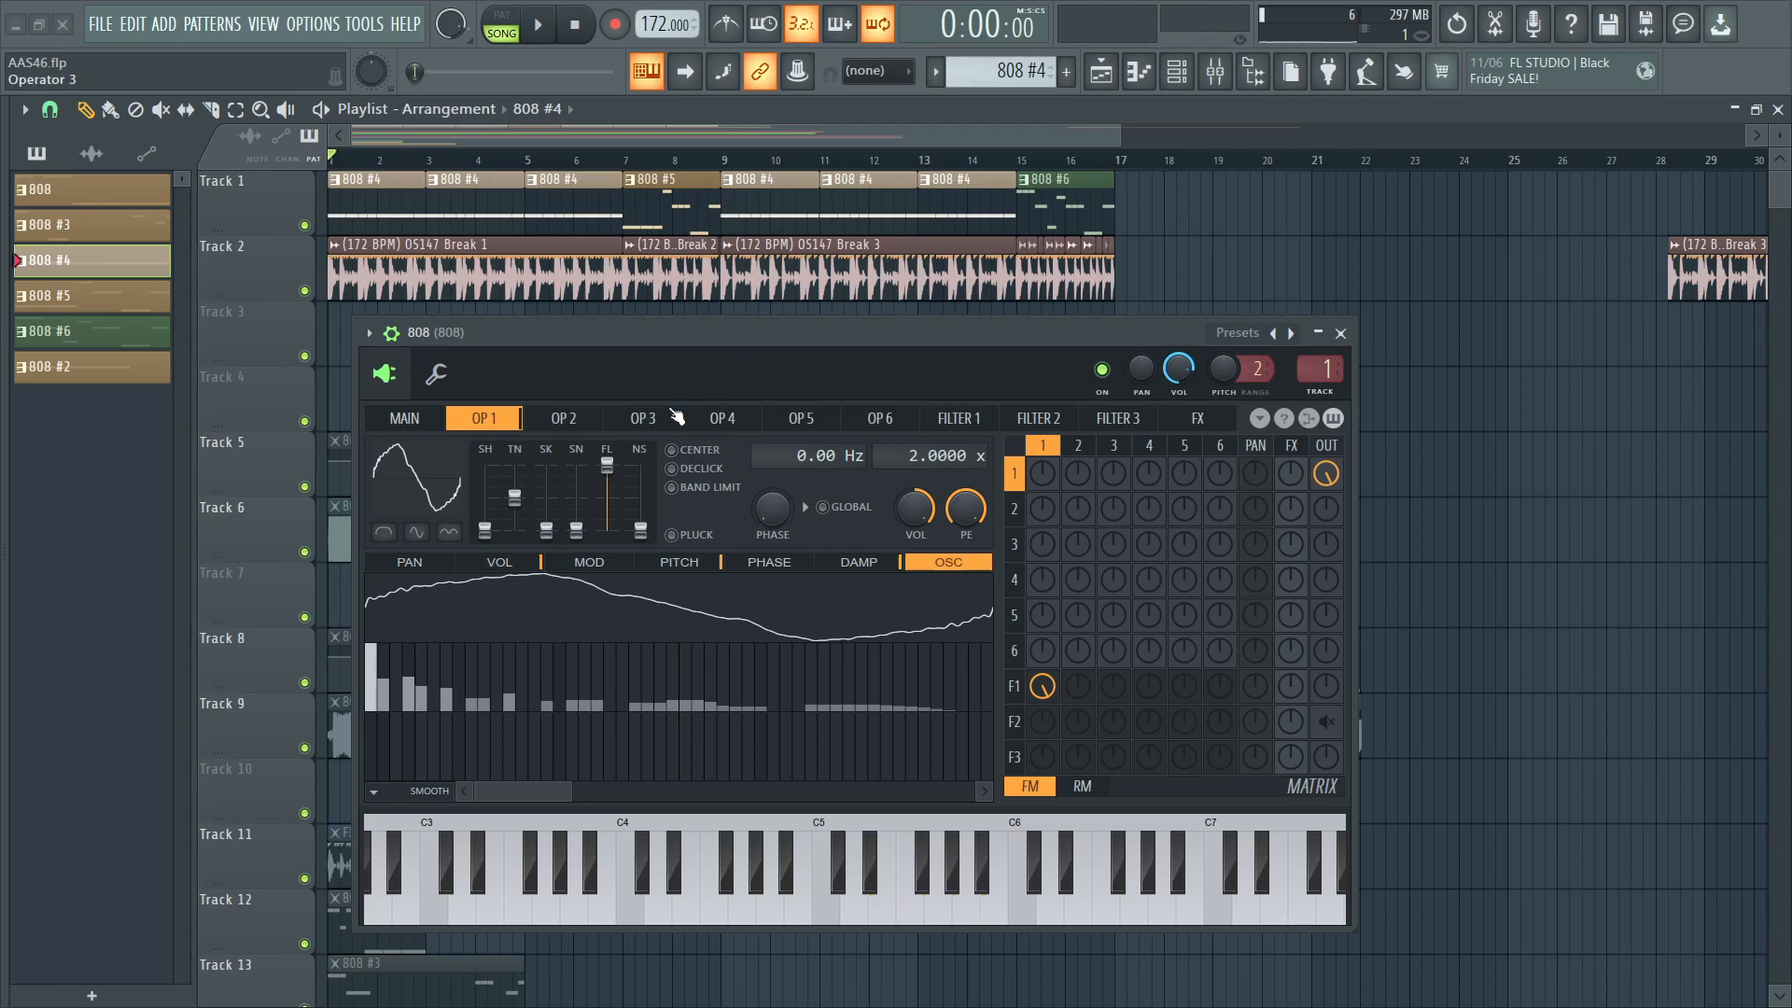
Inspect operator 1's VOL and PITCH envelopes while auditioning, then zero the row 1 OUT knob.
left_click(498, 562)
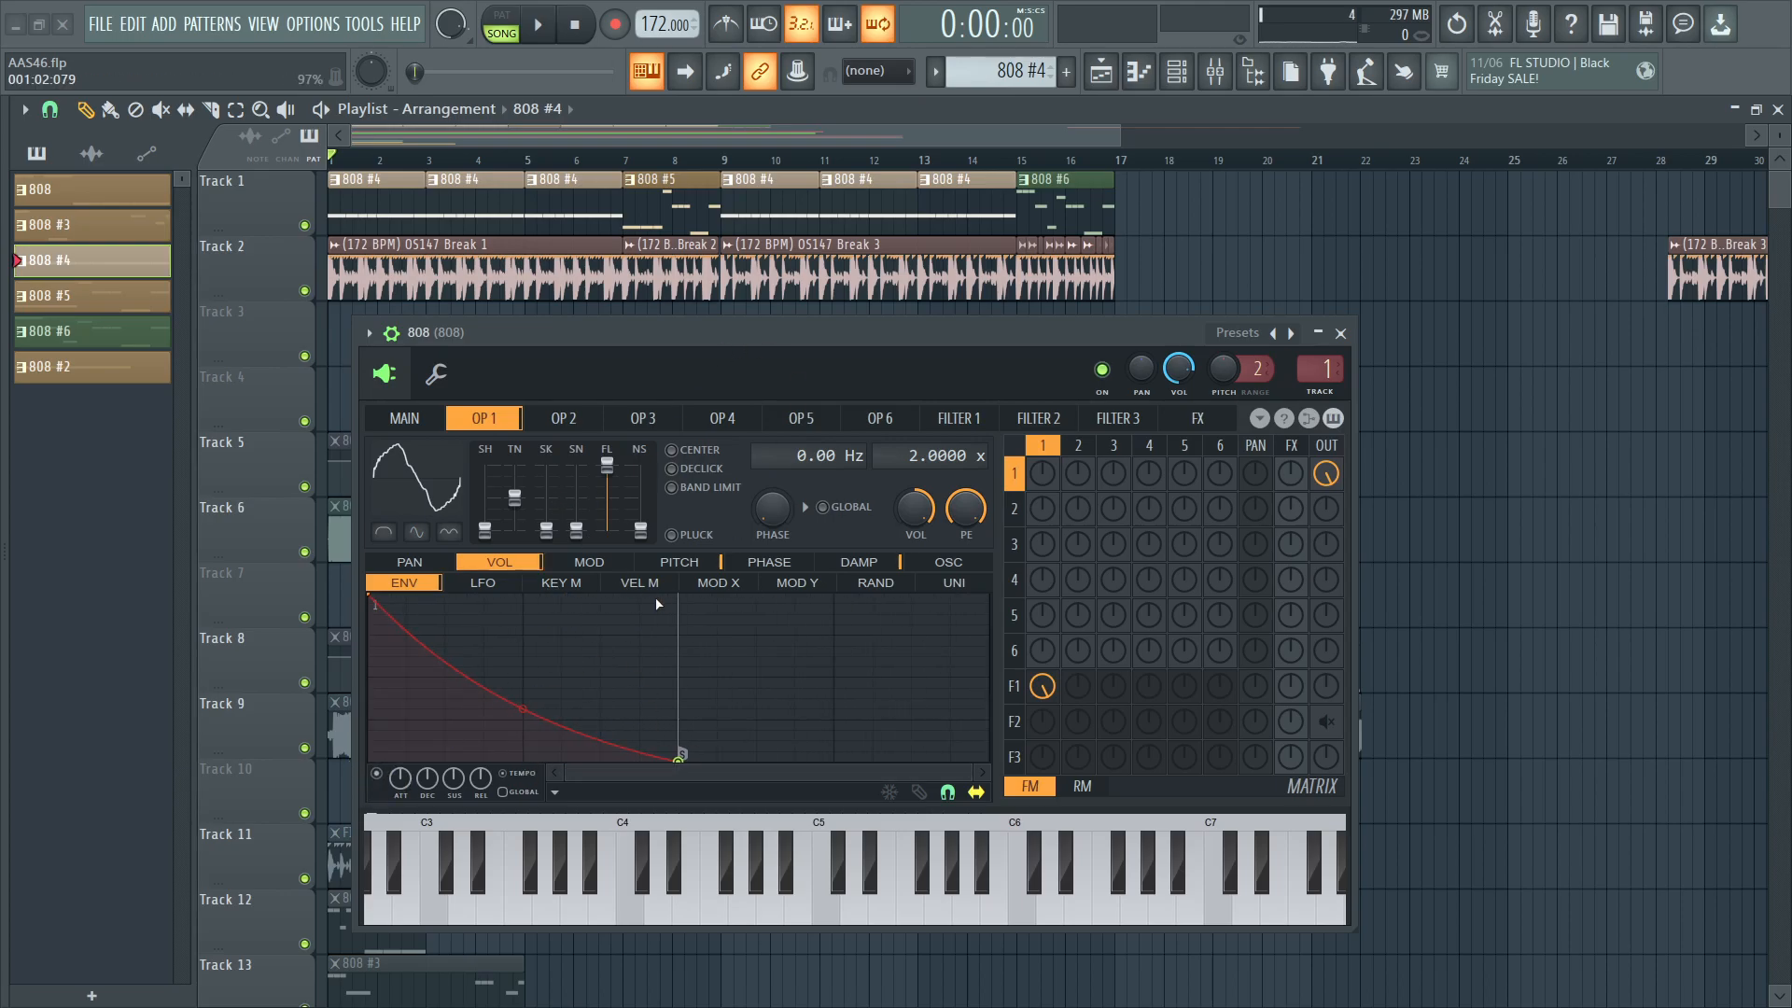
left_click(676, 561)
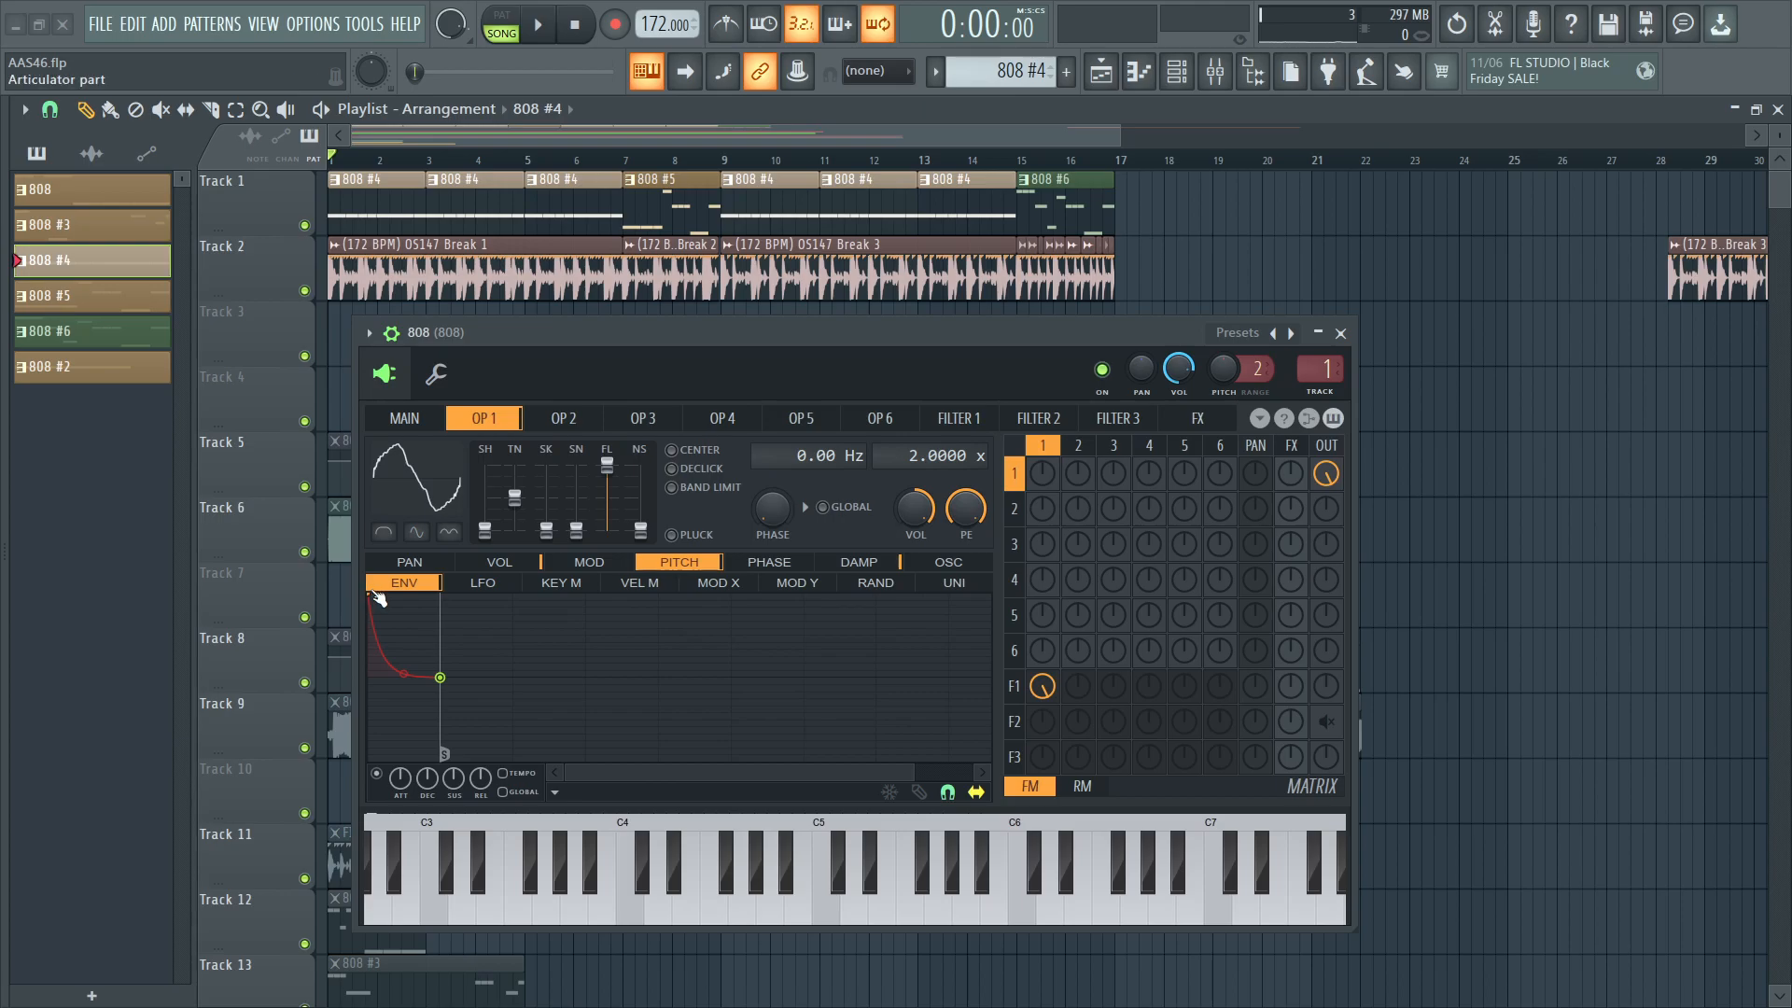
mouse_move(560, 582)
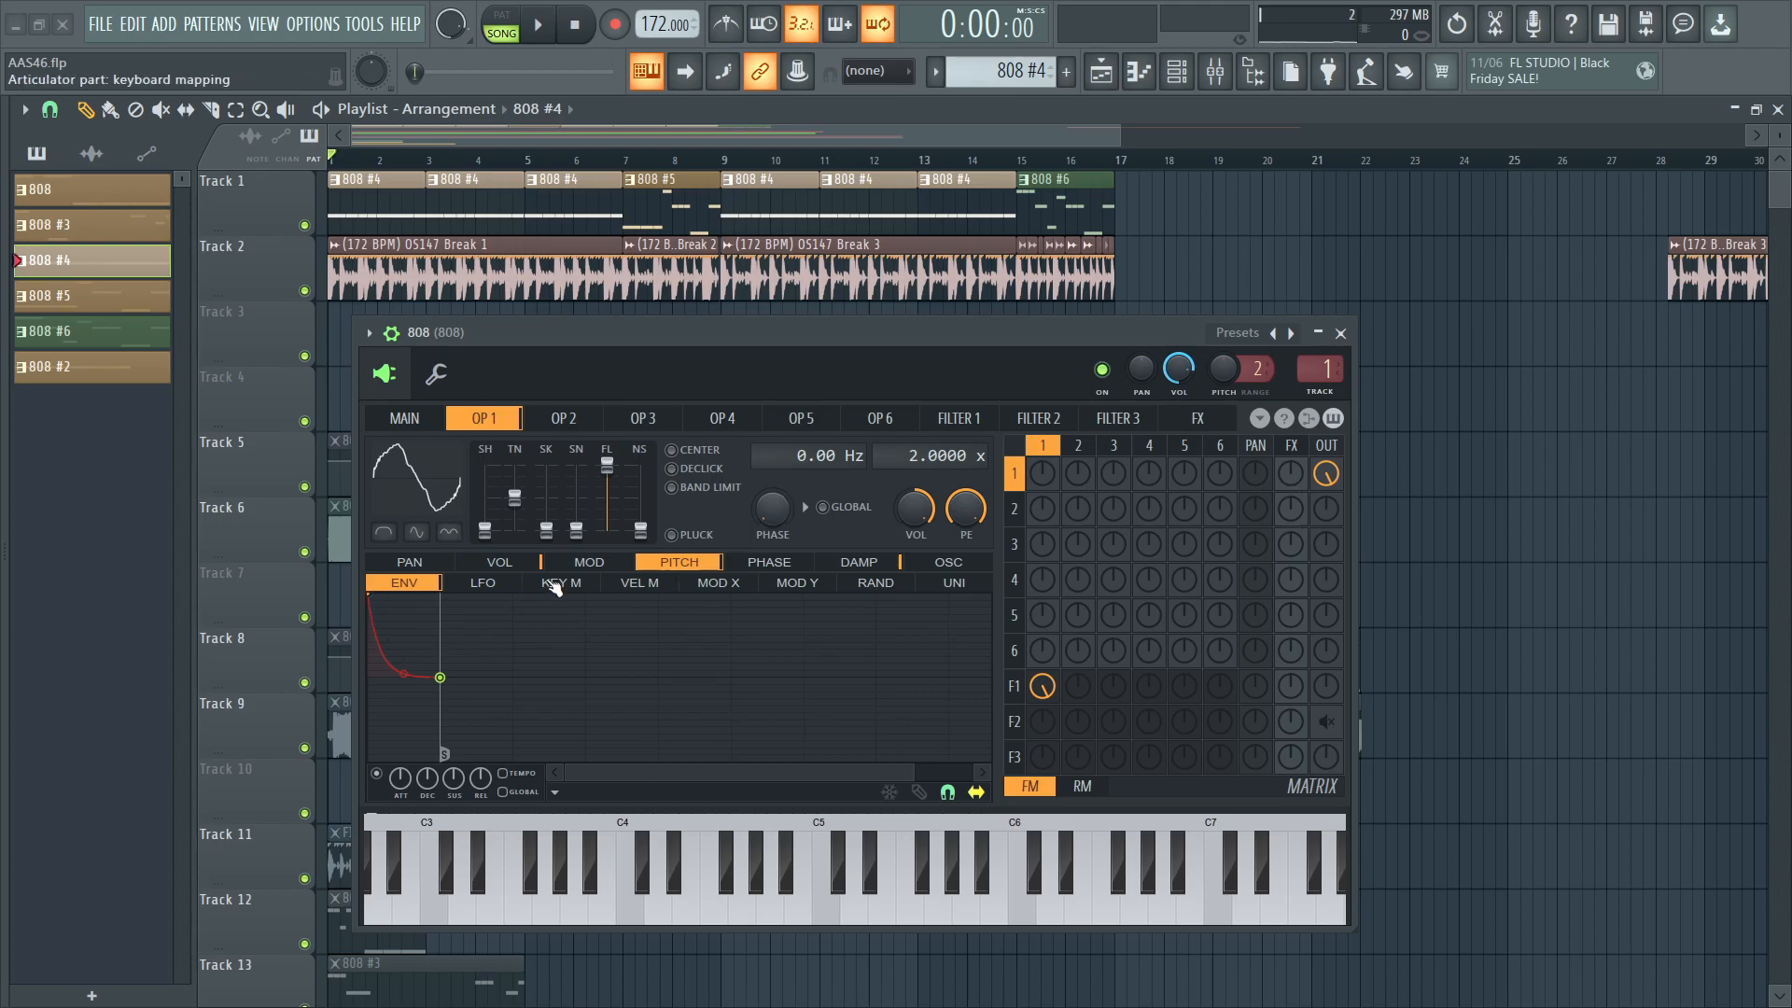
left_click(498, 562)
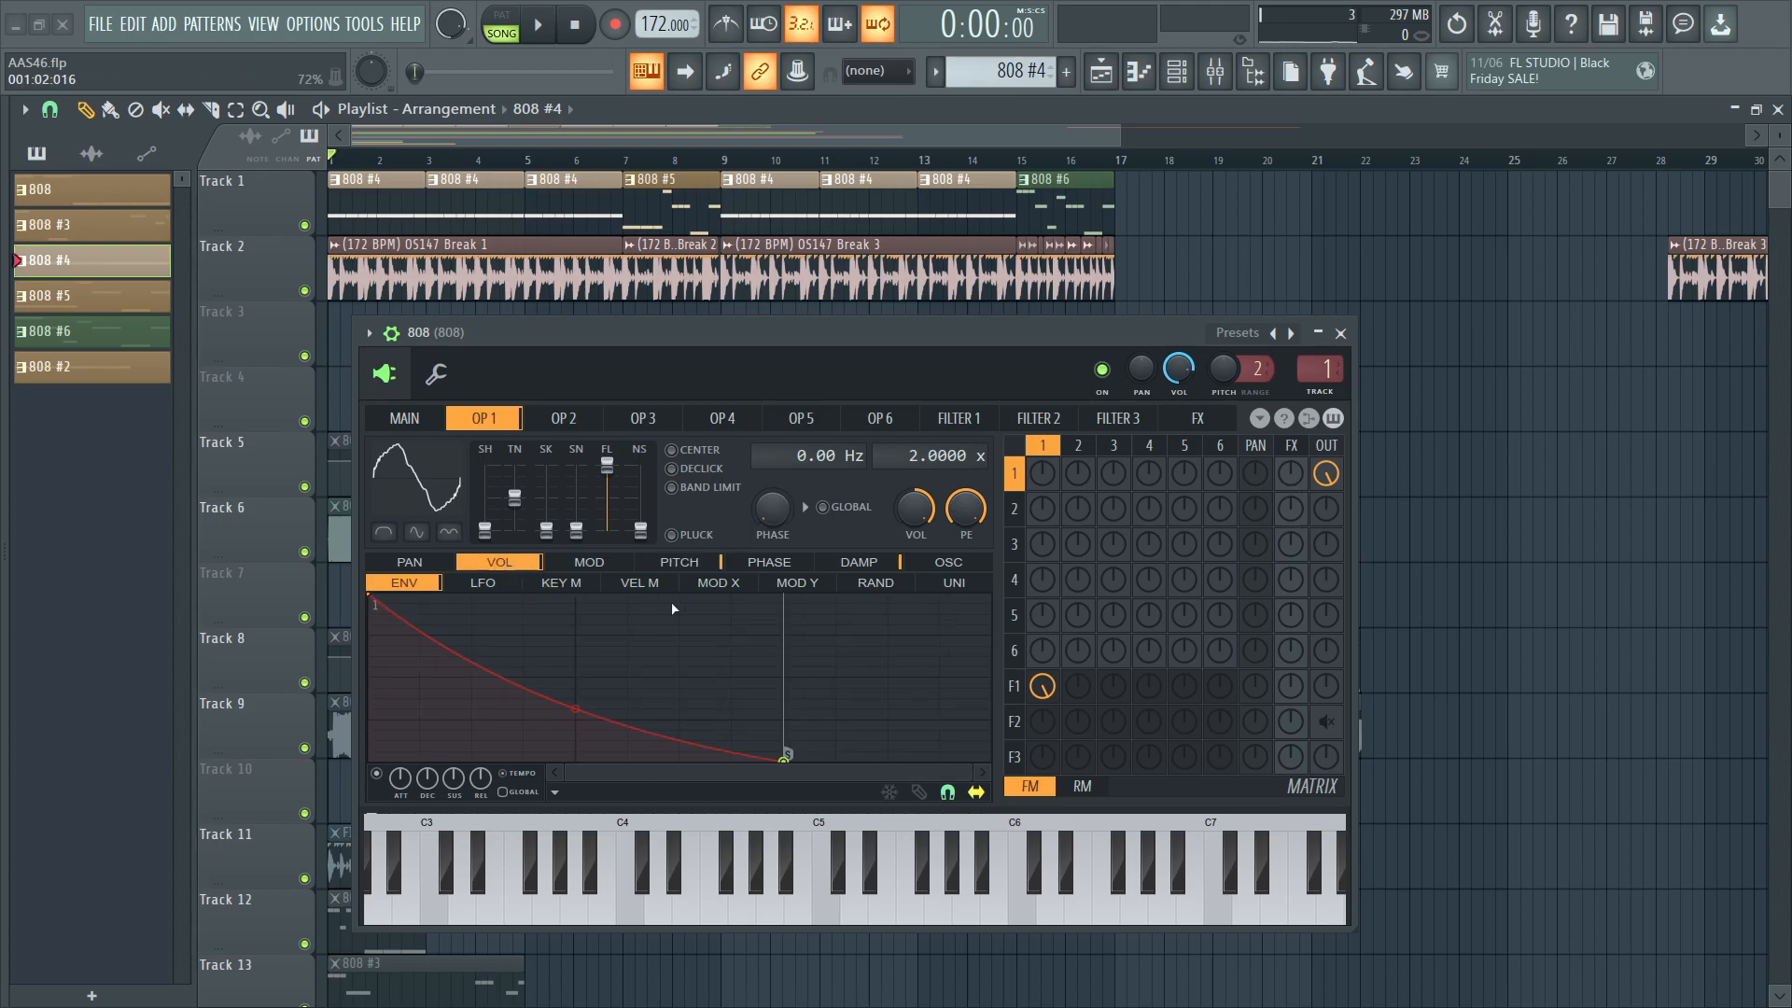
left_click(675, 561)
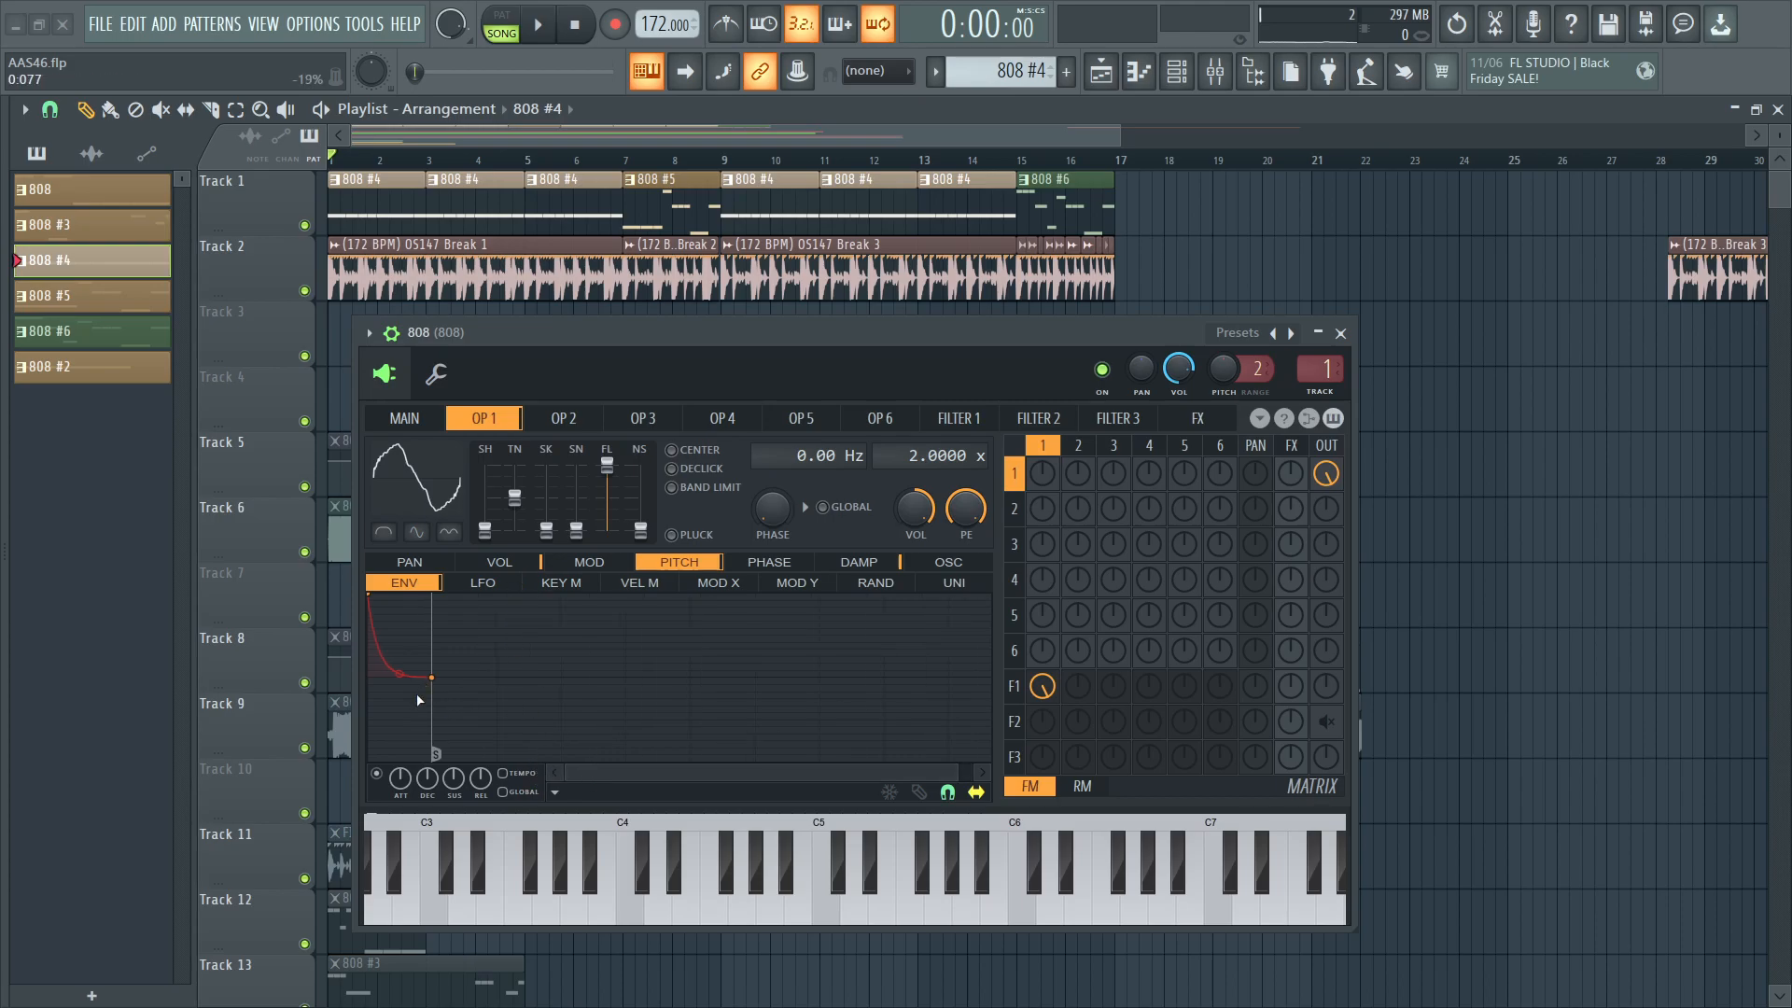
left_click(431, 676)
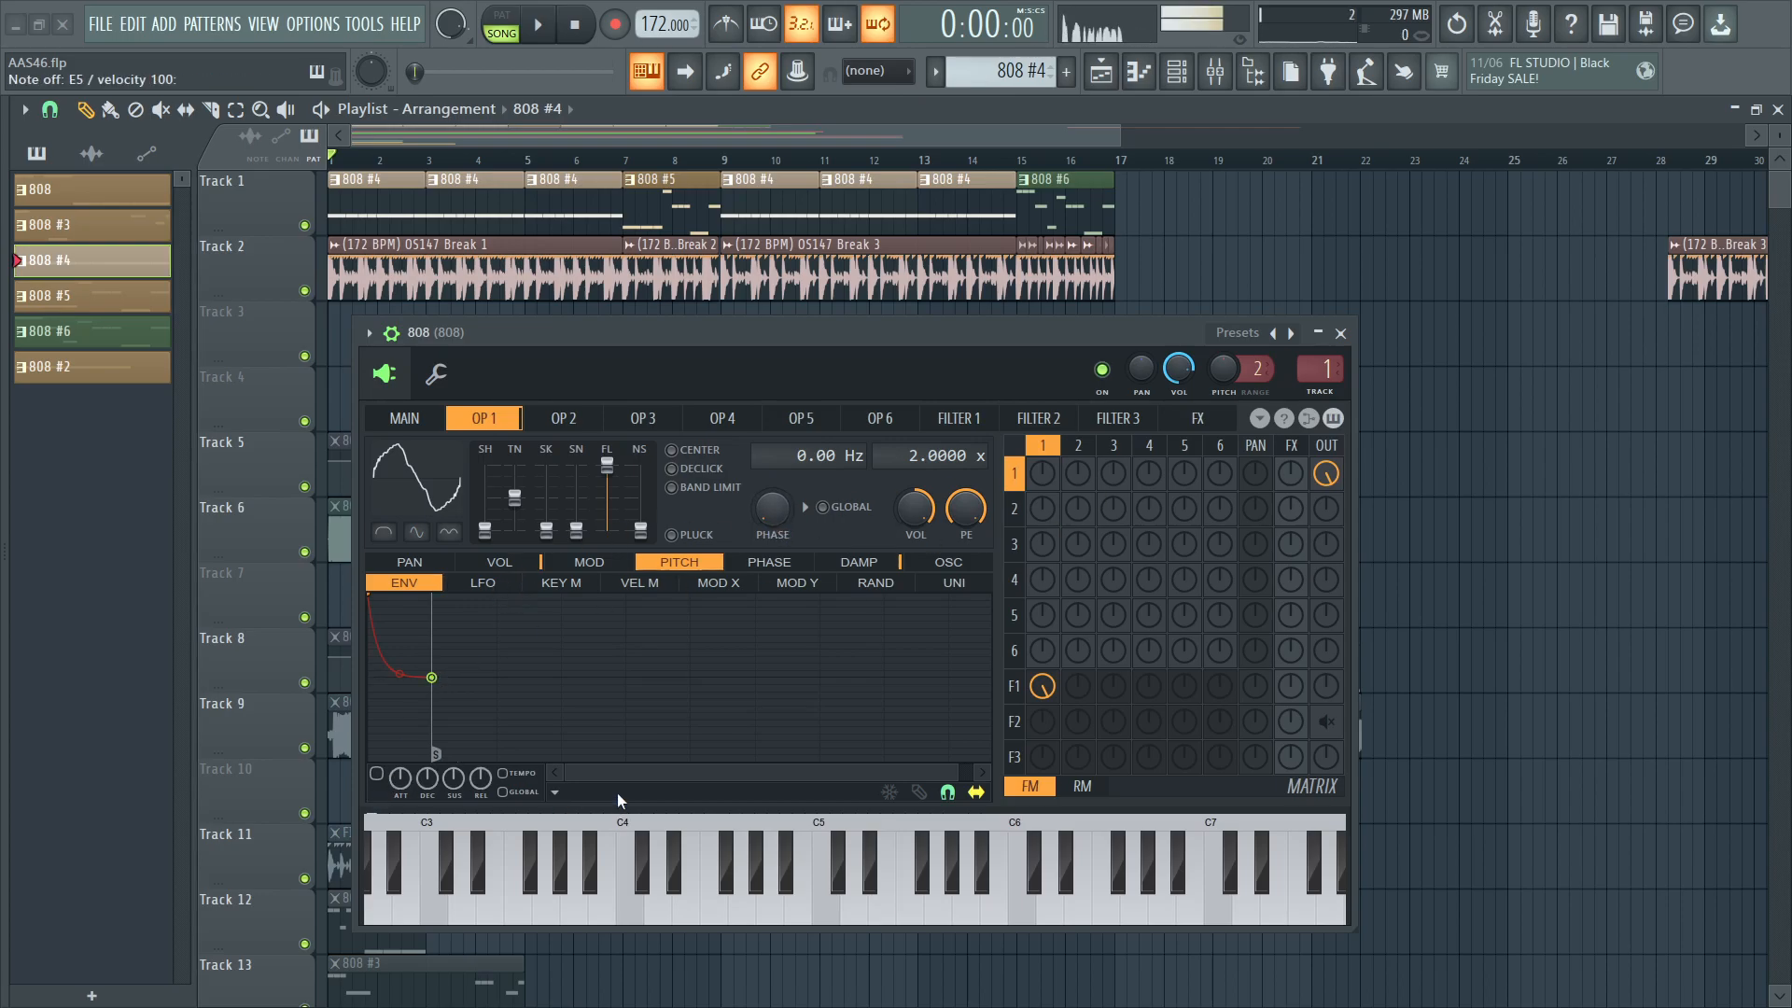
left_click(883, 868)
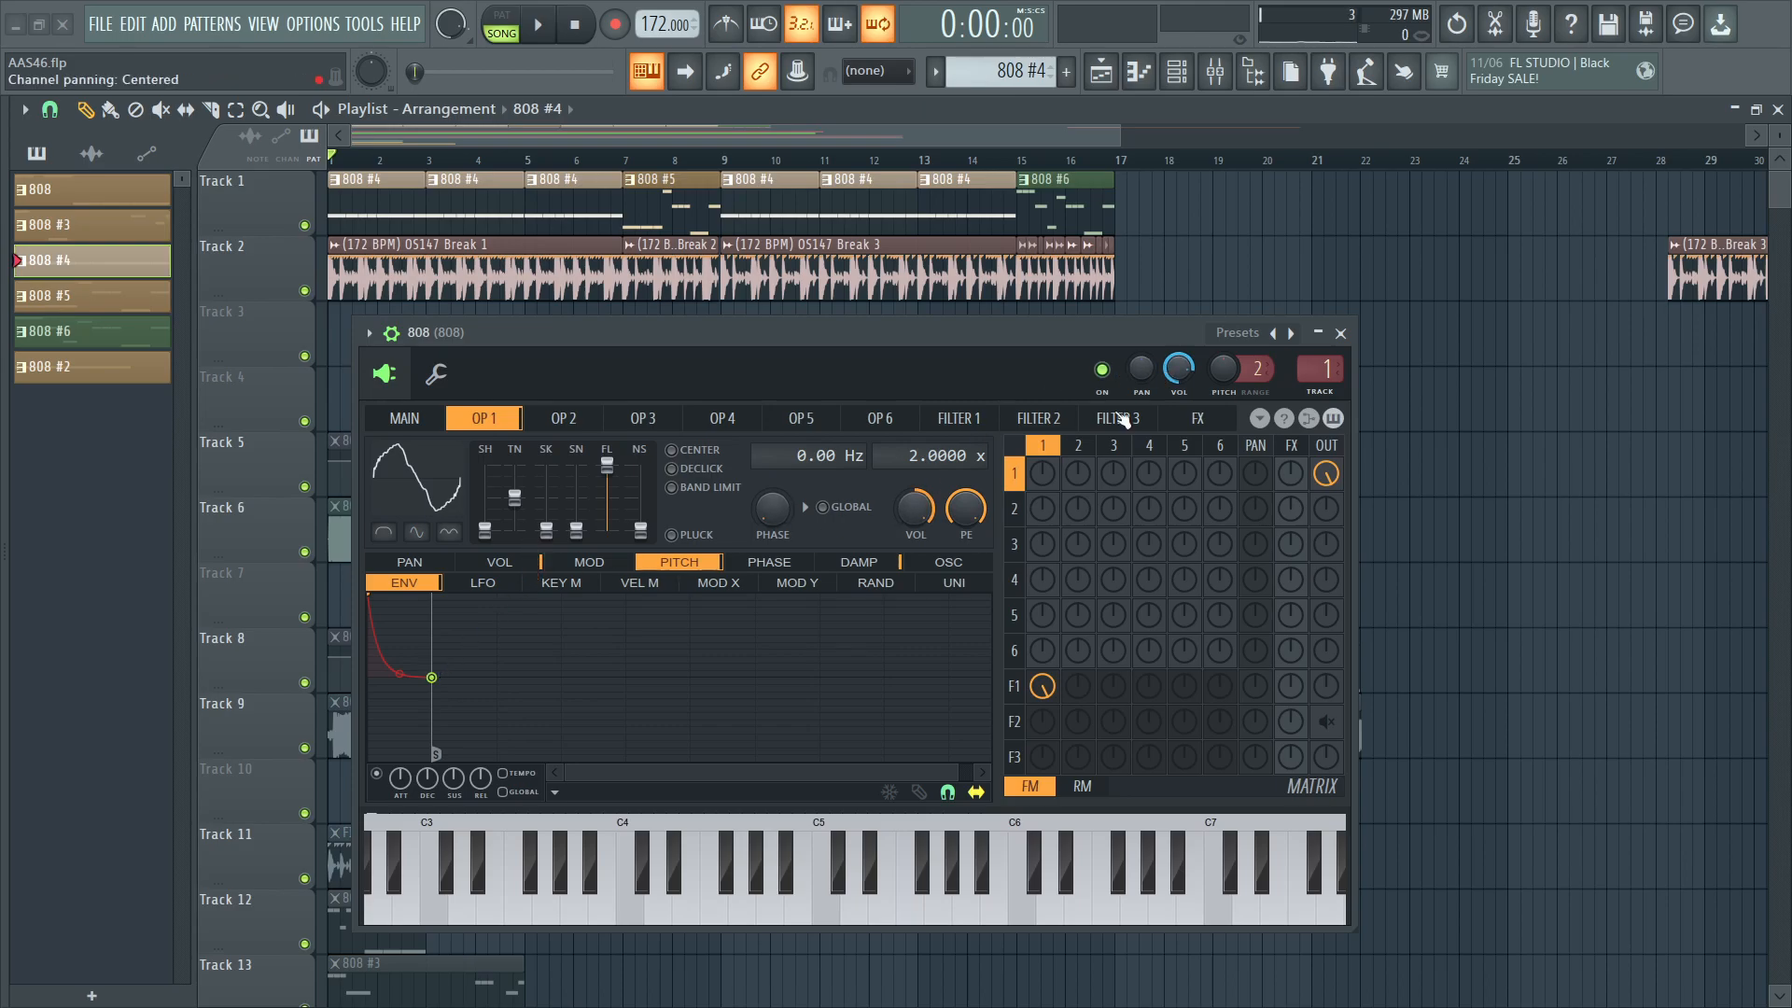
mouse_move(1325, 472)
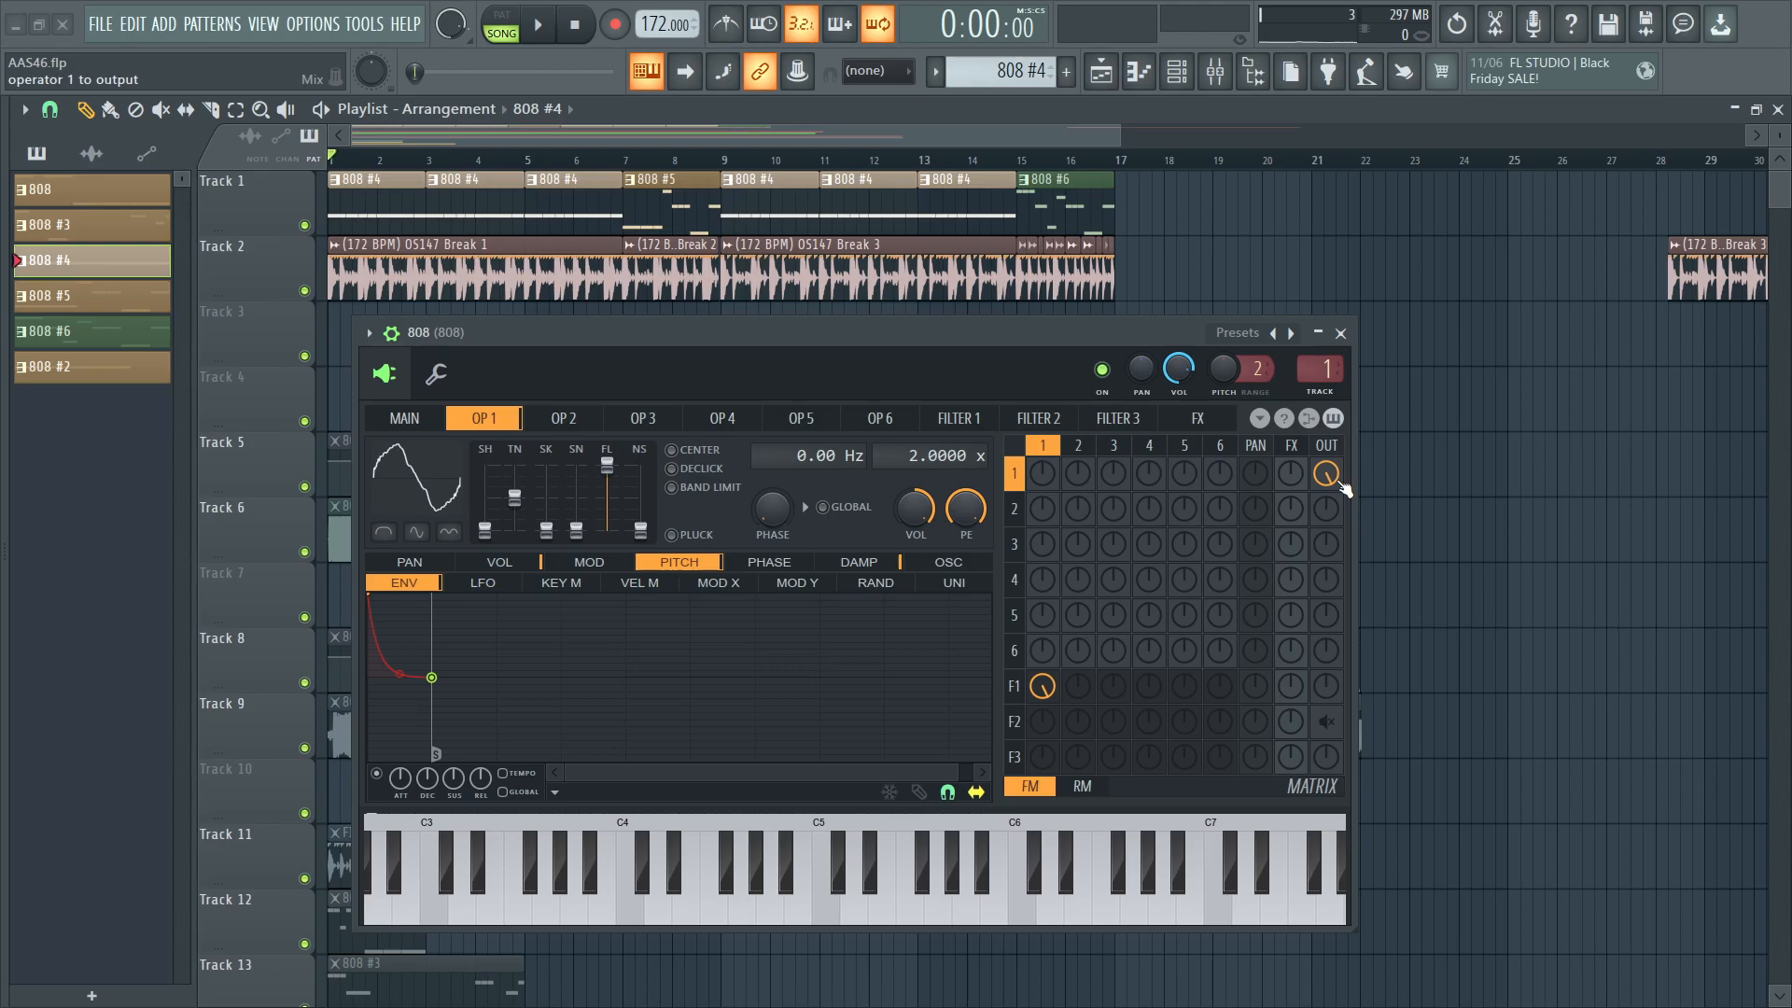
mouse_move(1291, 672)
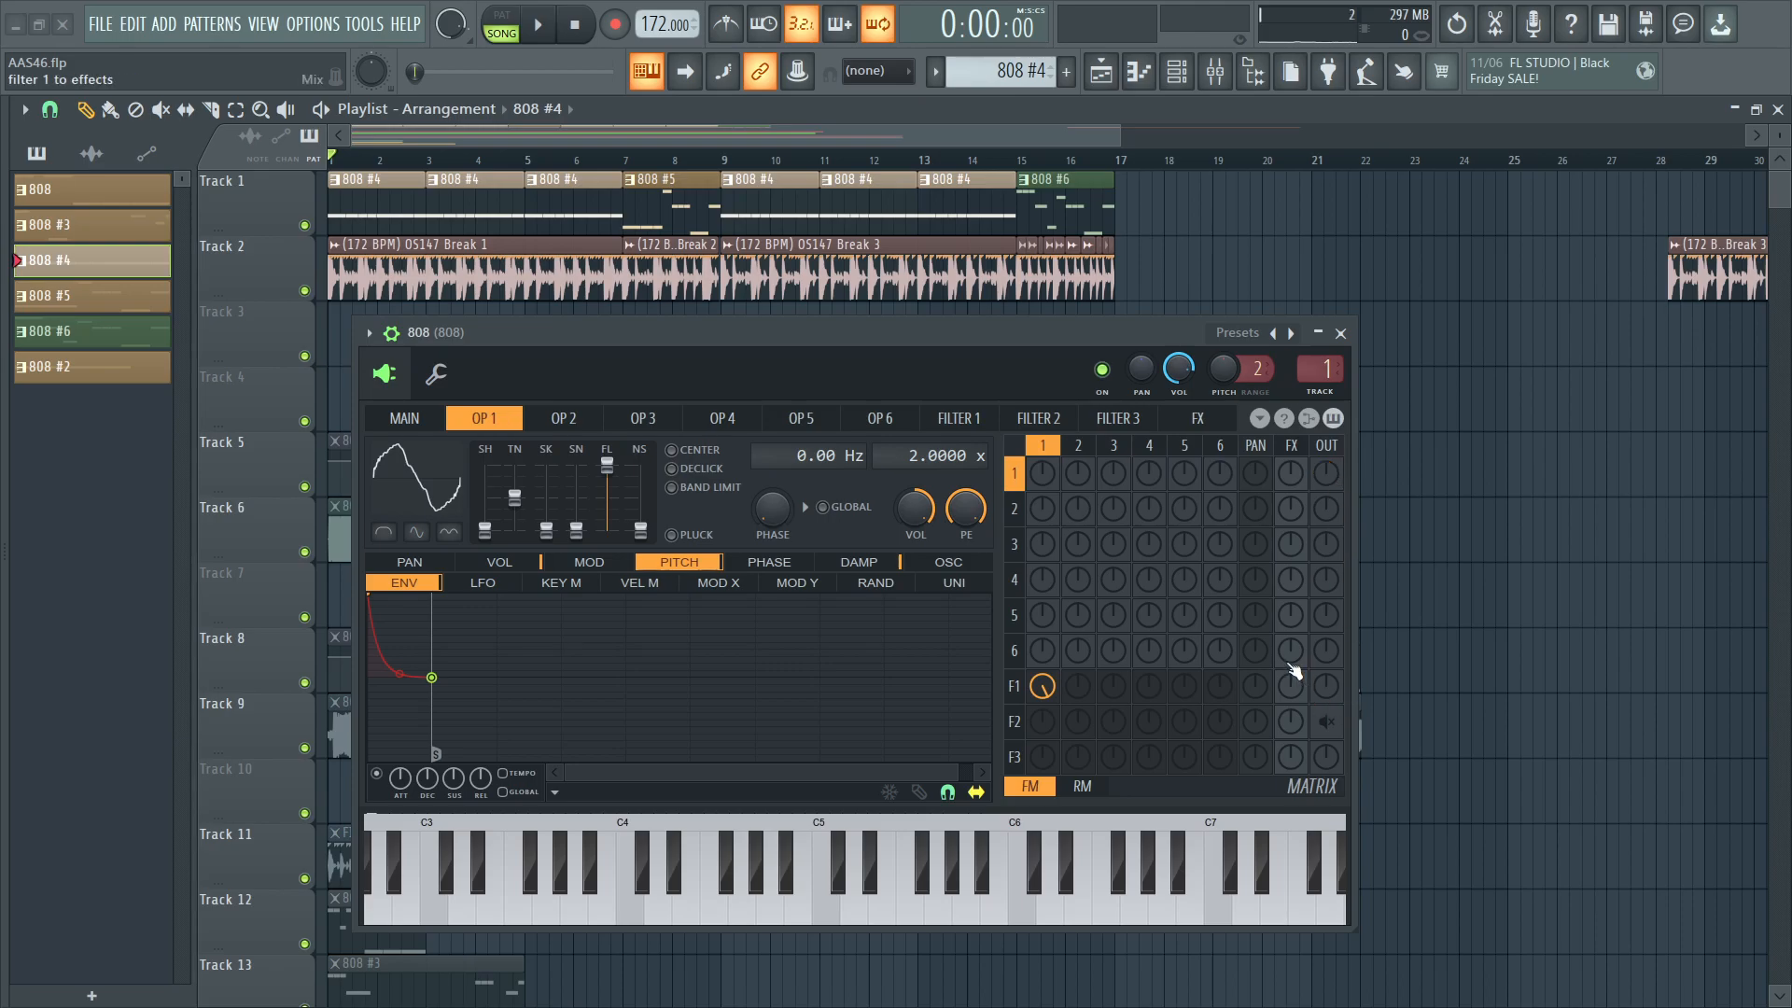
Review Filter 1's resonance envelope against operator 1 and set the filter to triple mode.
left_click(958, 418)
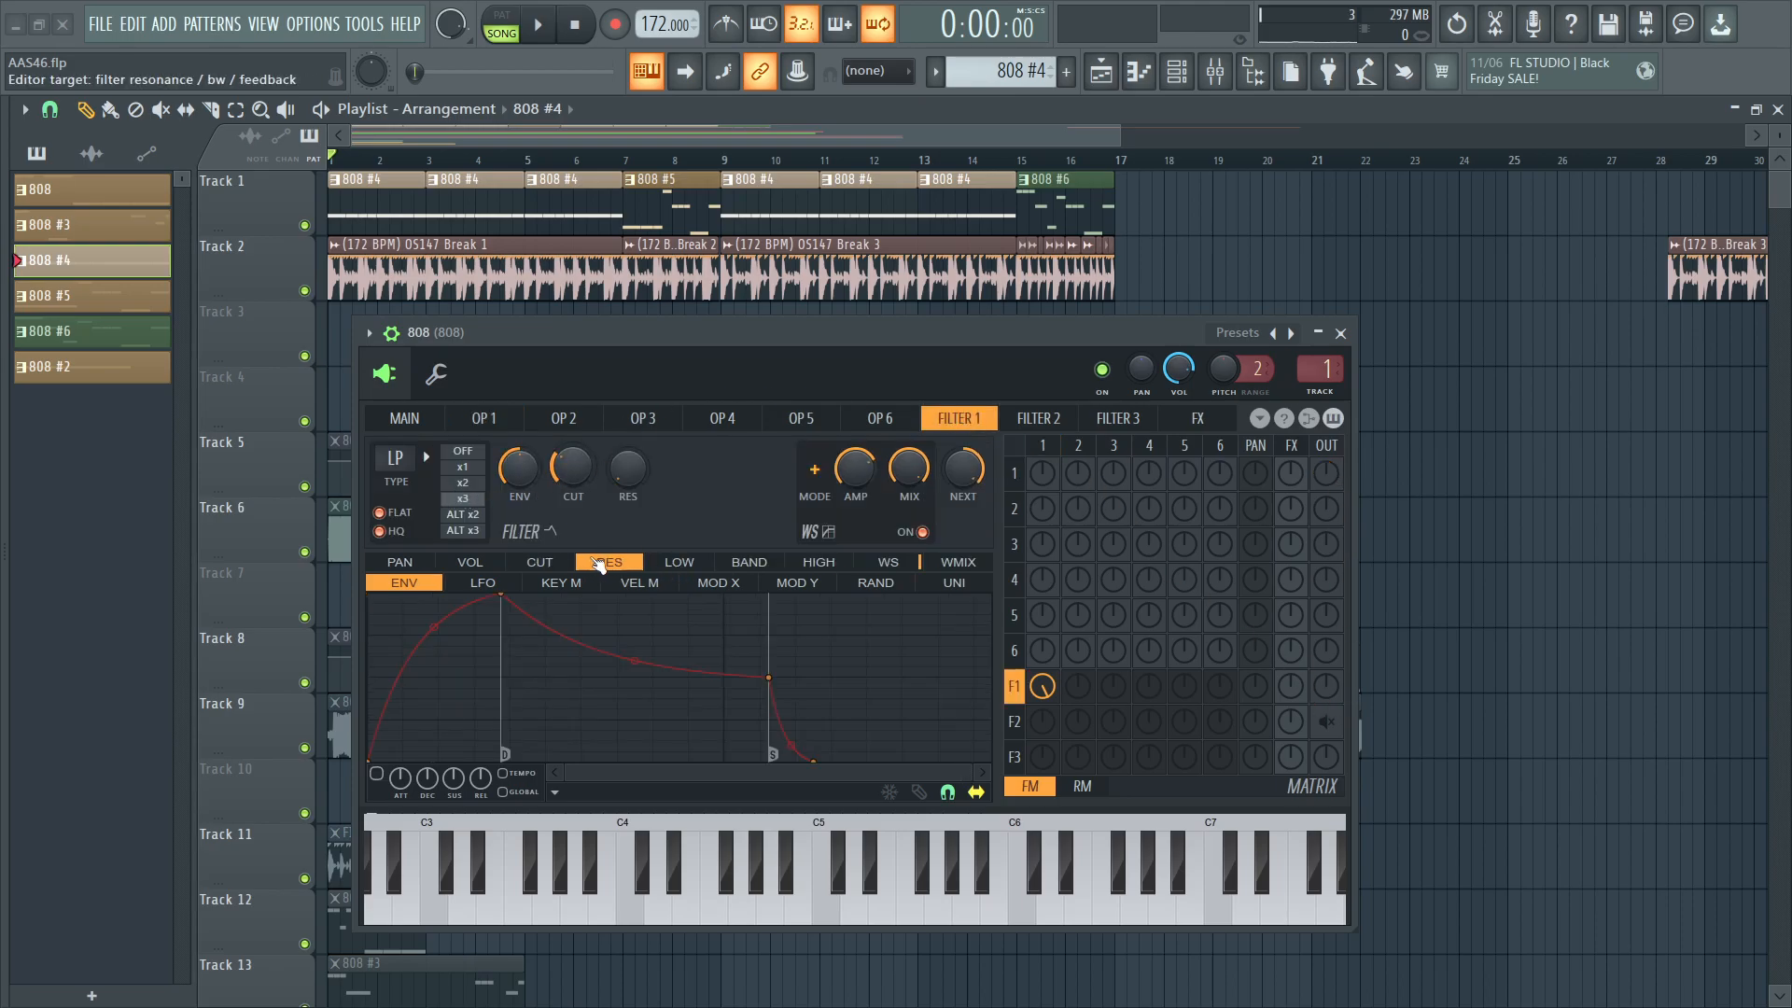
left_click(608, 562)
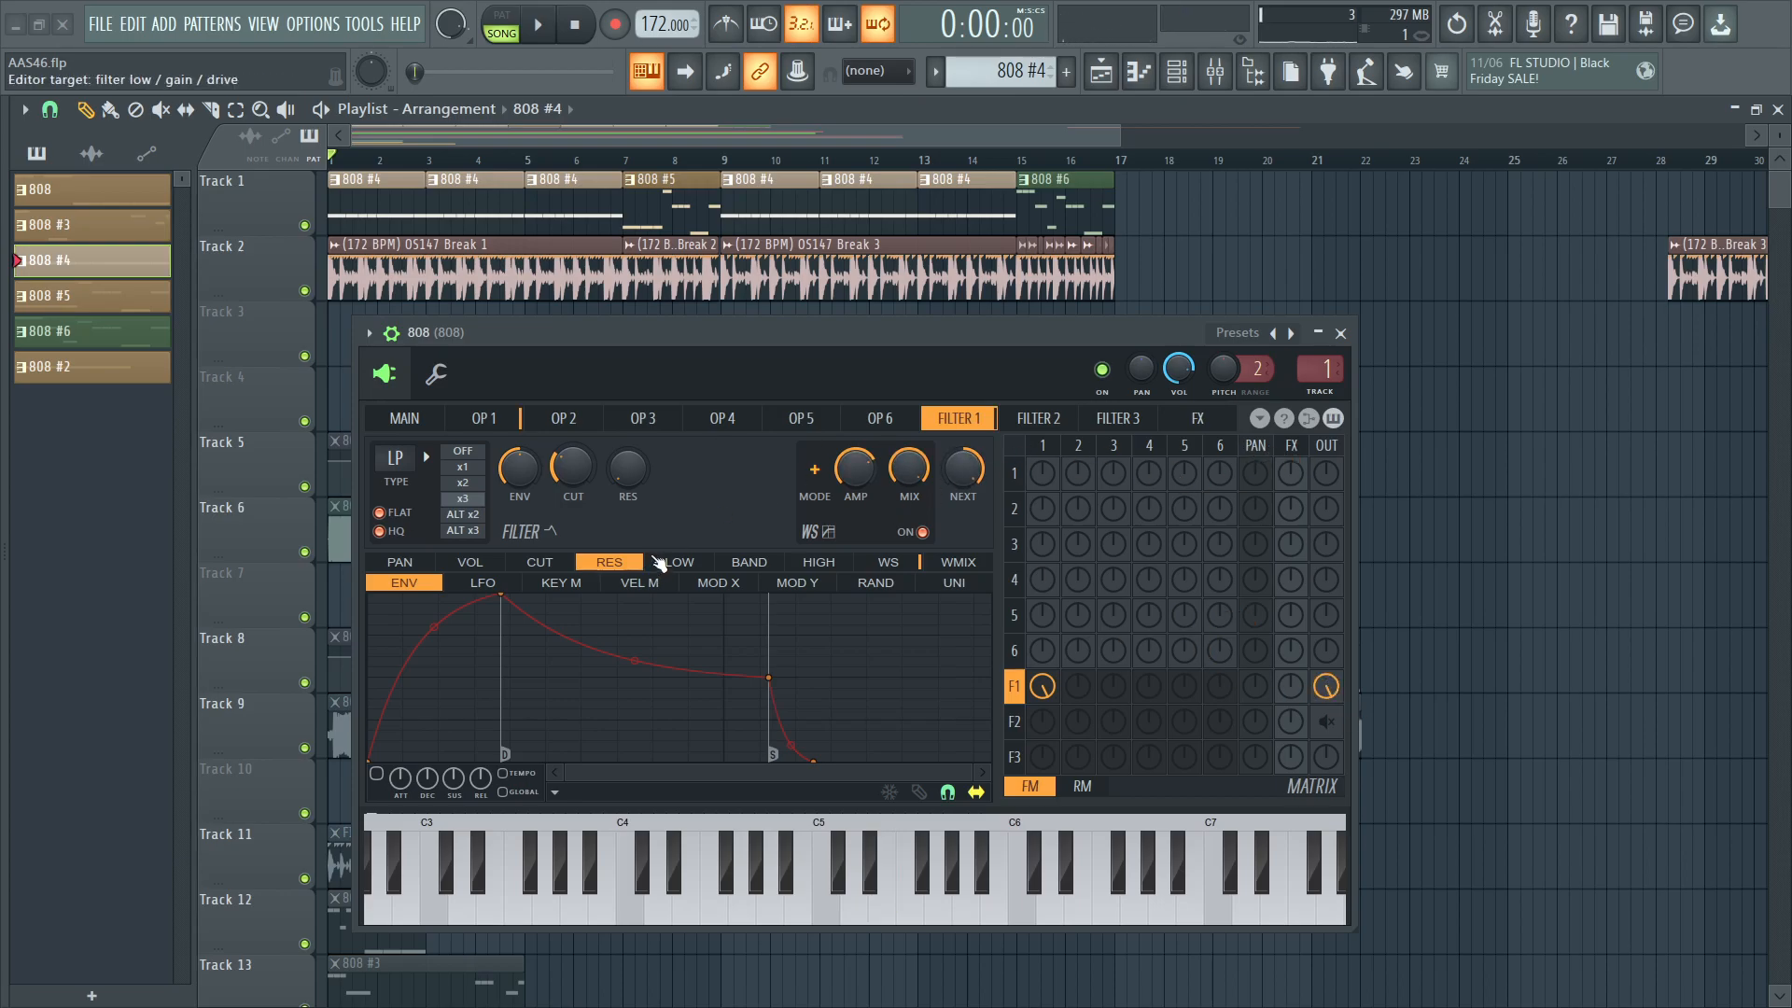
left_click(482, 416)
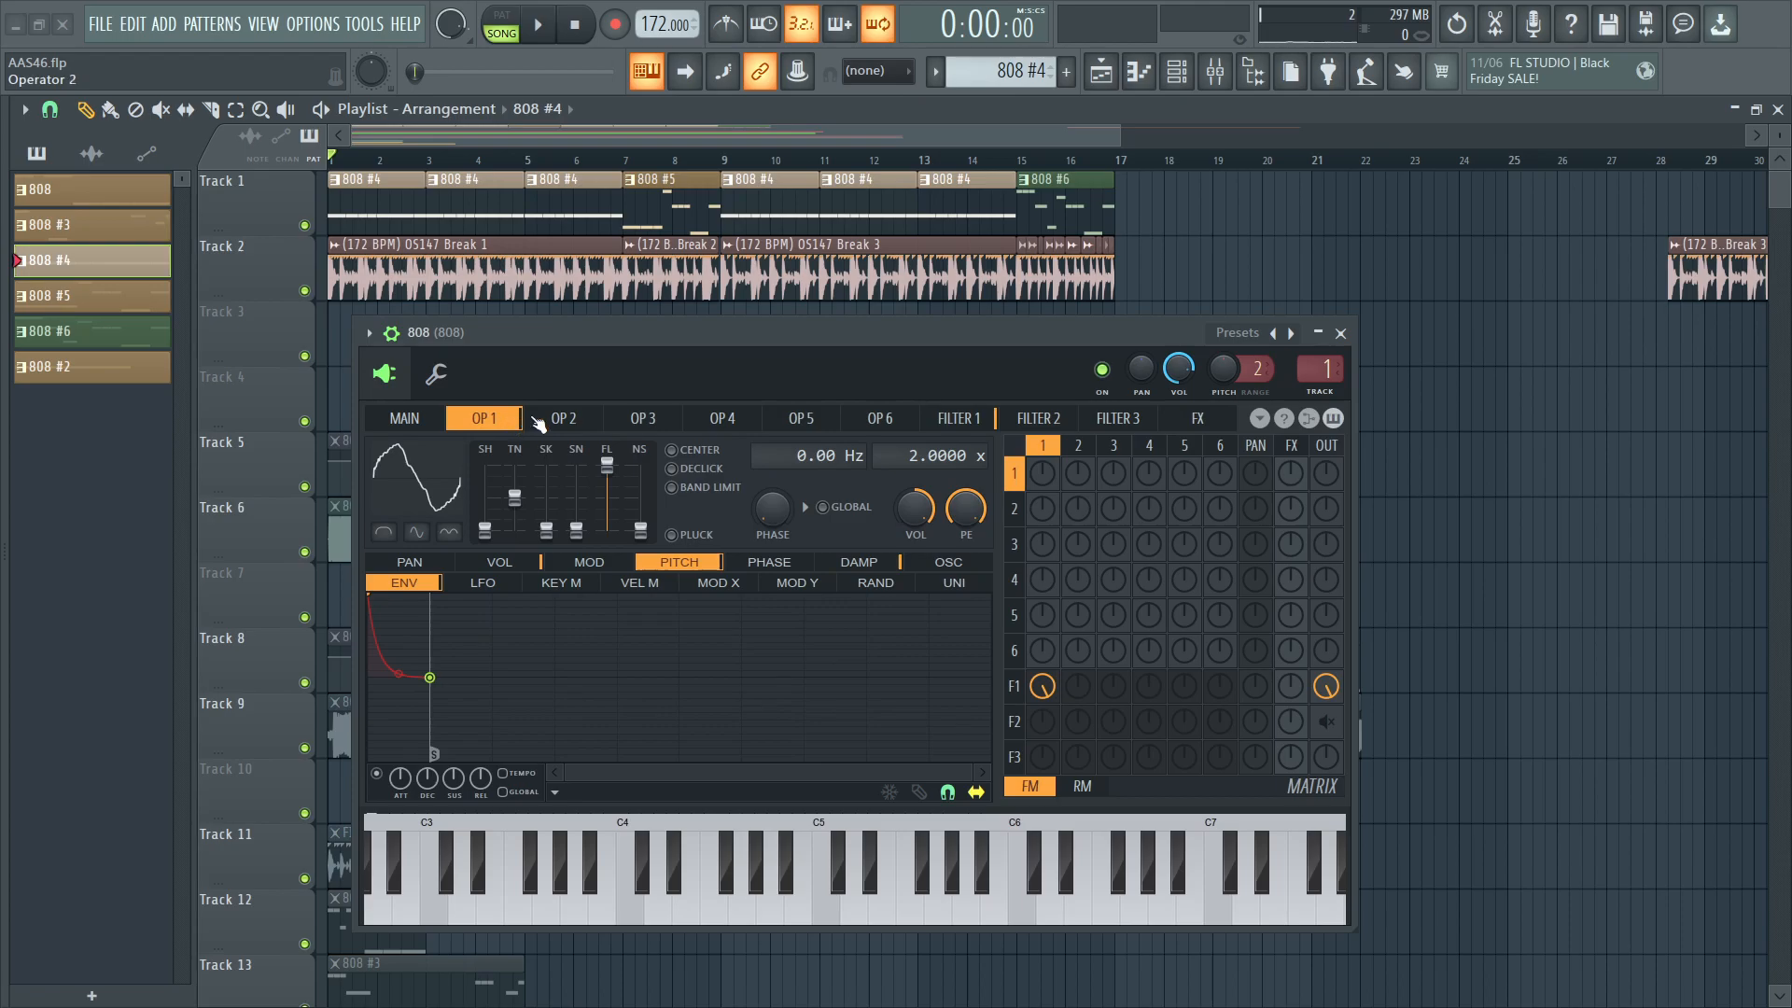
left_click(958, 416)
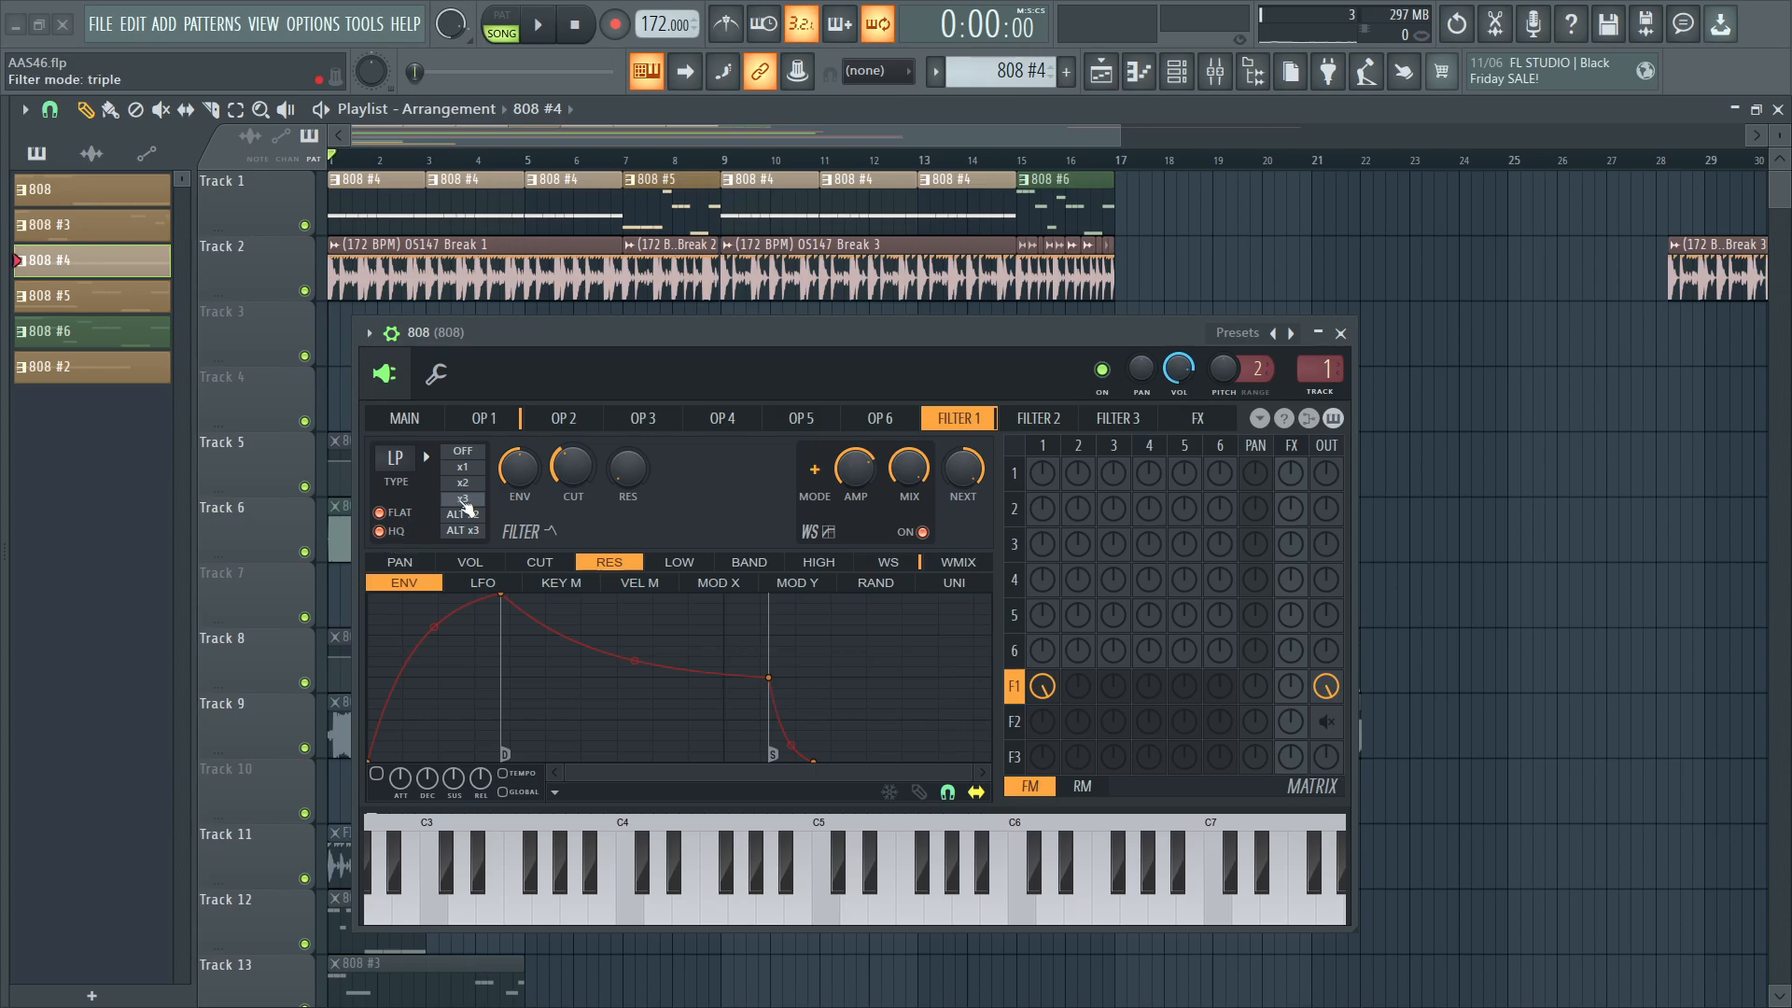
left_click(879, 874)
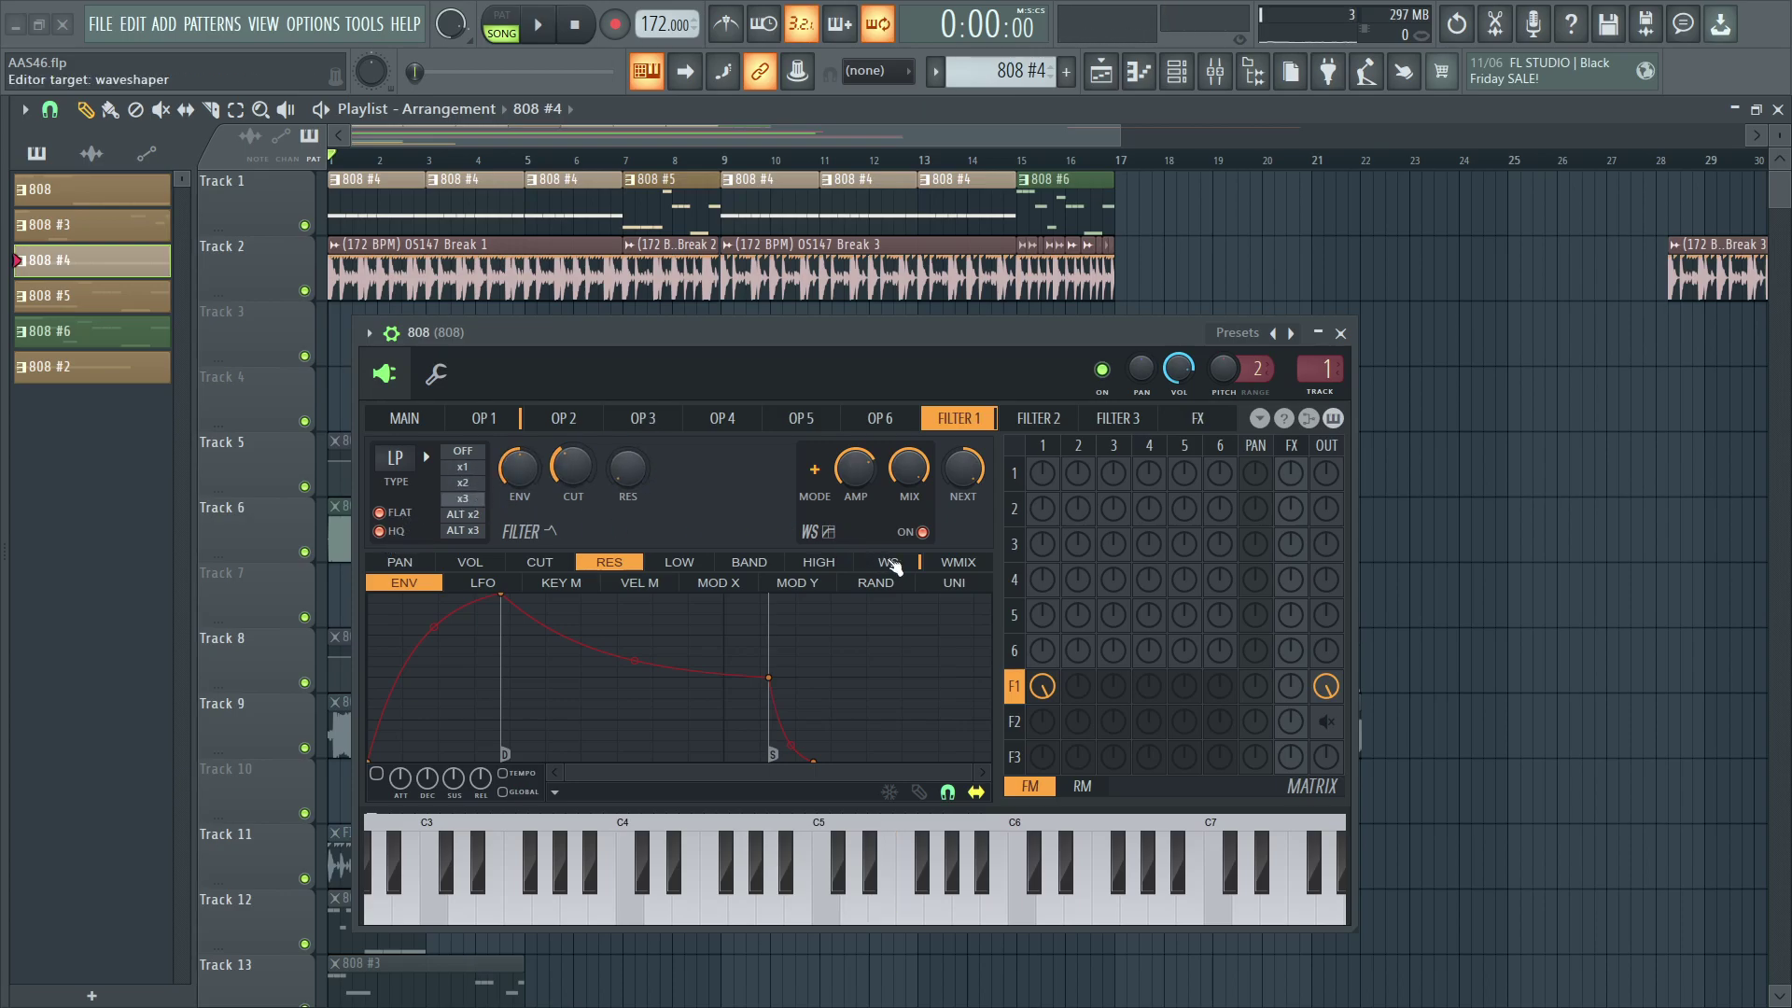
Adjust Filter 1's waveshaper pre-amp, audition it, and move on to Filter 2.
right_click(854, 469)
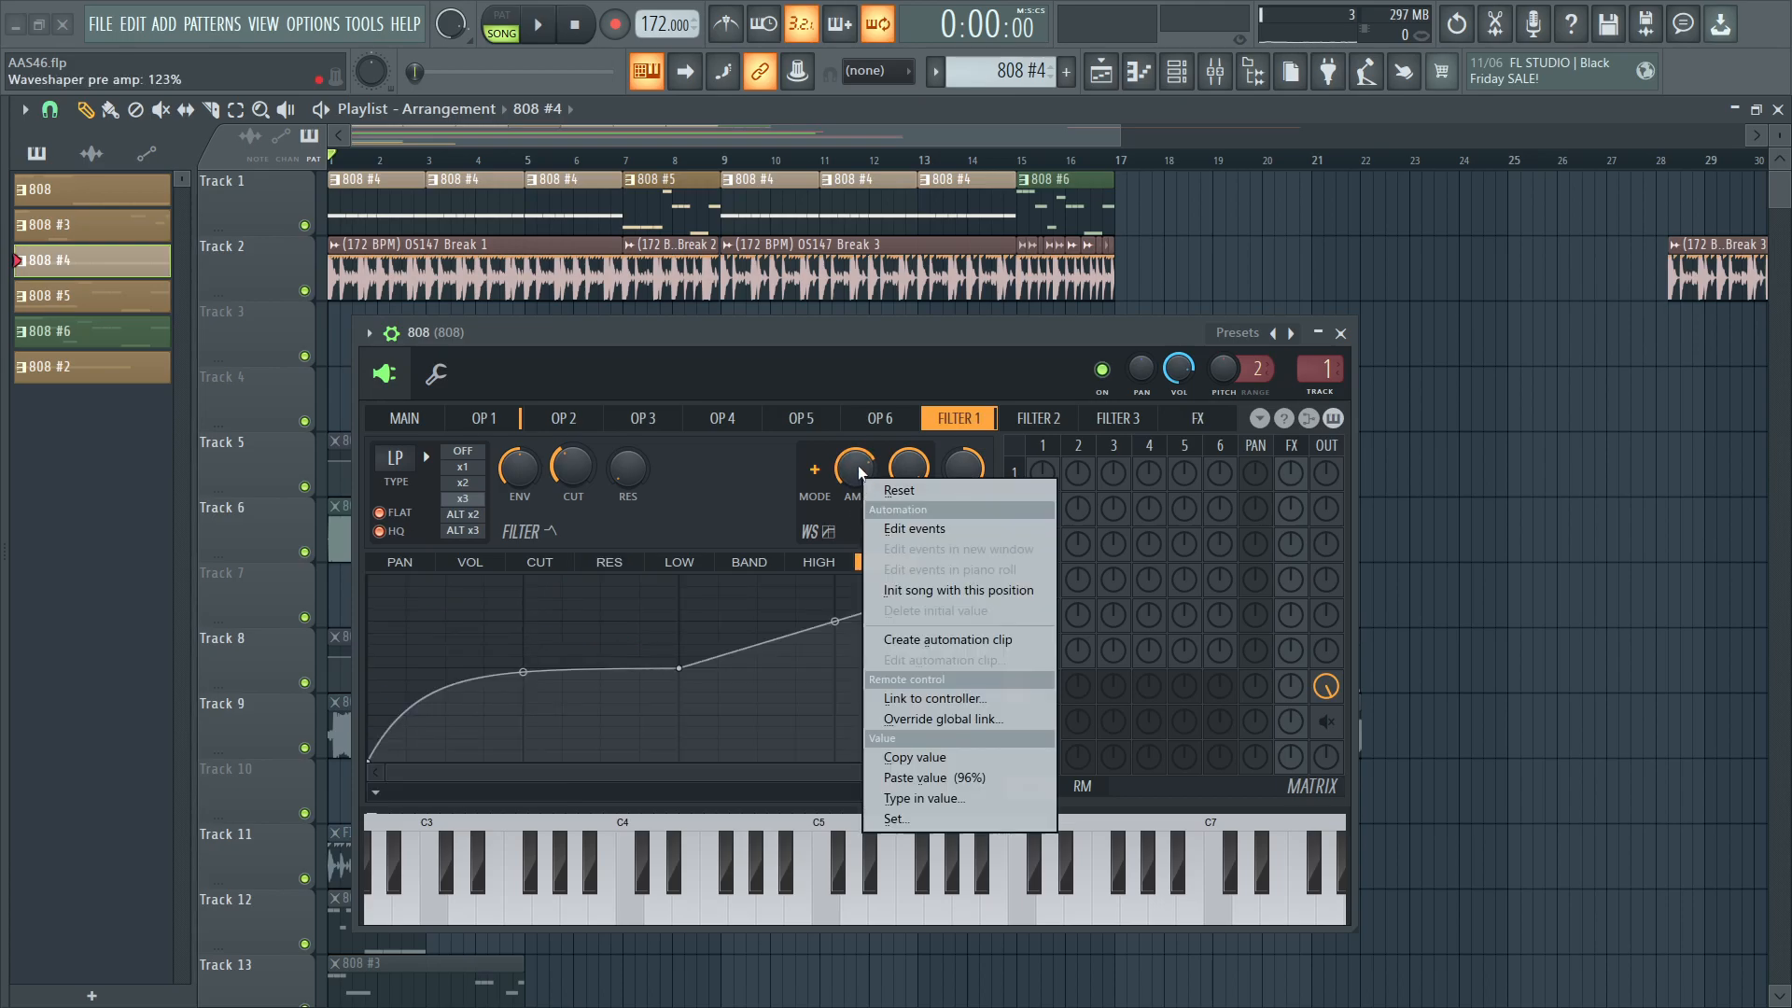
left_click(926, 797)
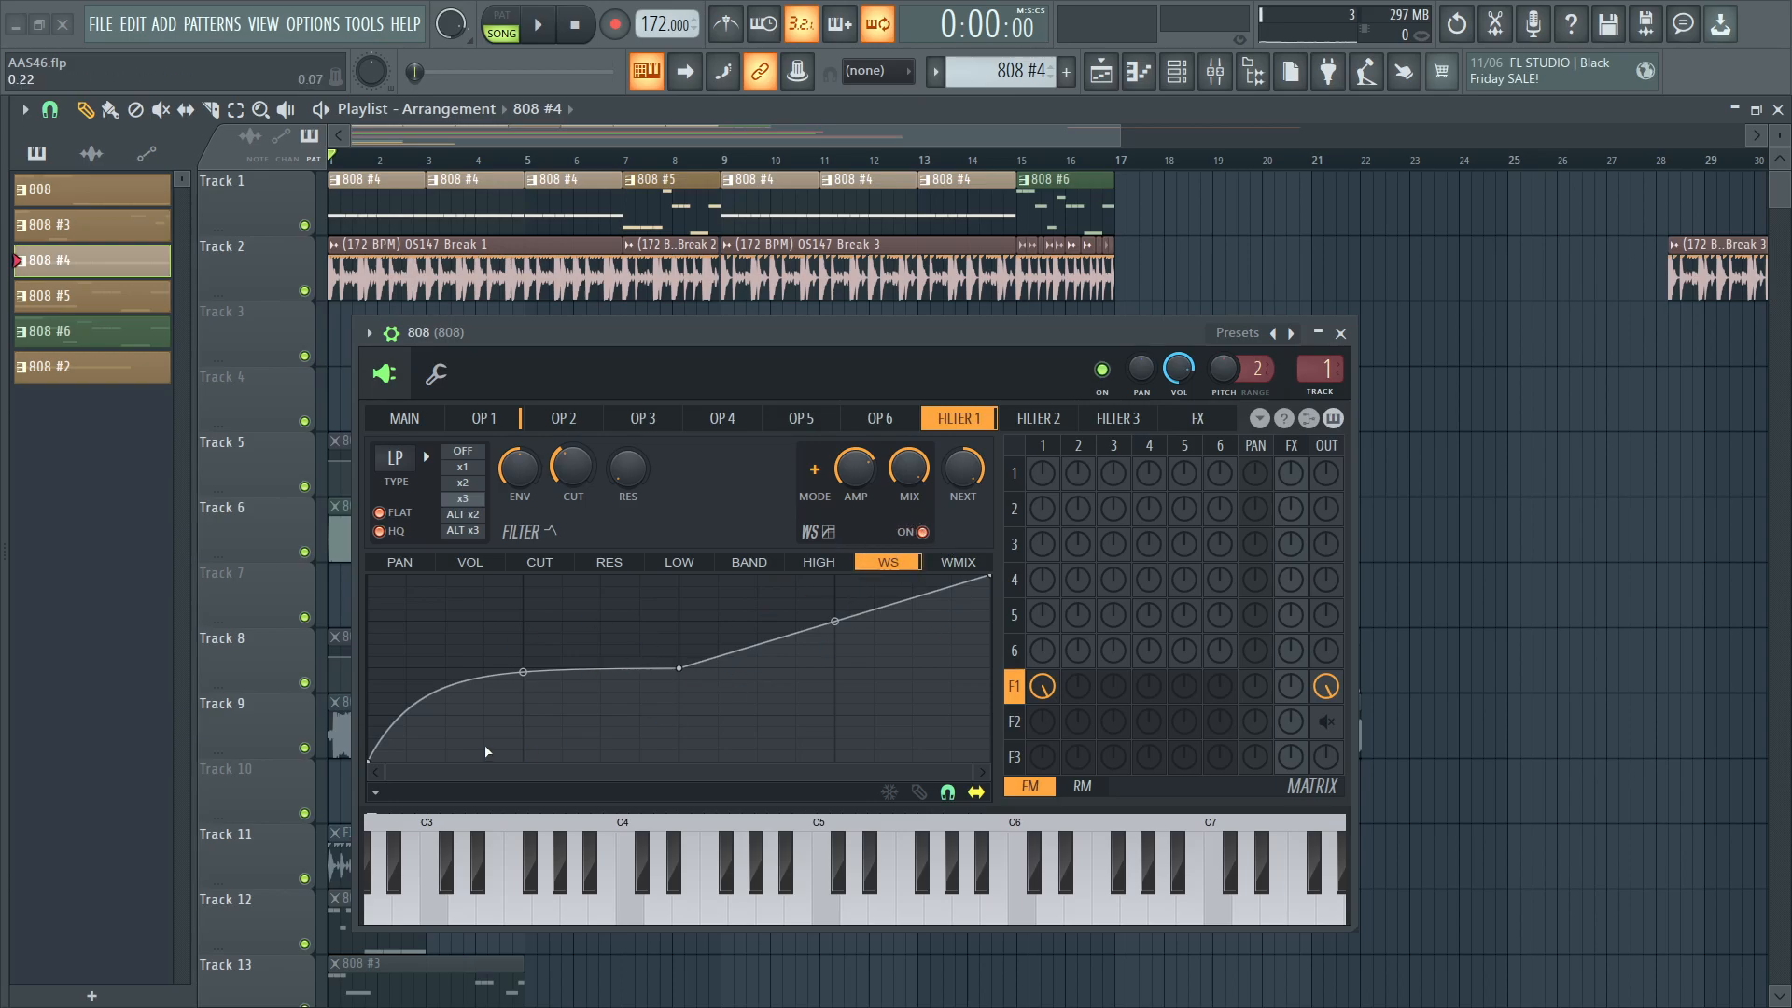
left_click(937, 868)
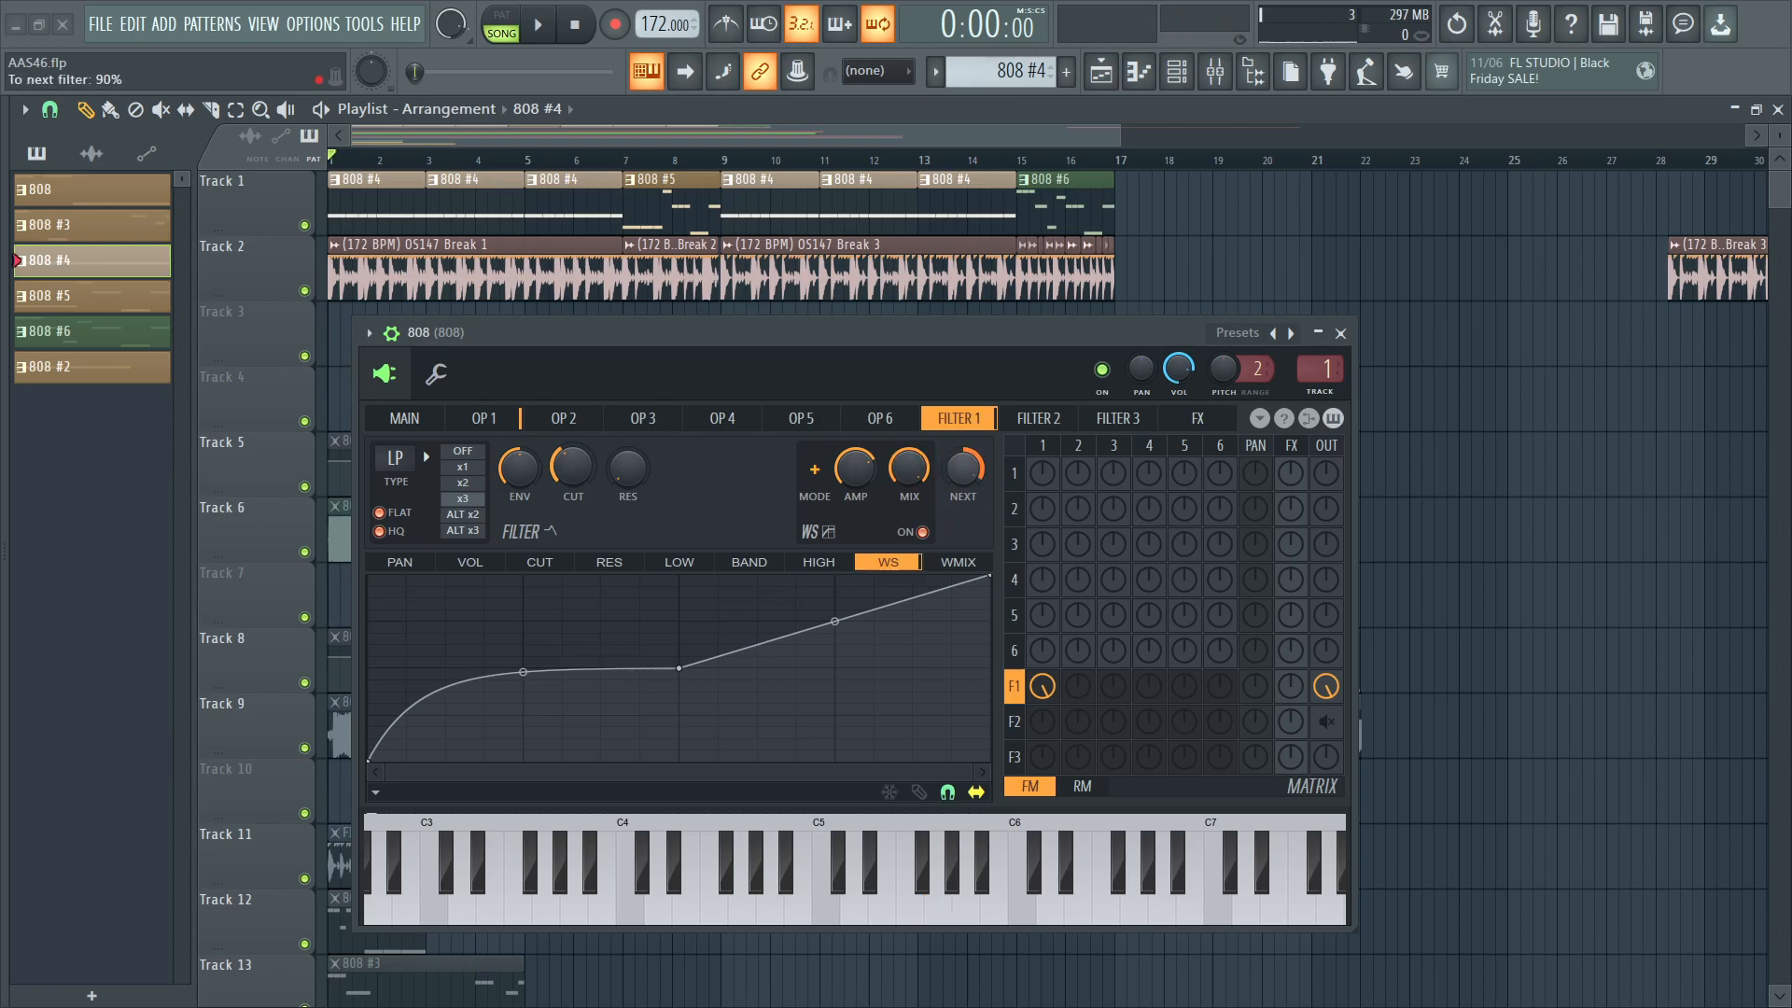
left_click(1036, 419)
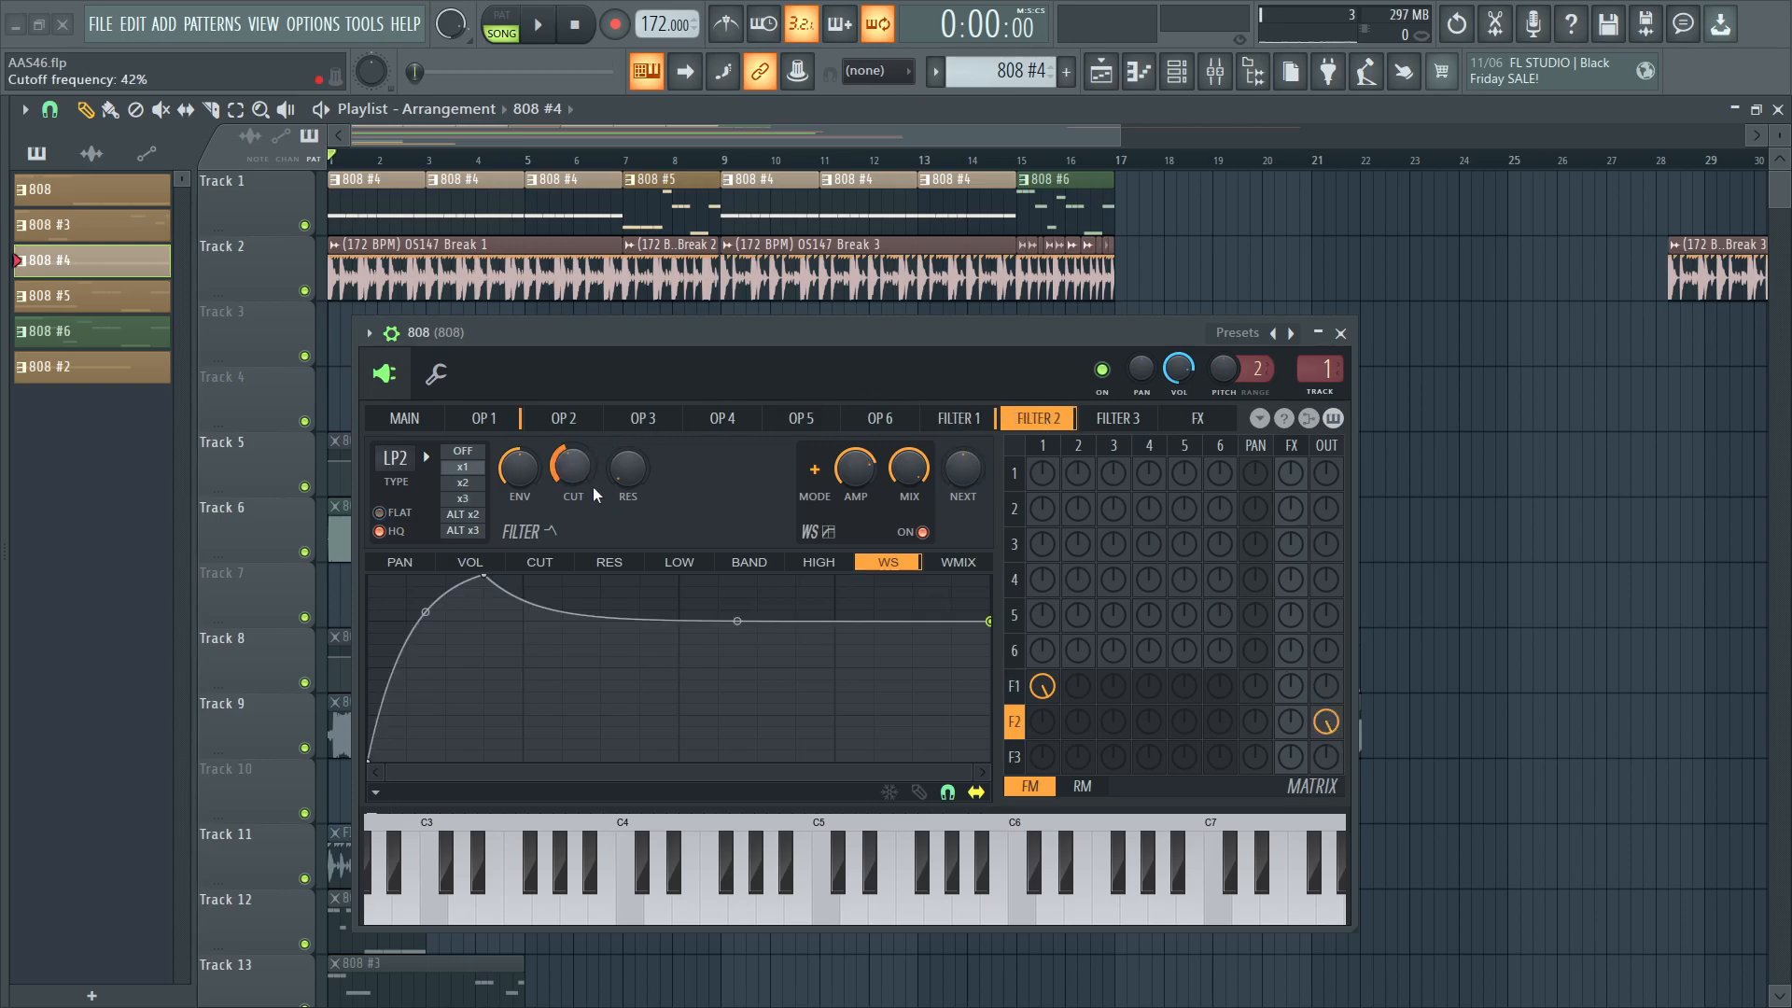
Audition the patch and reshape Filter 1's WS curve into several jagged humps.
left_click(908, 879)
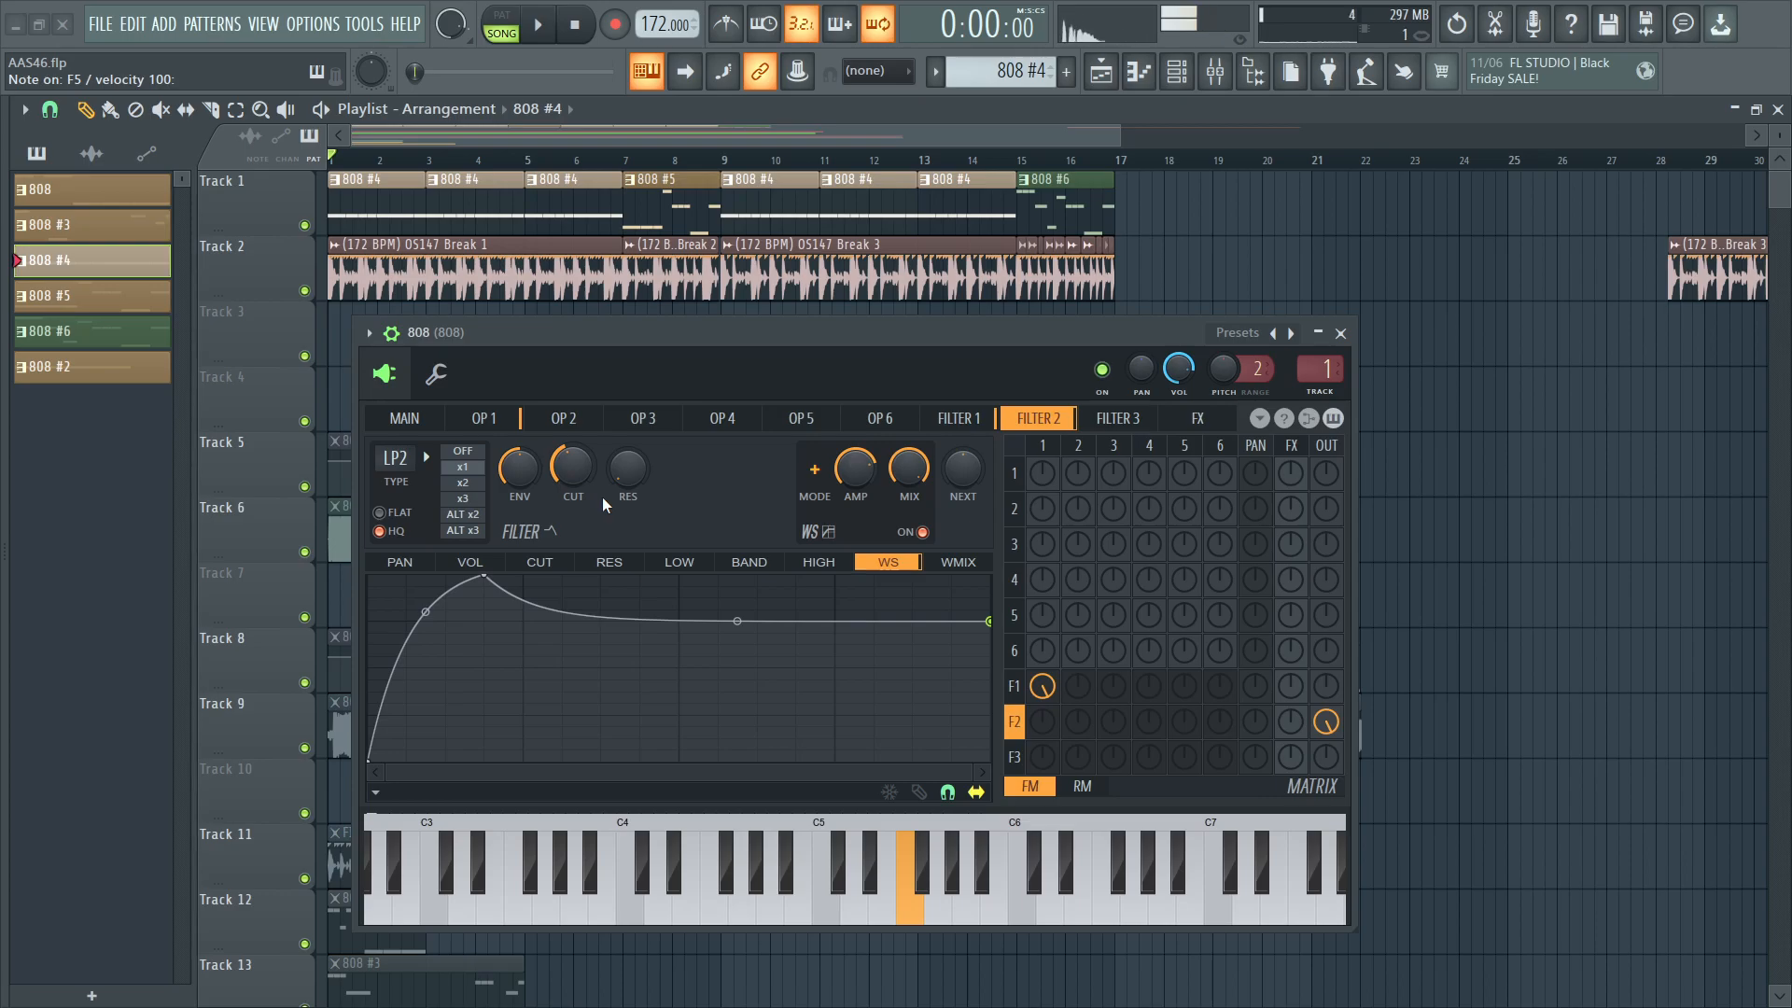
mouse_move(664, 482)
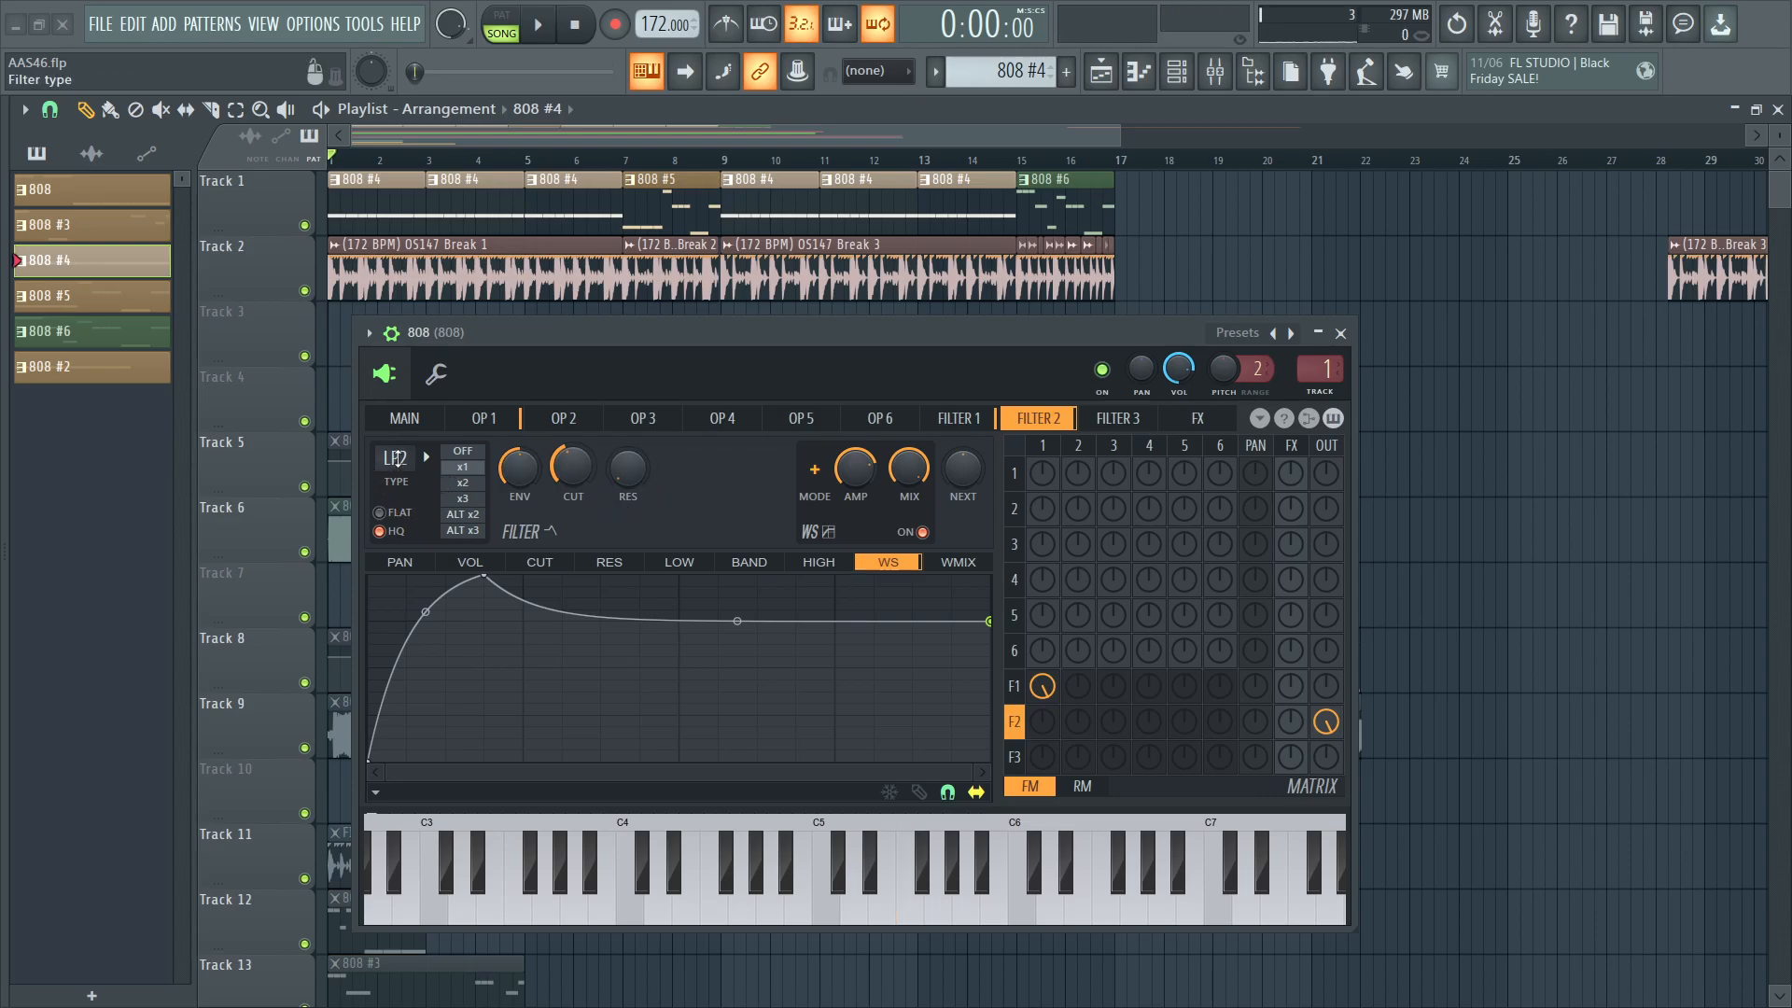
left_click(399, 457)
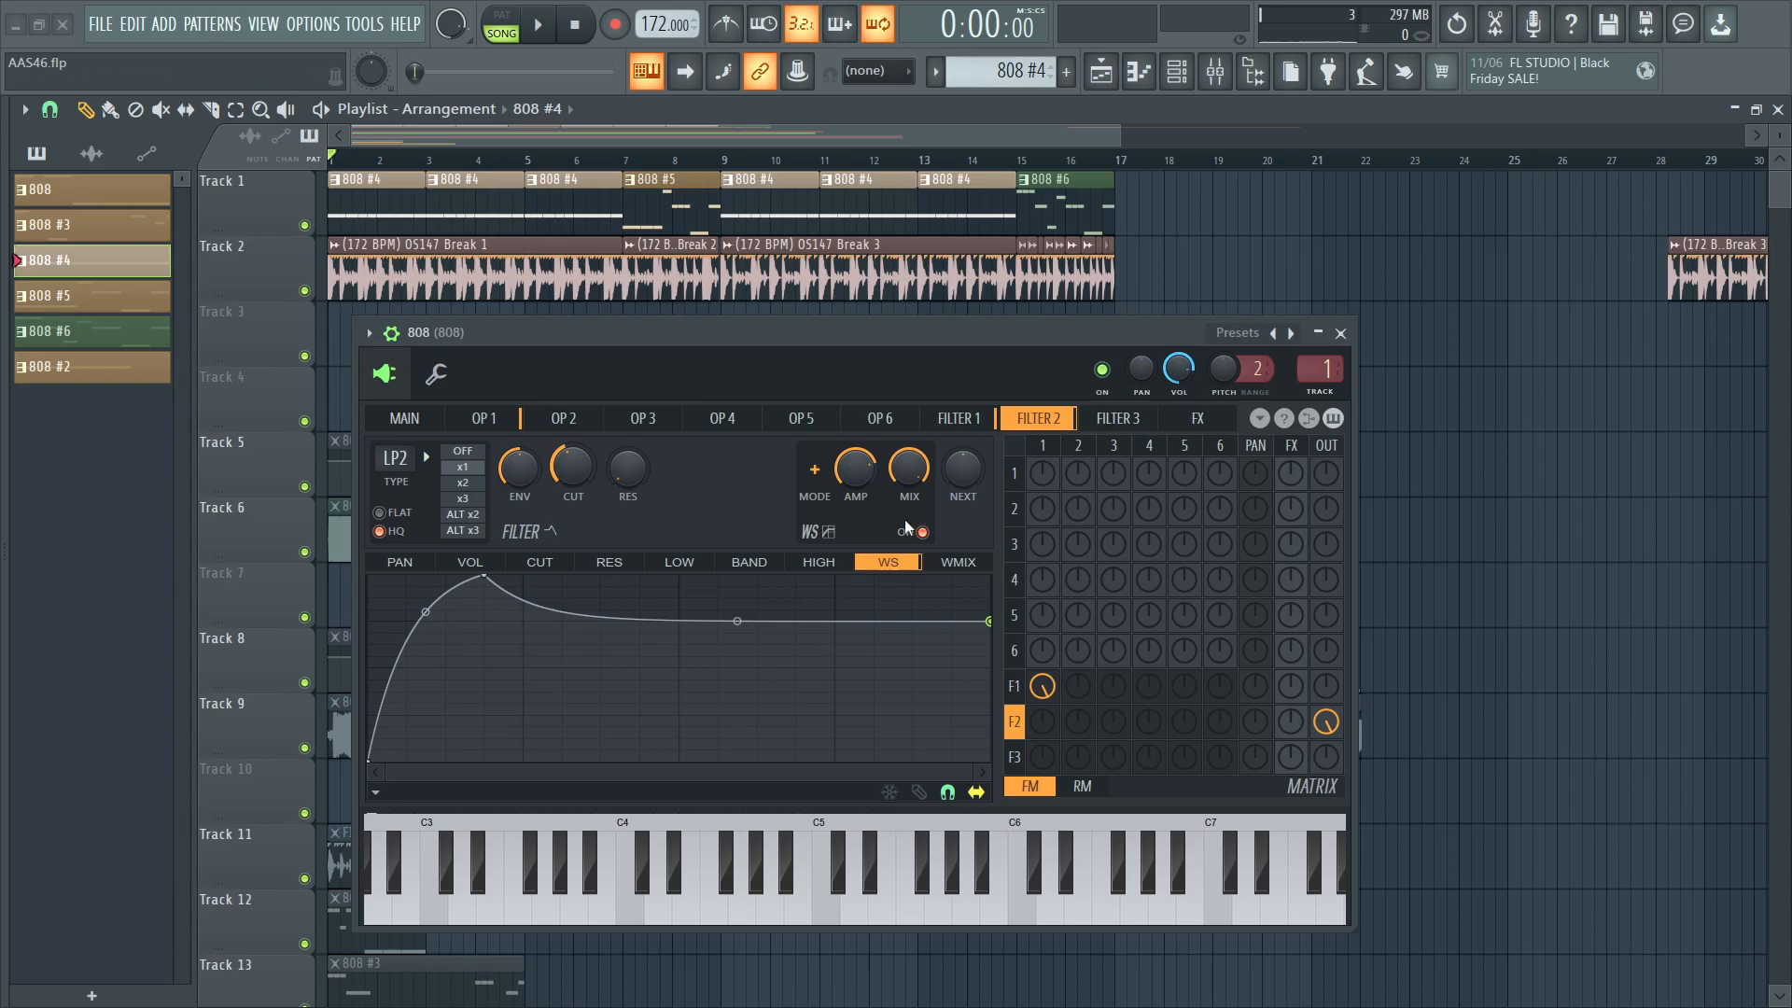
left_click(957, 416)
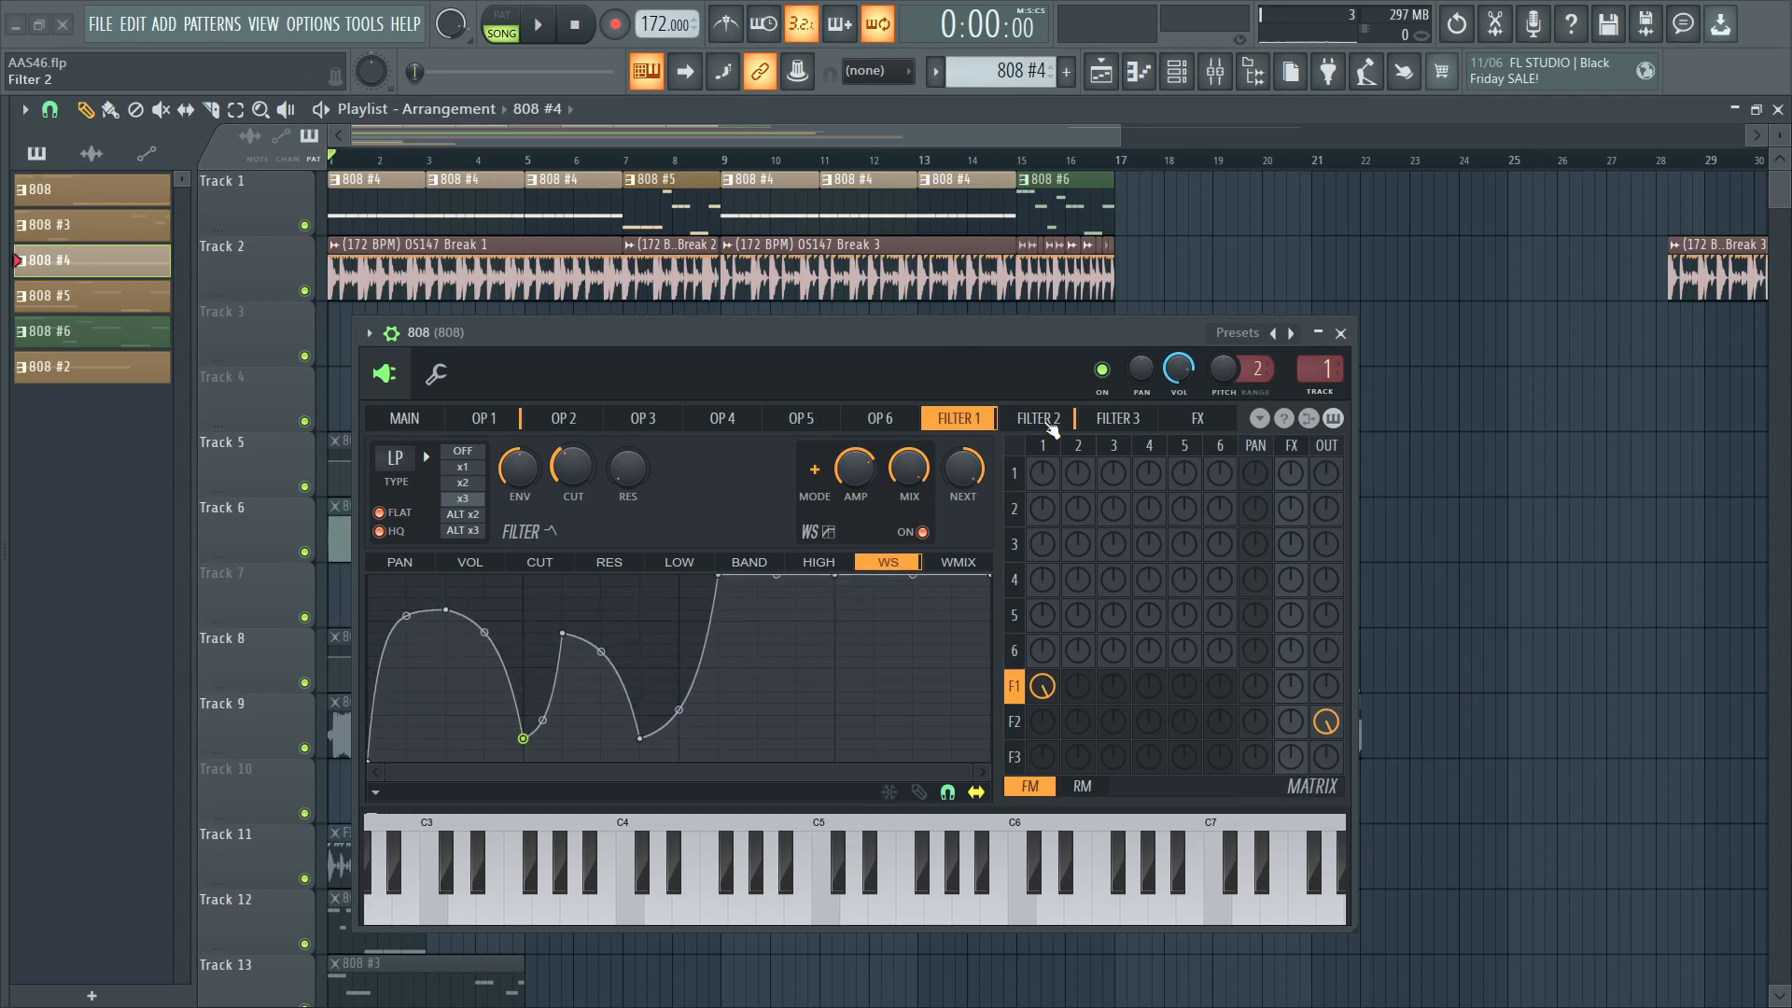
Delete extra WS points in Filter 2 and Filter 1 so both curves rise smoothly to a plateau.
left_click(1035, 416)
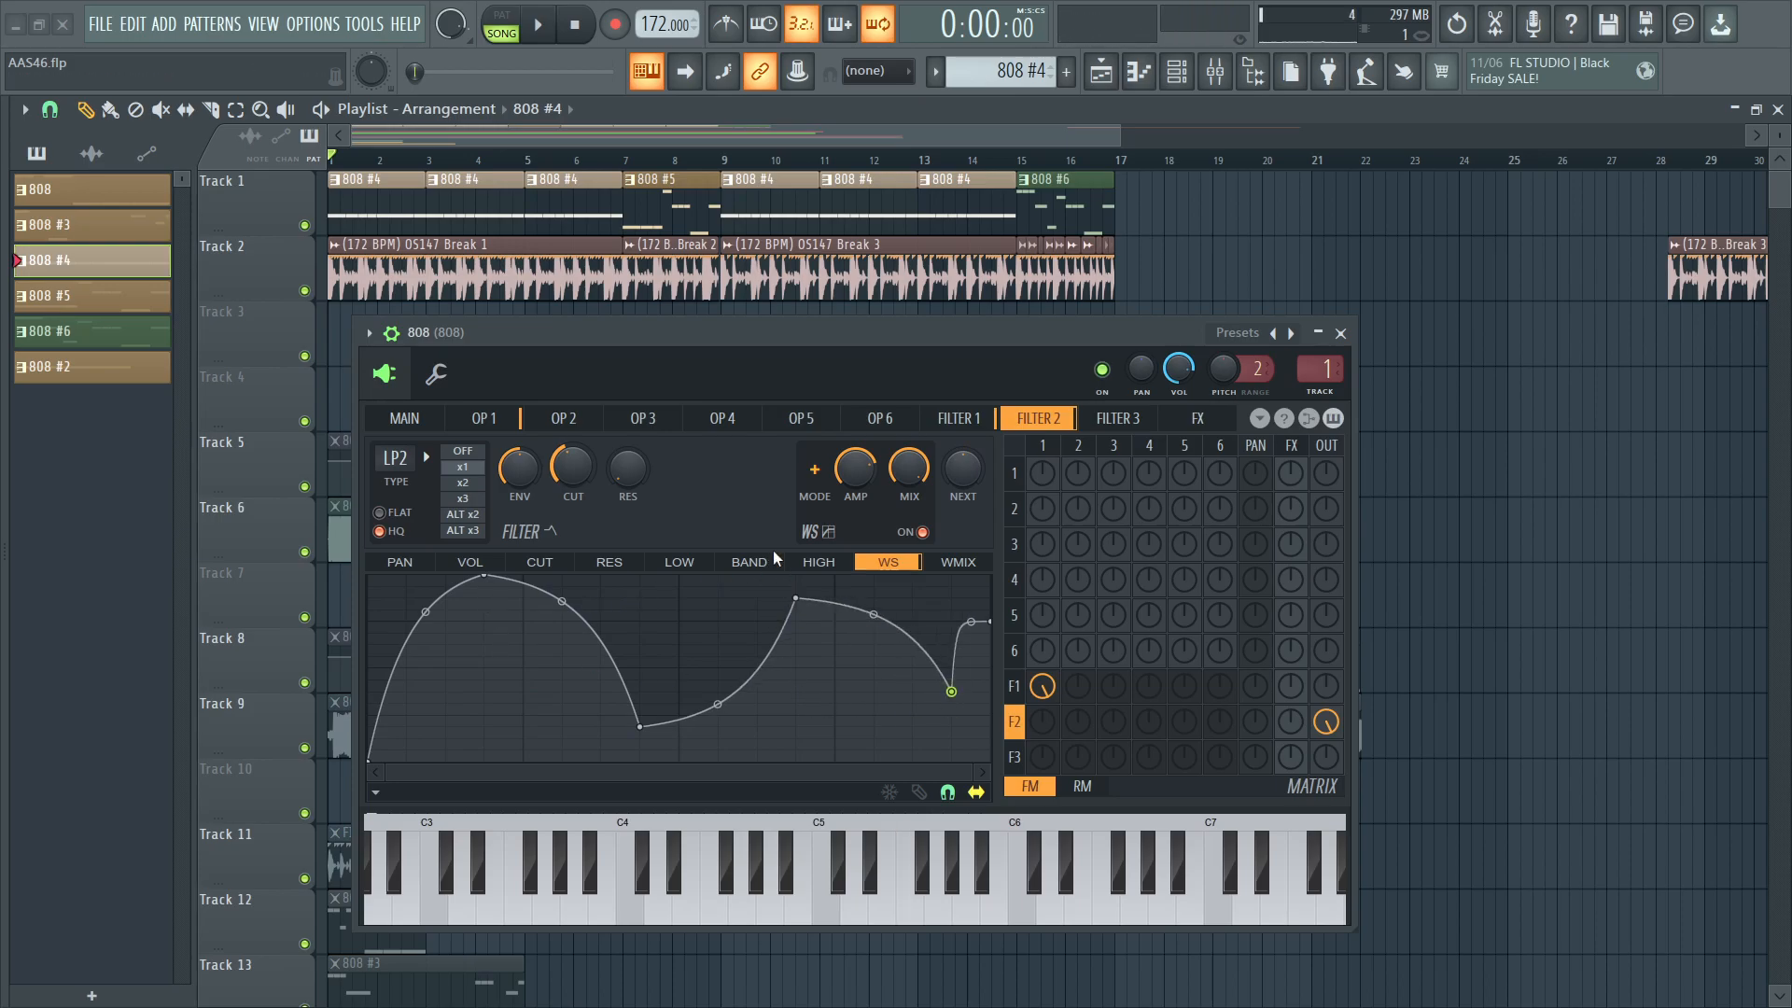
right_click(793, 599)
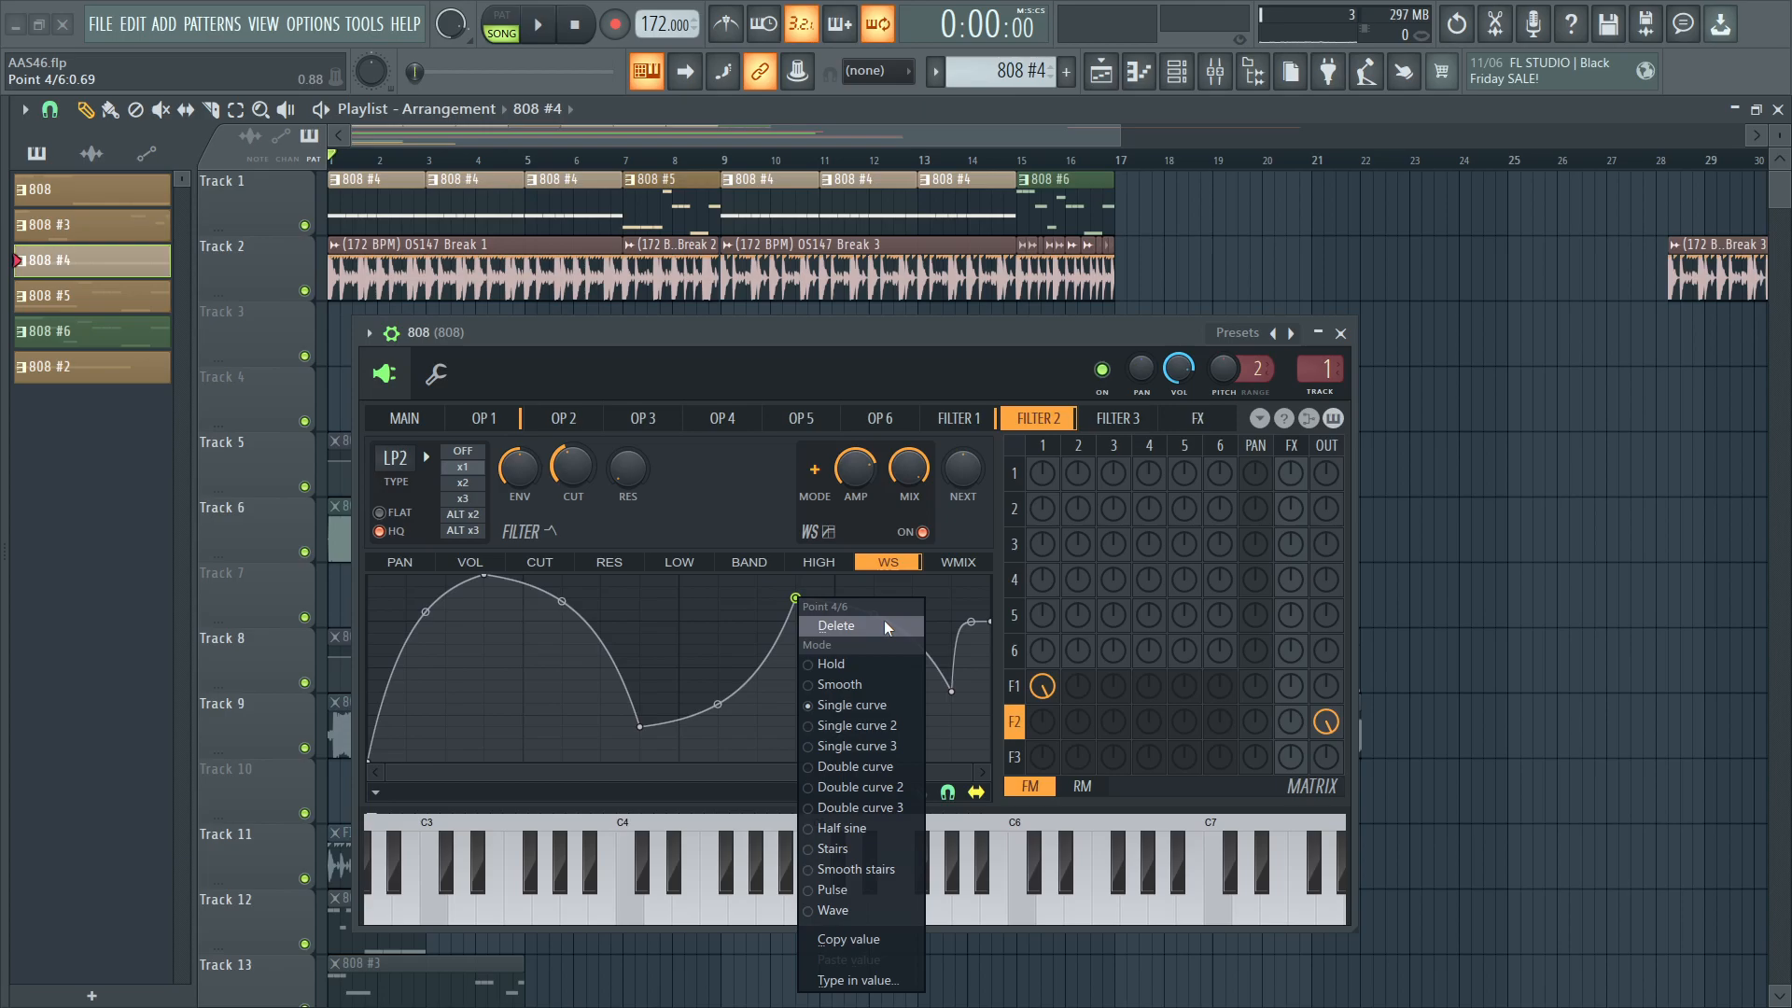
left_click(834, 625)
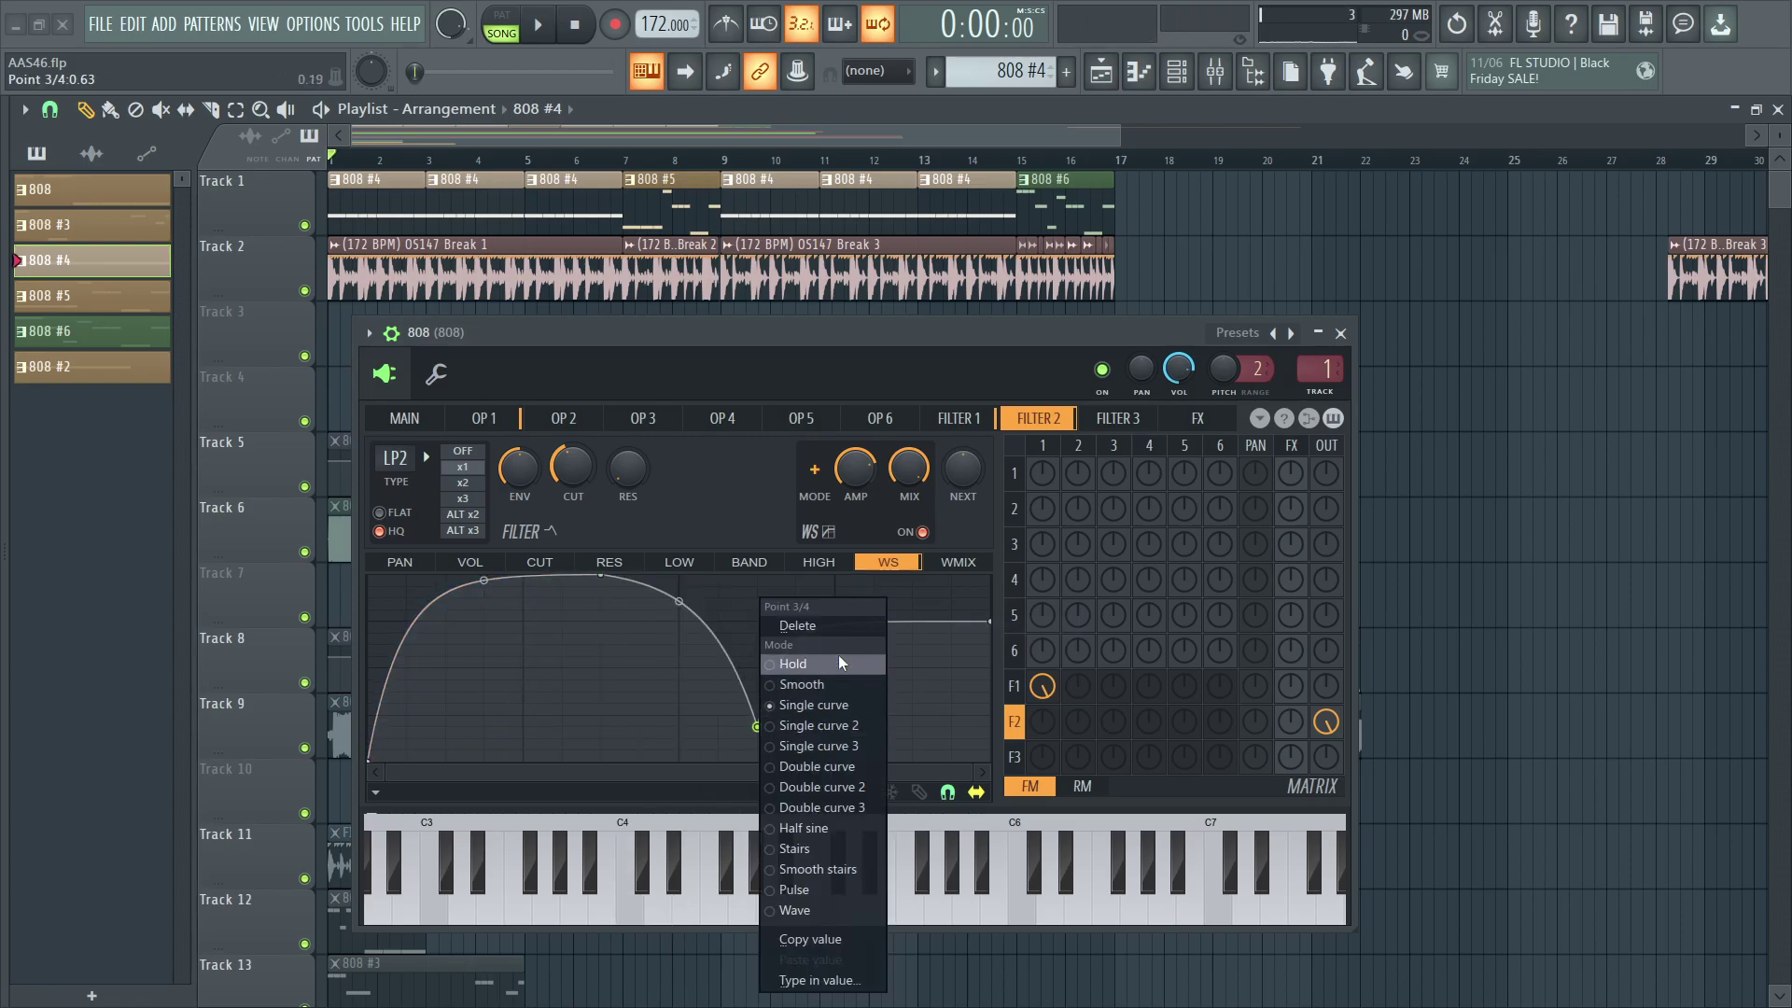
left_click(791, 665)
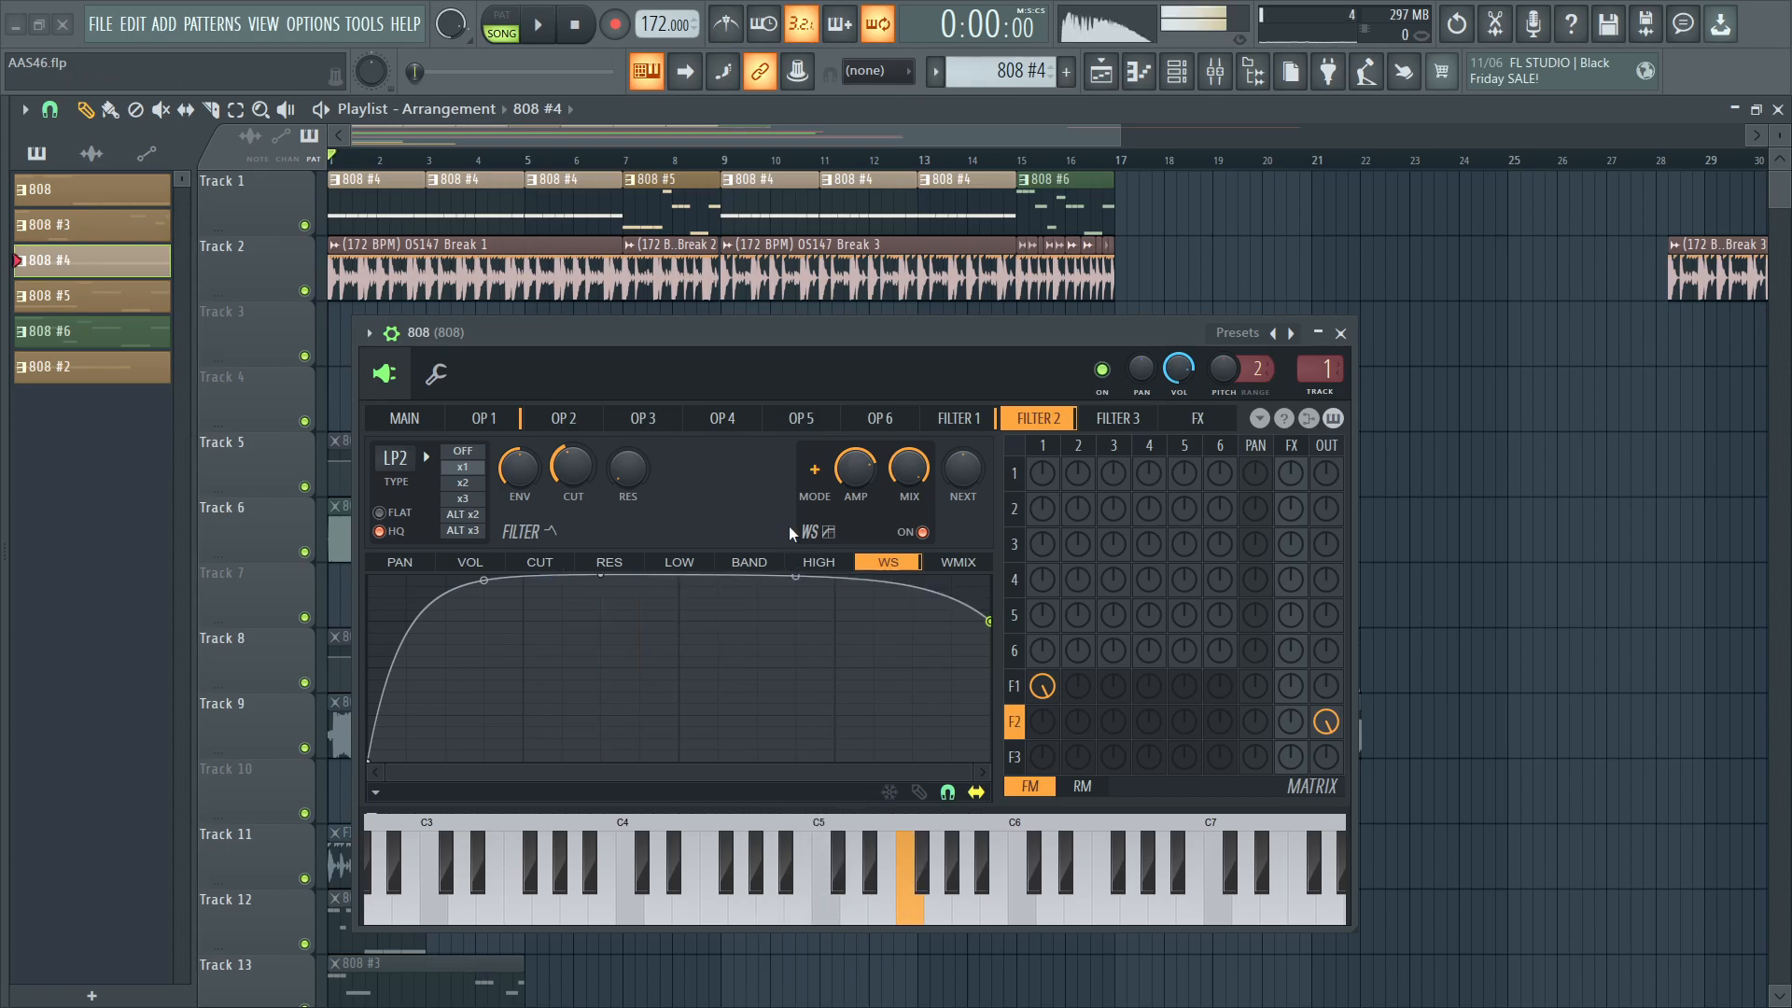
left_click(957, 418)
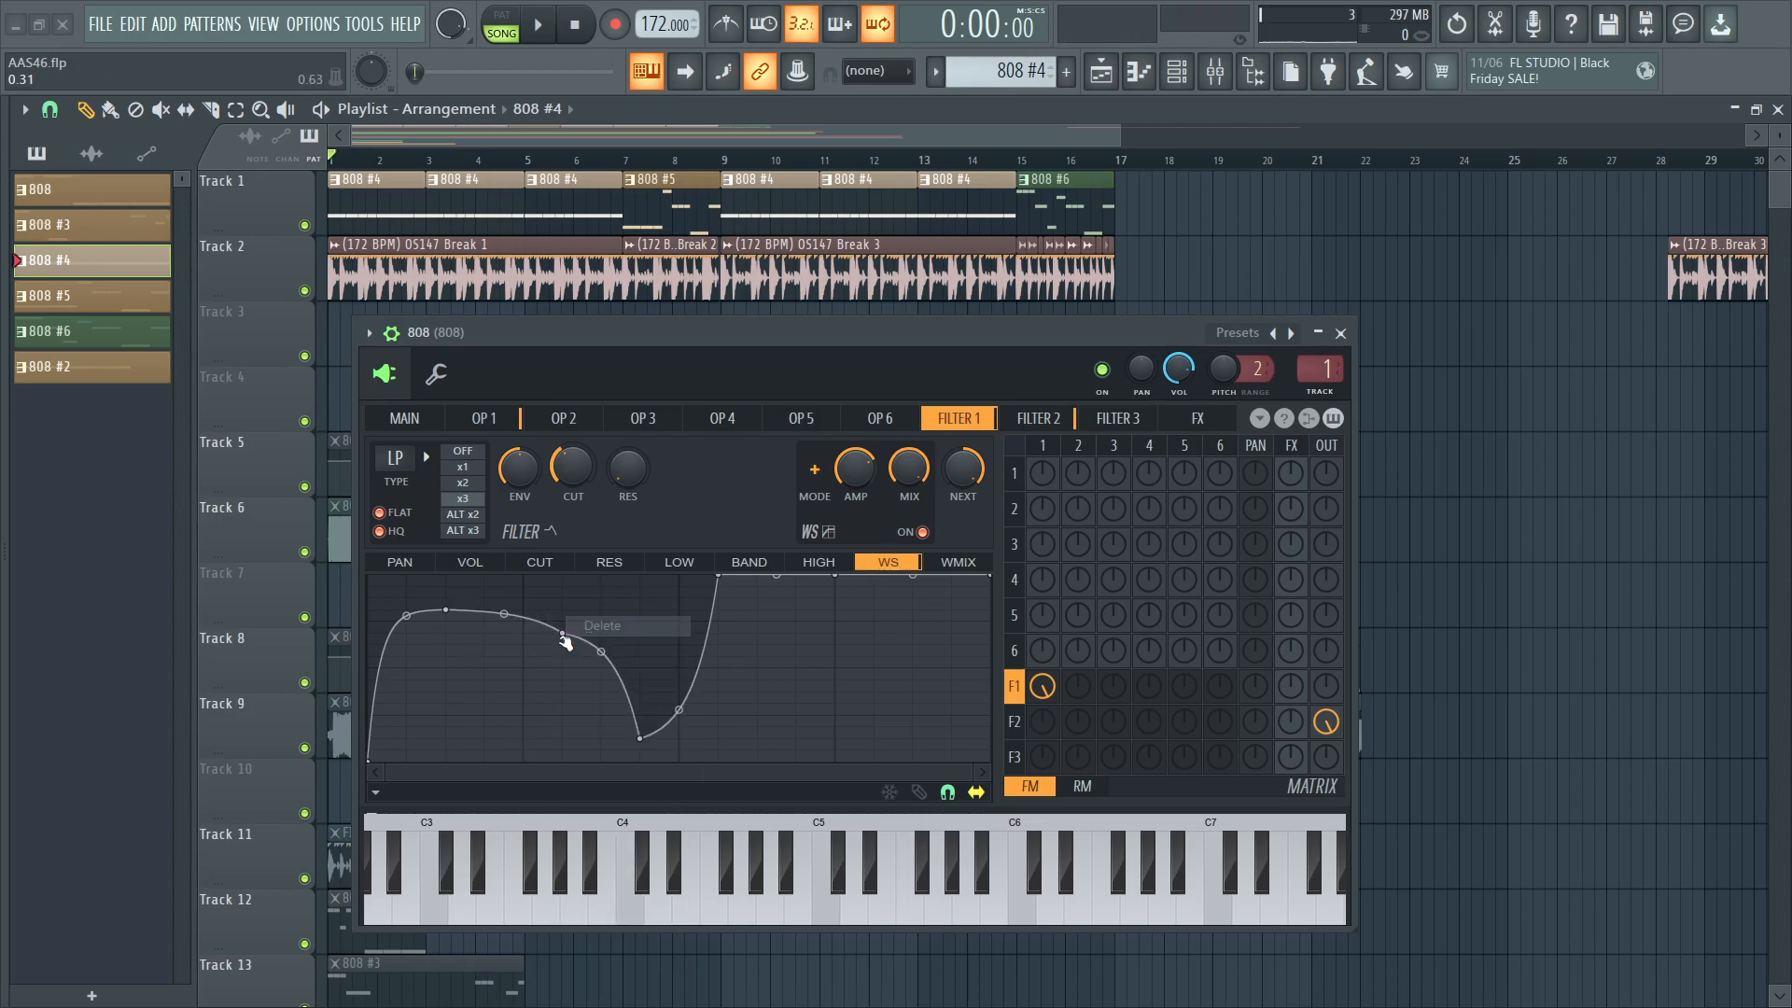
left_click(599, 625)
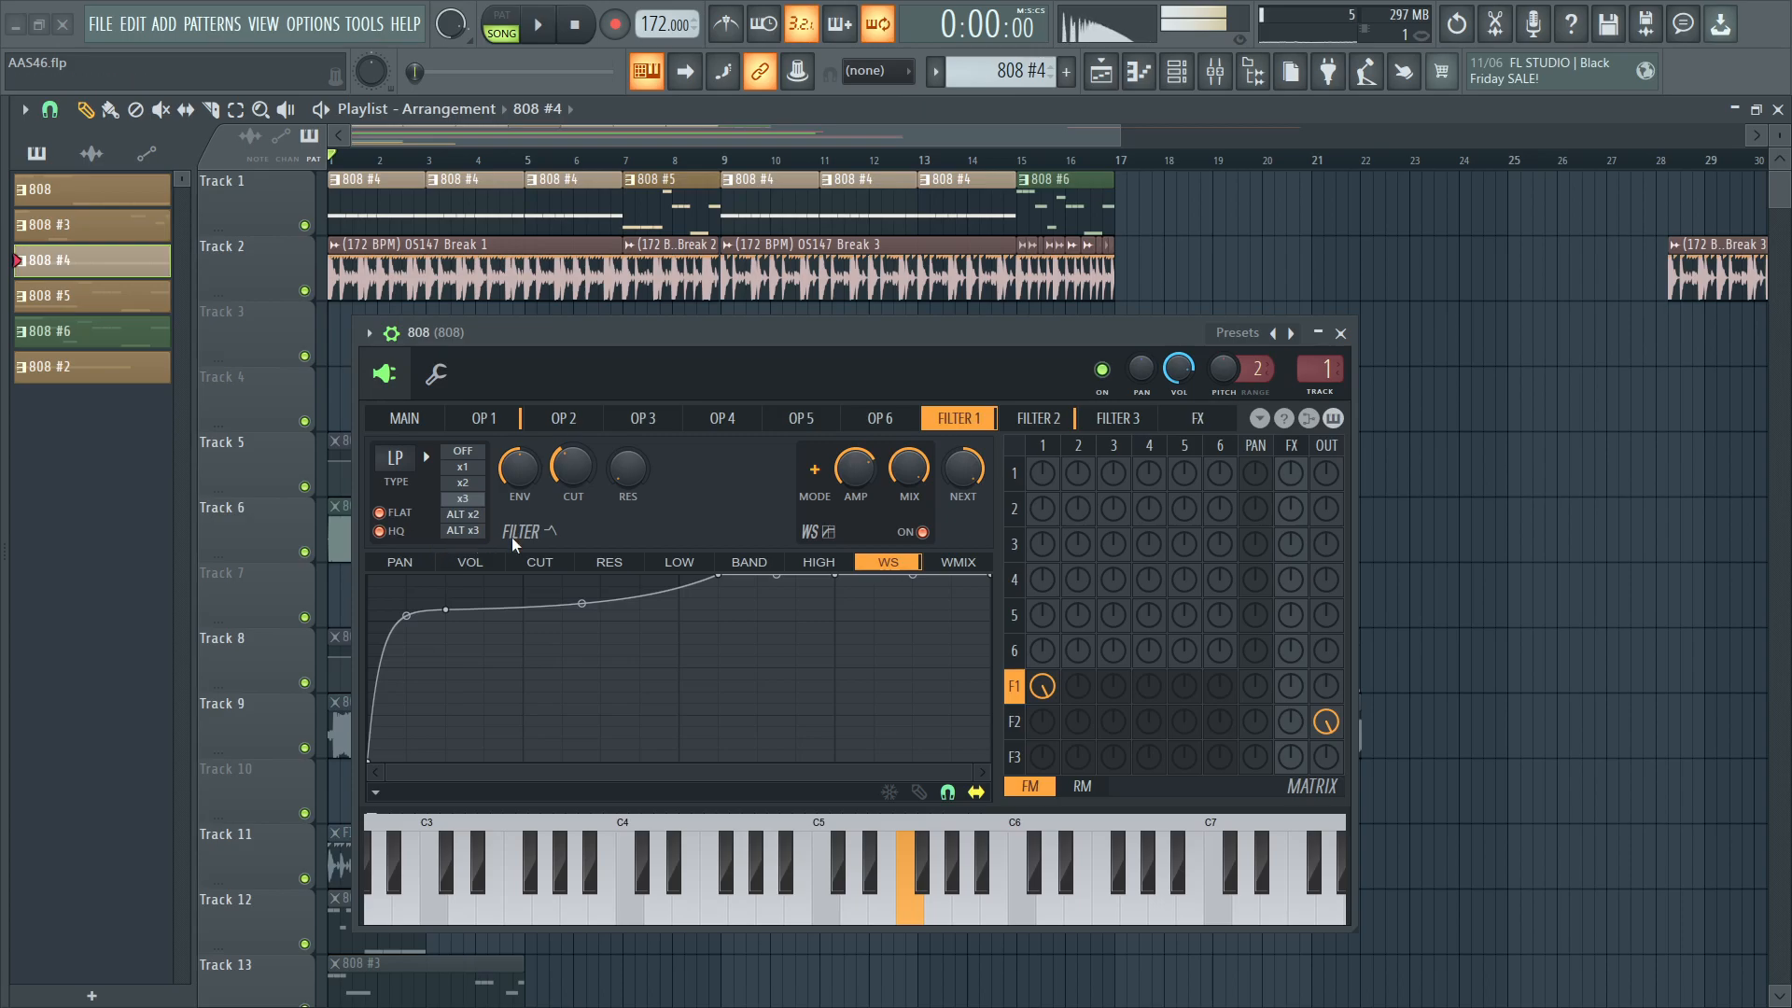
Check OP 1's volume envelope and Filter 1's envelope, then reset operator 1 to a pure sine.
left_click(482, 416)
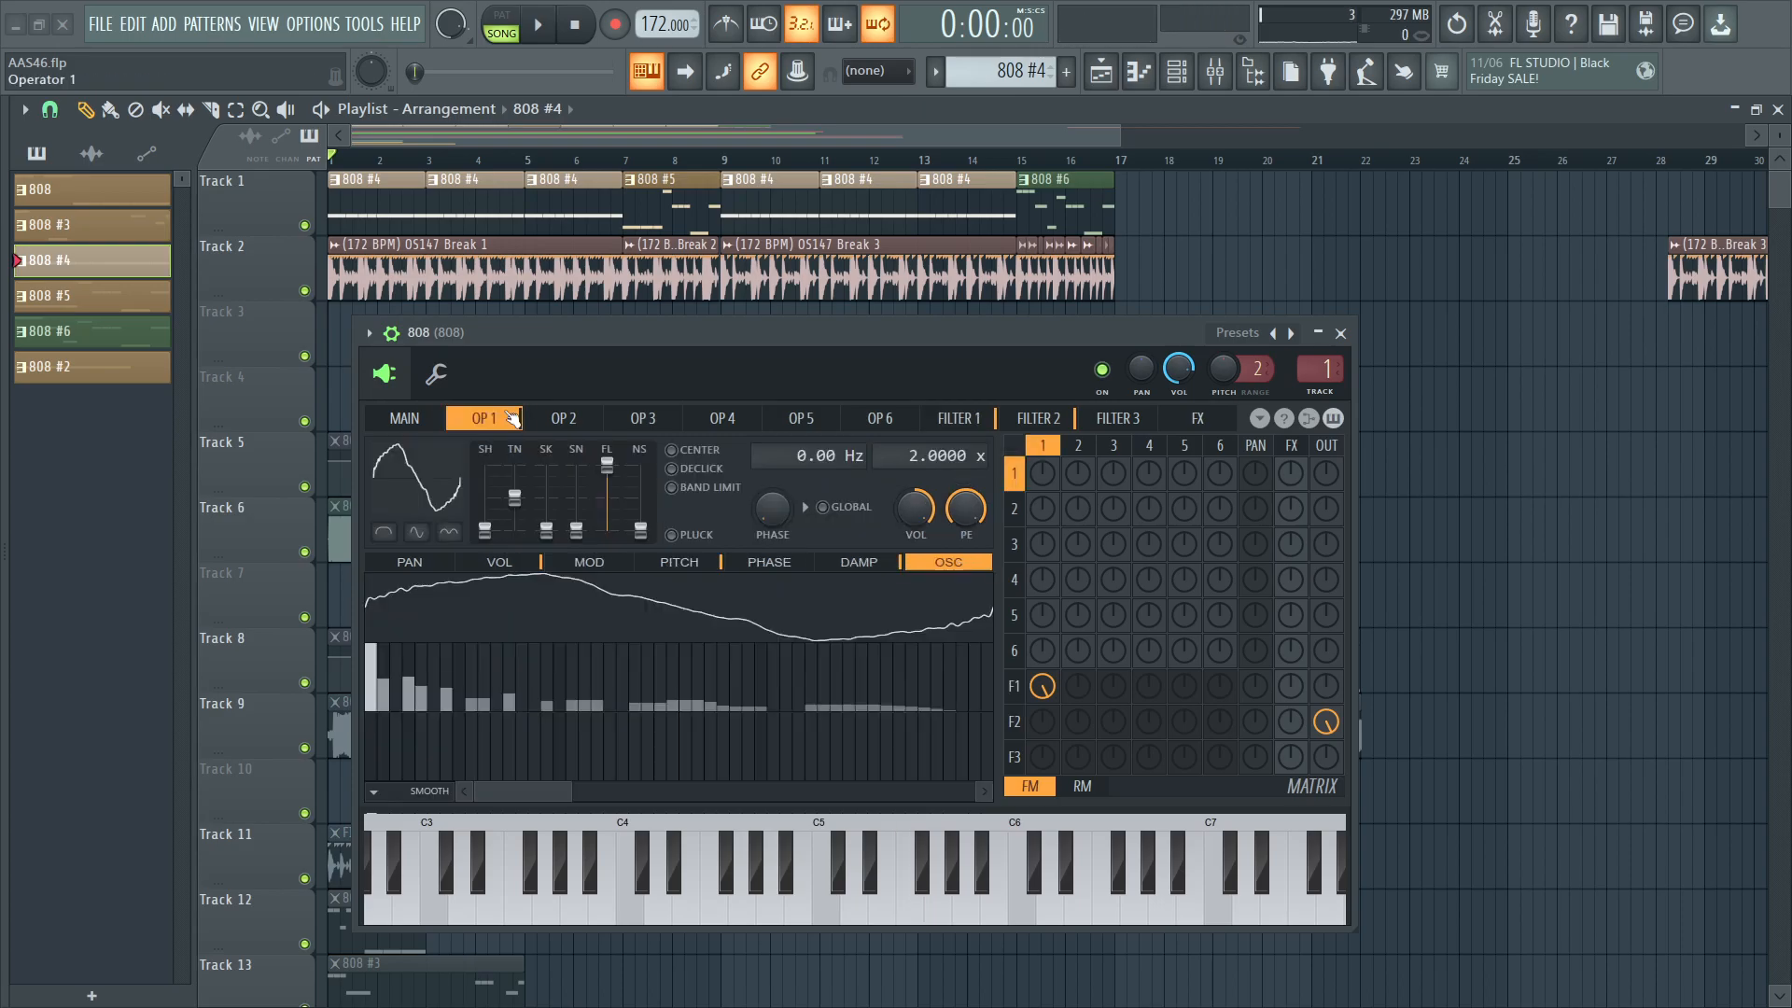
left_click(498, 562)
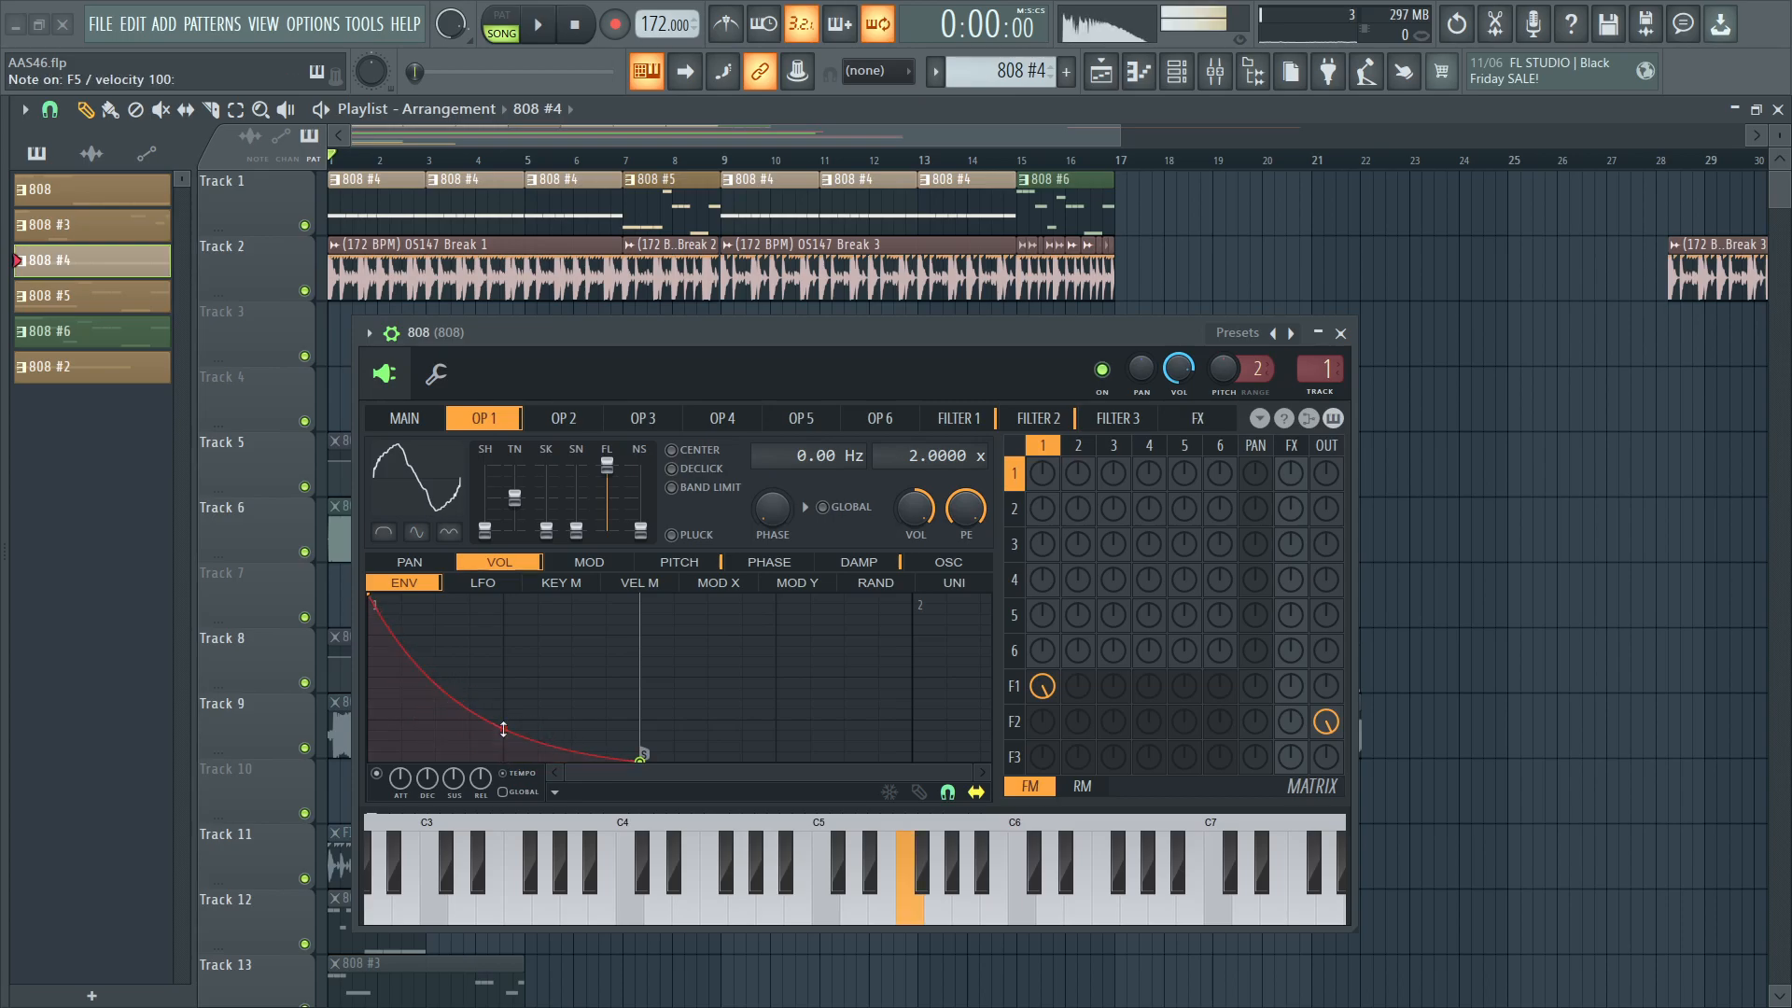
left_click(957, 416)
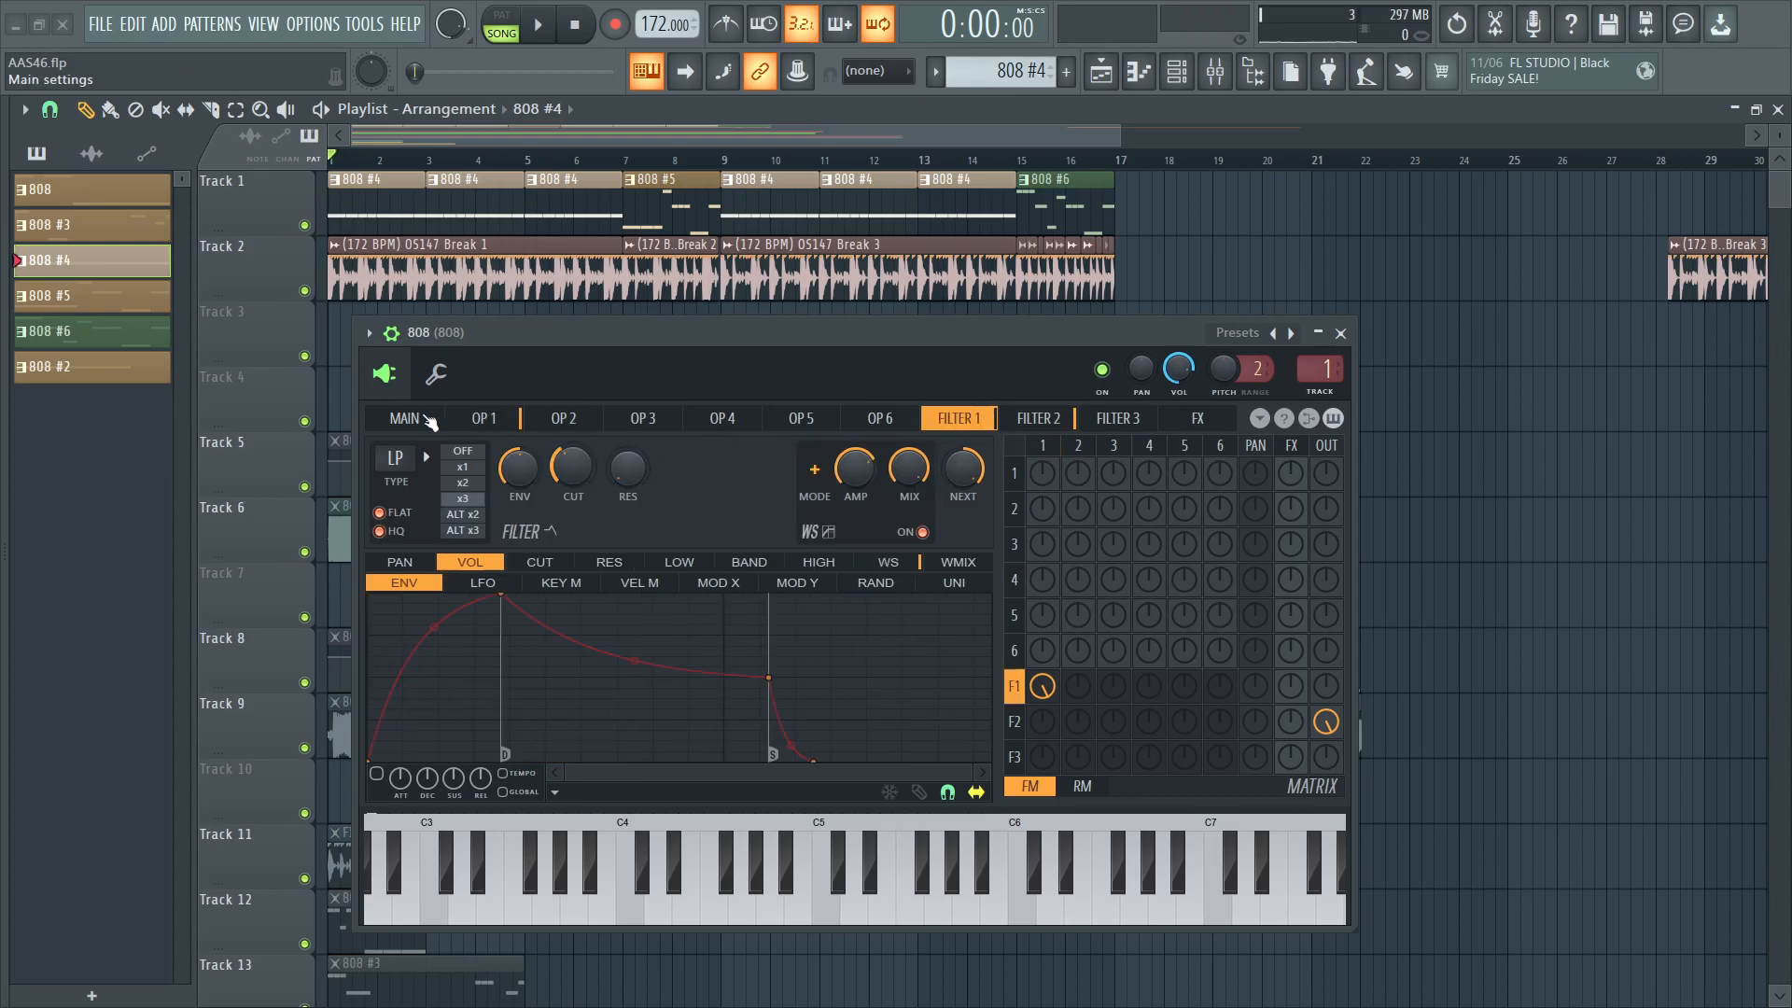
left_click(482, 416)
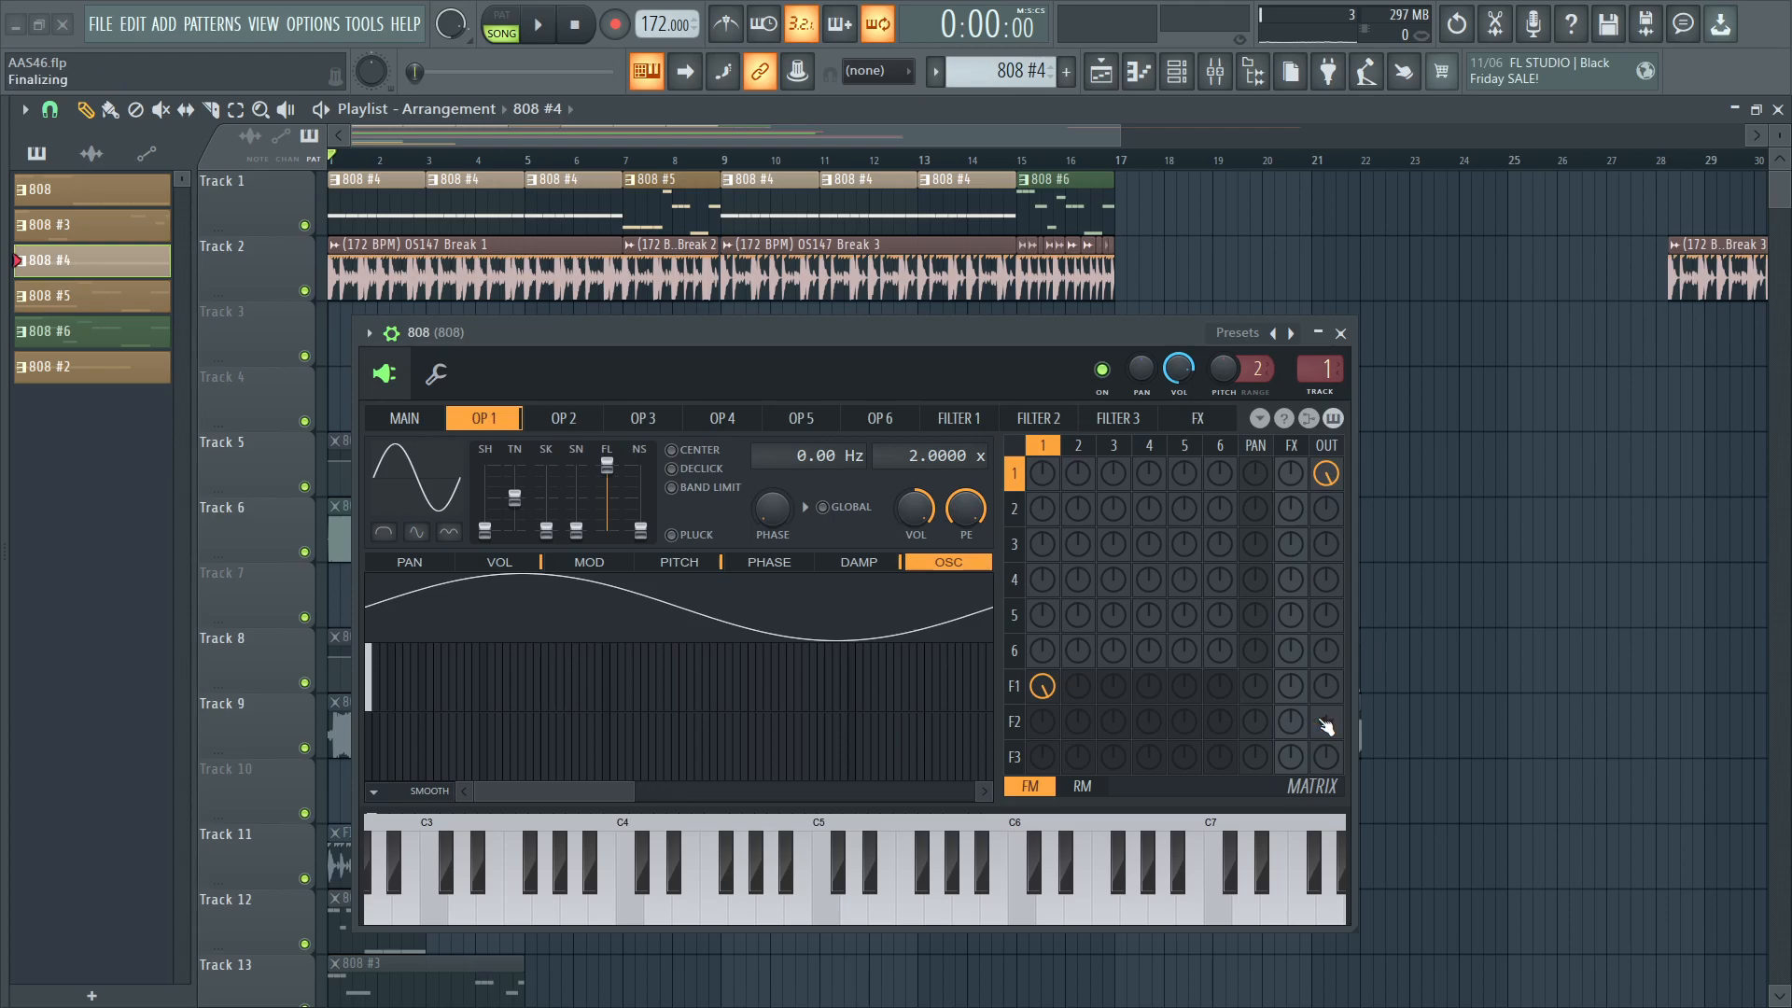
Audition the sine and raise OP 1's SK and SN sliders toward a flattened, square-like wave.
left_click(891, 868)
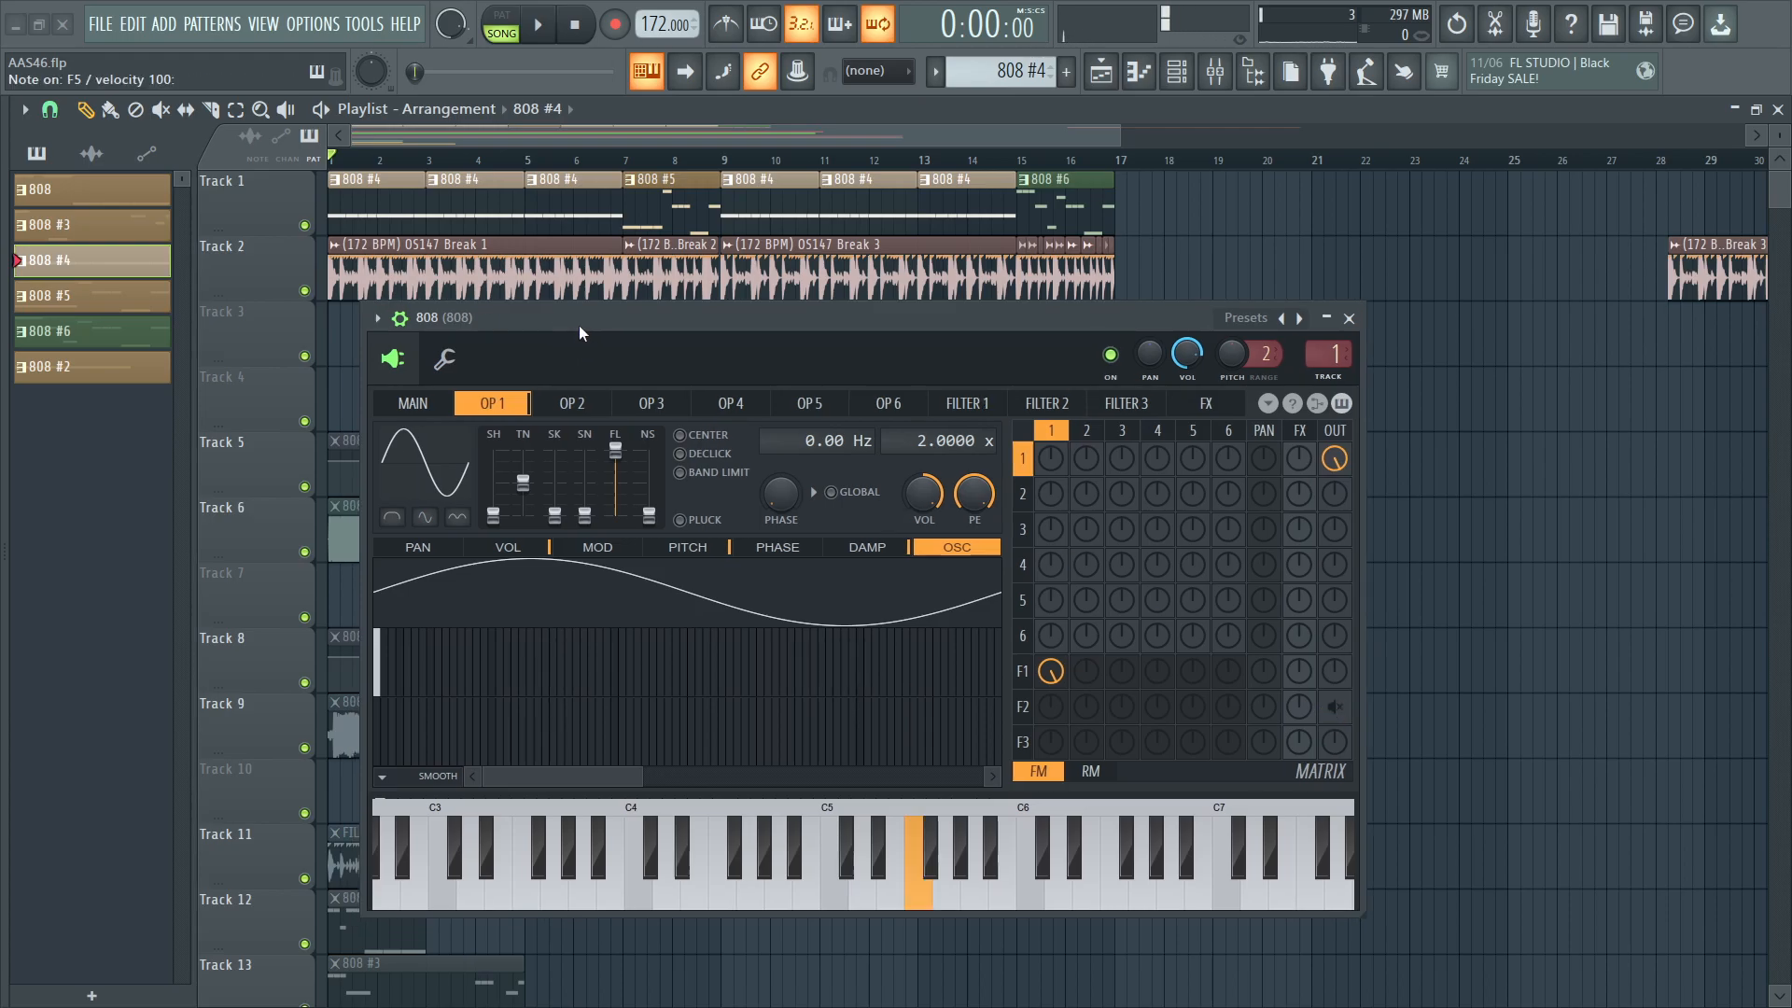
left_click(915, 868)
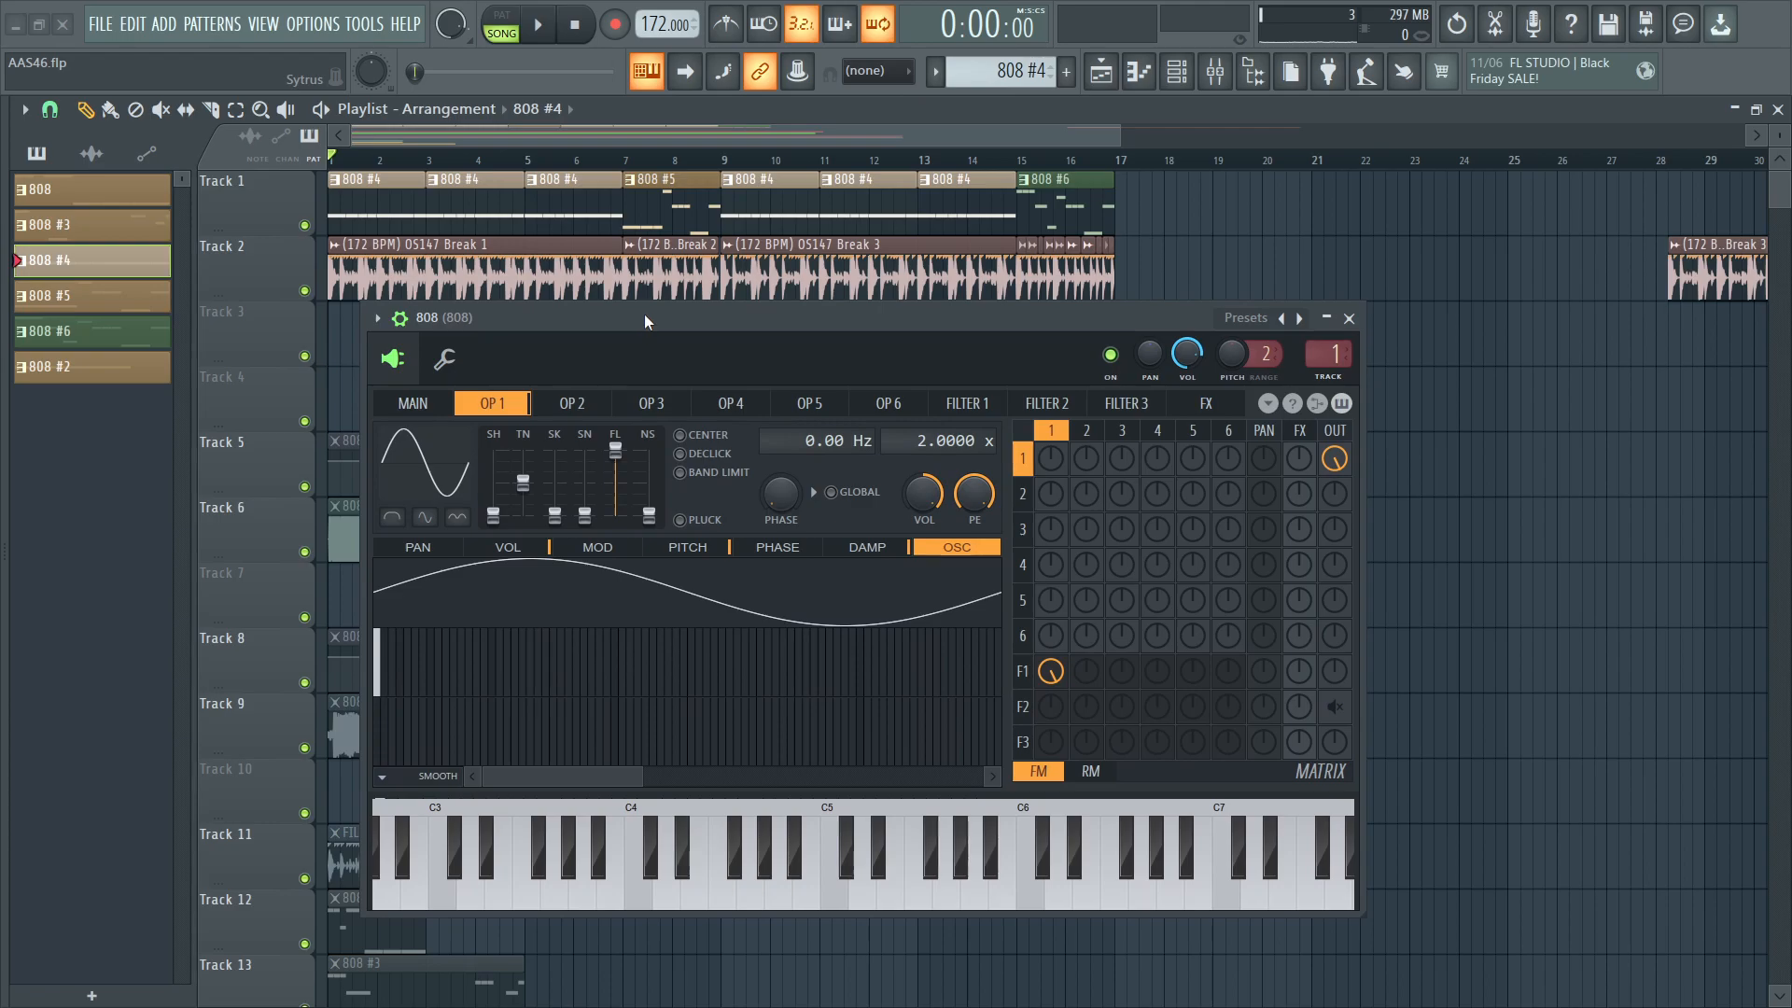
mouse_move(640, 752)
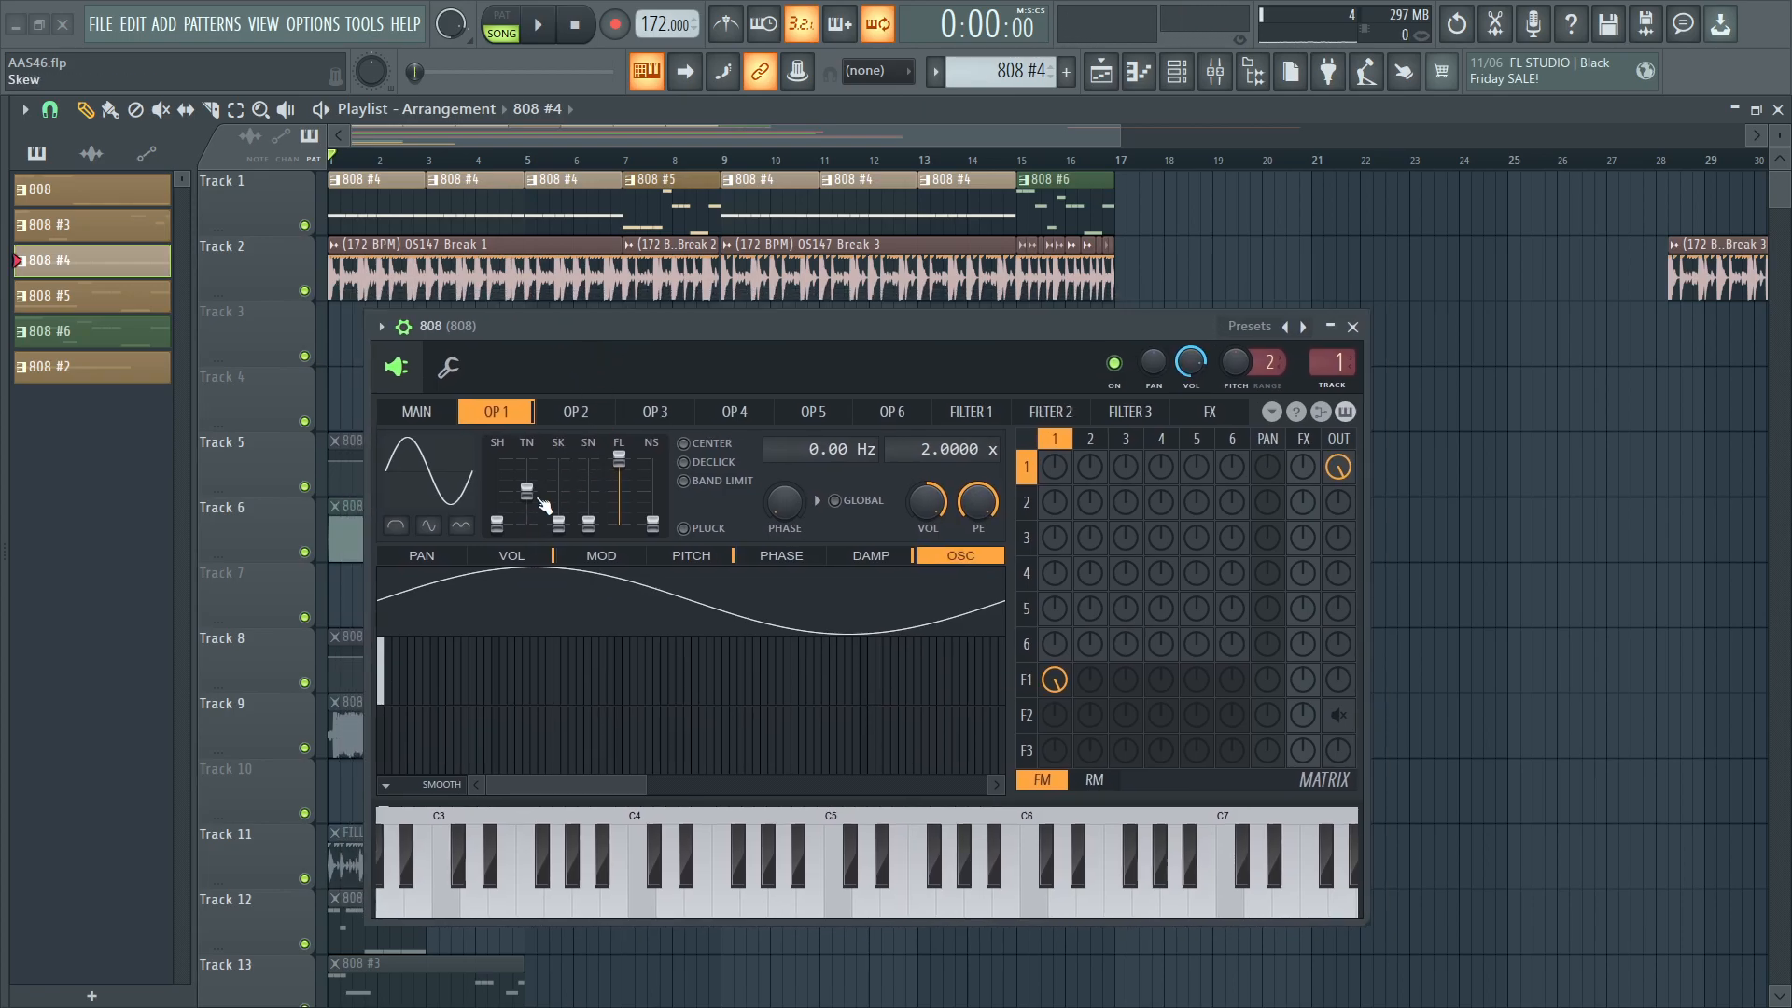
left_click(922, 868)
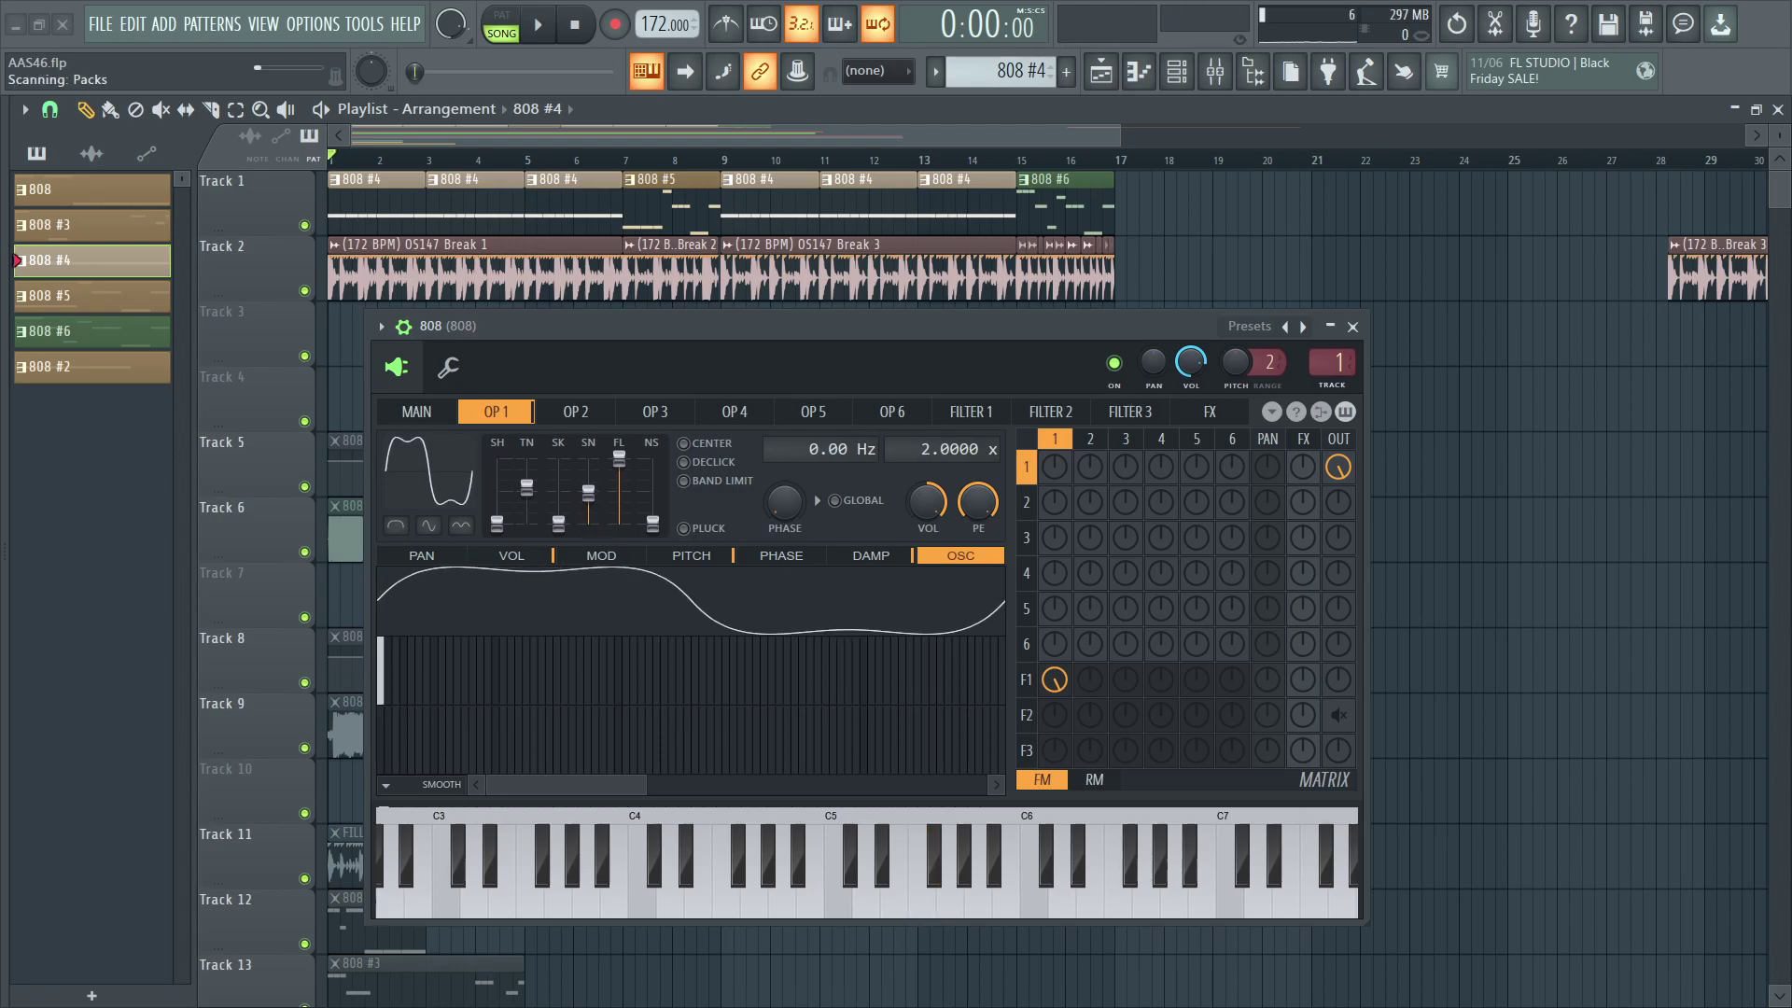
Move OP1's shape and skew sliders so the waveform becomes a sharp high-then-low step.
left_click(950, 879)
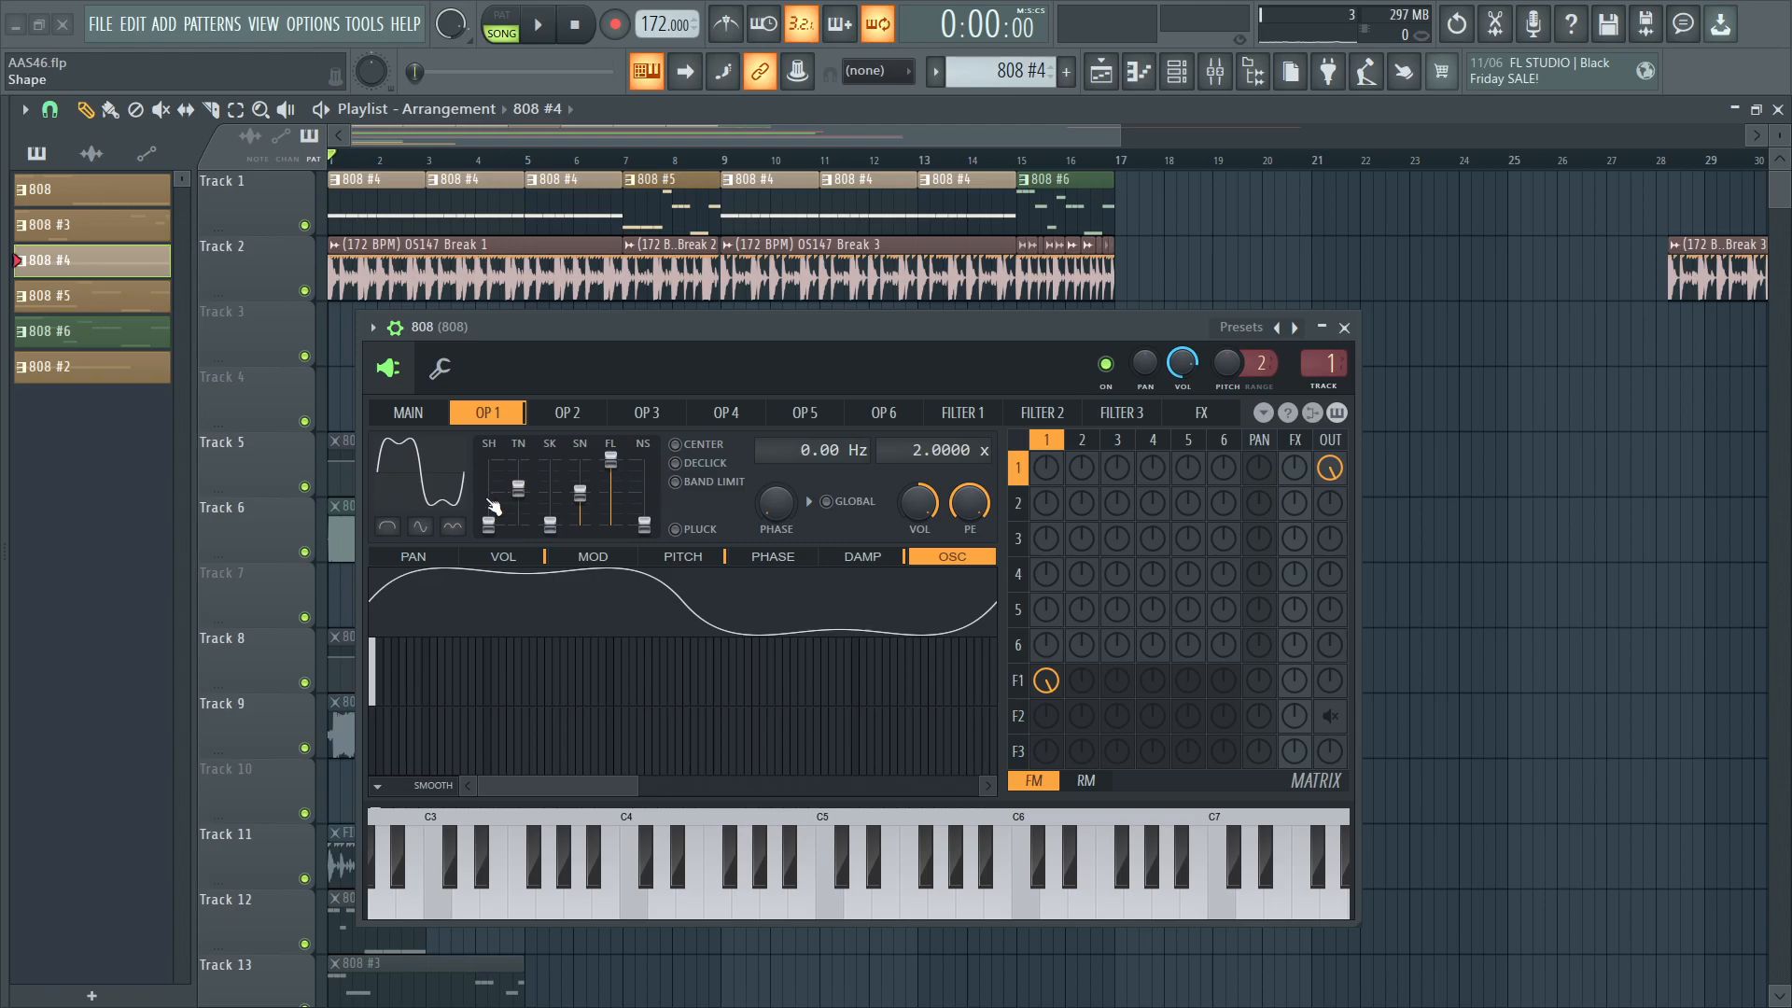
mouse_move(569, 505)
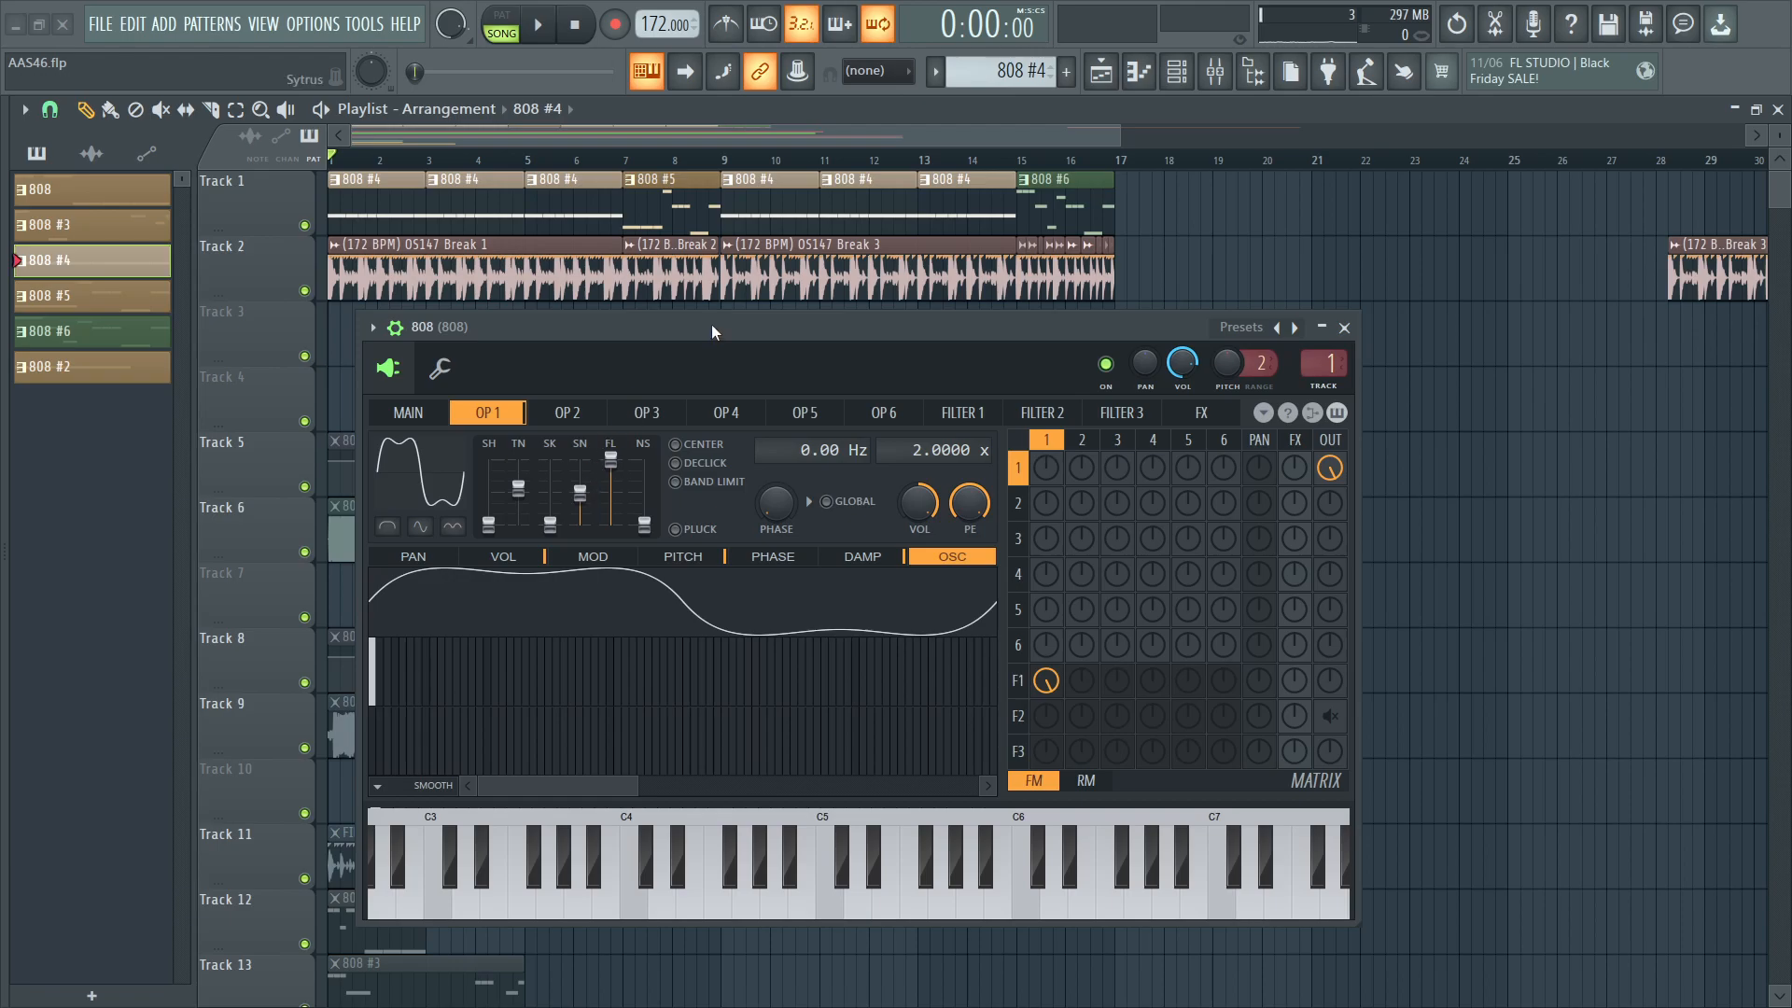
mouse_move(647, 328)
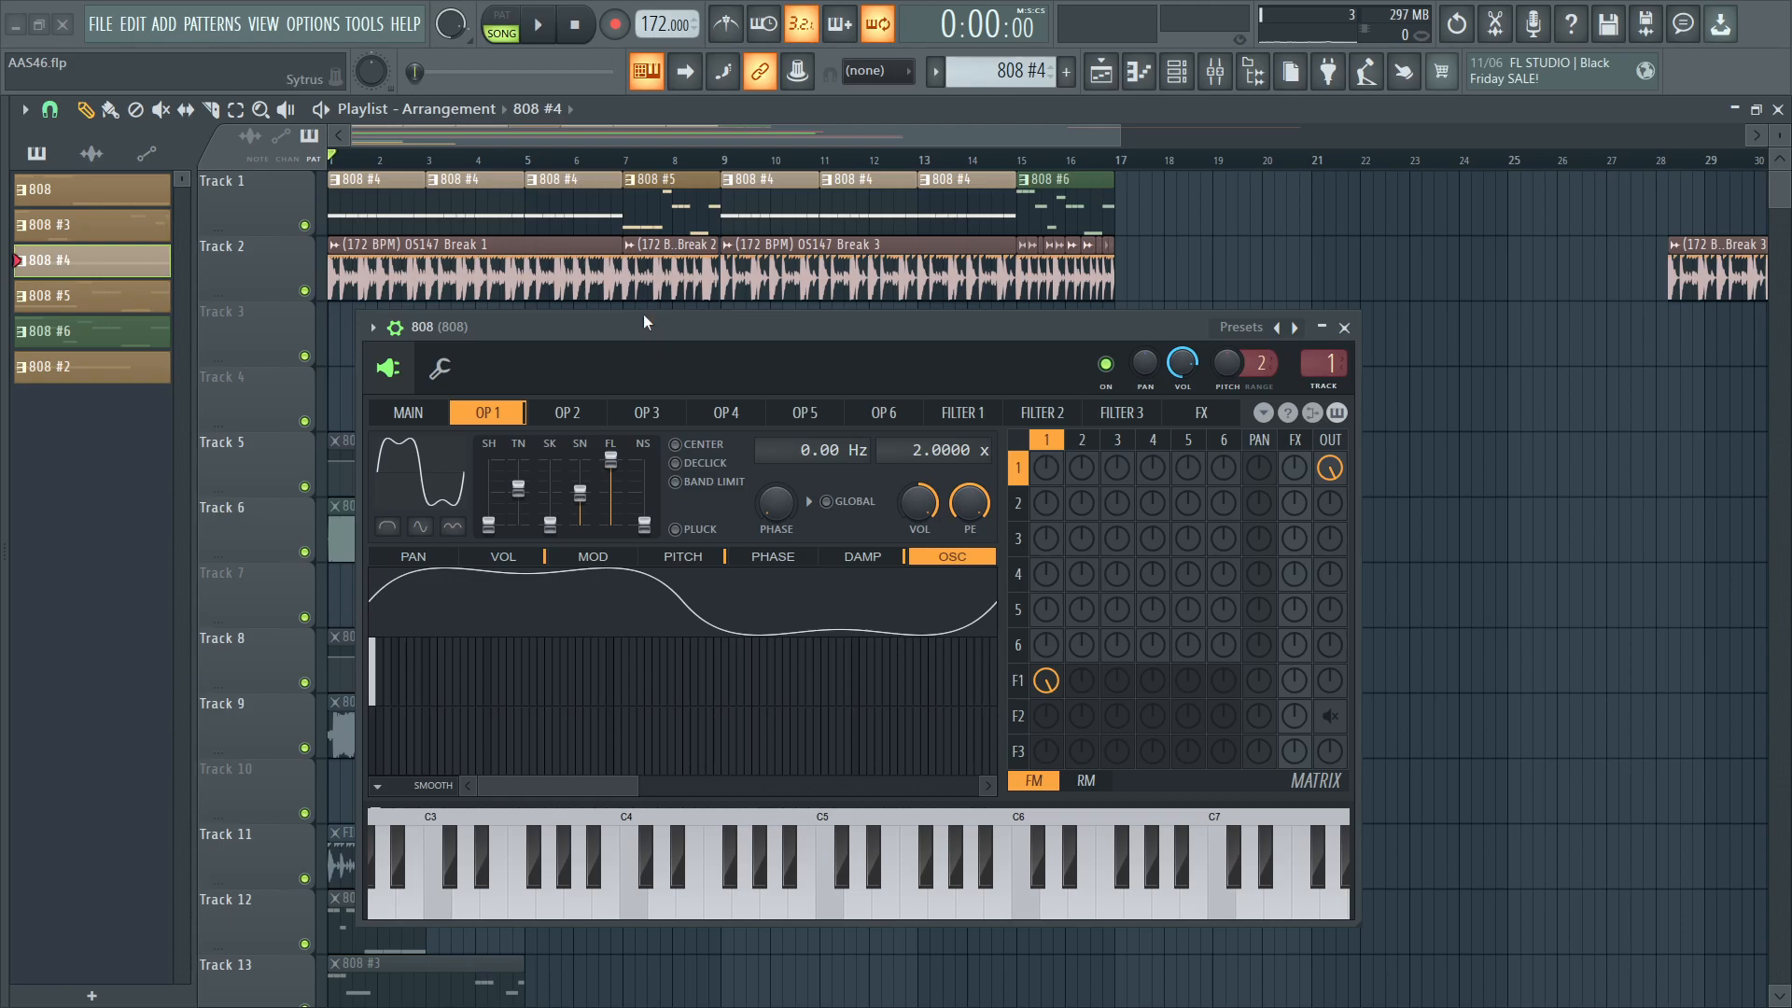
mouse_move(623, 324)
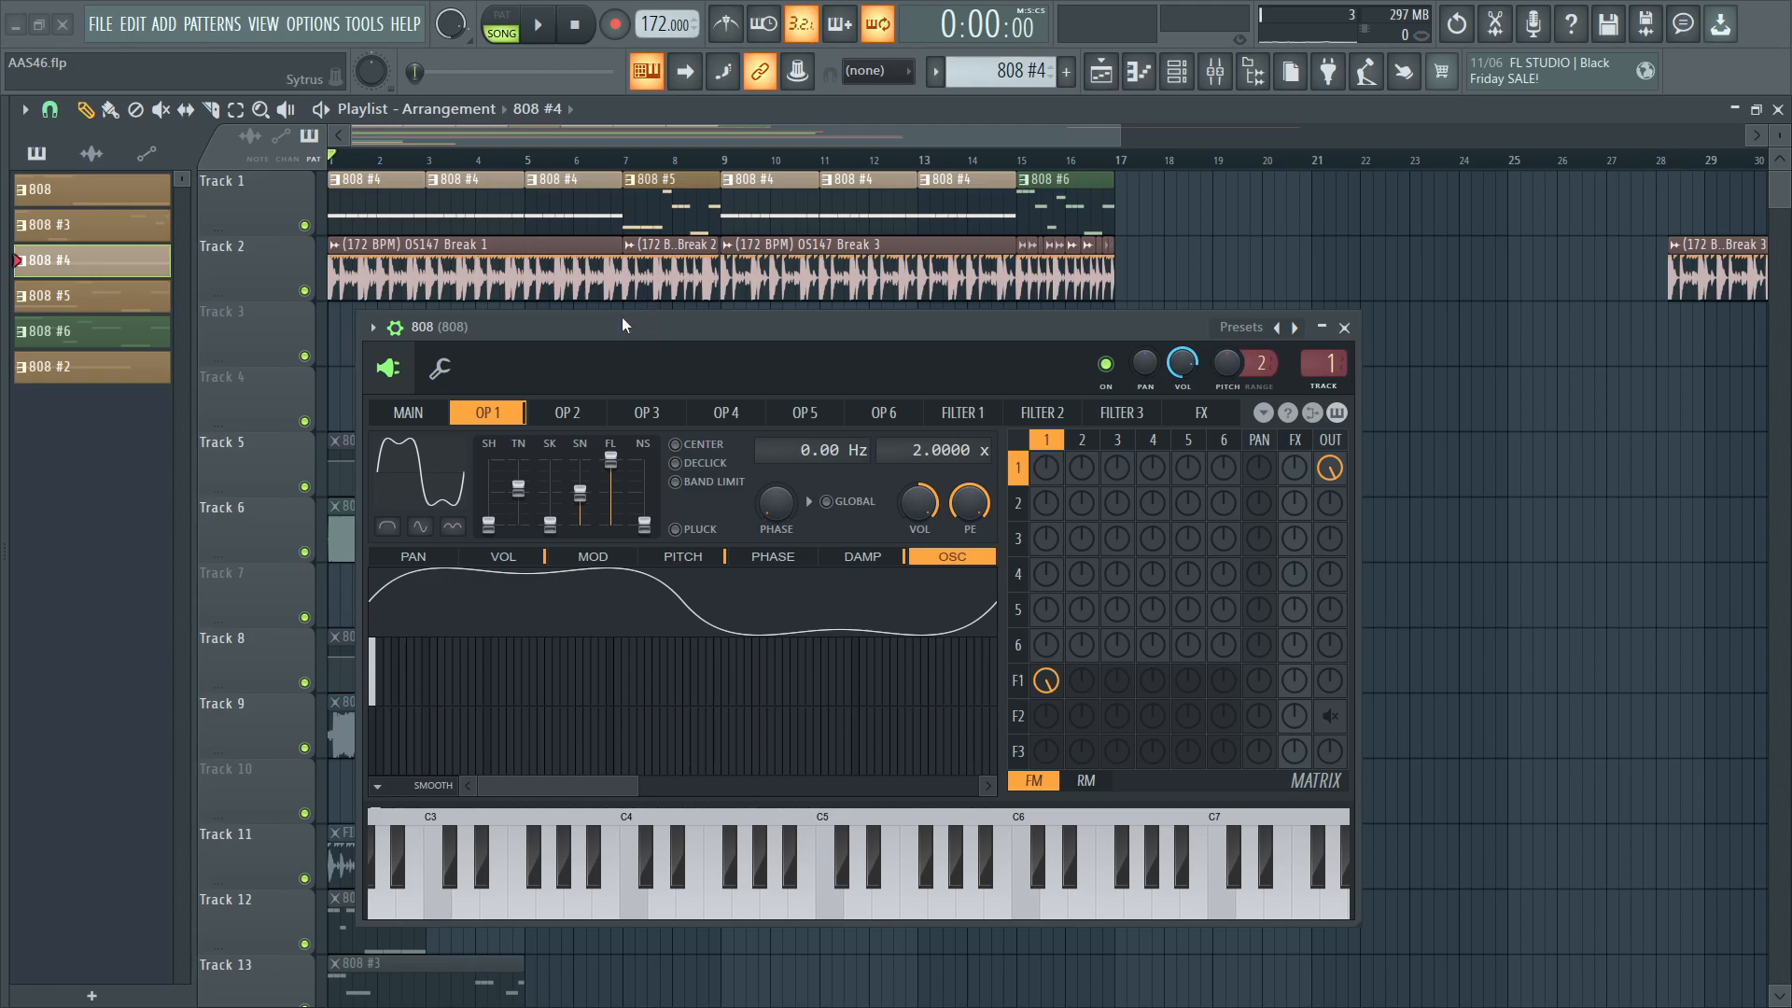
mouse_move(625, 340)
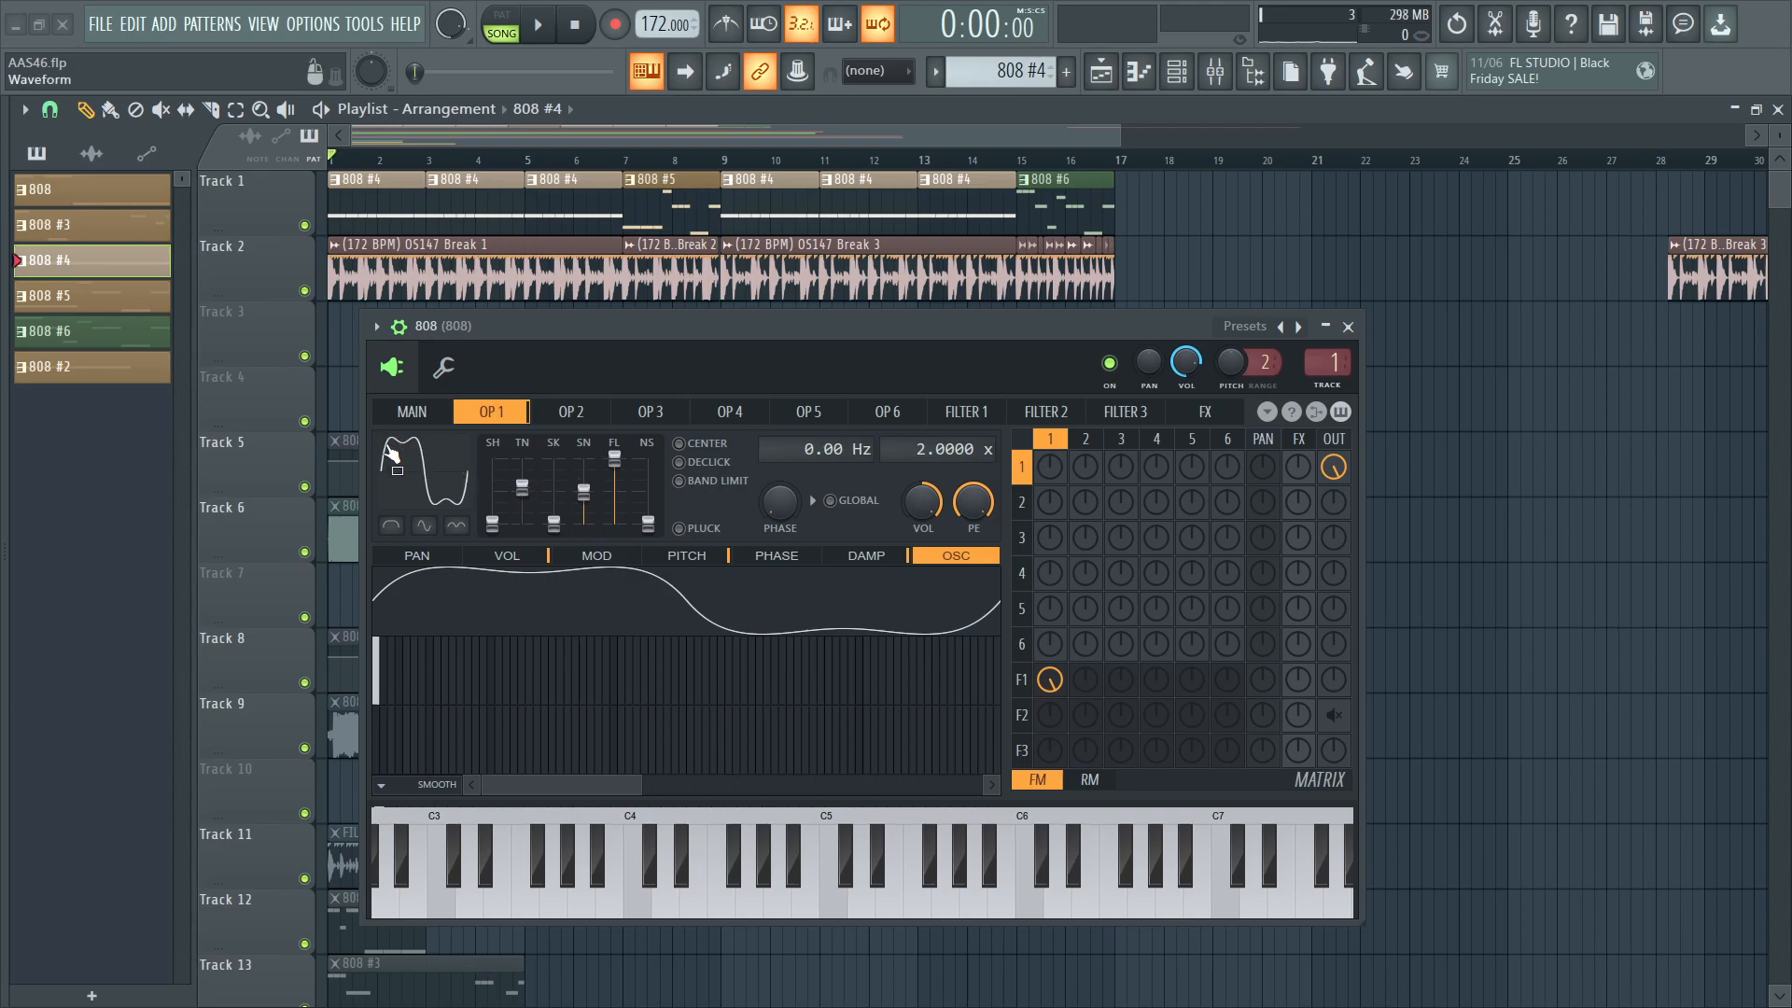
mouse_move(451, 500)
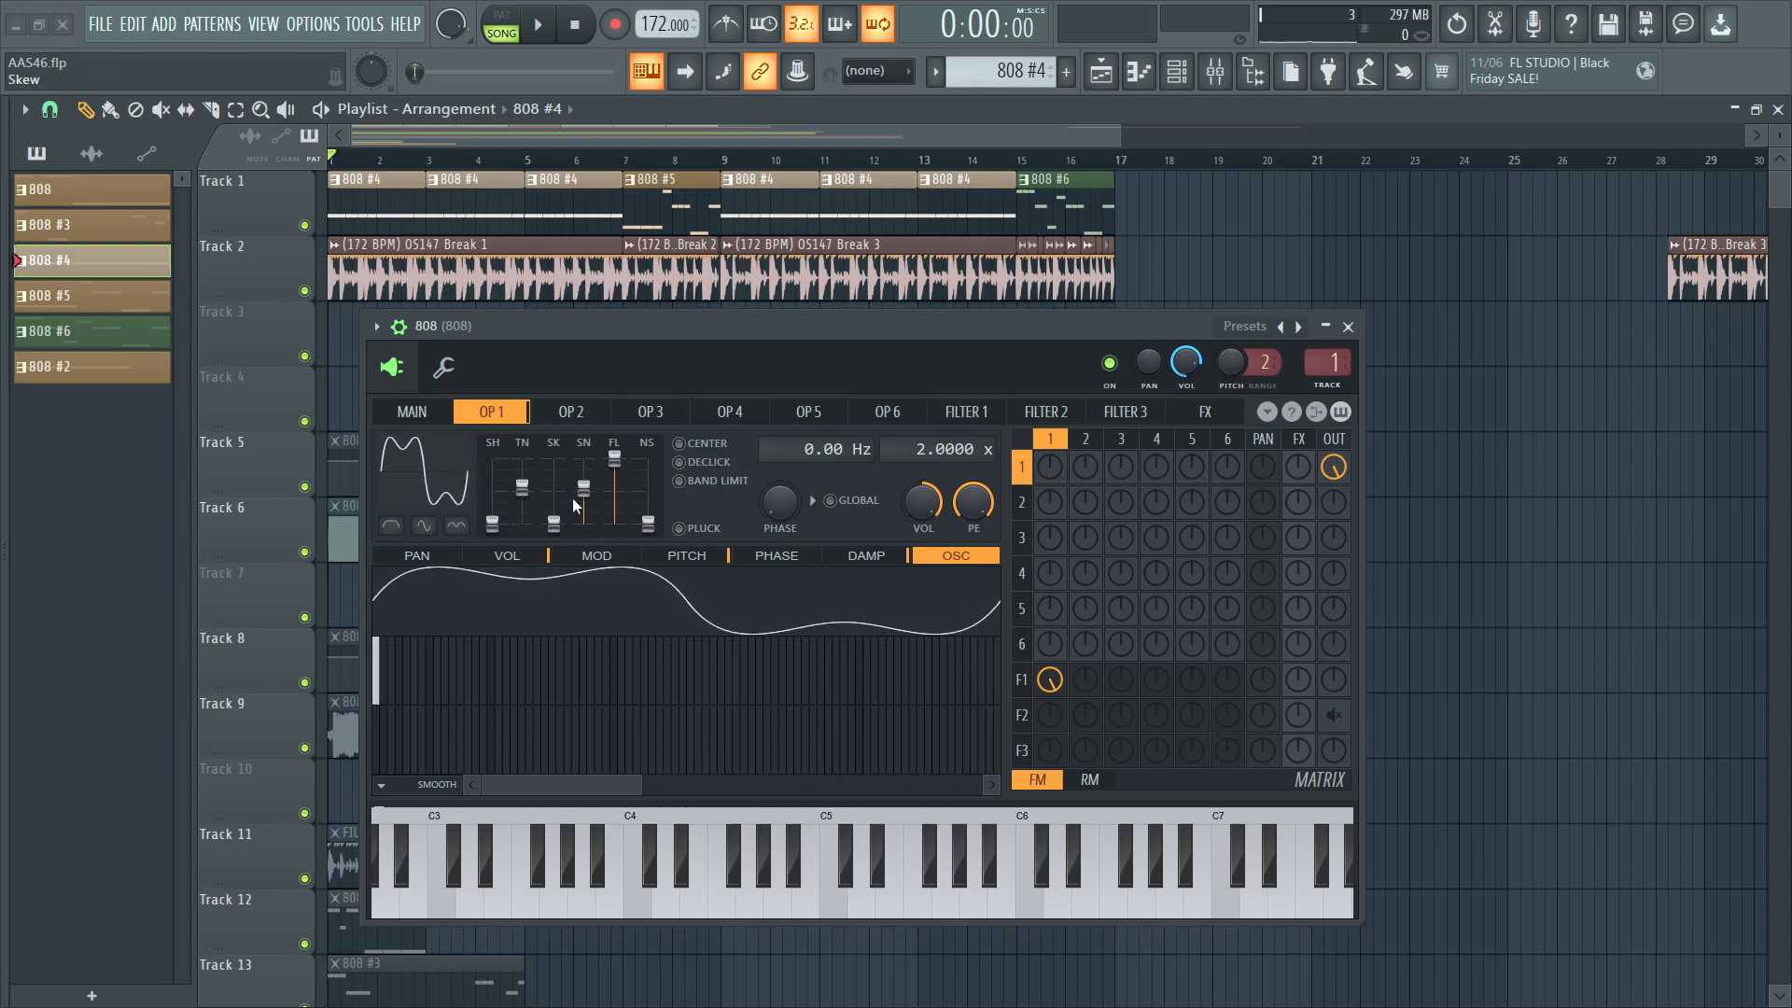
left_click(921, 868)
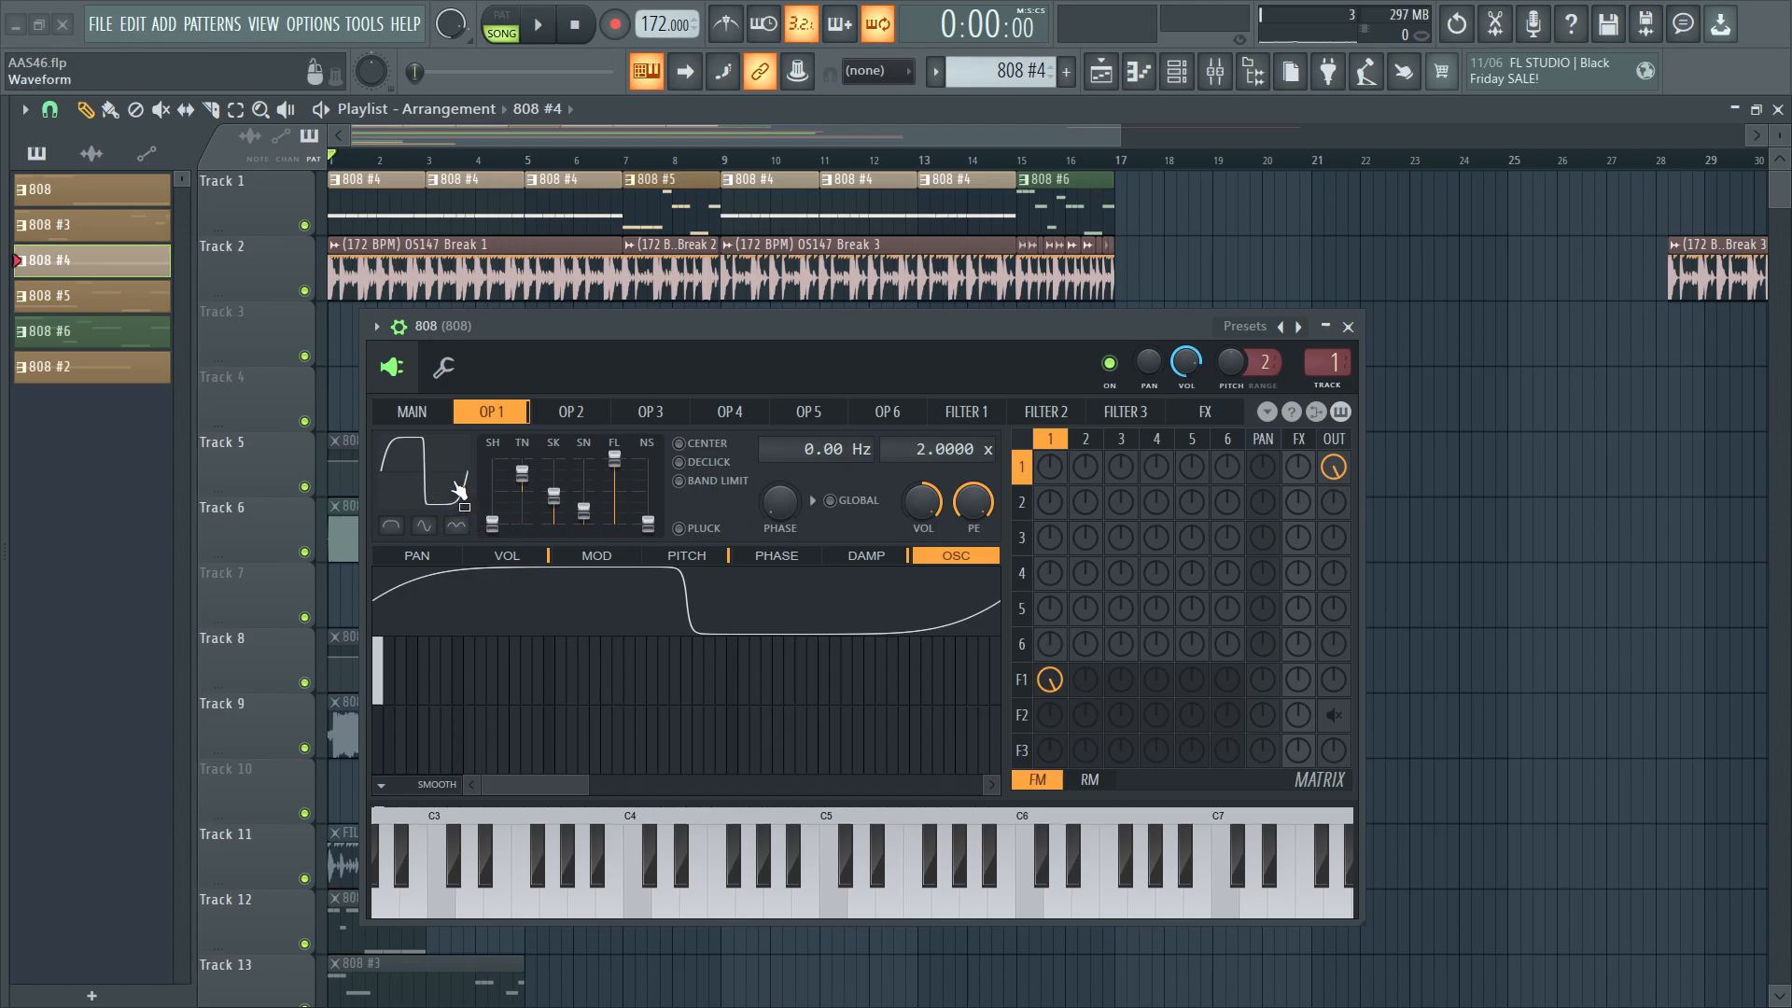
Give OP1 a hand-drawn harmonic spectrum, adjusting the fourth harmonic's strength.
right_click(455, 489)
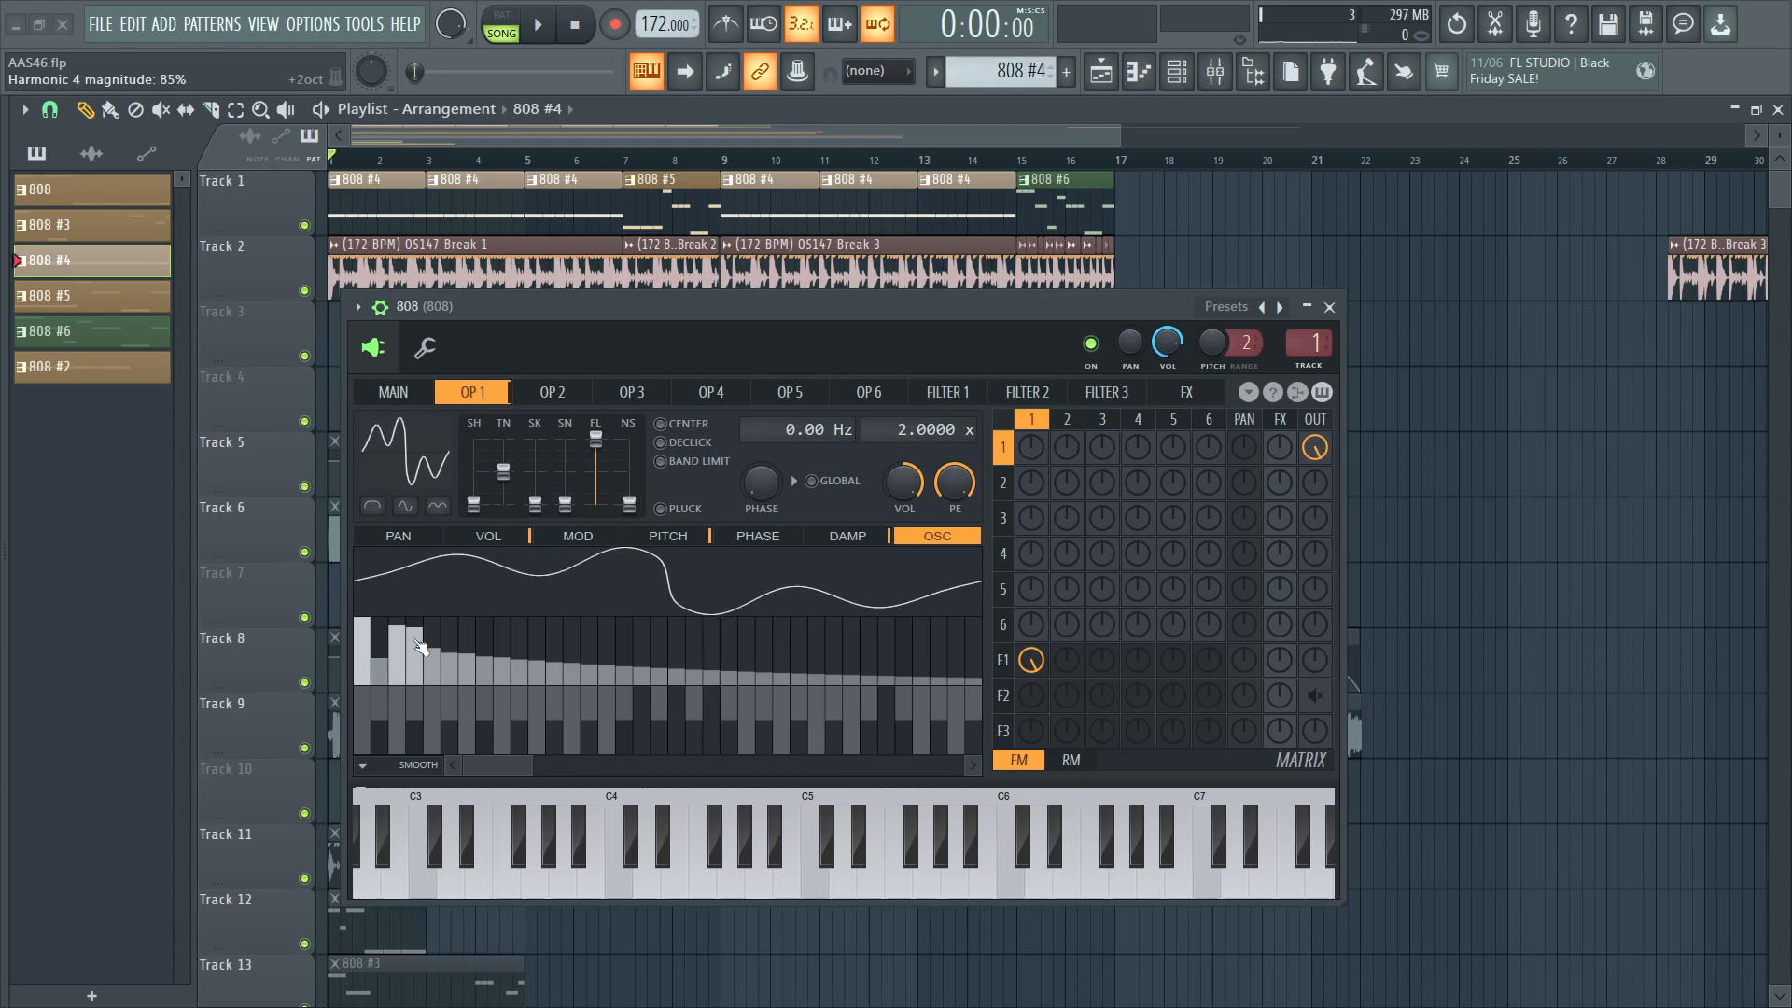
left_click(871, 846)
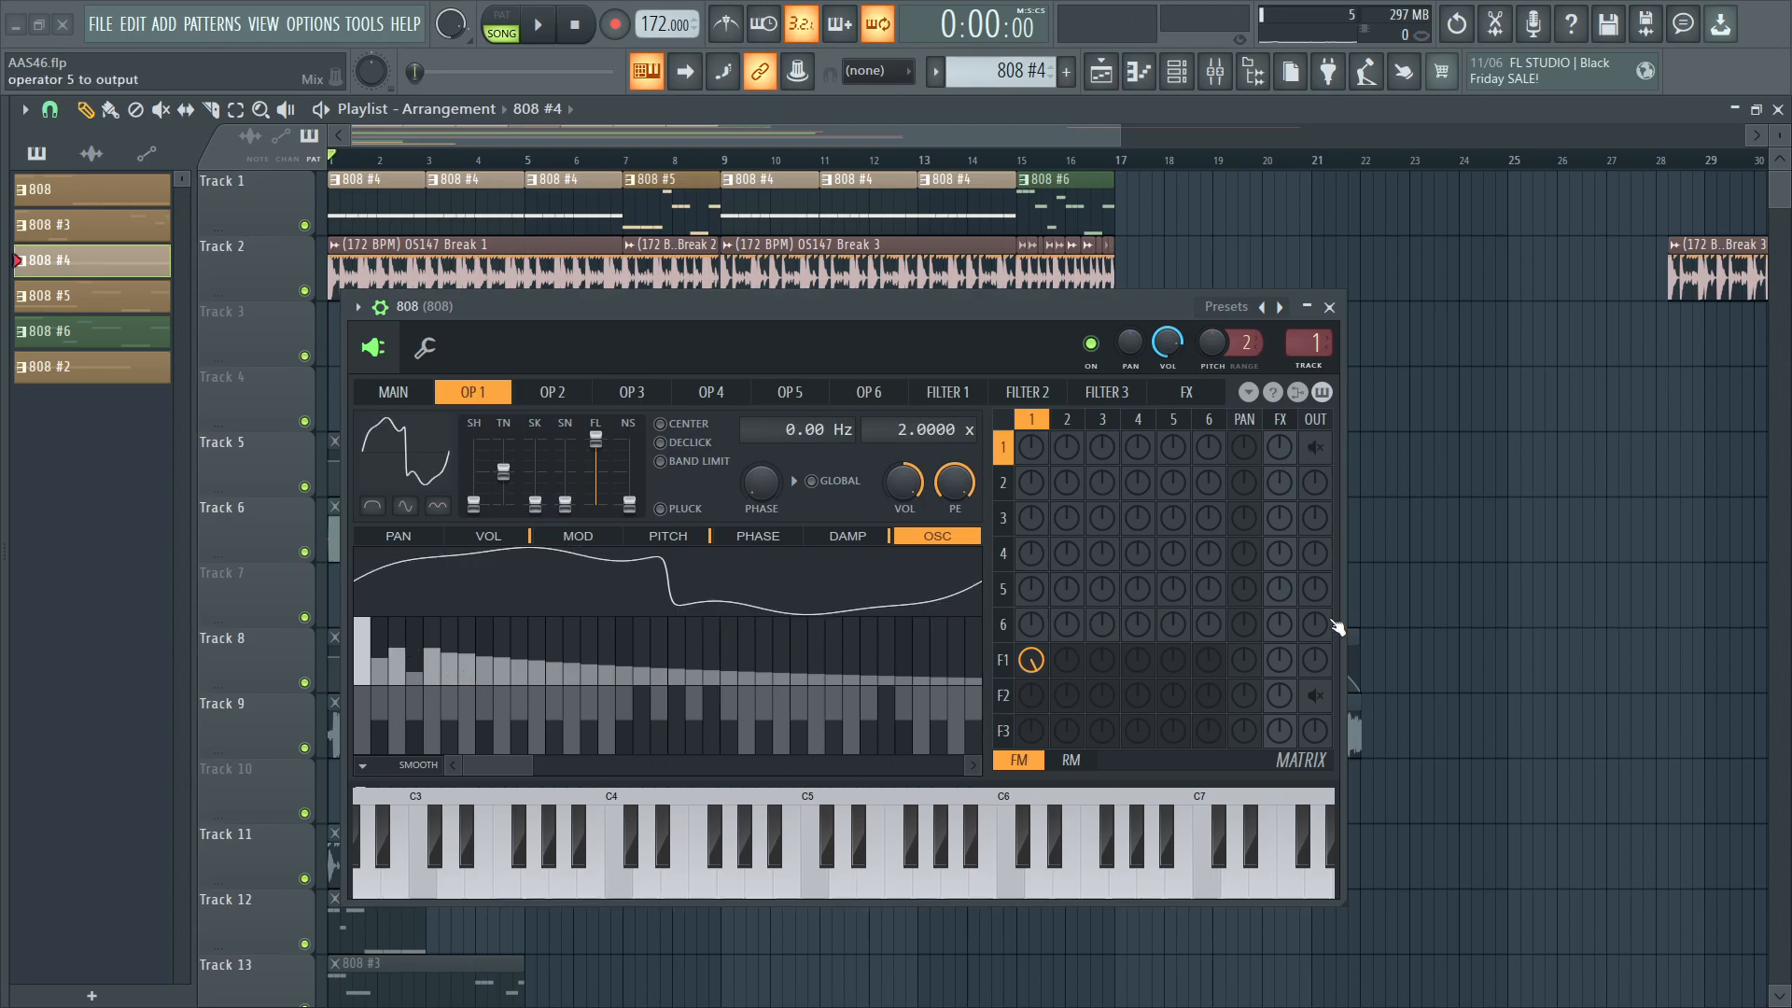
Audition the 808 in the song and bring up Filter 1's waveshaping curve.
left_click(944, 392)
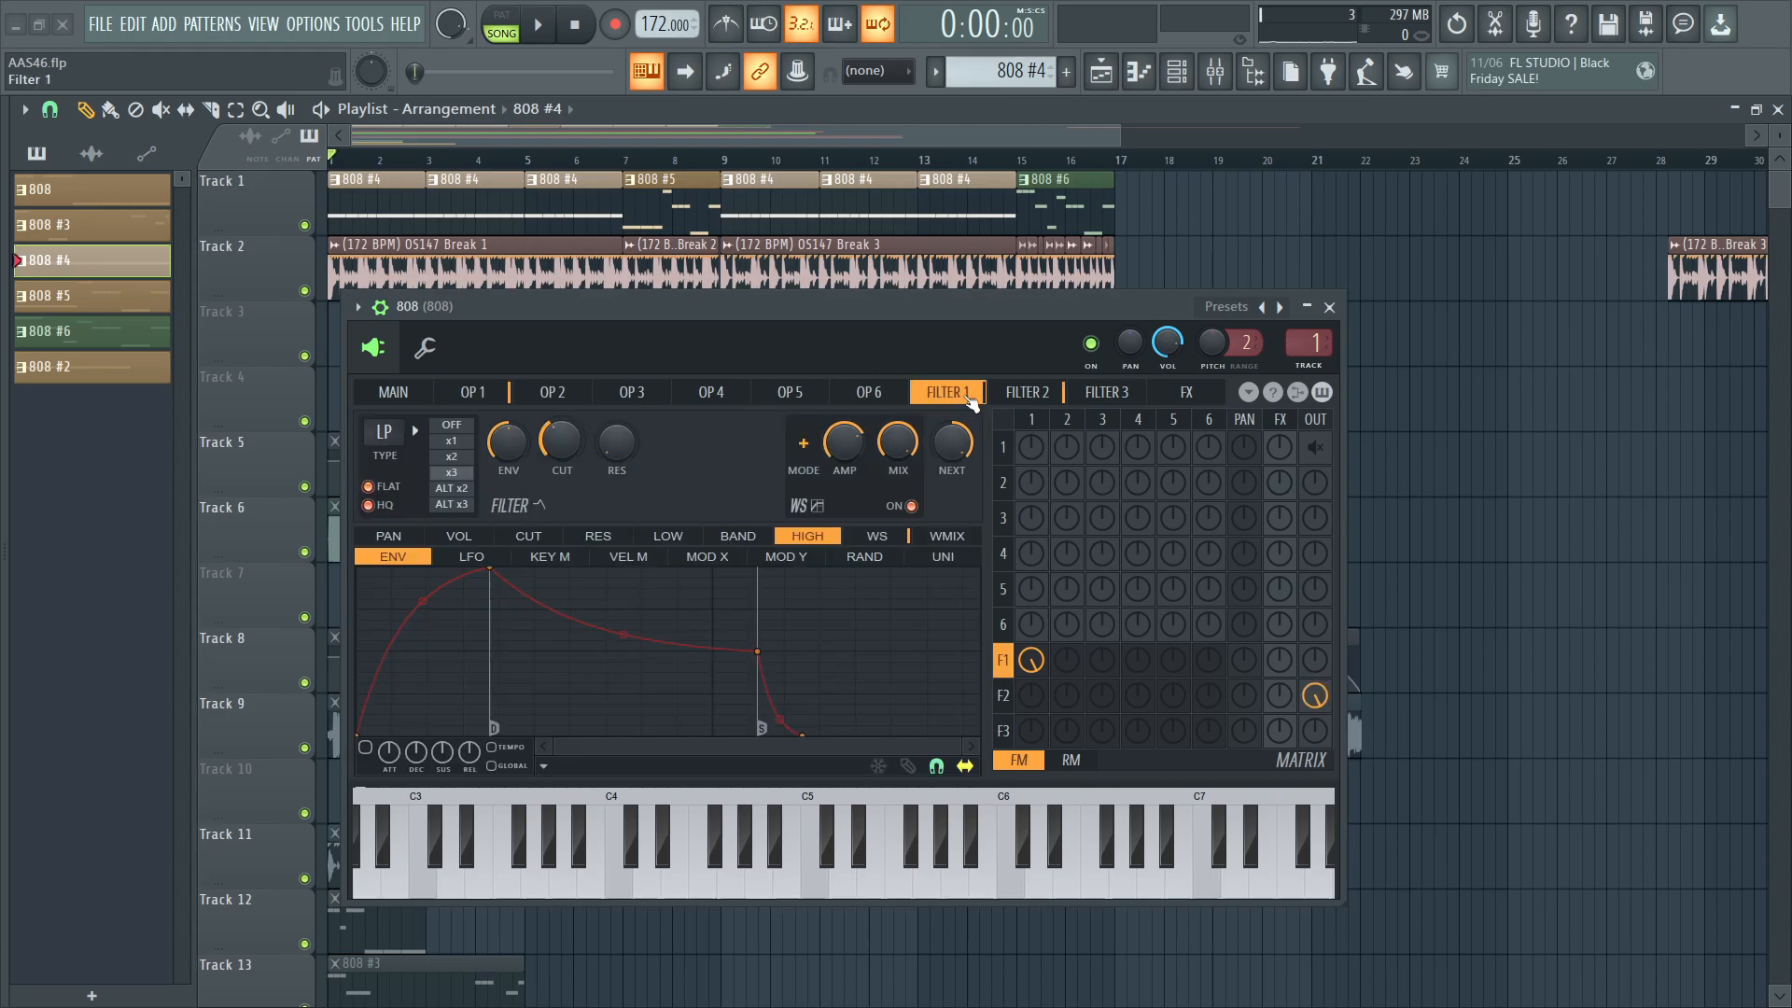
left_click(872, 845)
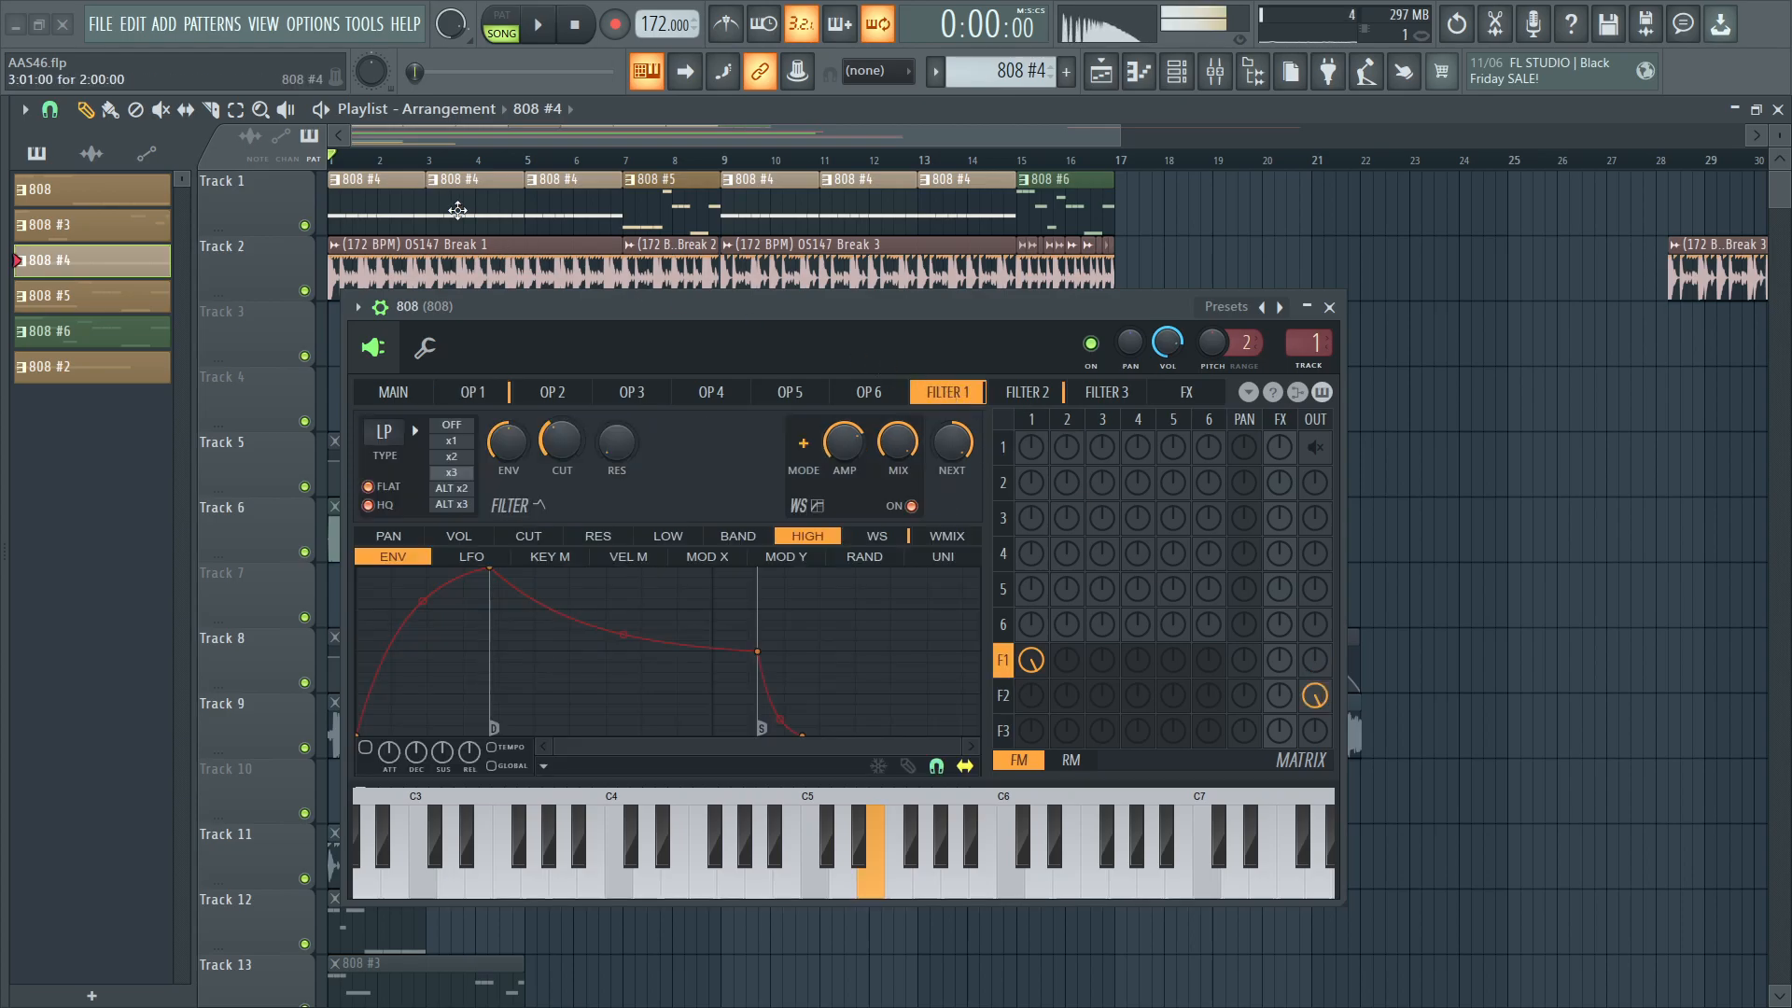
left_click(536, 24)
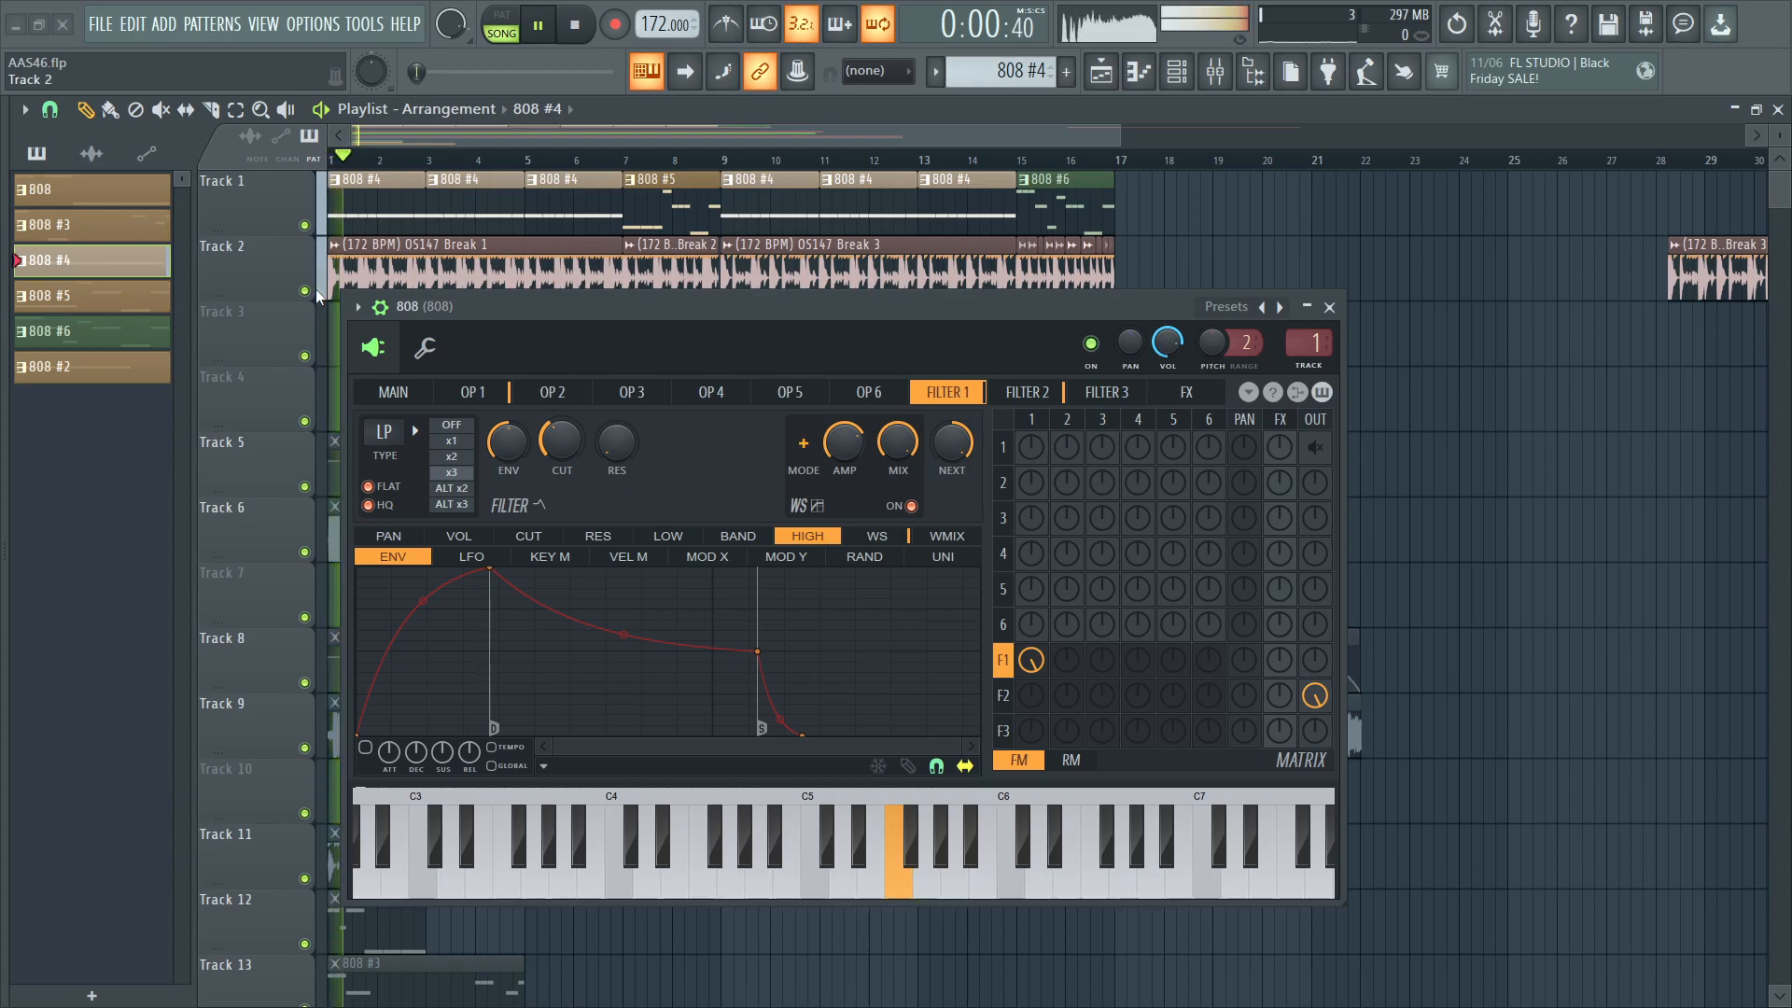
left_click(577, 24)
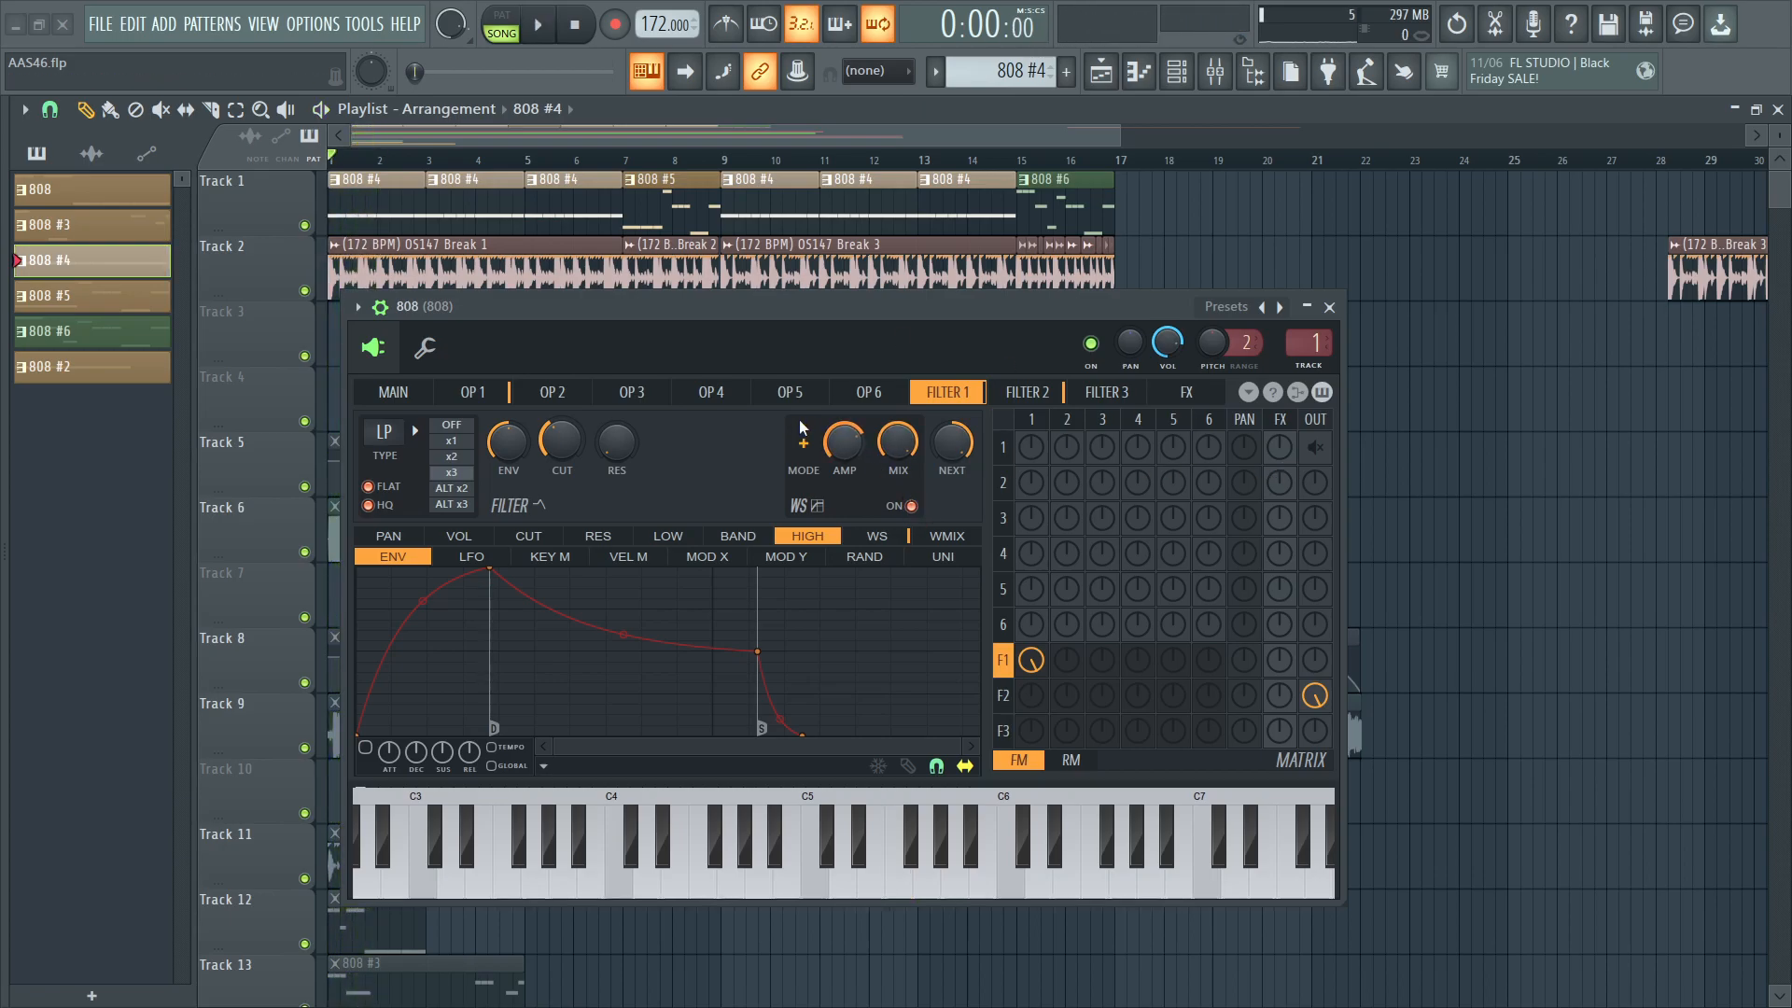
left_click(875, 535)
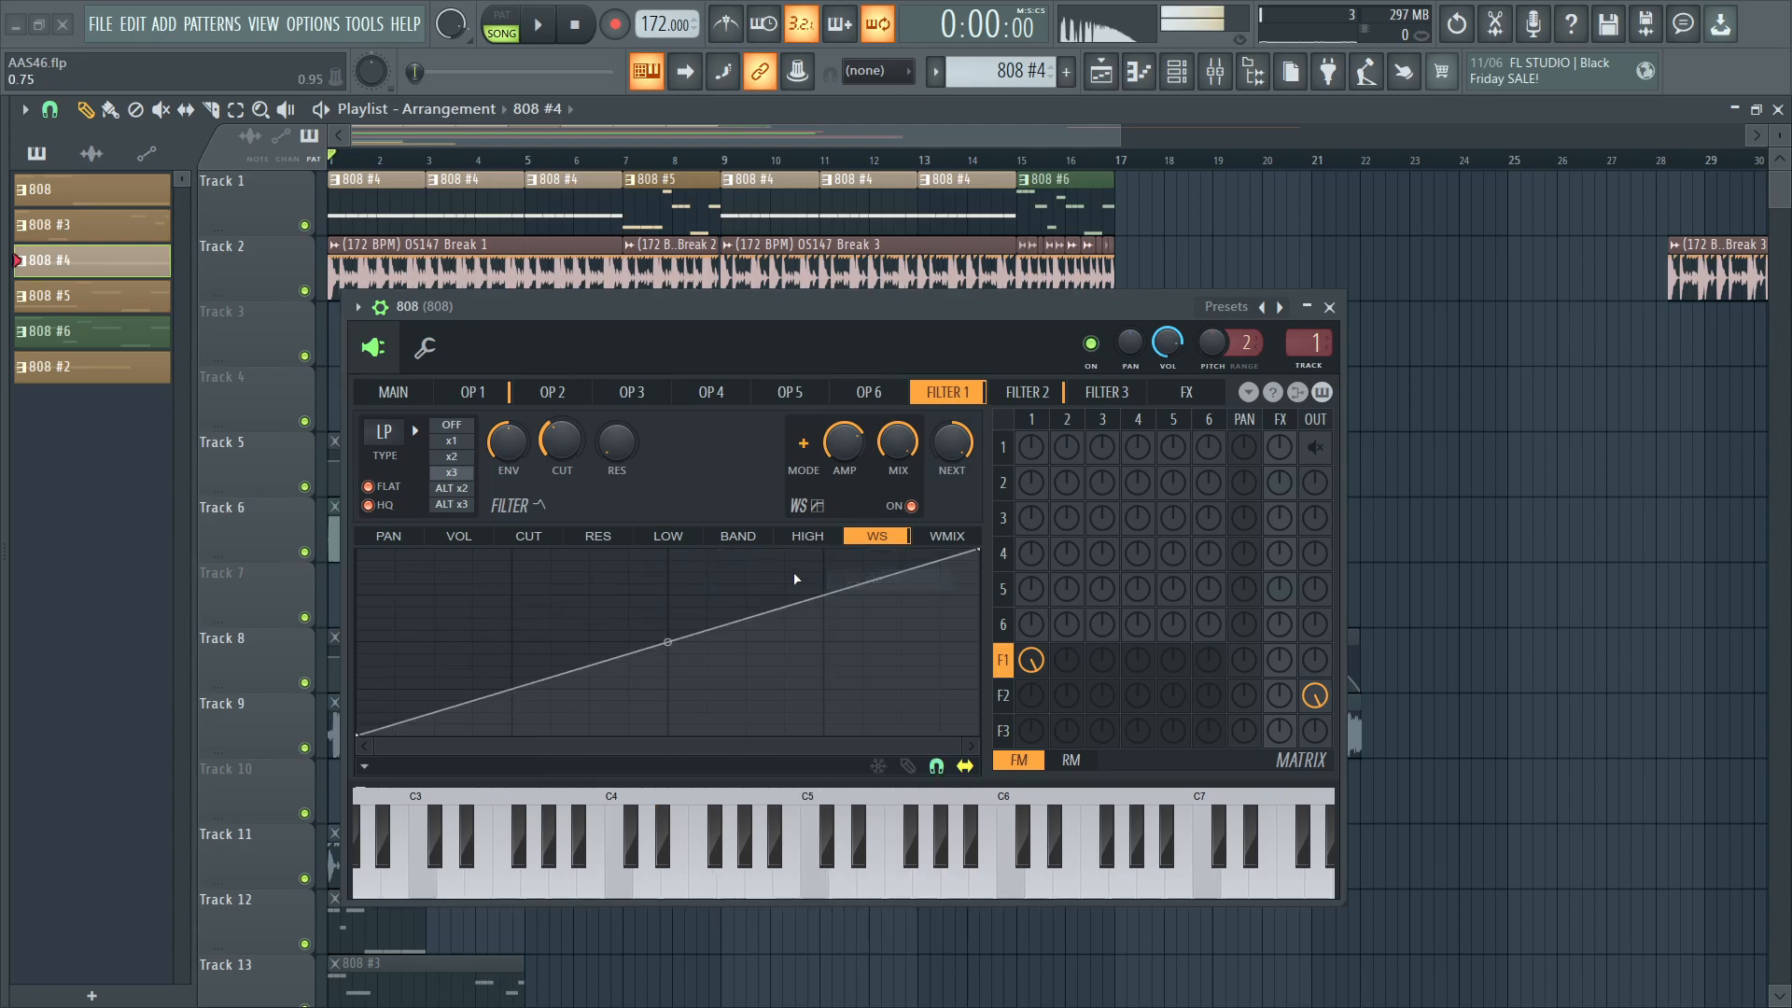
Raise Filter 2's cutoff and compare Filter 1 and Filter 2 settings while playing.
left_click(1026, 392)
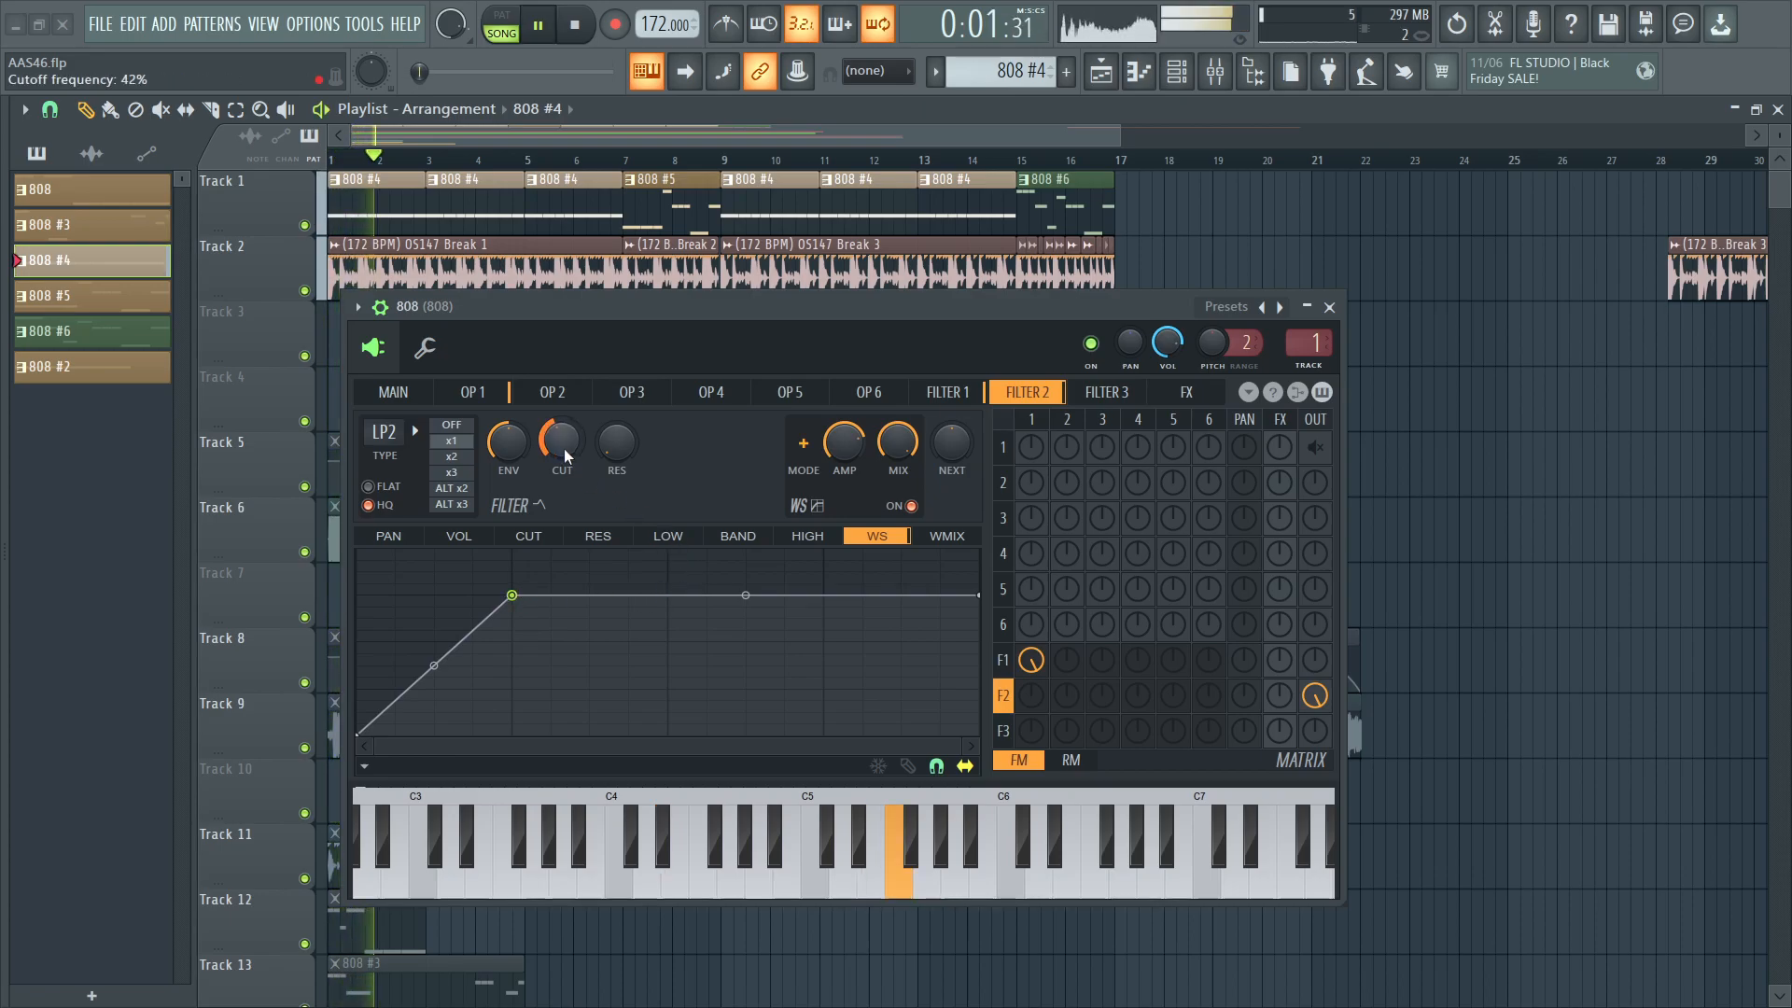
left_click_drag(562, 444, 561, 424)
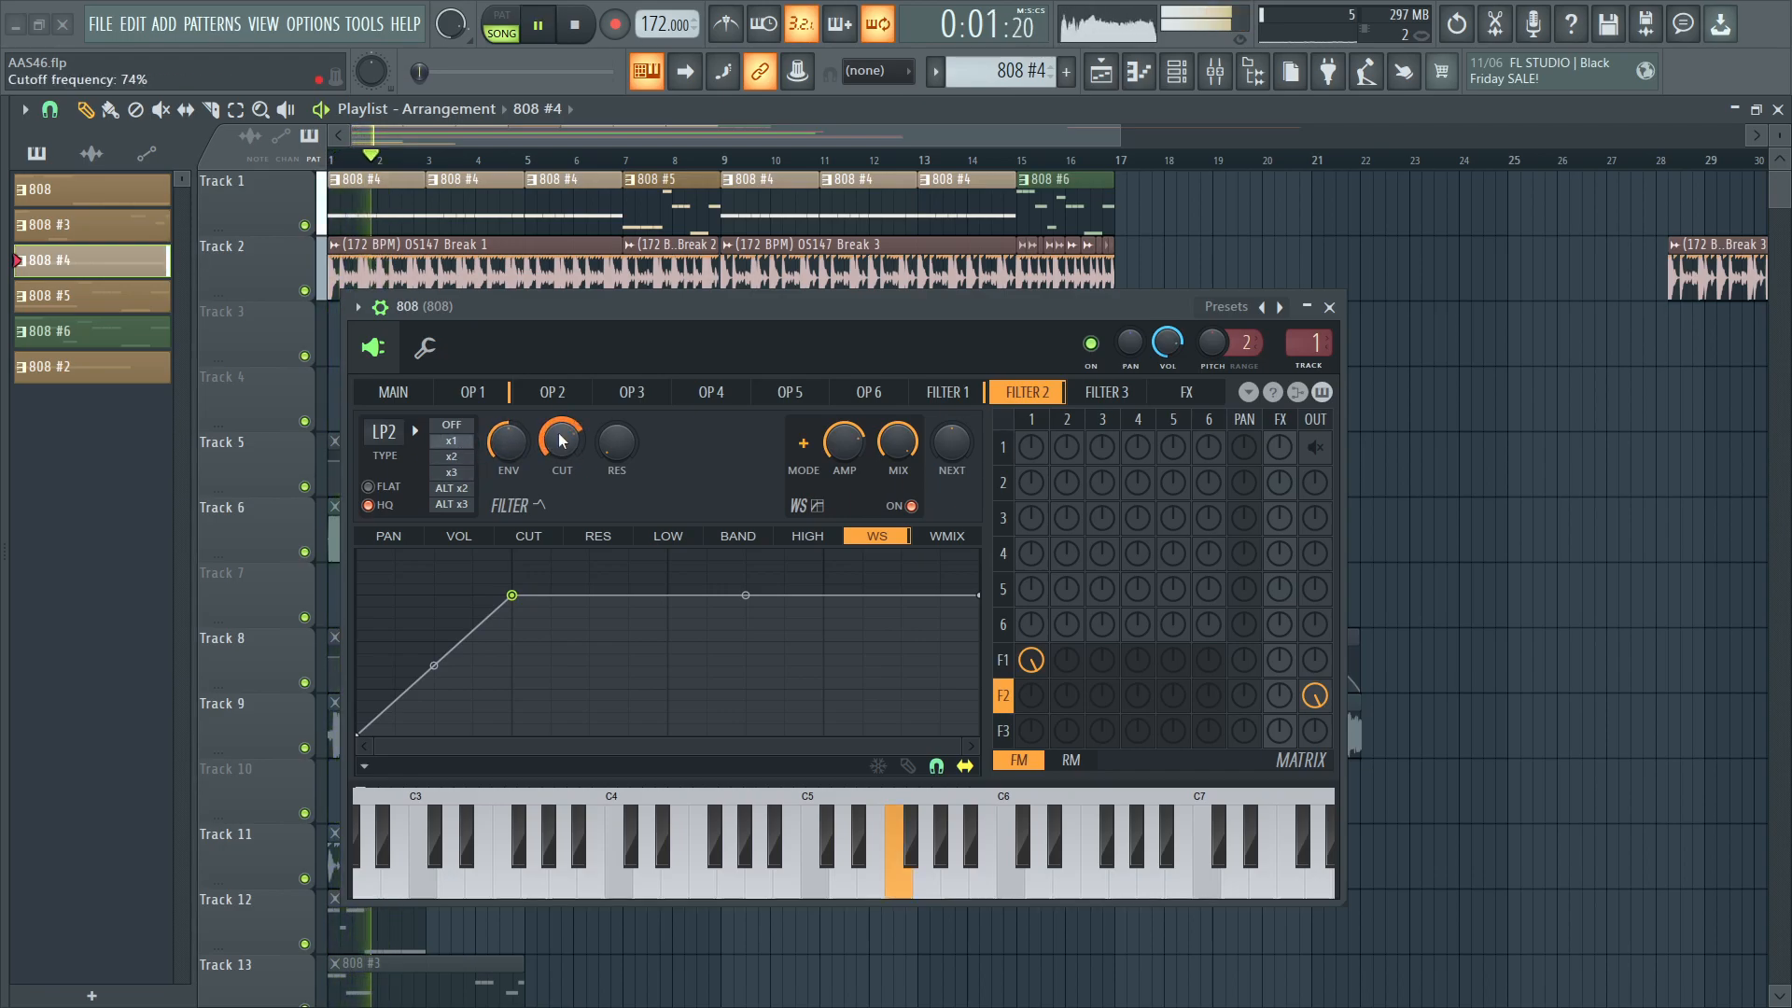
left_click(944, 392)
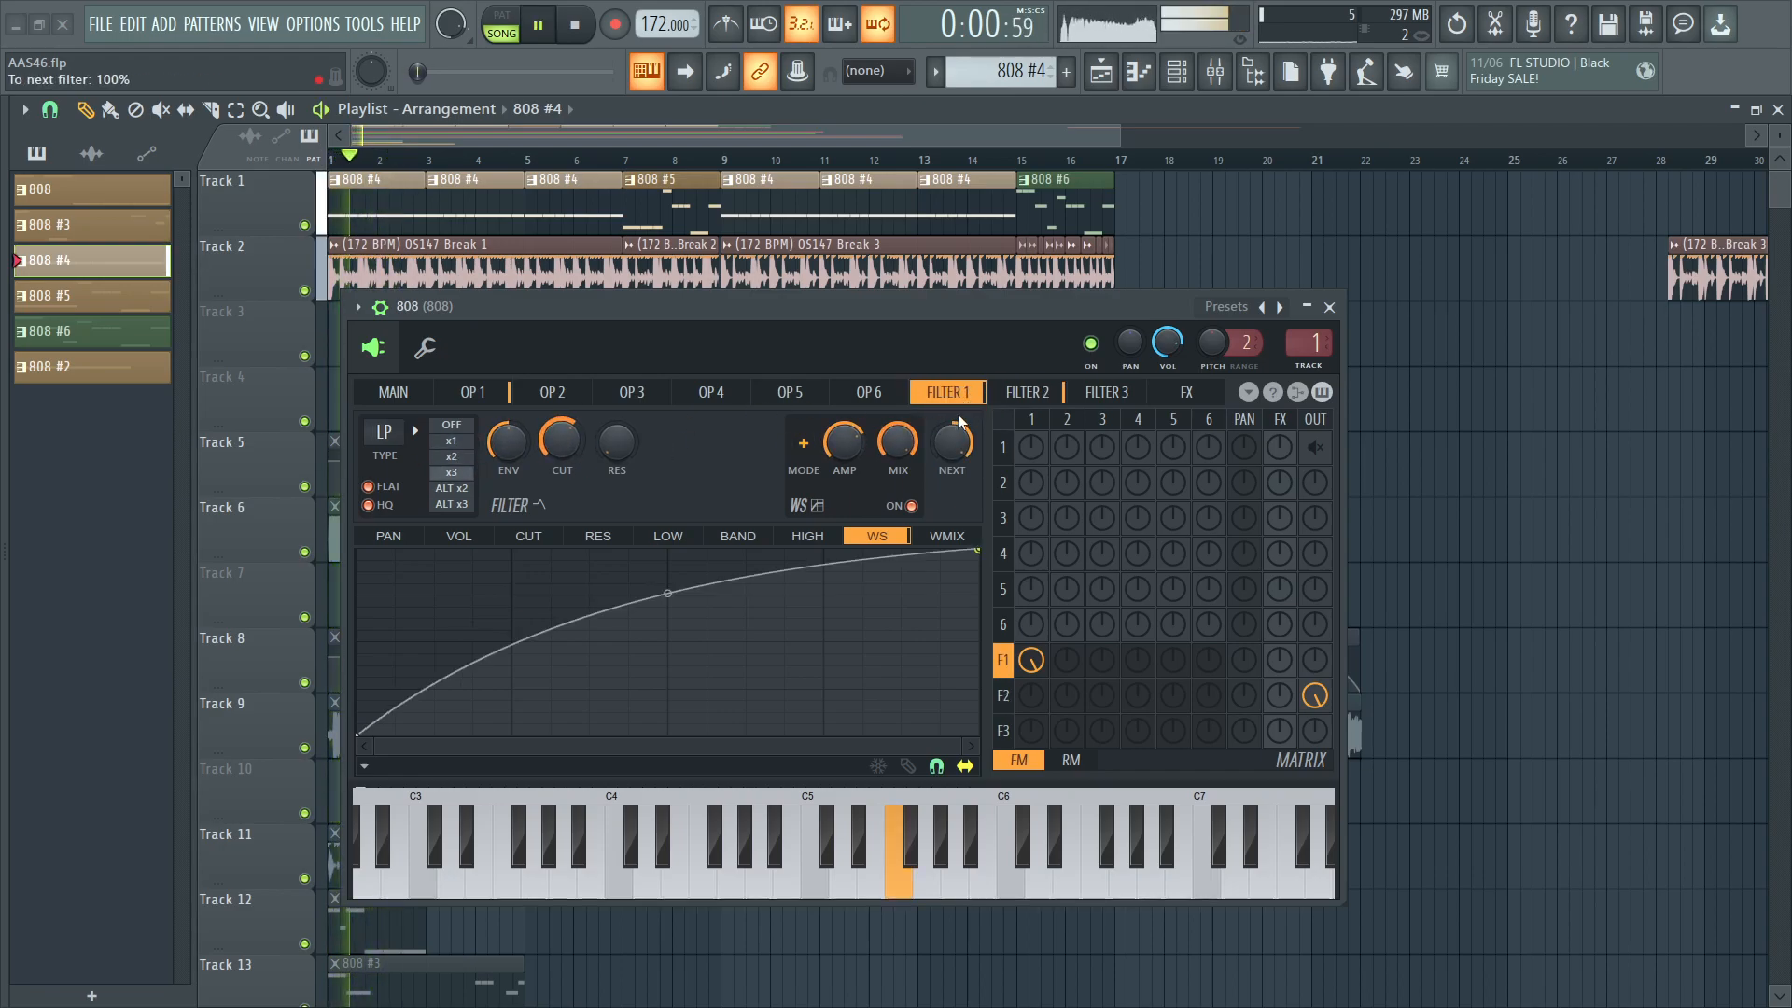
left_click(1024, 392)
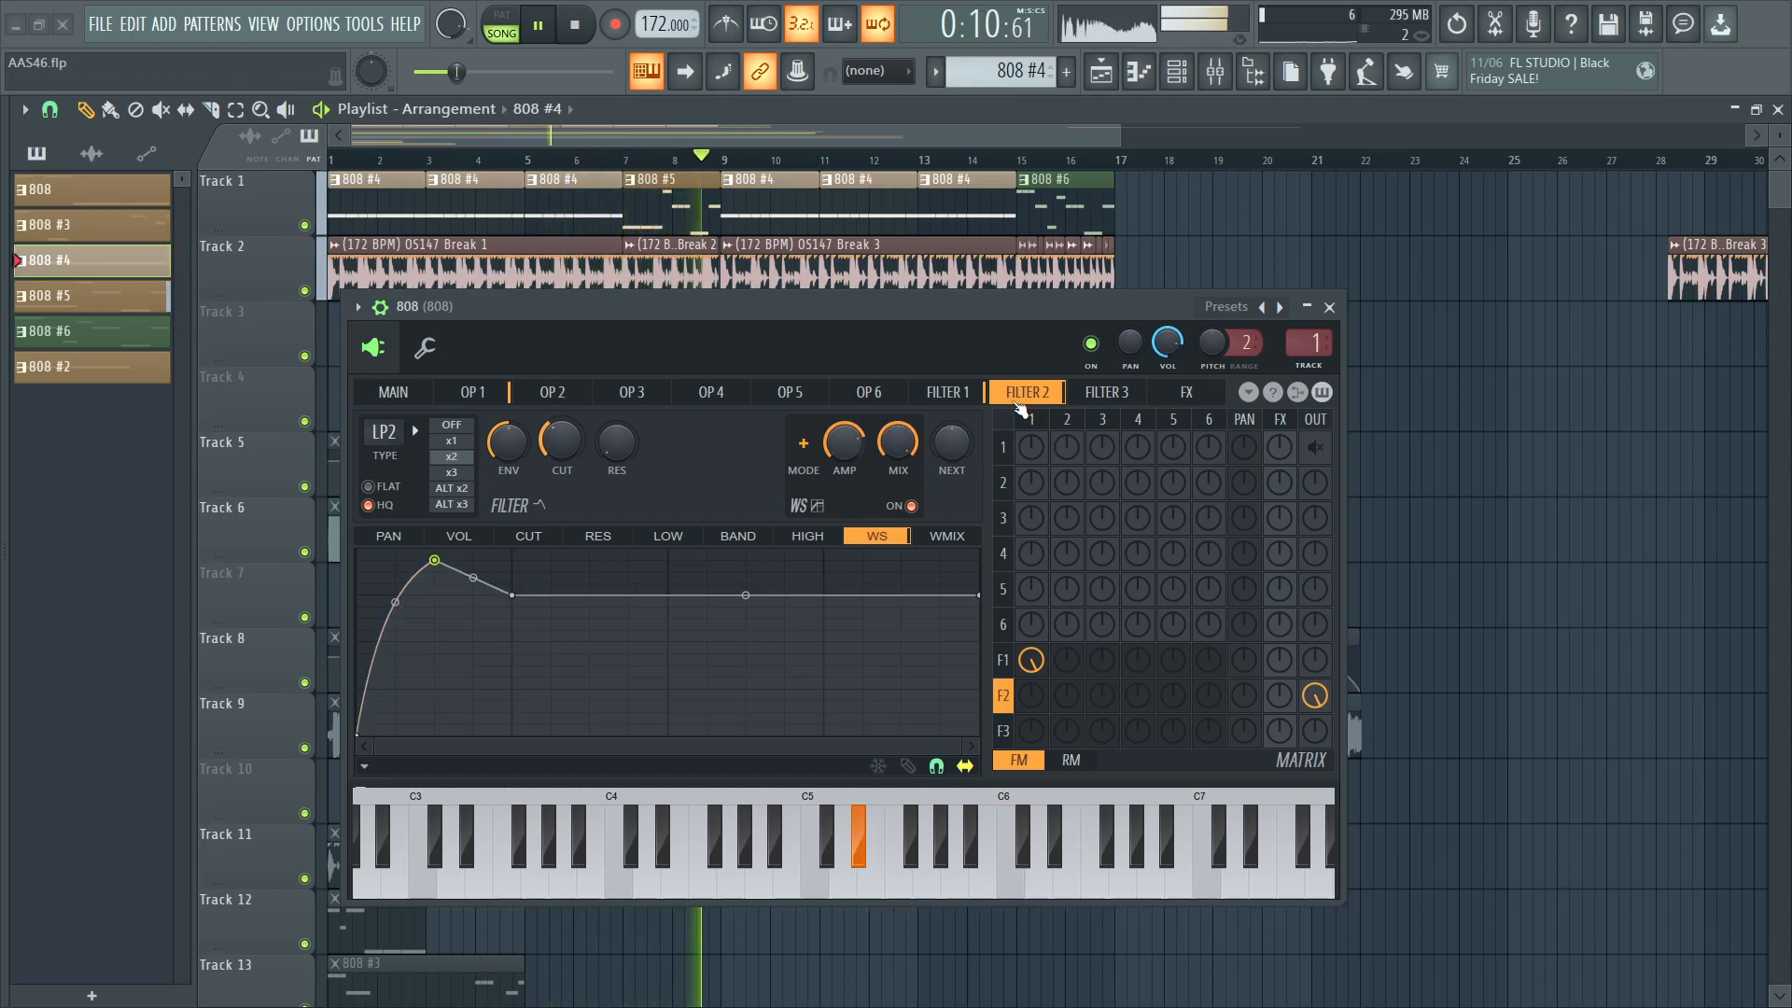
left_click(947, 392)
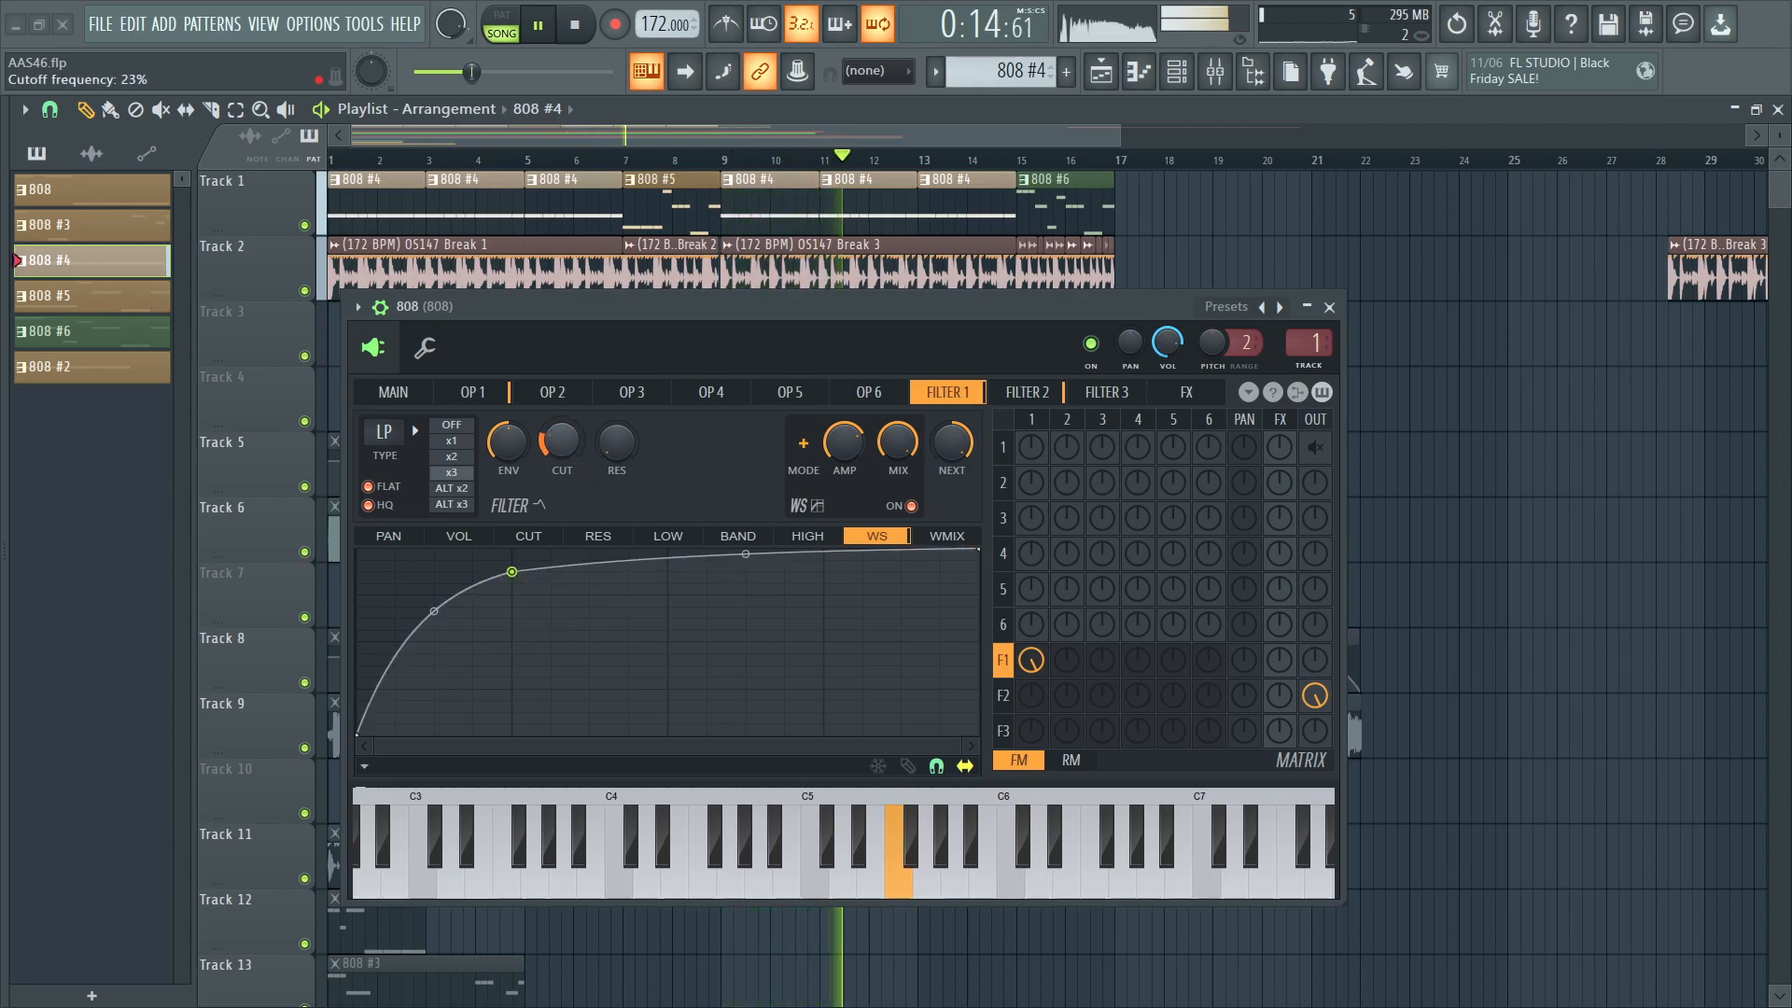
left_click(1025, 392)
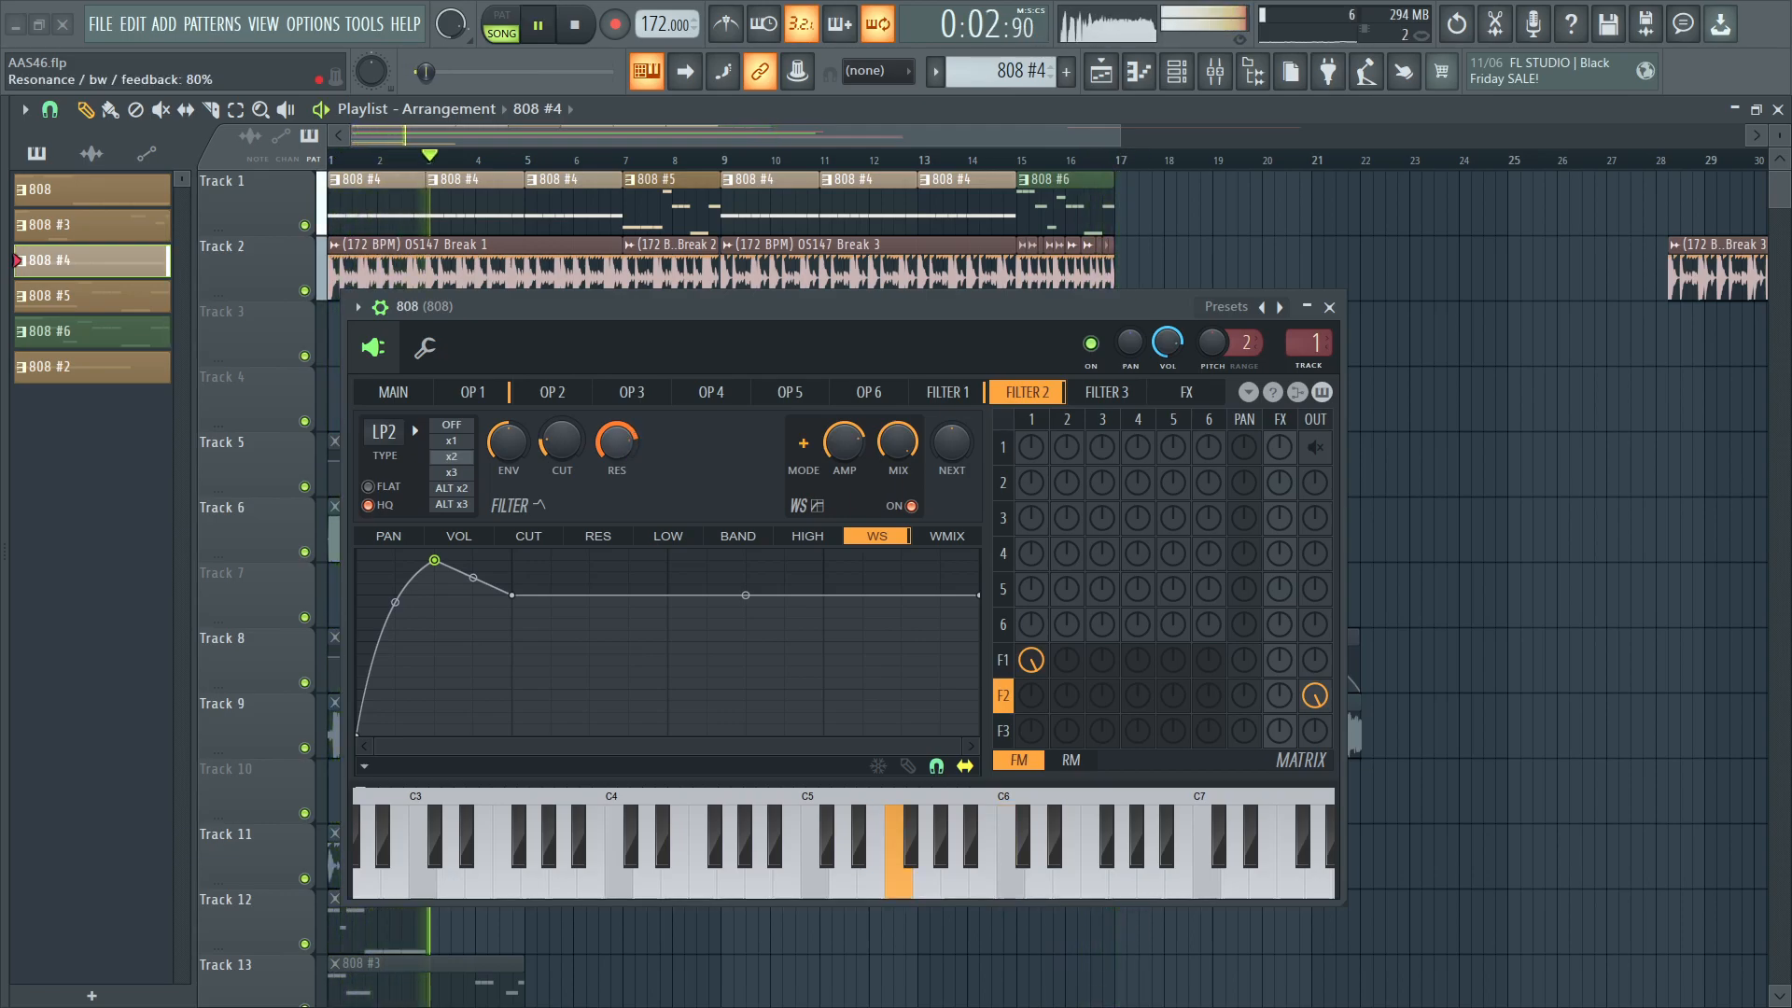
Boost Filter 2's waveshaper pre-amp and lower its resonance to about 19% while auditioning.
left_click(575, 22)
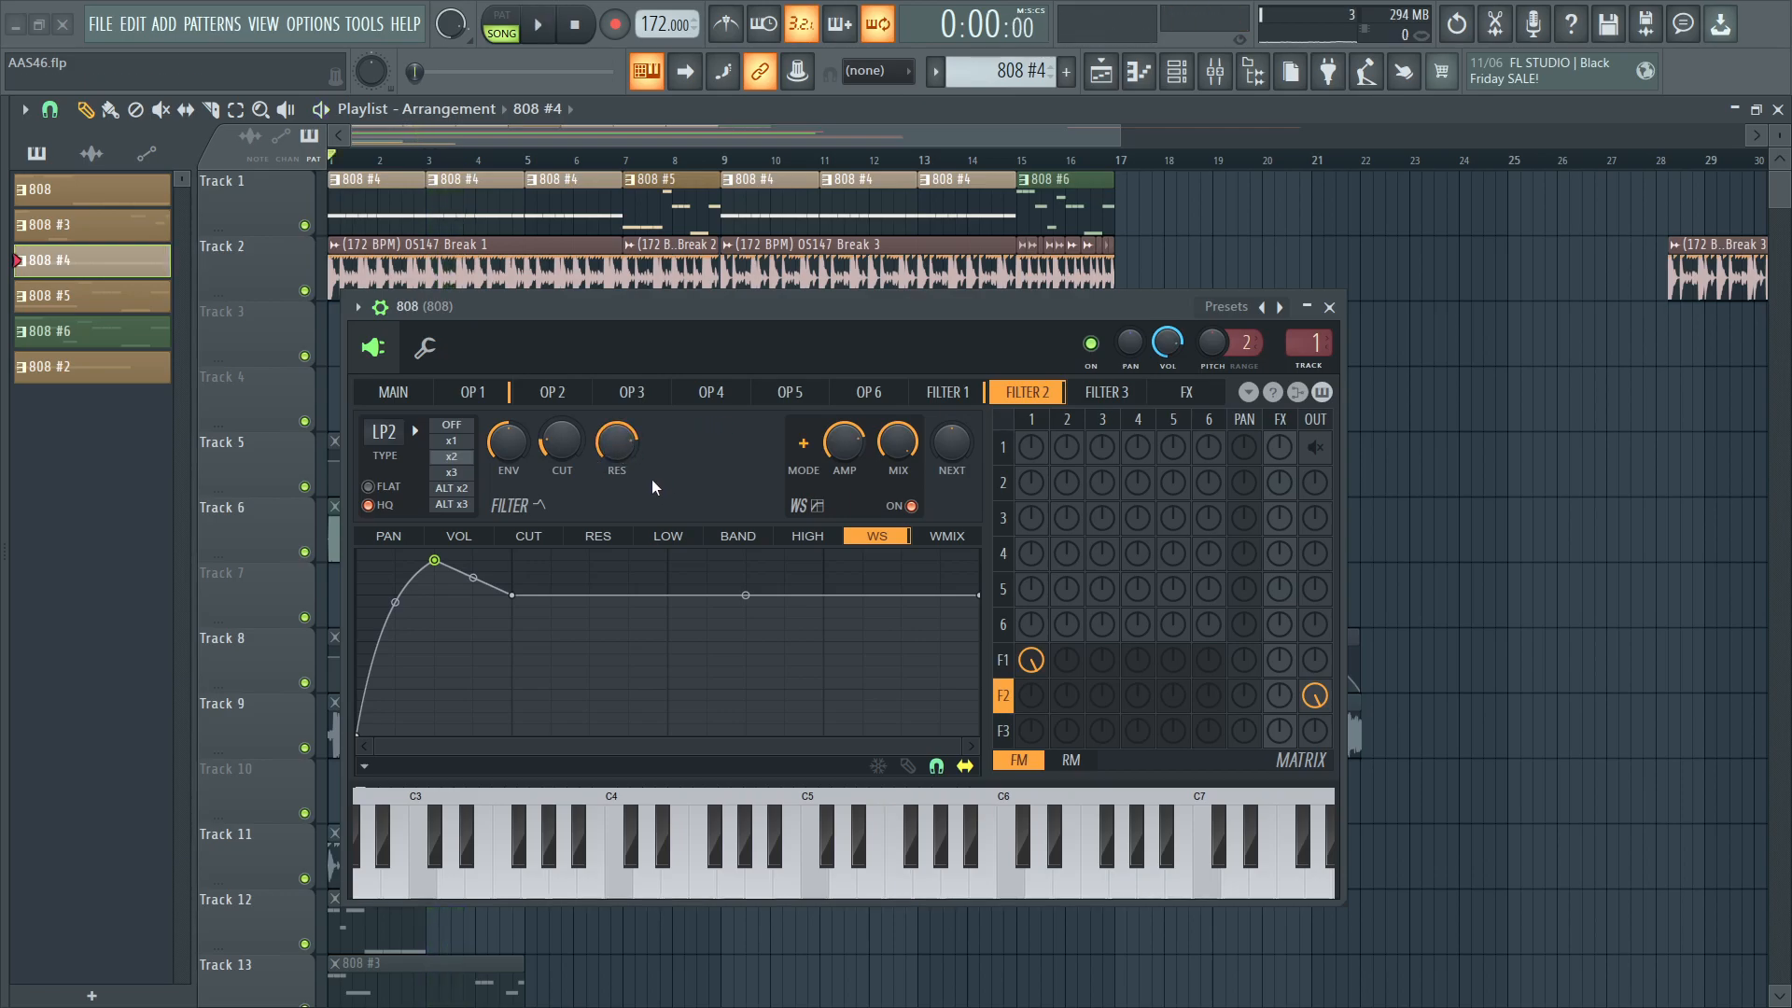
left_click(842, 851)
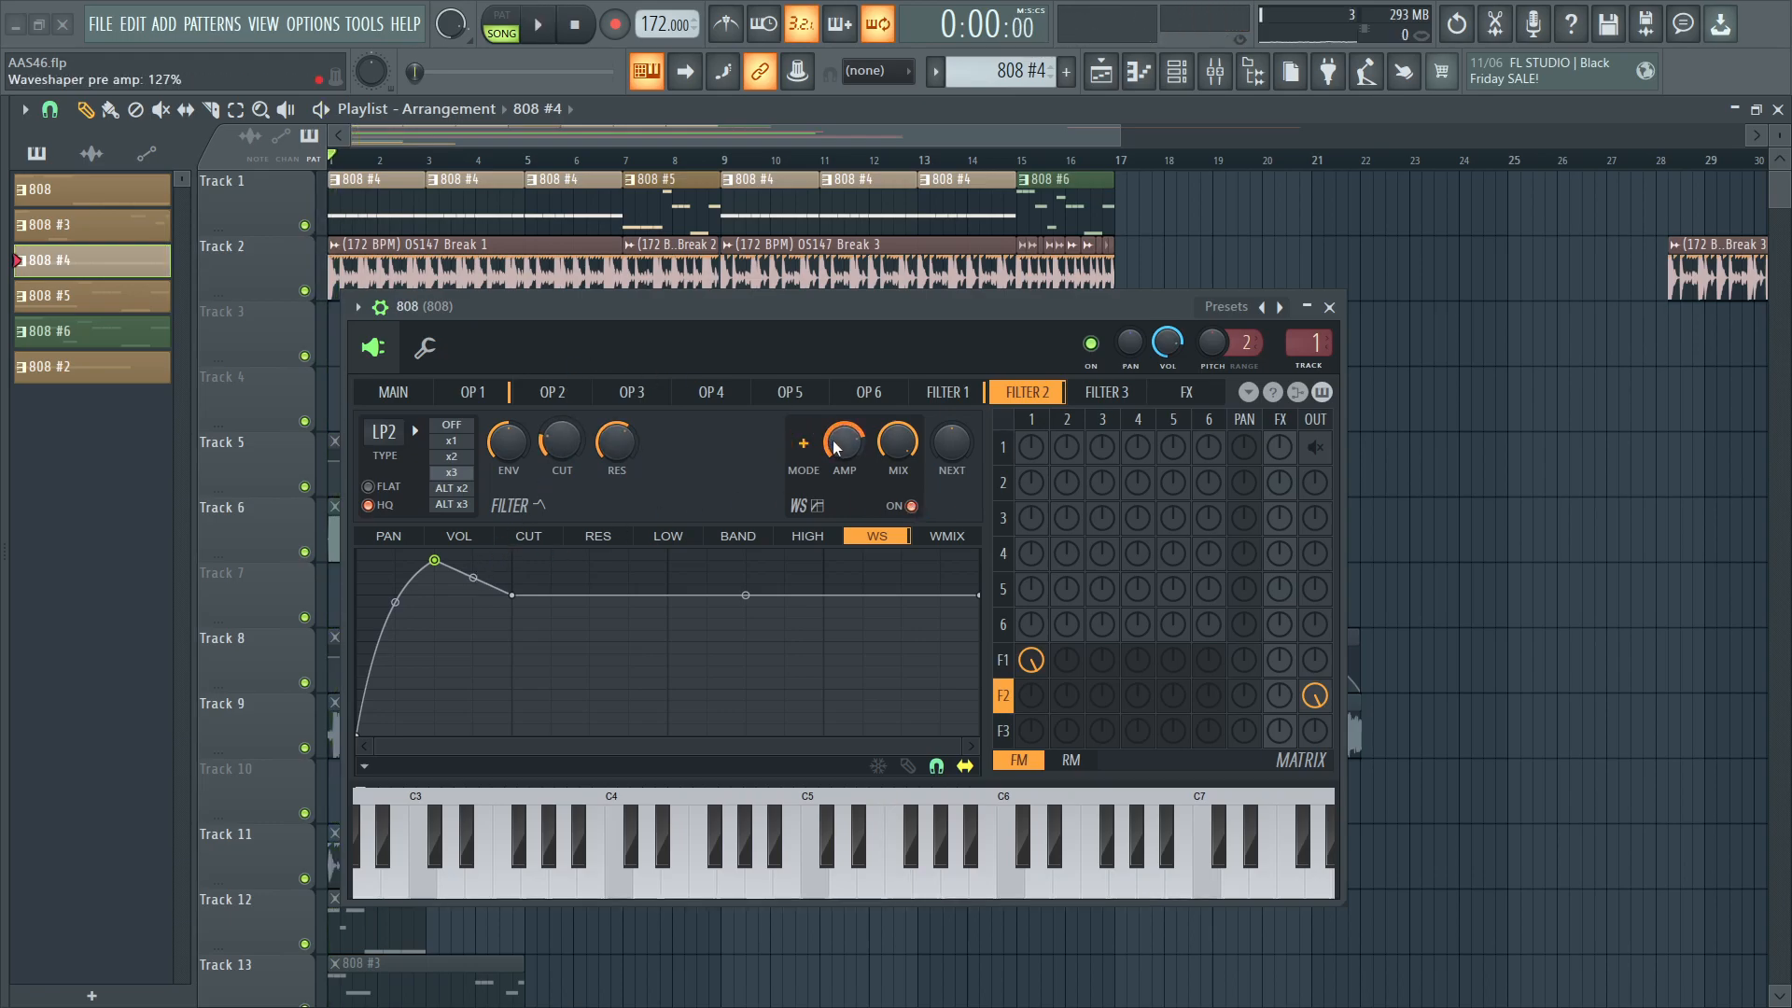
left_click(925, 851)
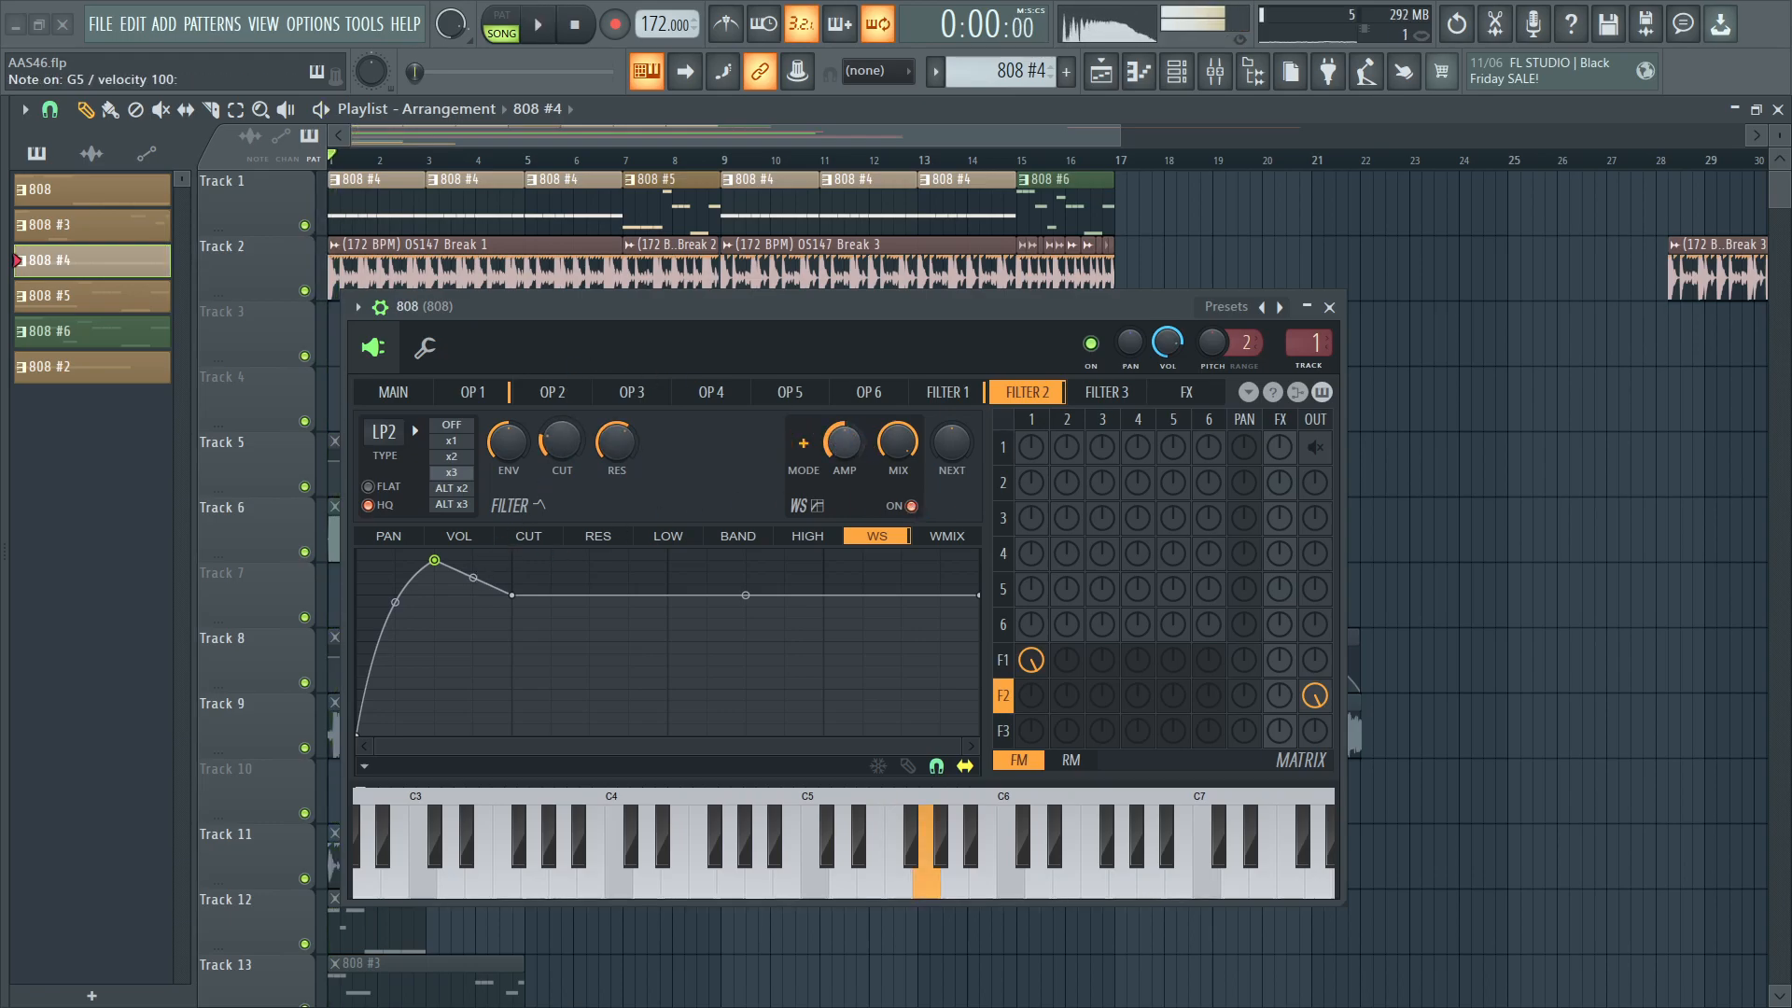
left_click(535, 25)
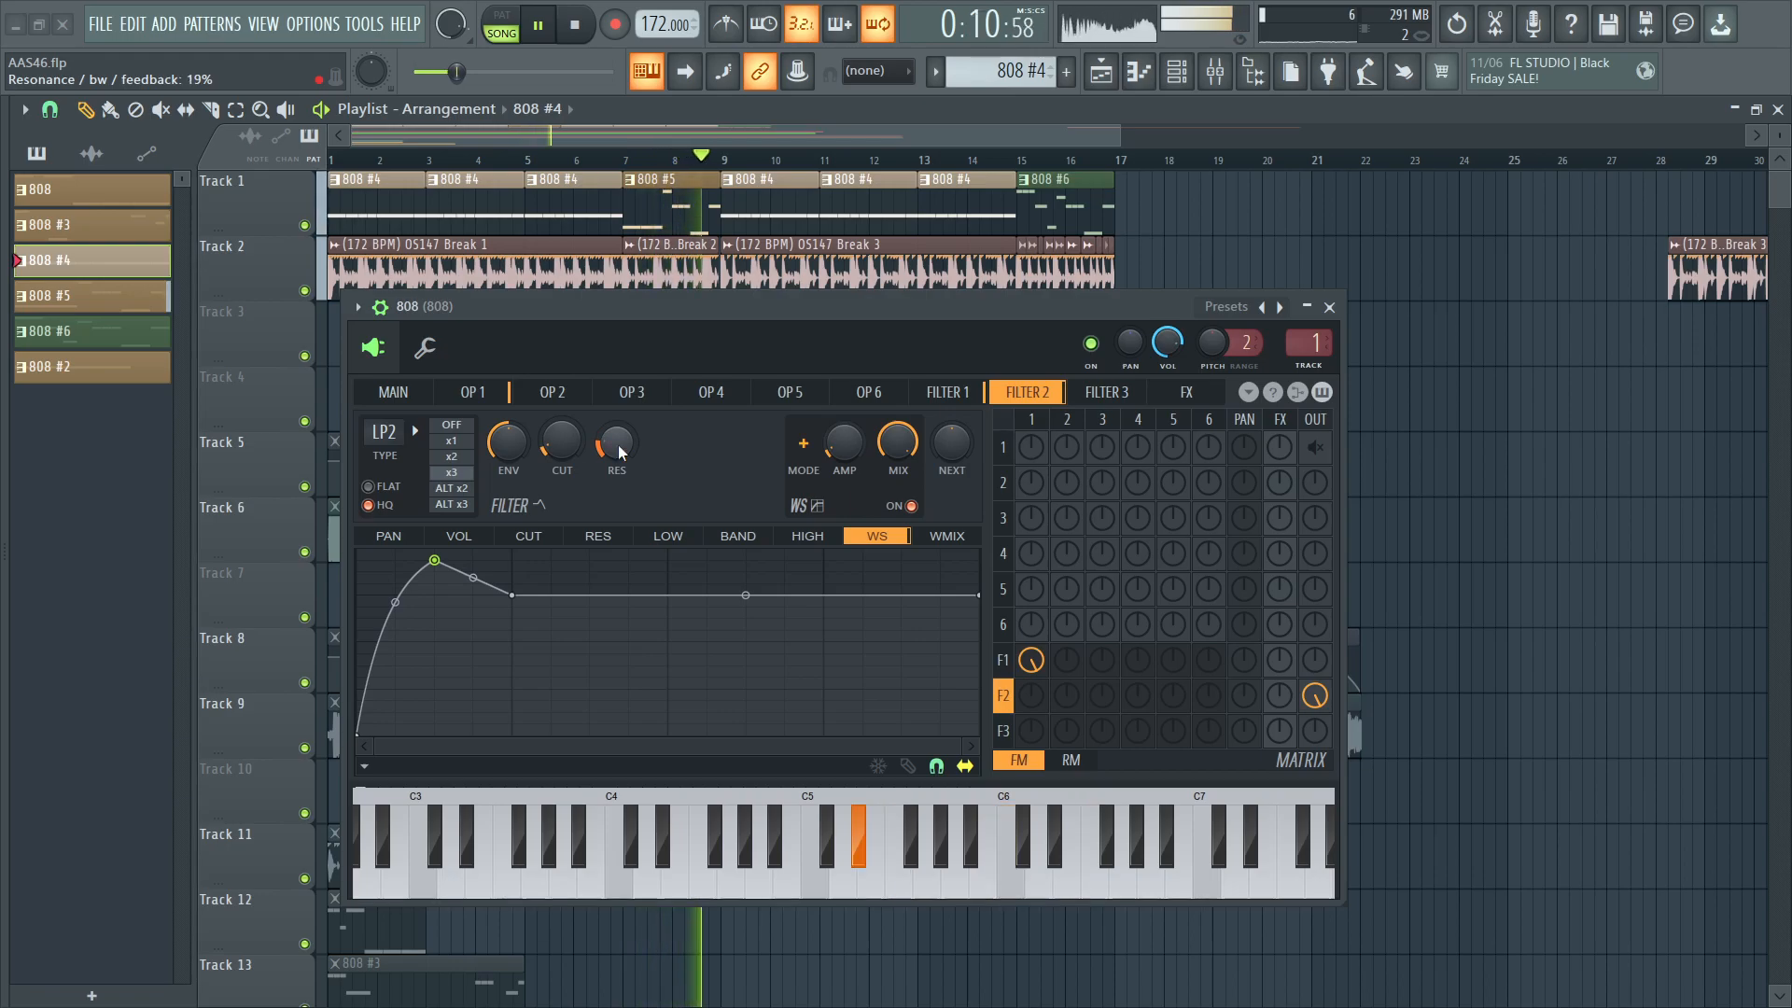
left_click(945, 392)
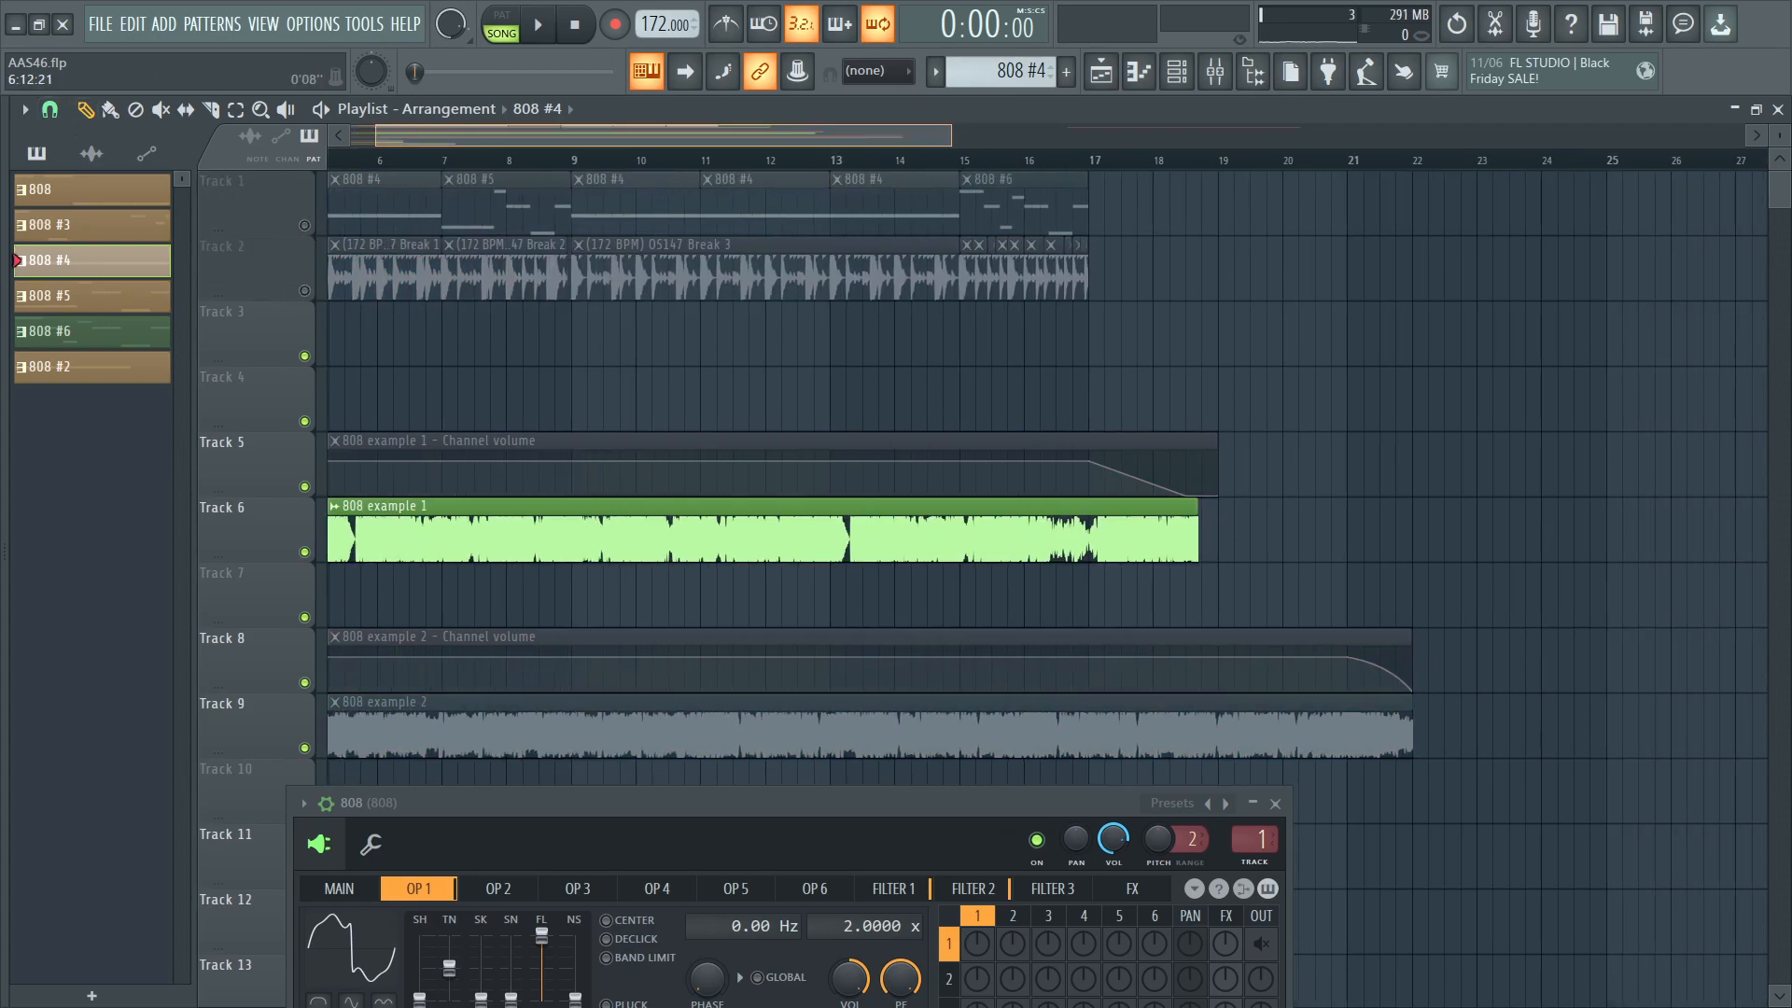
Toggle the mixer over the arrangement a few times, leaving it shown.
left_click(1213, 71)
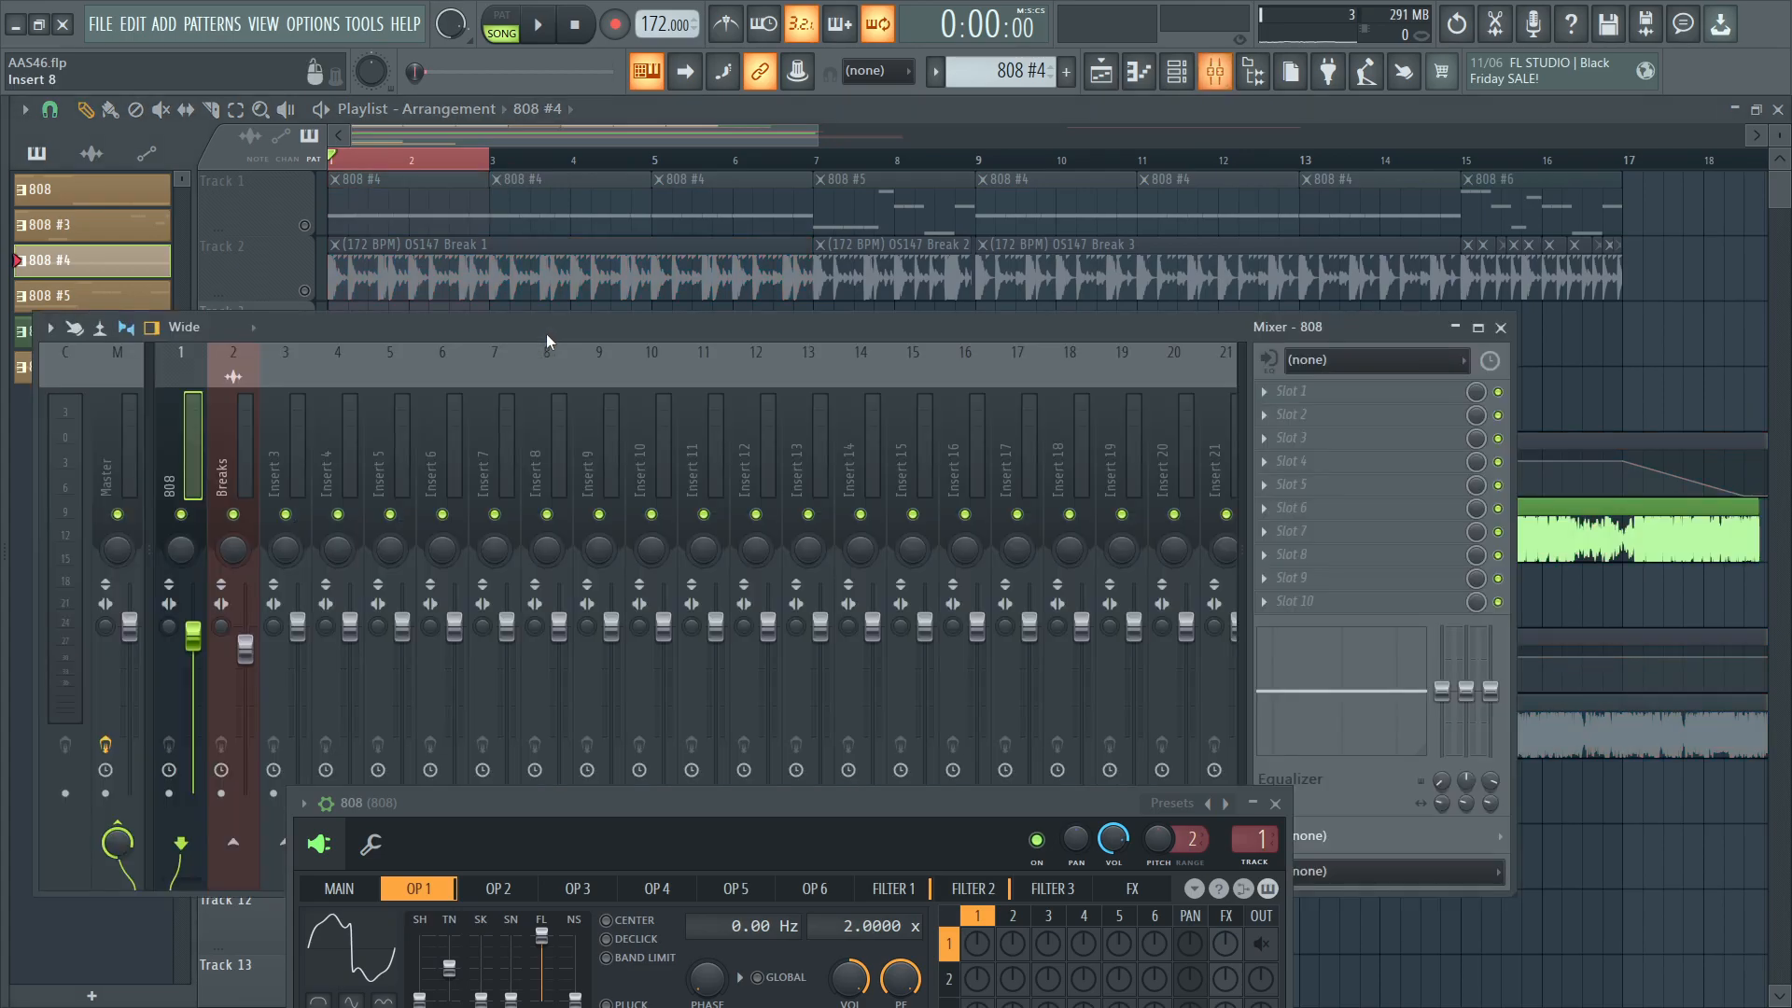
left_click(1501, 326)
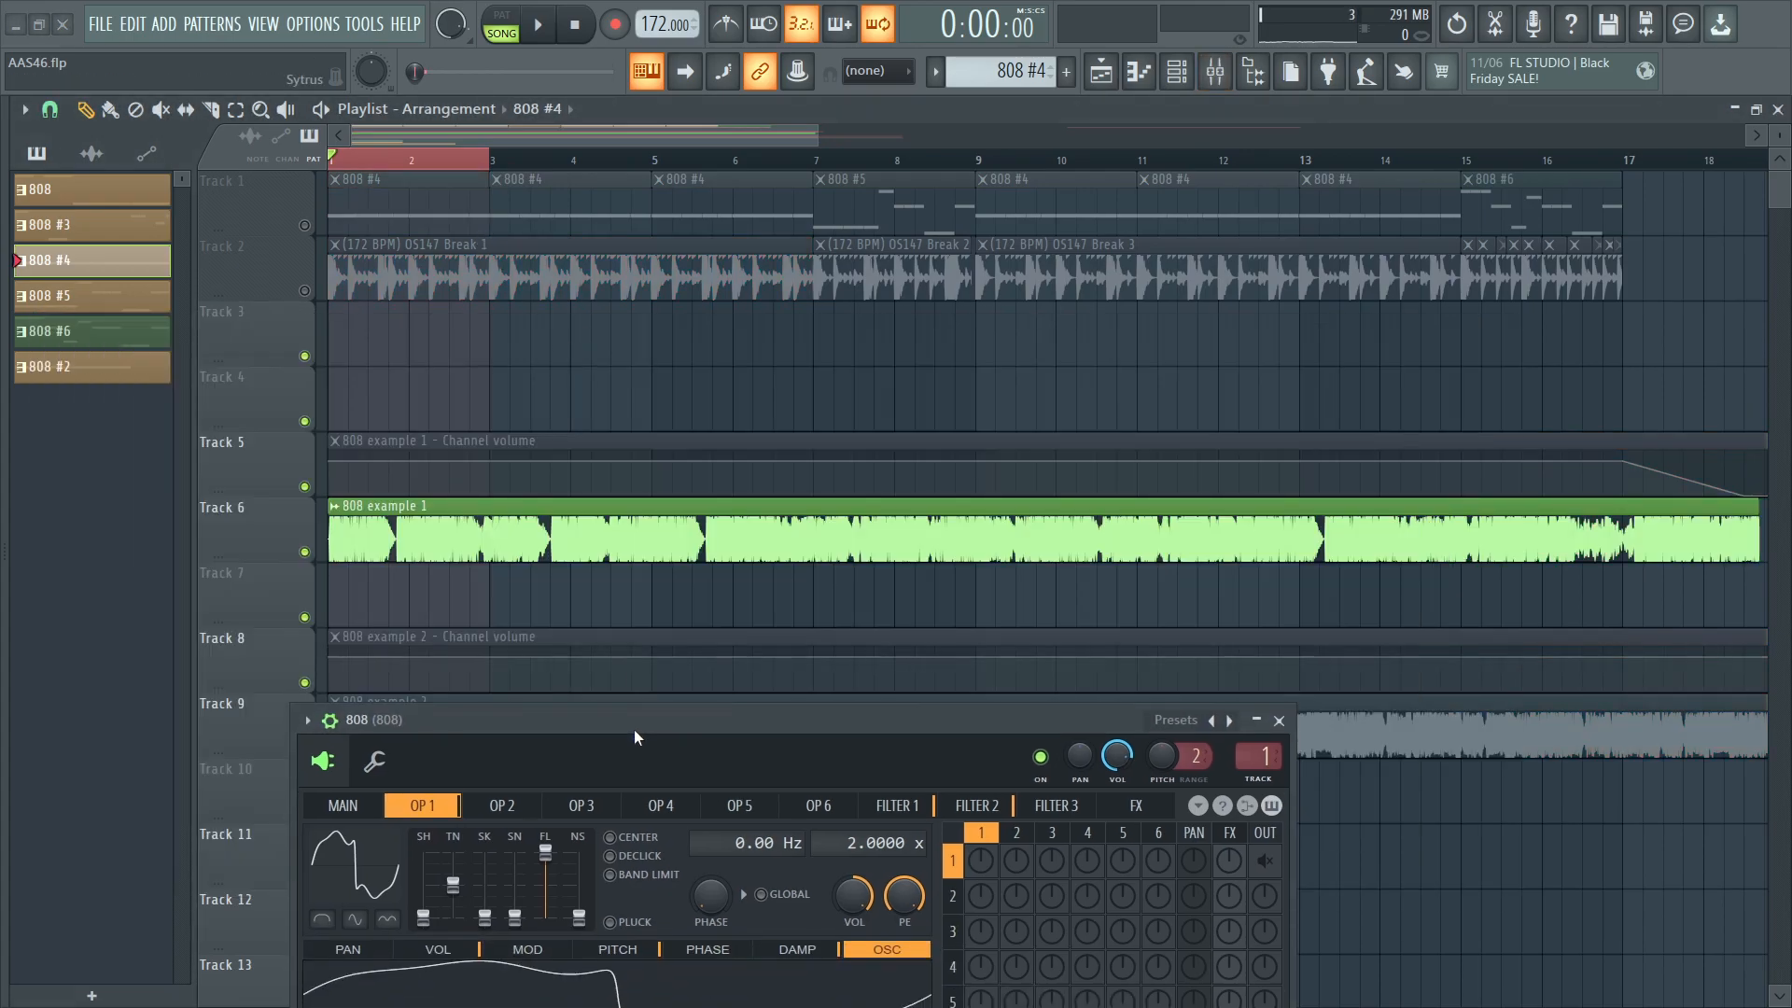
left_click(538, 24)
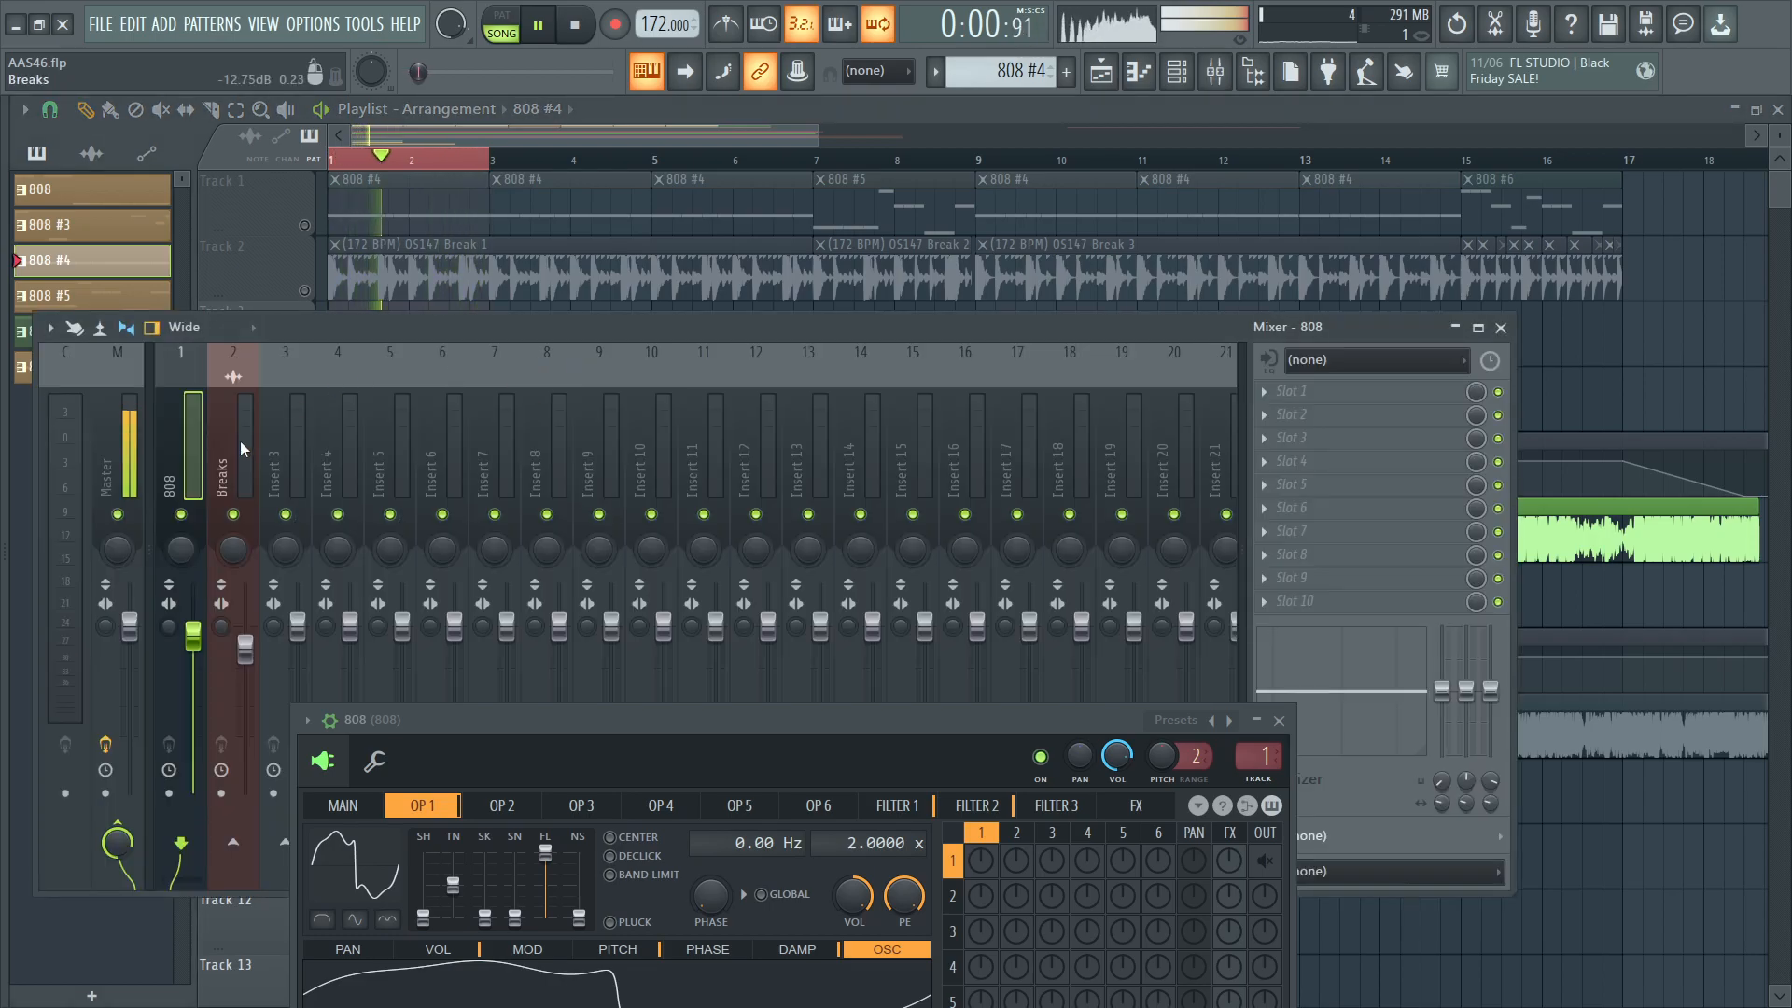
left_click(1501, 327)
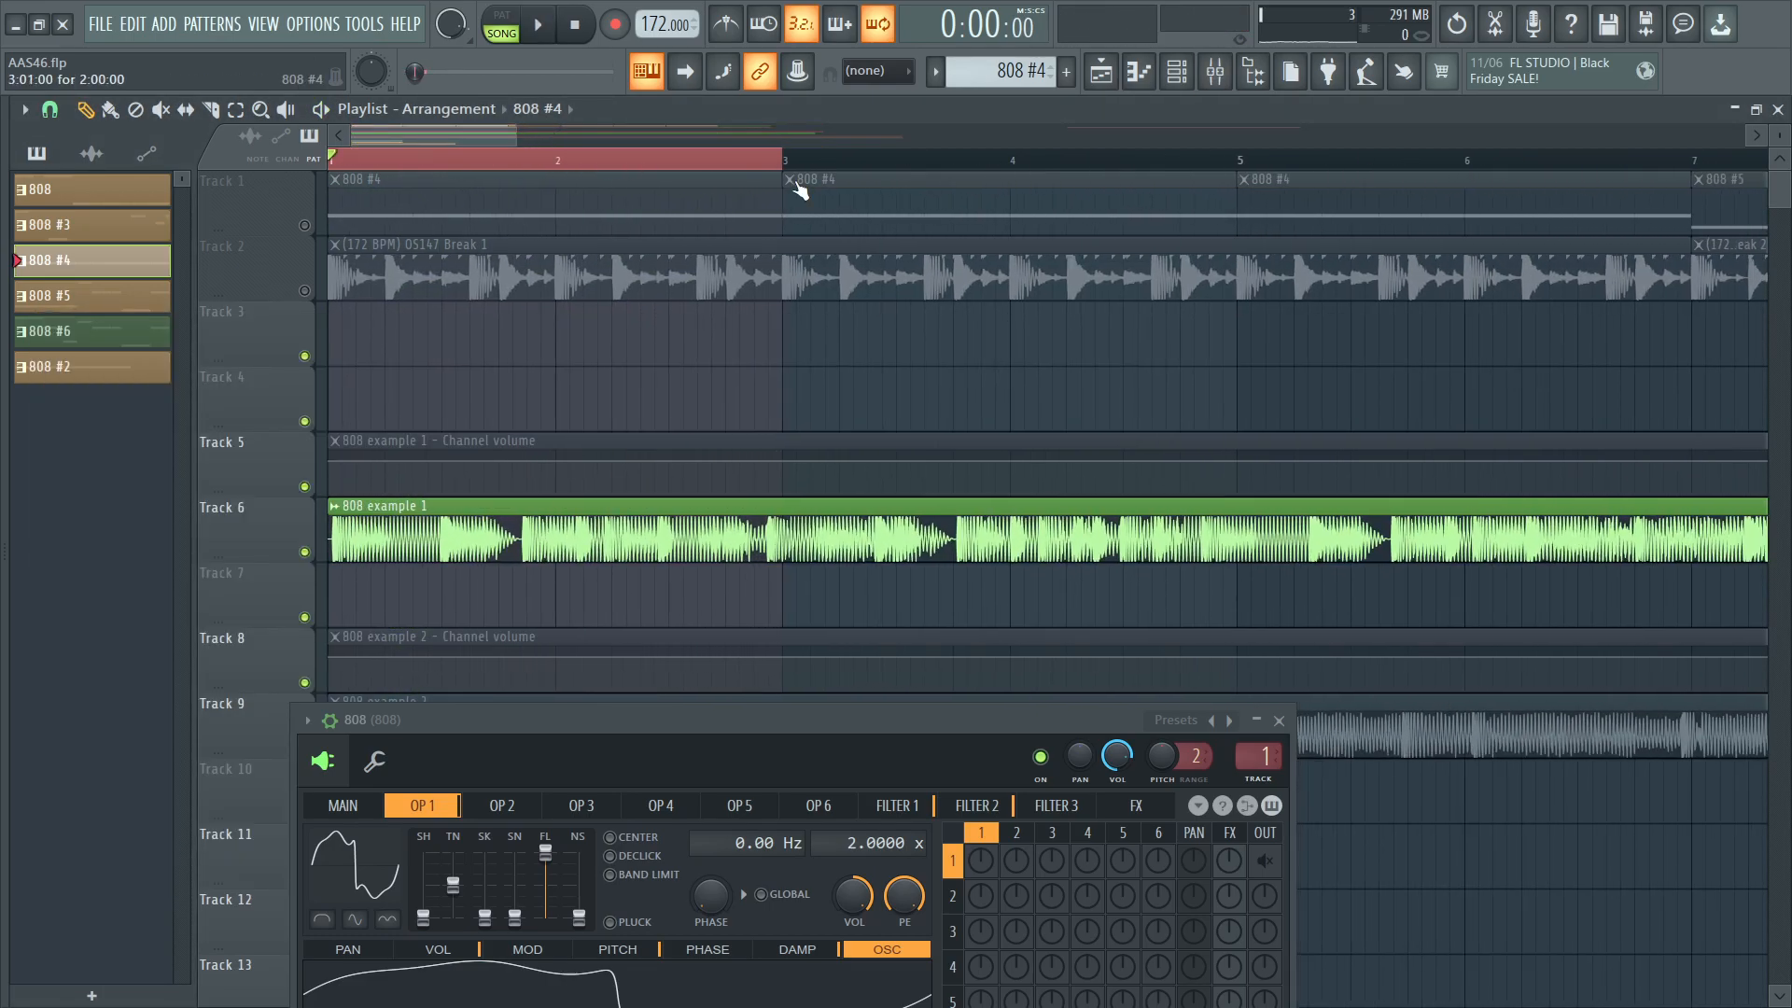
left_click(537, 23)
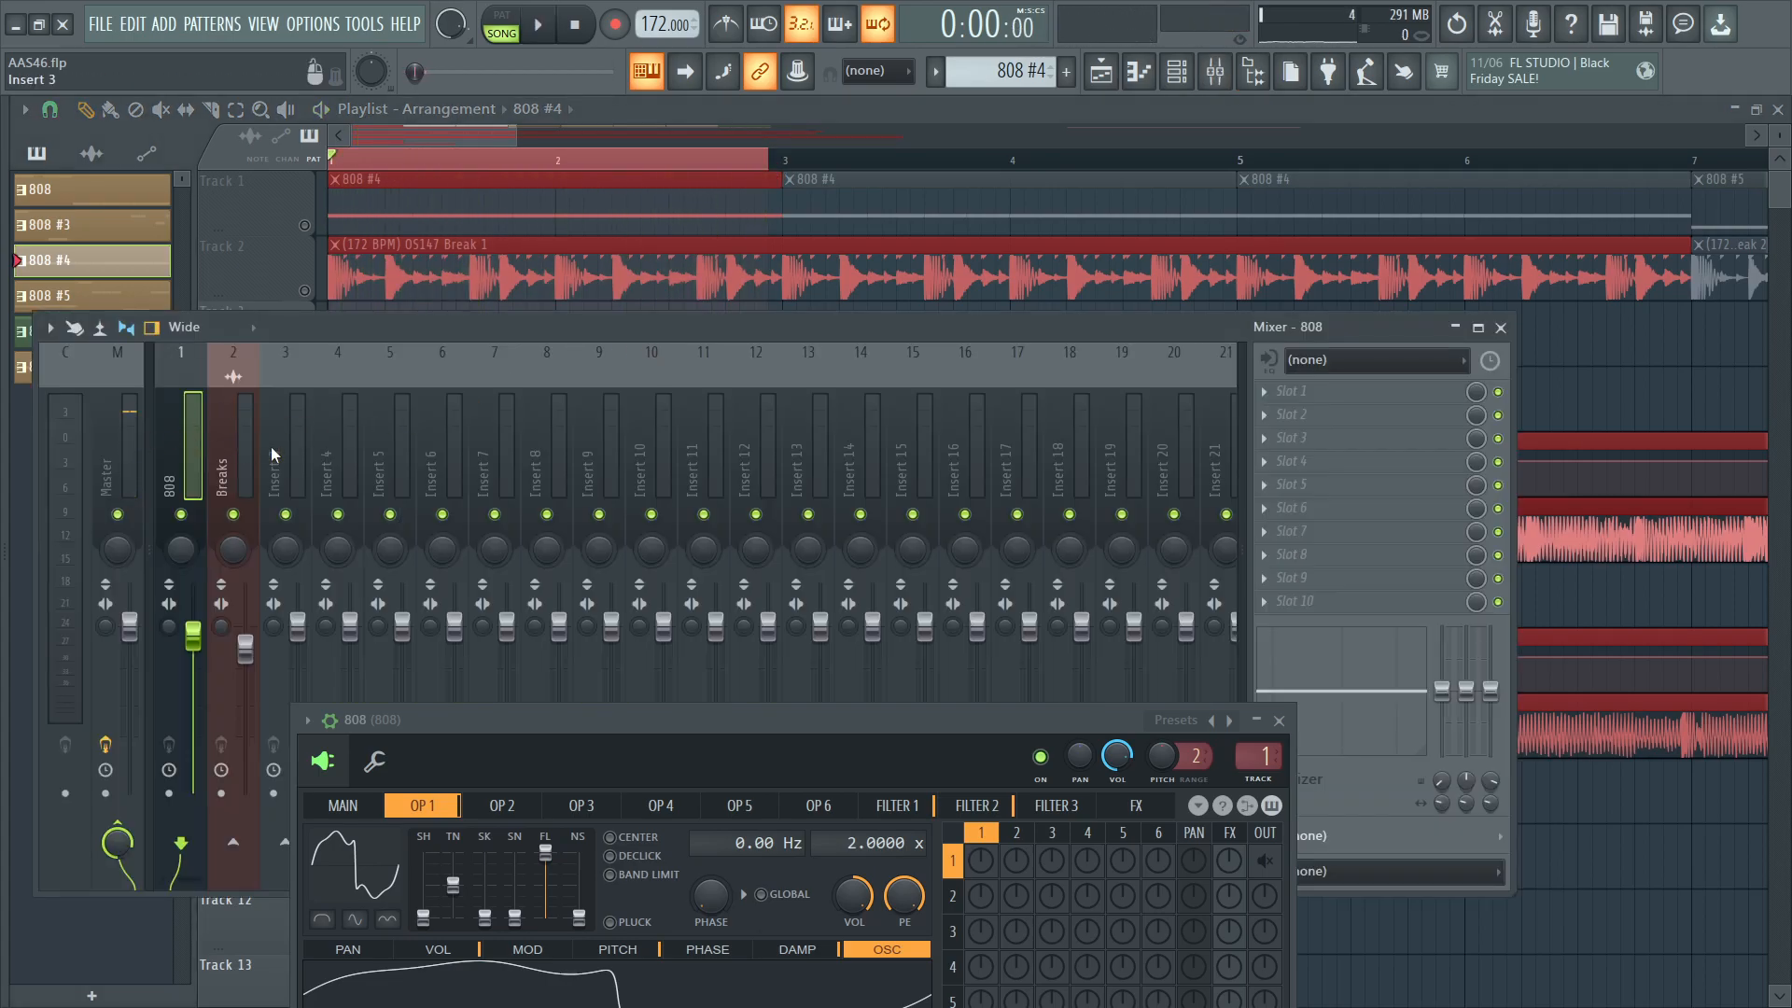
Select the third mixer insert and then the master track's effects chain.
left_click(283, 457)
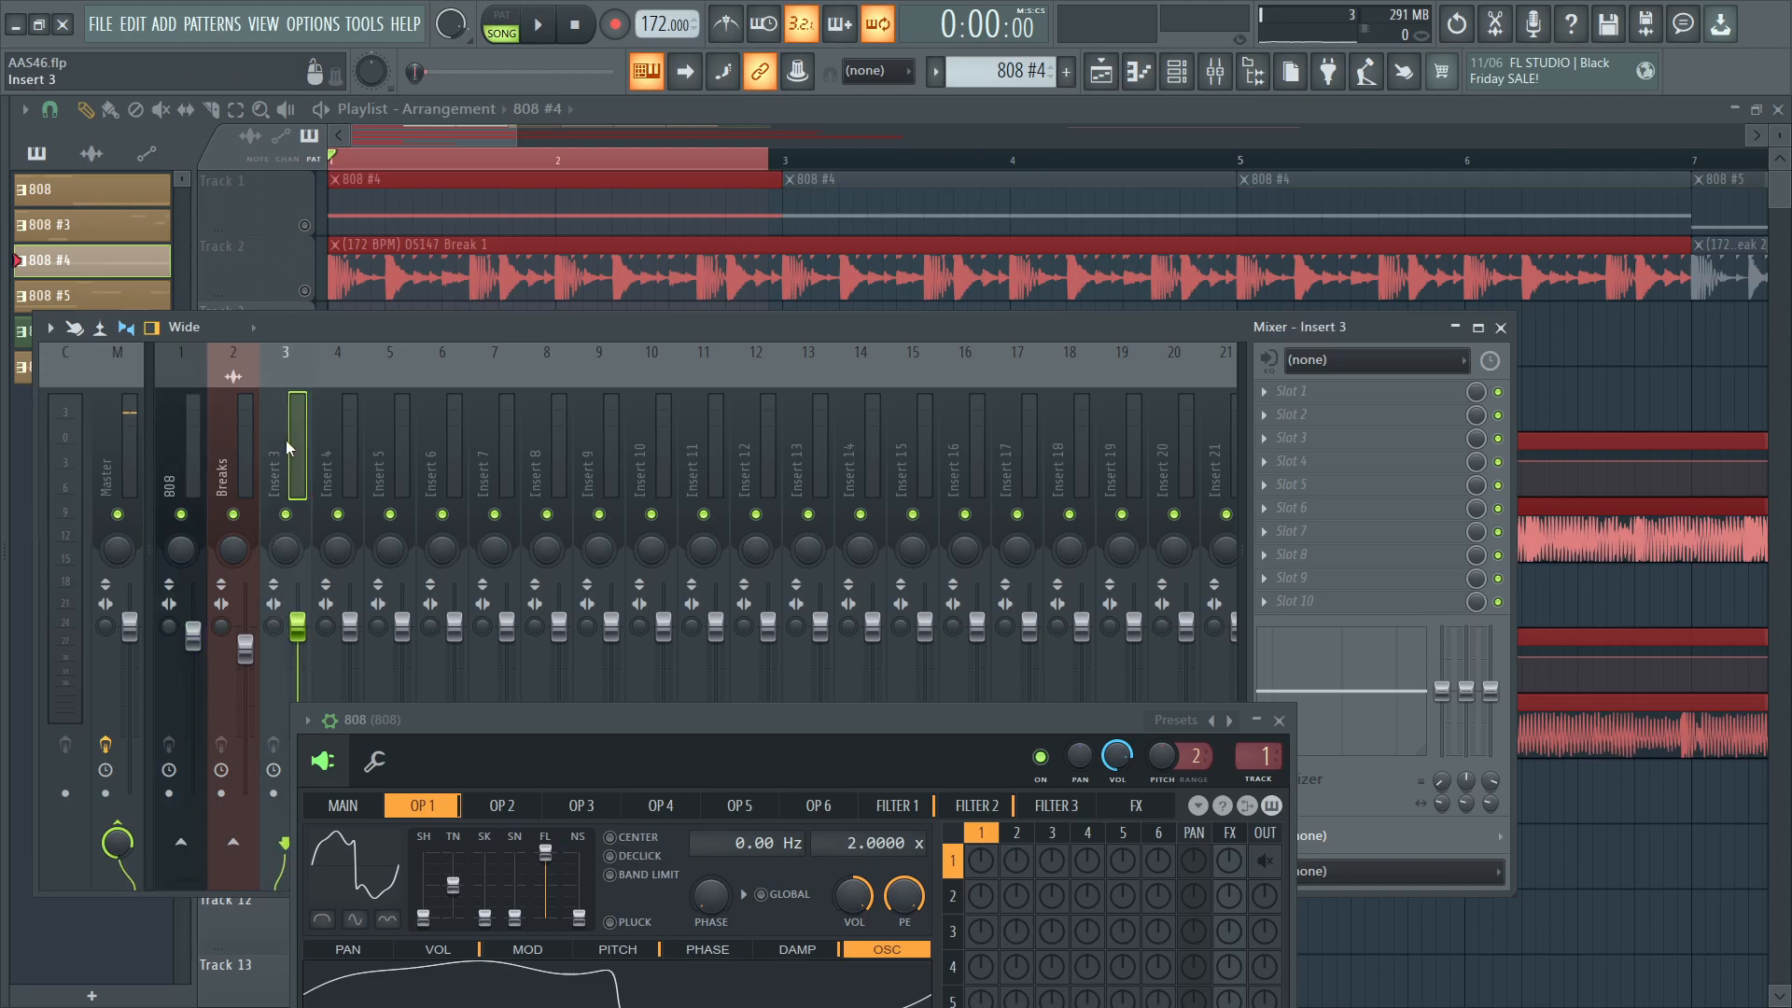
left_click(116, 457)
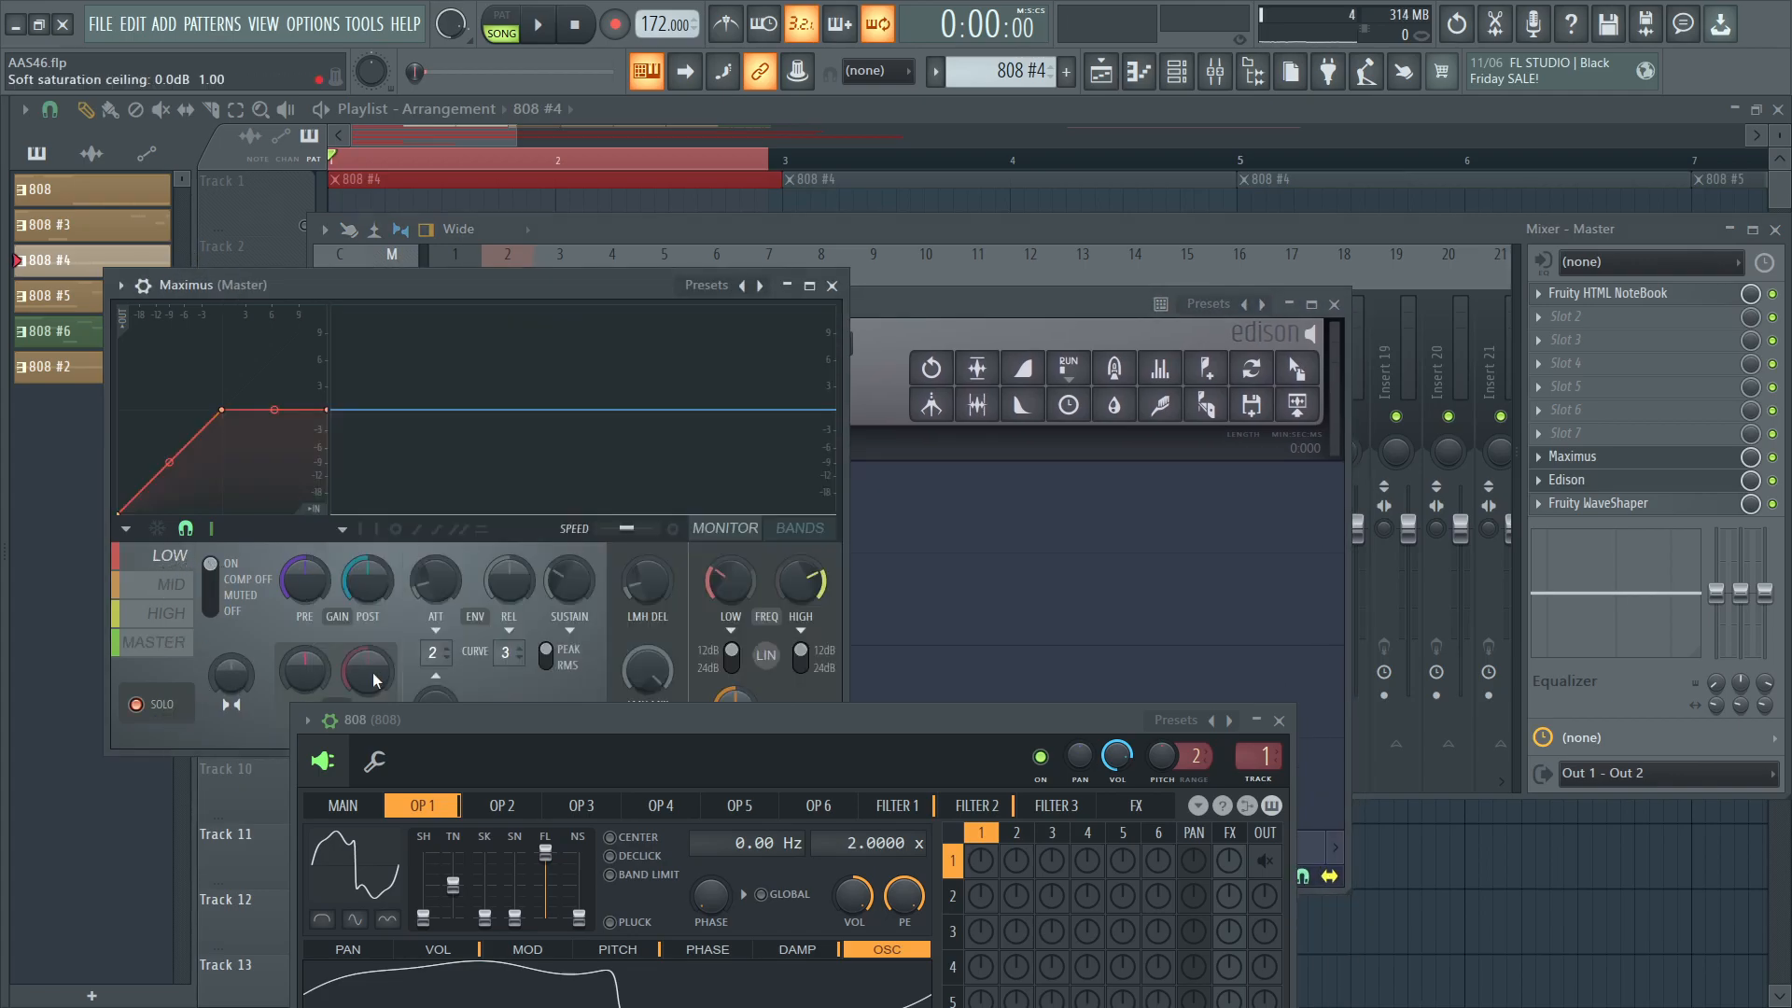
Show Maximus's band split, enable 'Show peaks on editor' and play the 808 through it.
left_click(538, 22)
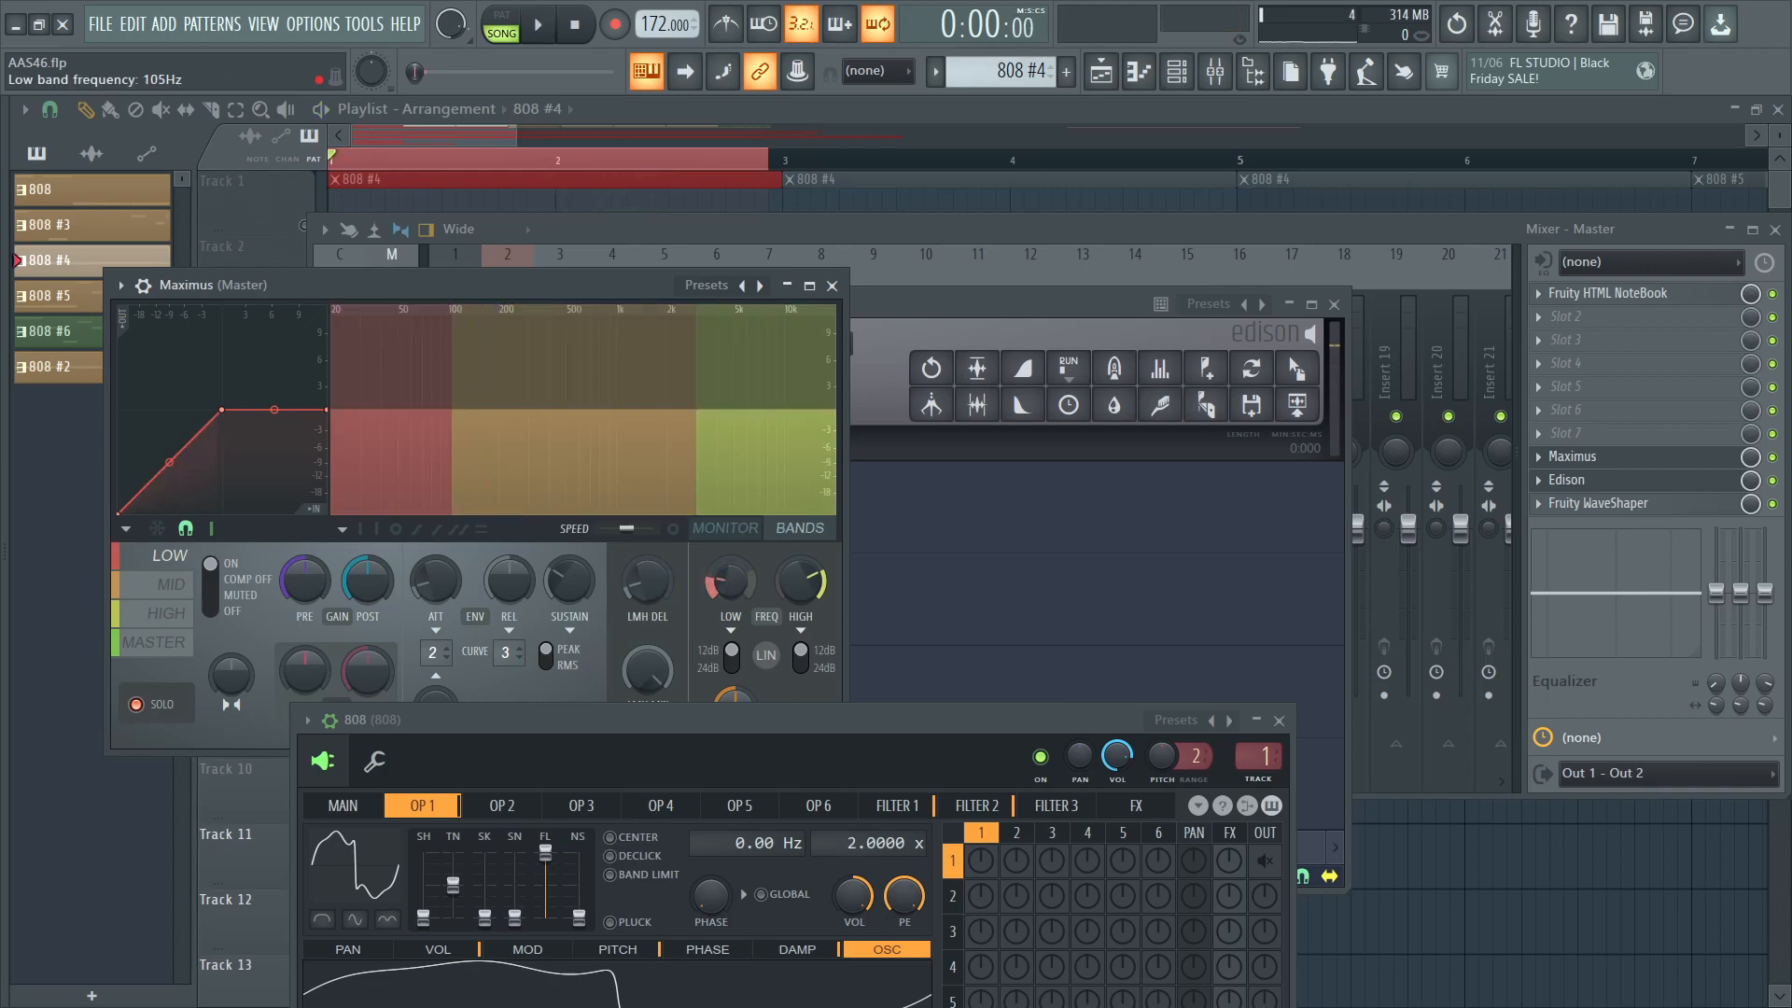
left_click(537, 24)
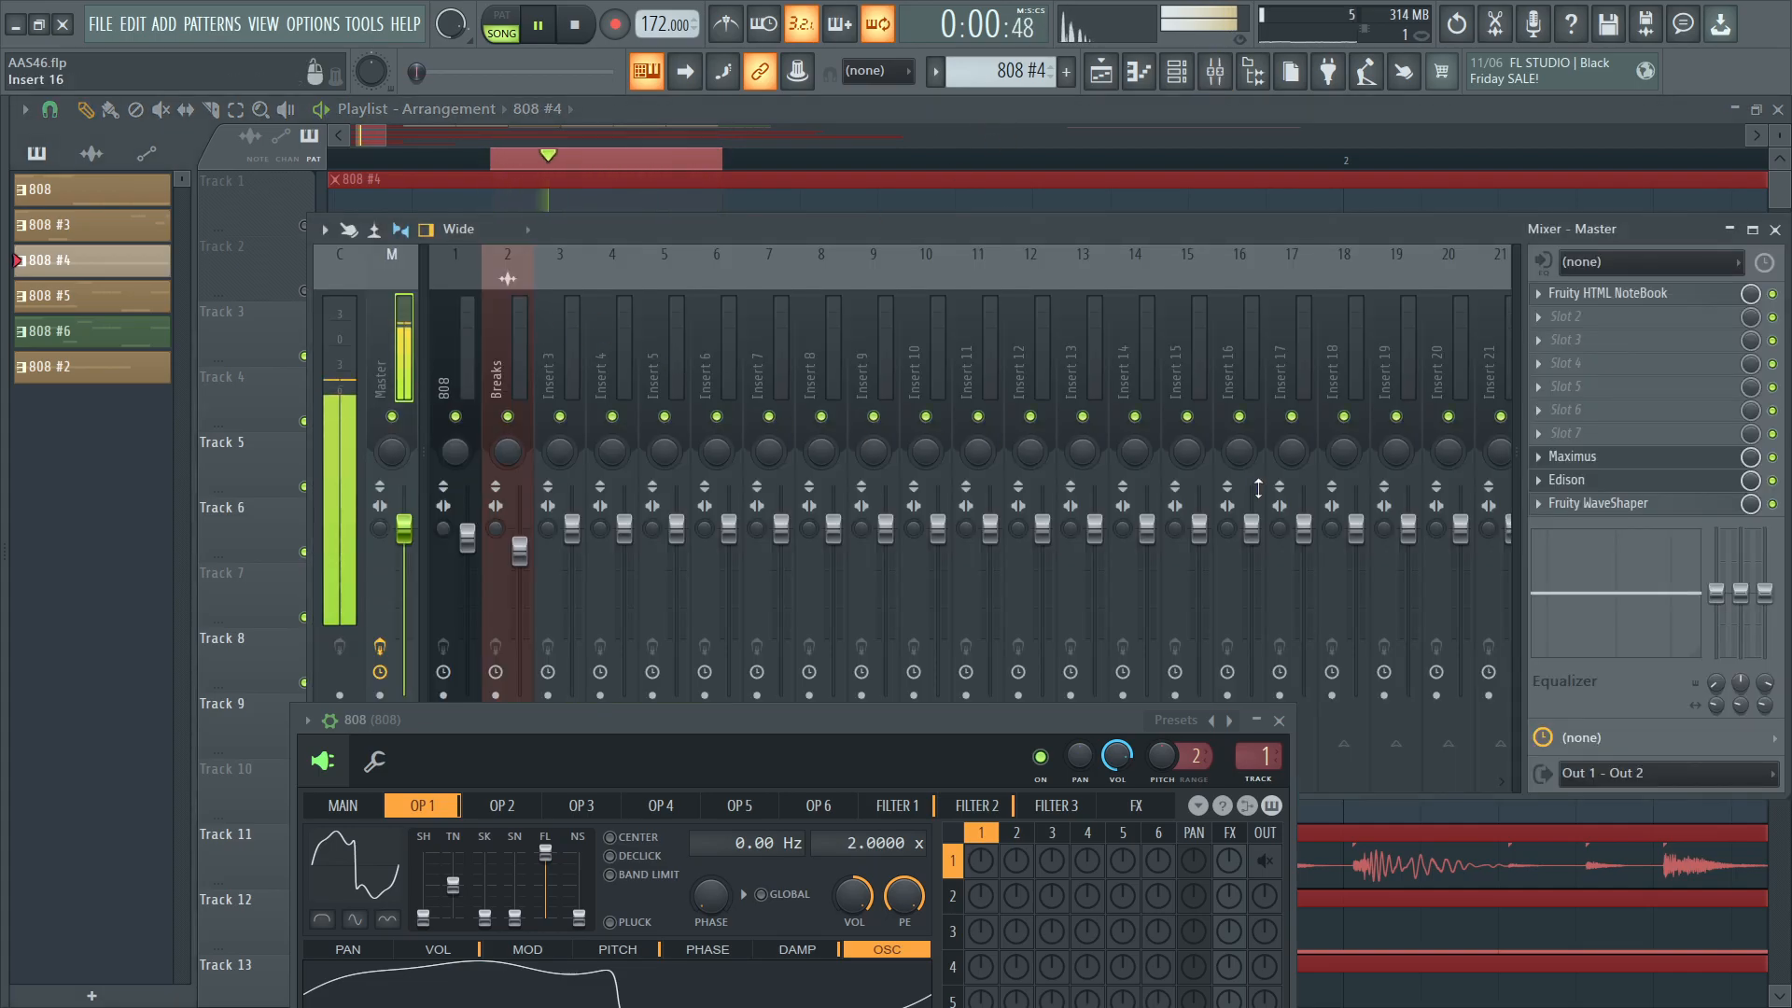
left_click(1572, 456)
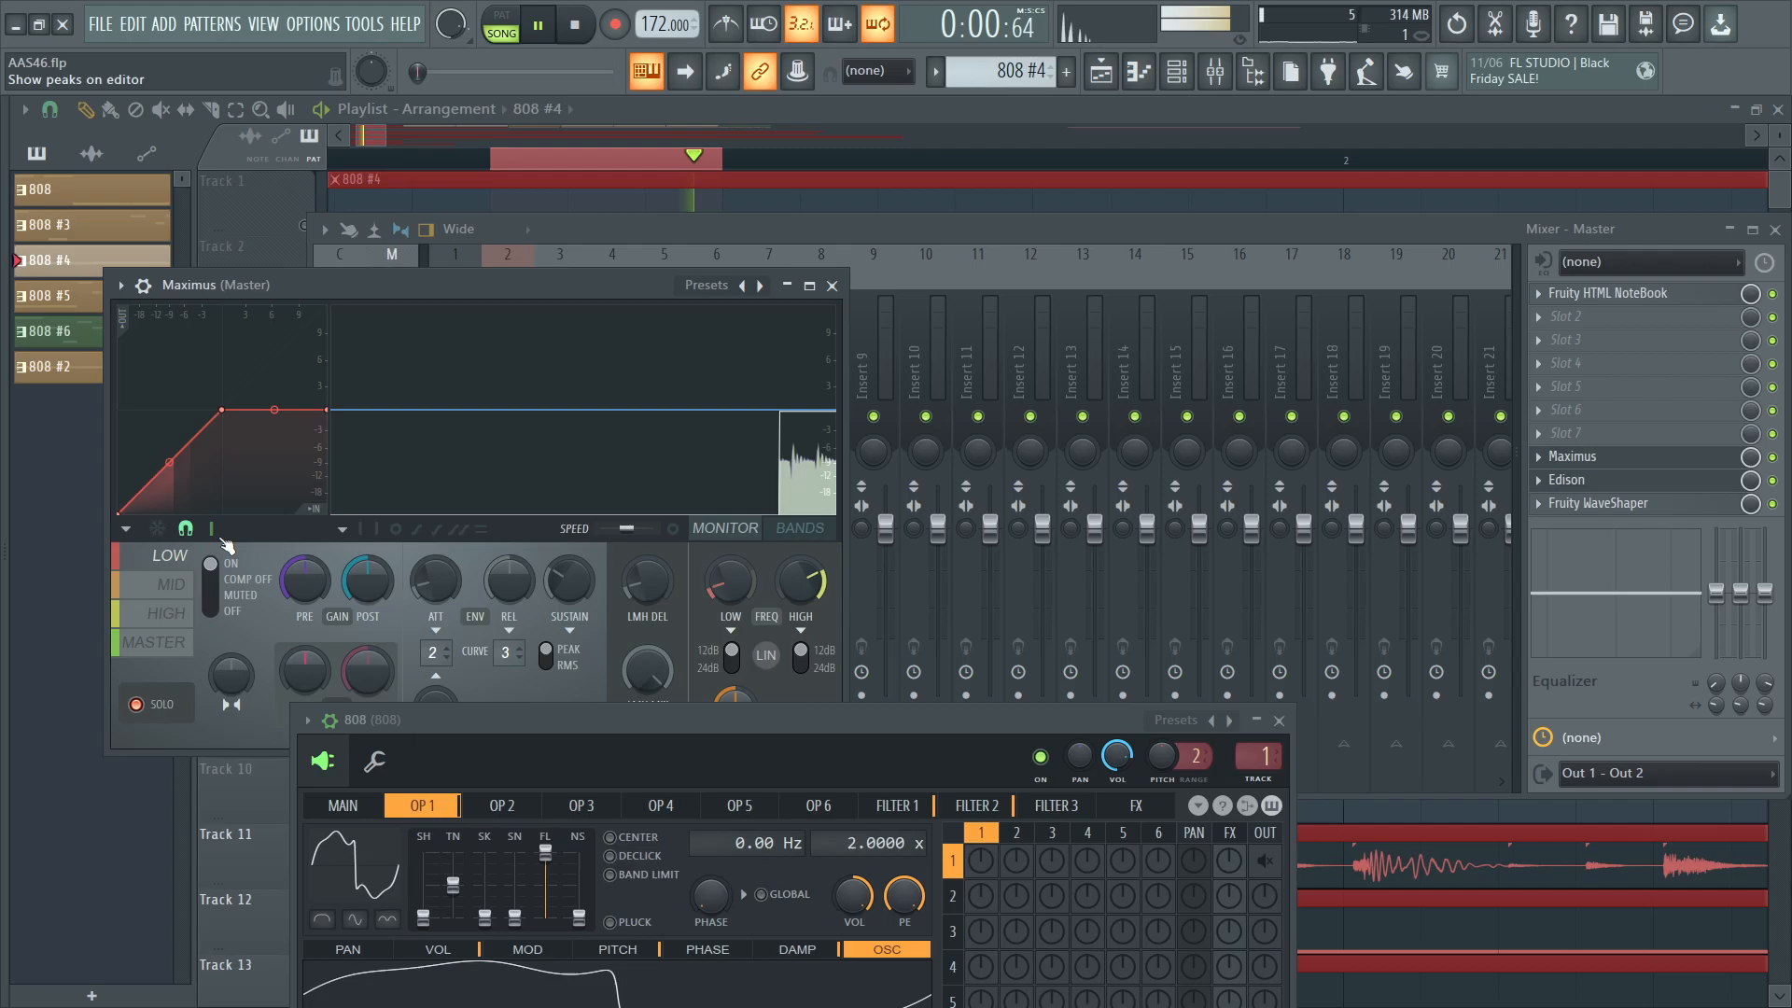
left_click(799, 528)
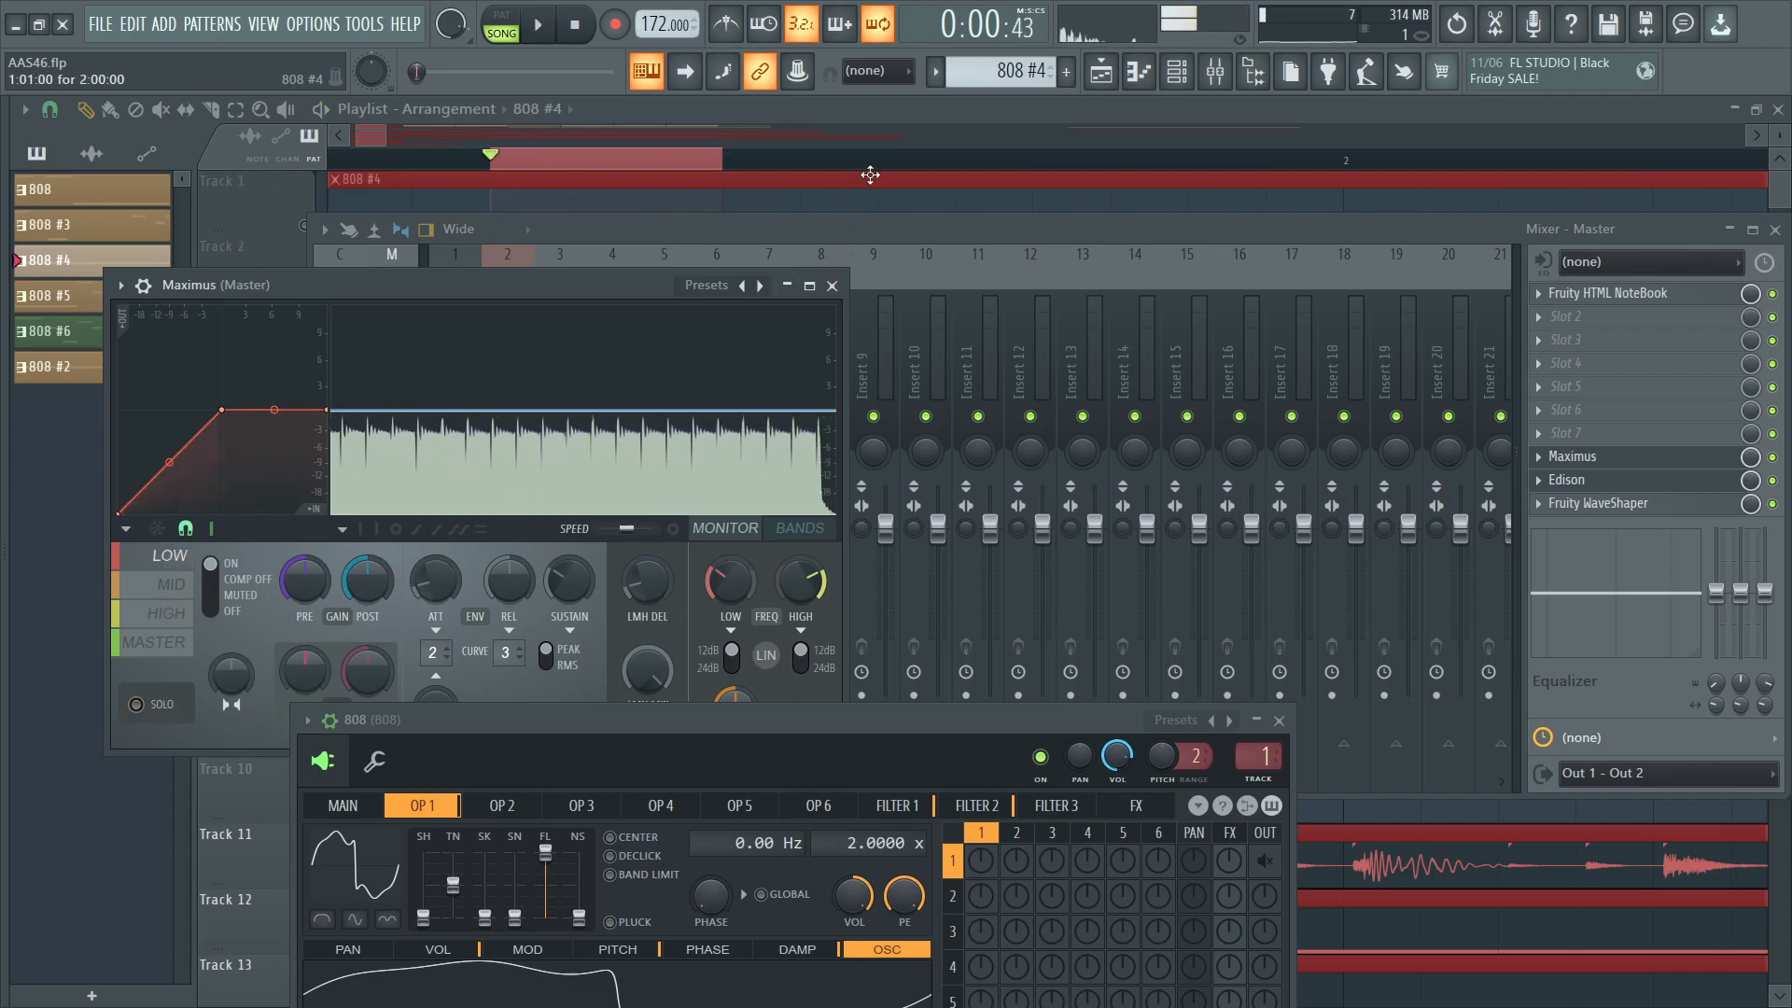
left_click(832, 284)
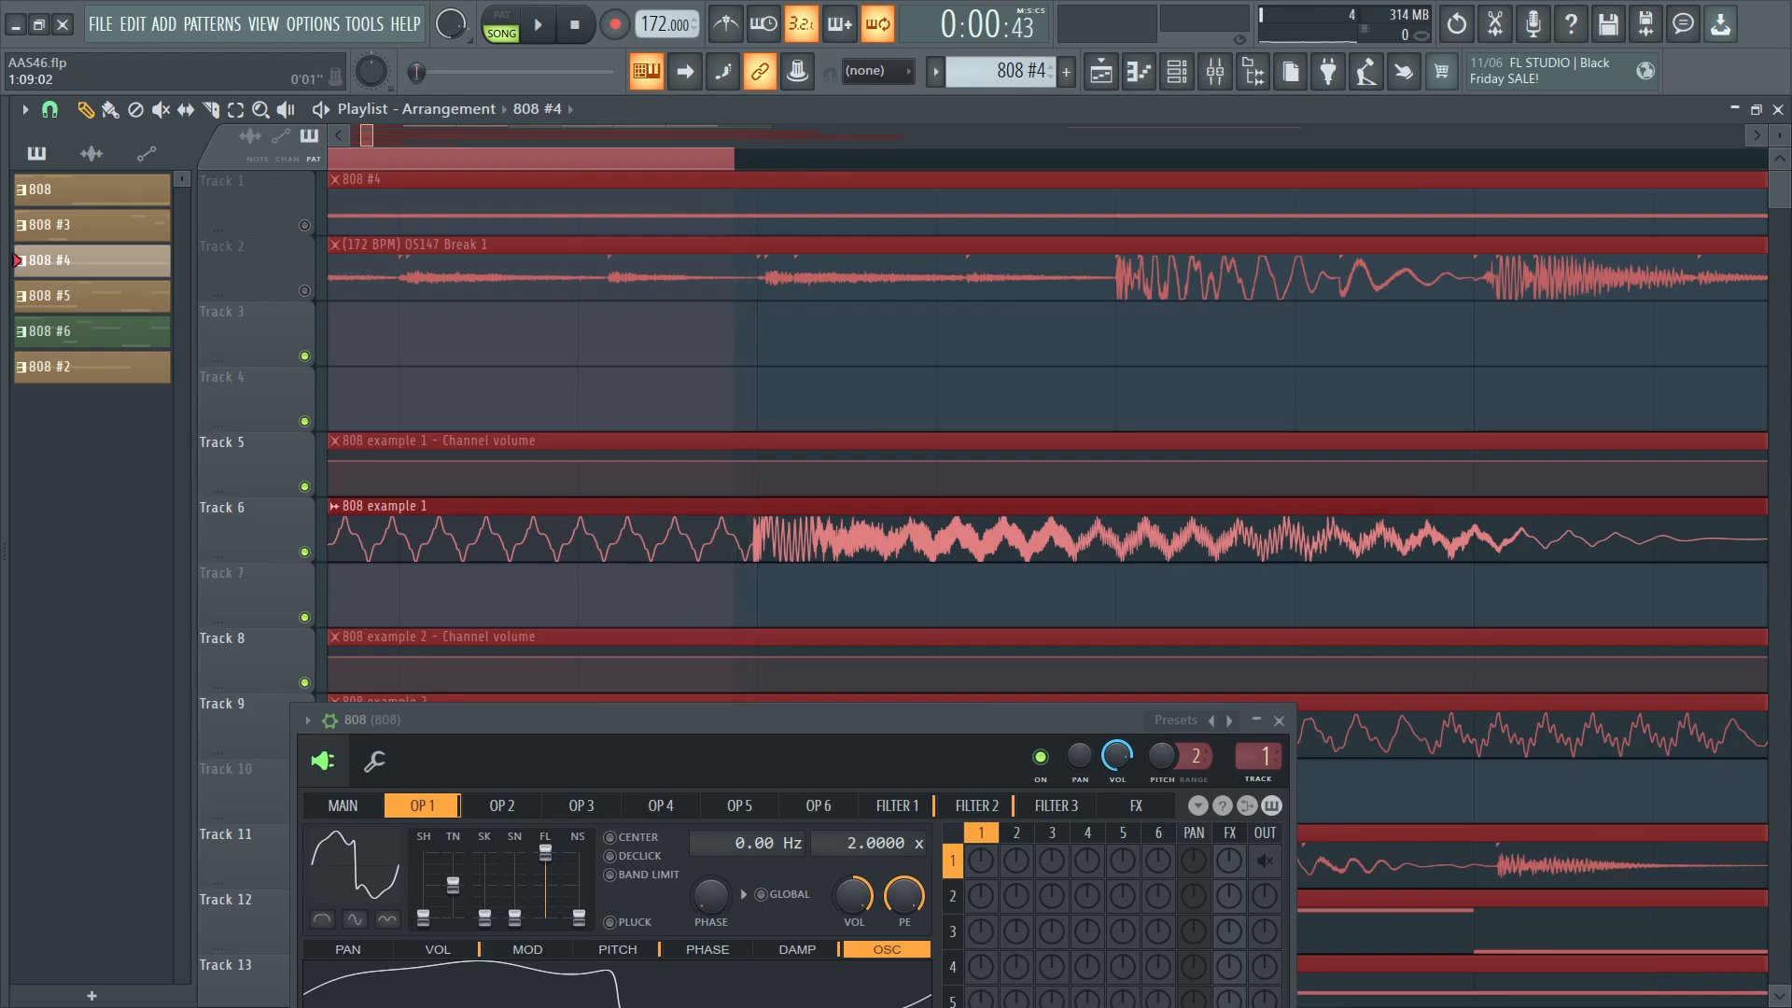
Play the arrangement and bring up the mixer with Edison on the master track.
left_click(538, 24)
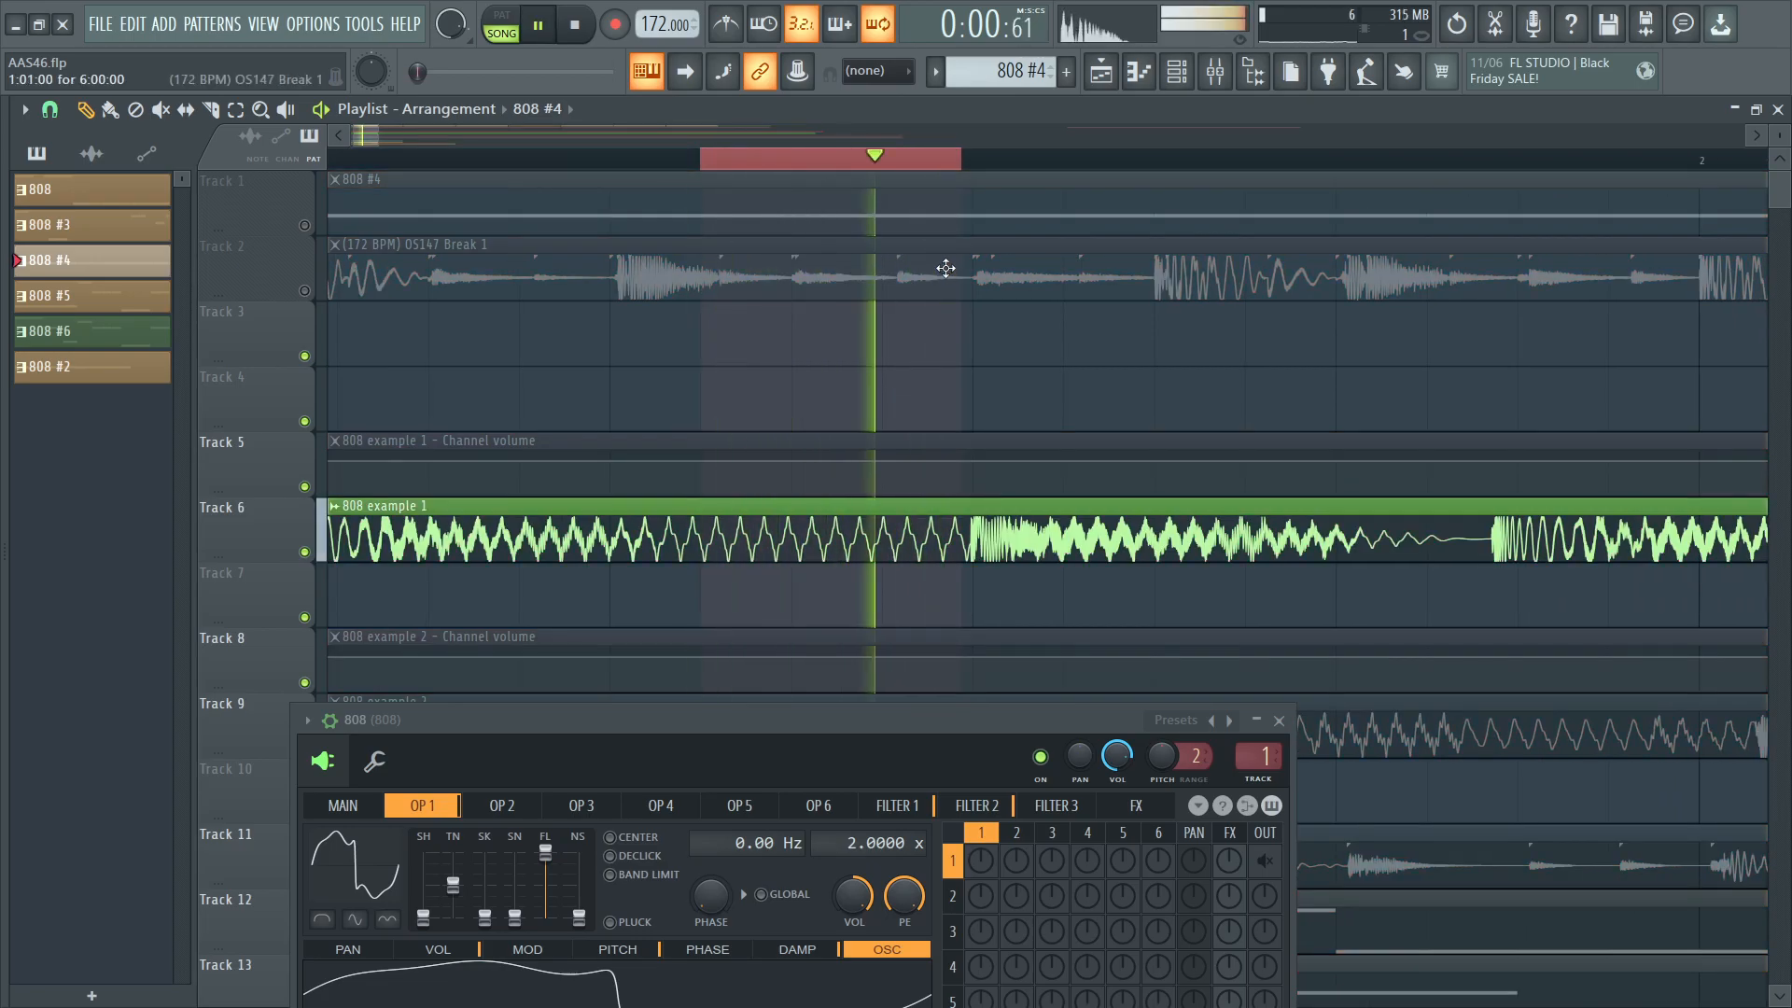
left_click(1213, 71)
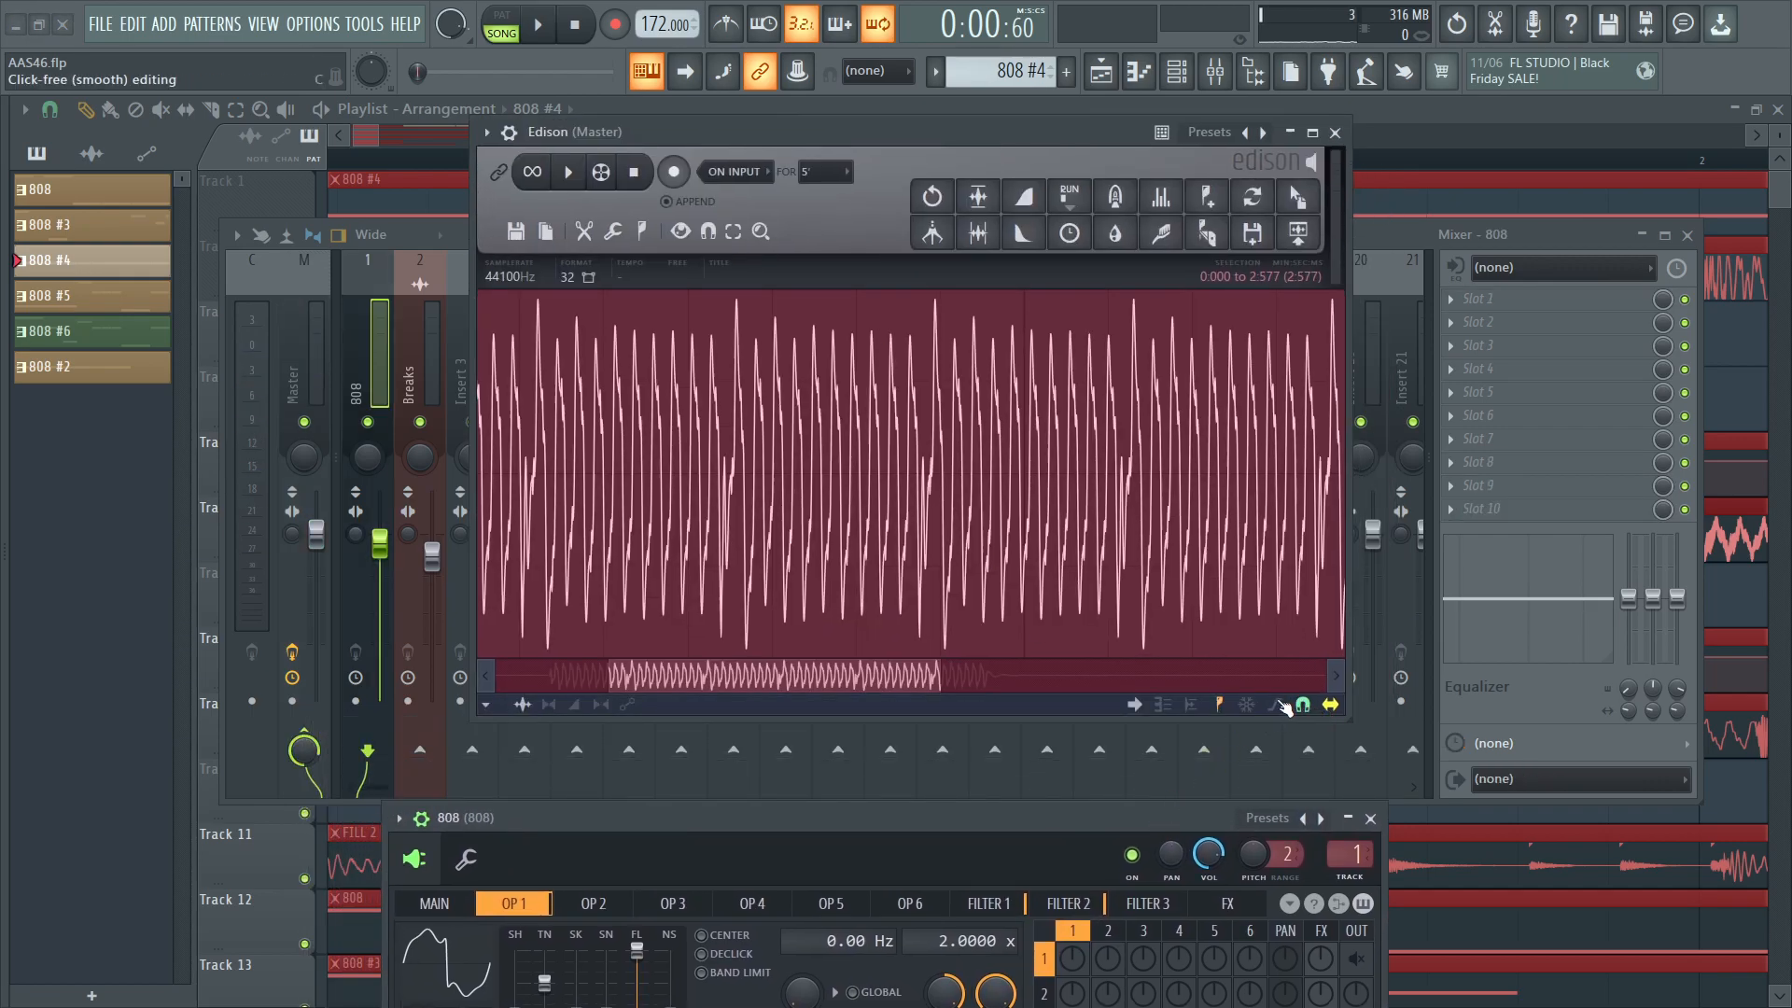
Set Edison's snapping to samples and select a single cycle of the recorded 808 waveform.
left_click(1300, 704)
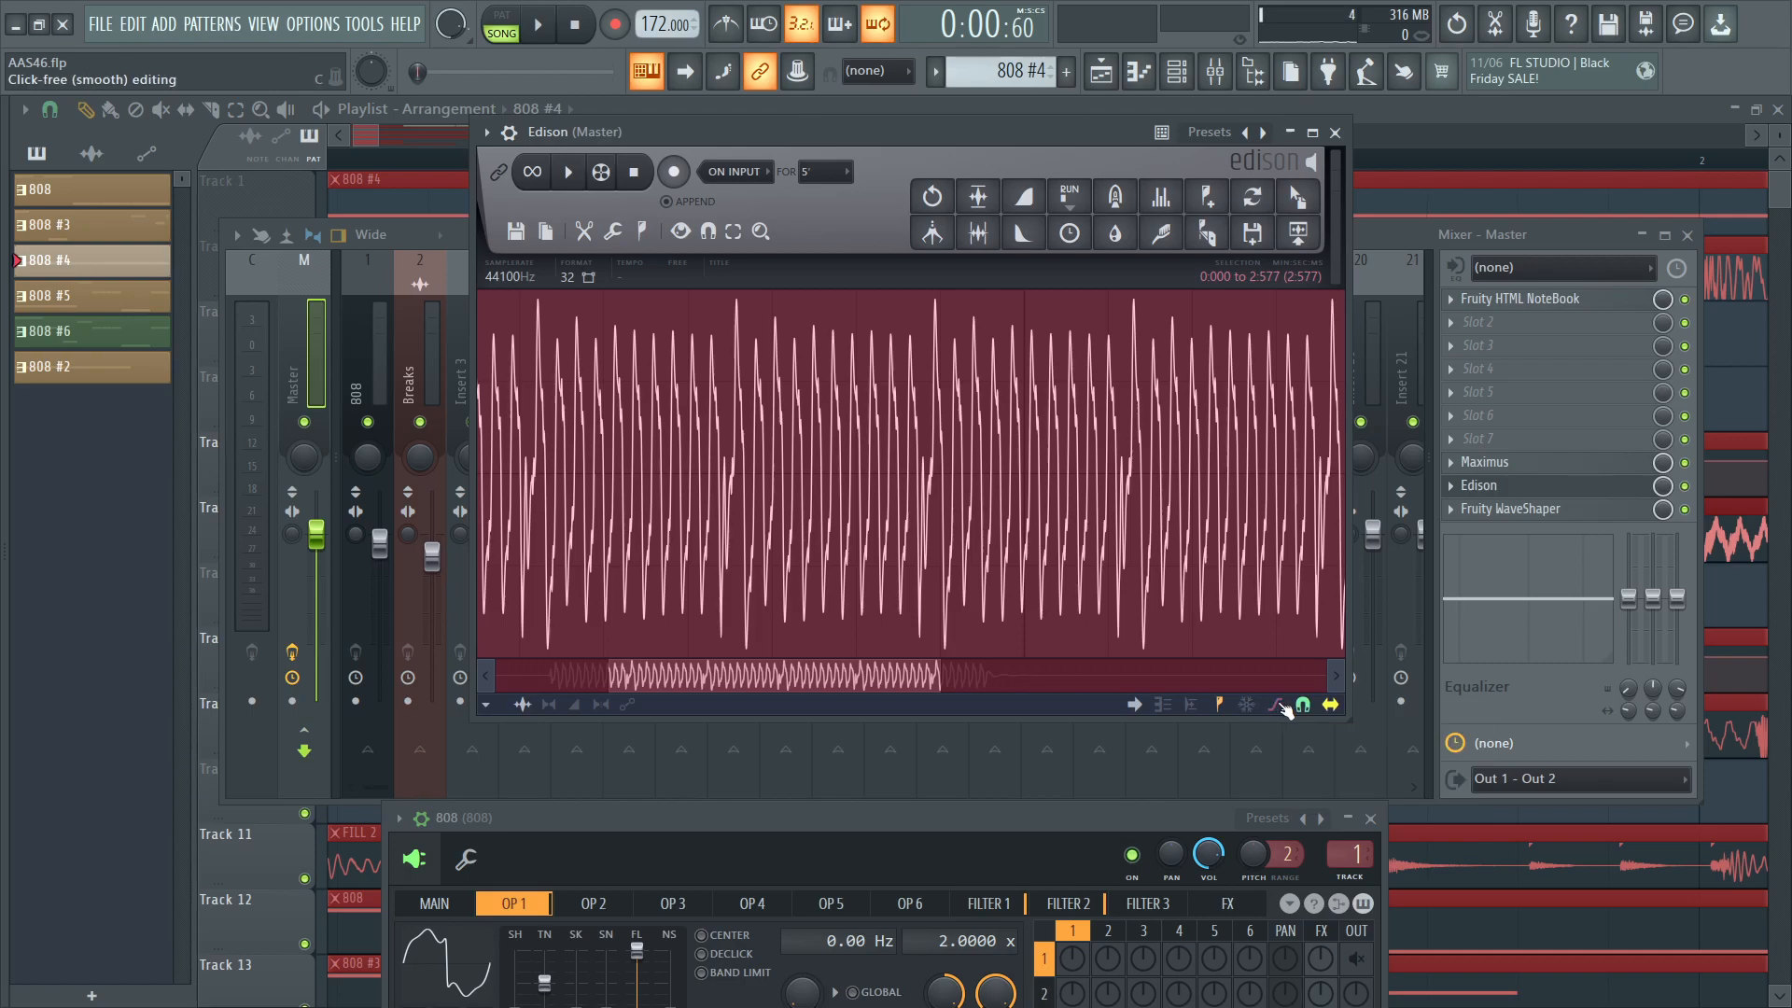
left_click(1301, 704)
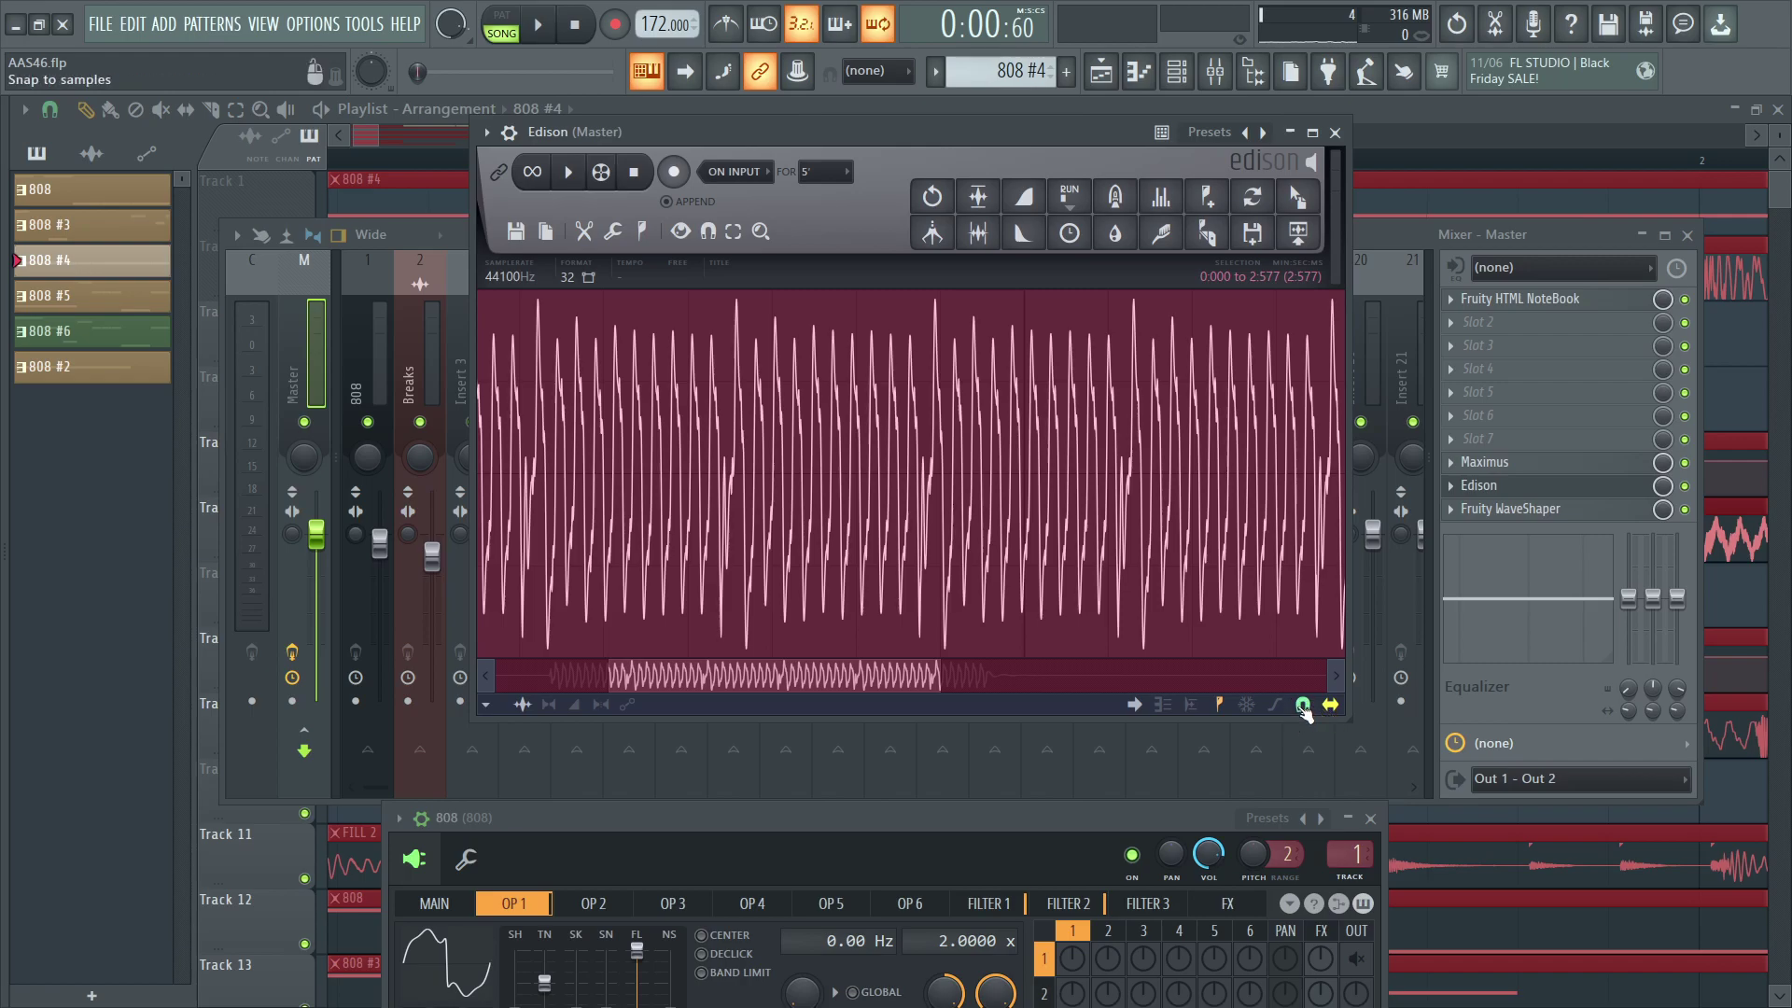
left_click(1300, 703)
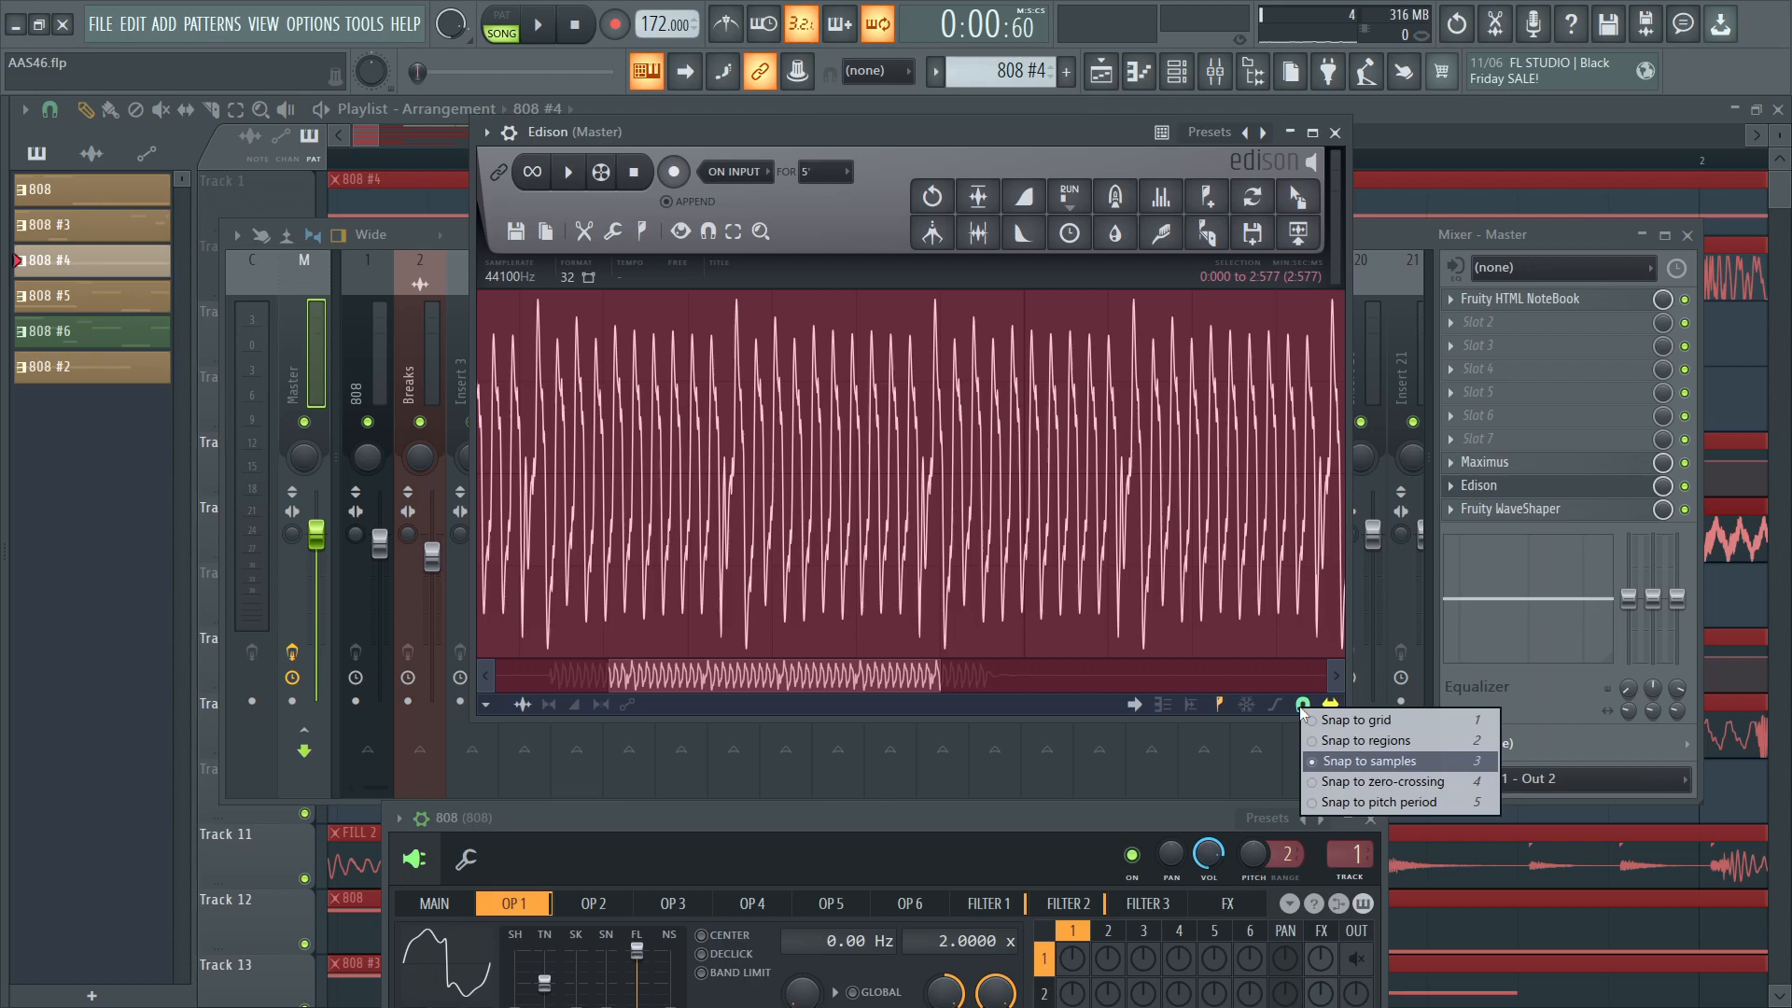
mouse_move(1352, 765)
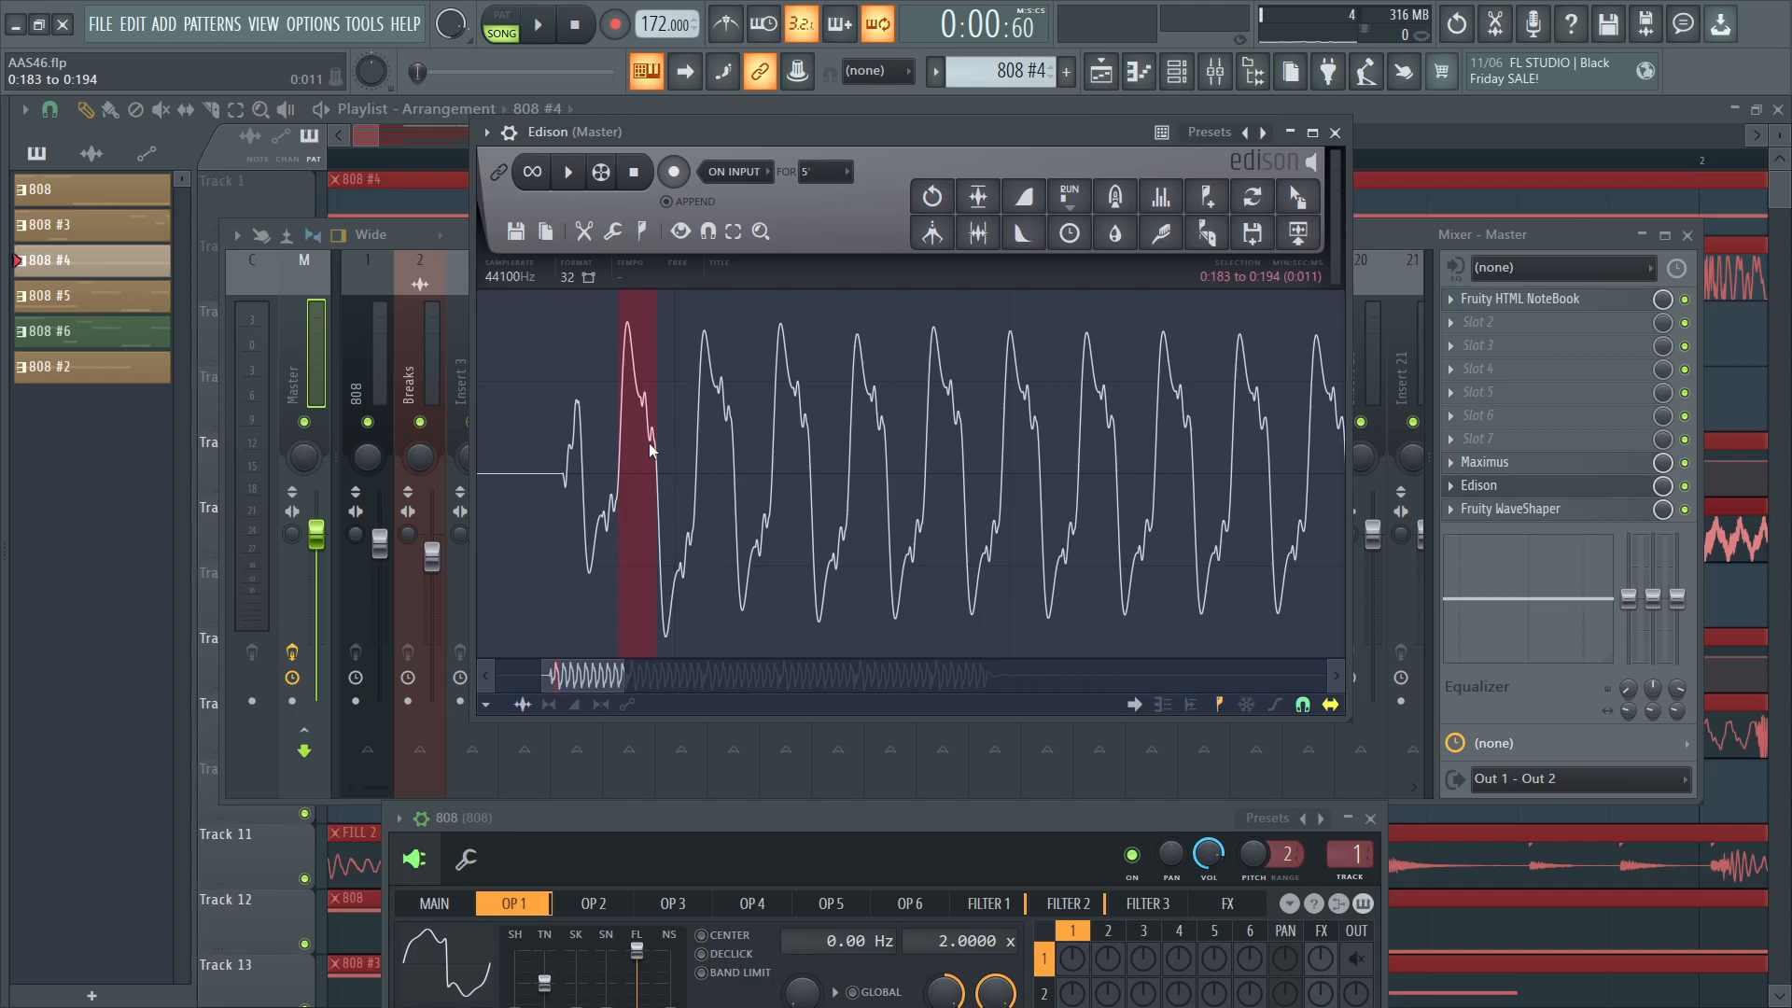
left_click_drag(651, 450, 694, 450)
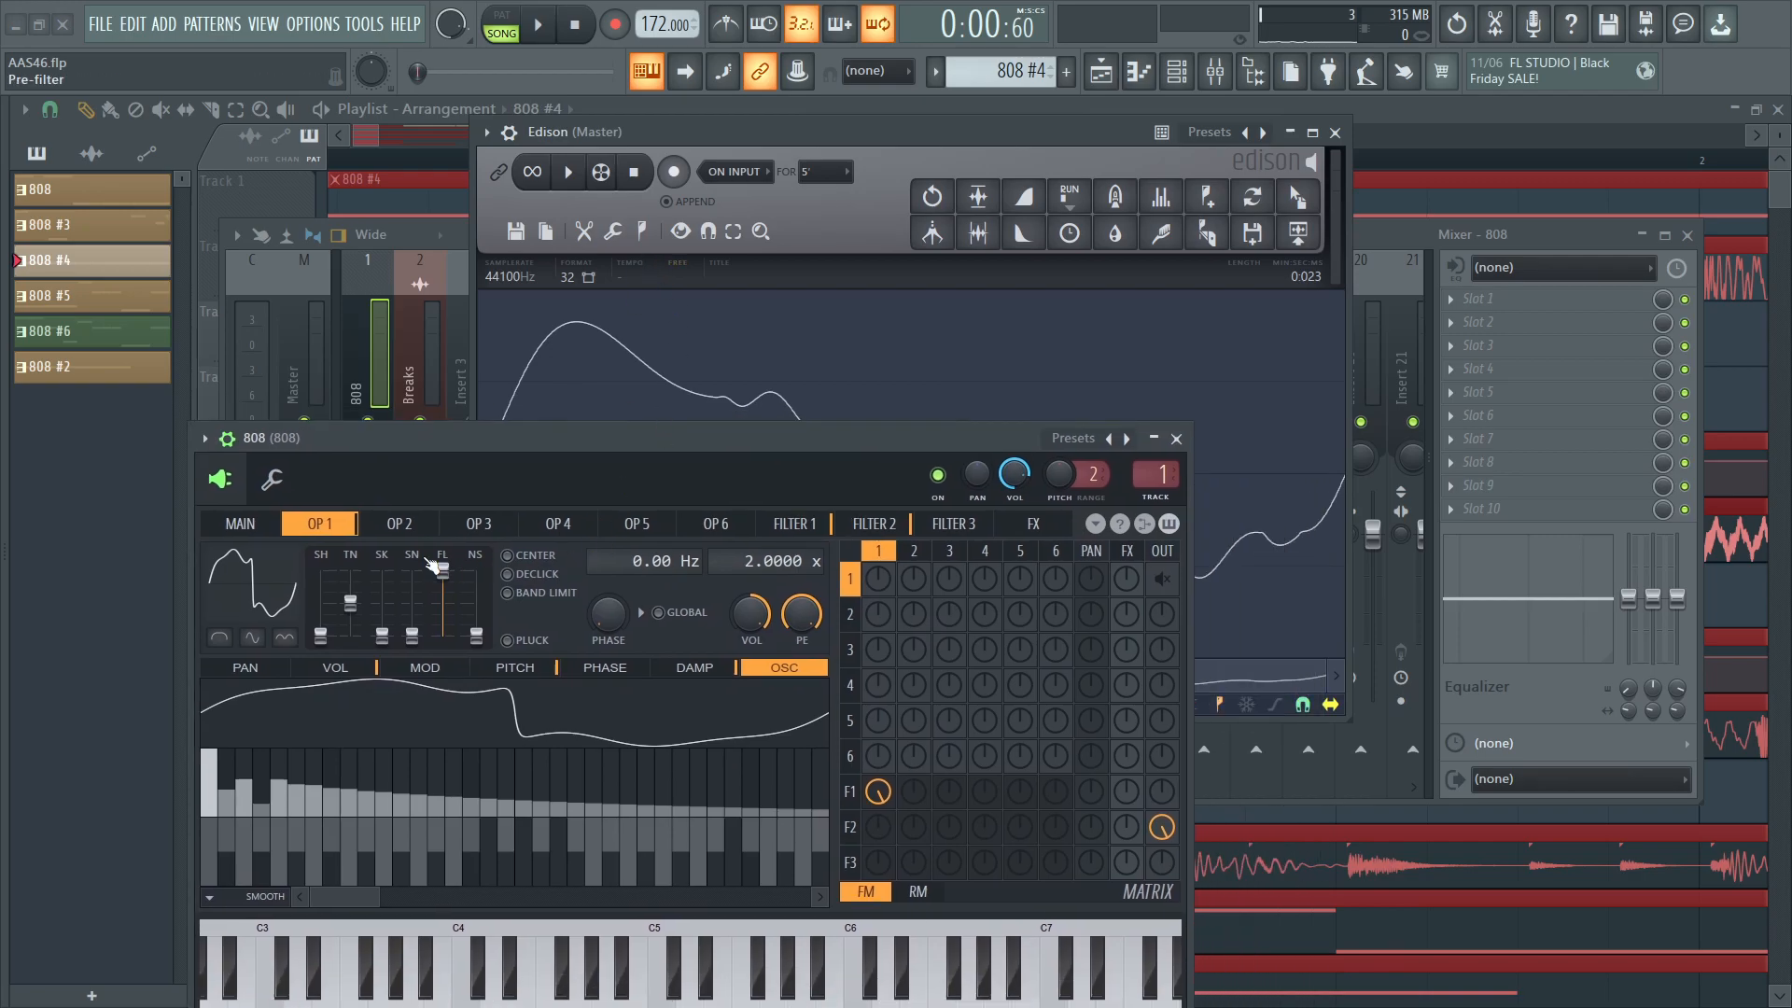
Inspect OP3's volume and pitch envelopes and retension the volume decay, previewing a note.
left_click(478, 523)
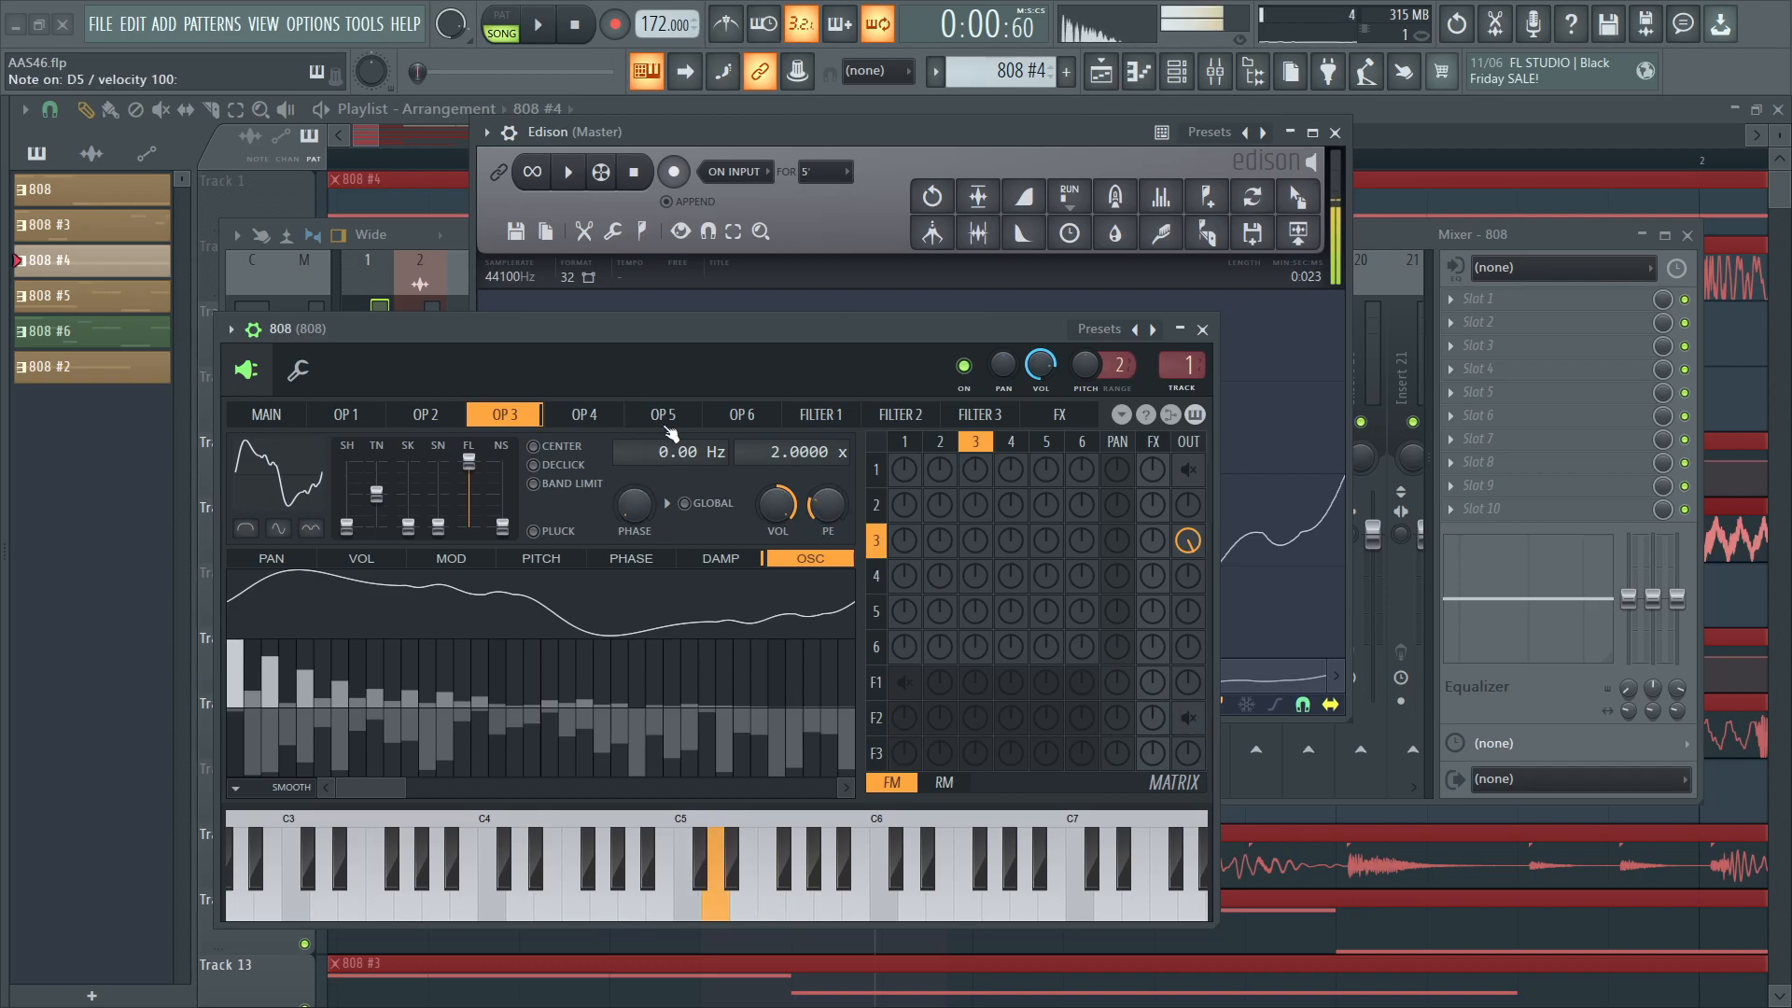
left_click(343, 414)
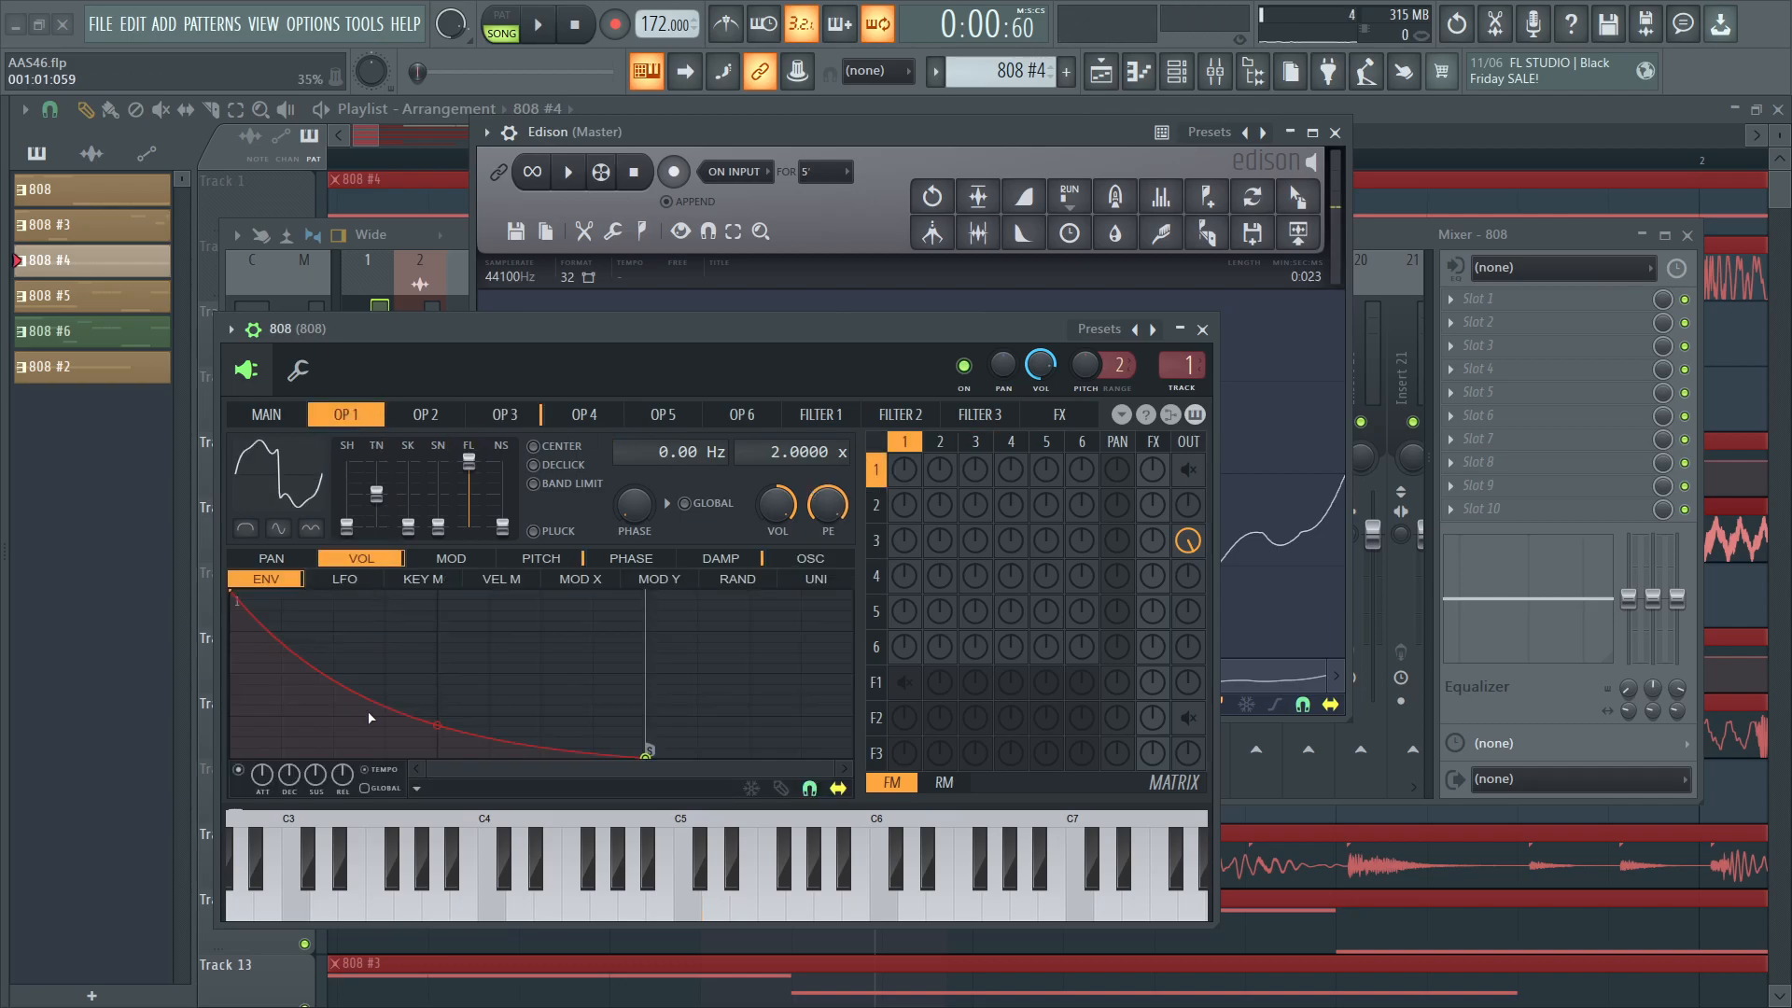
right_click(370, 717)
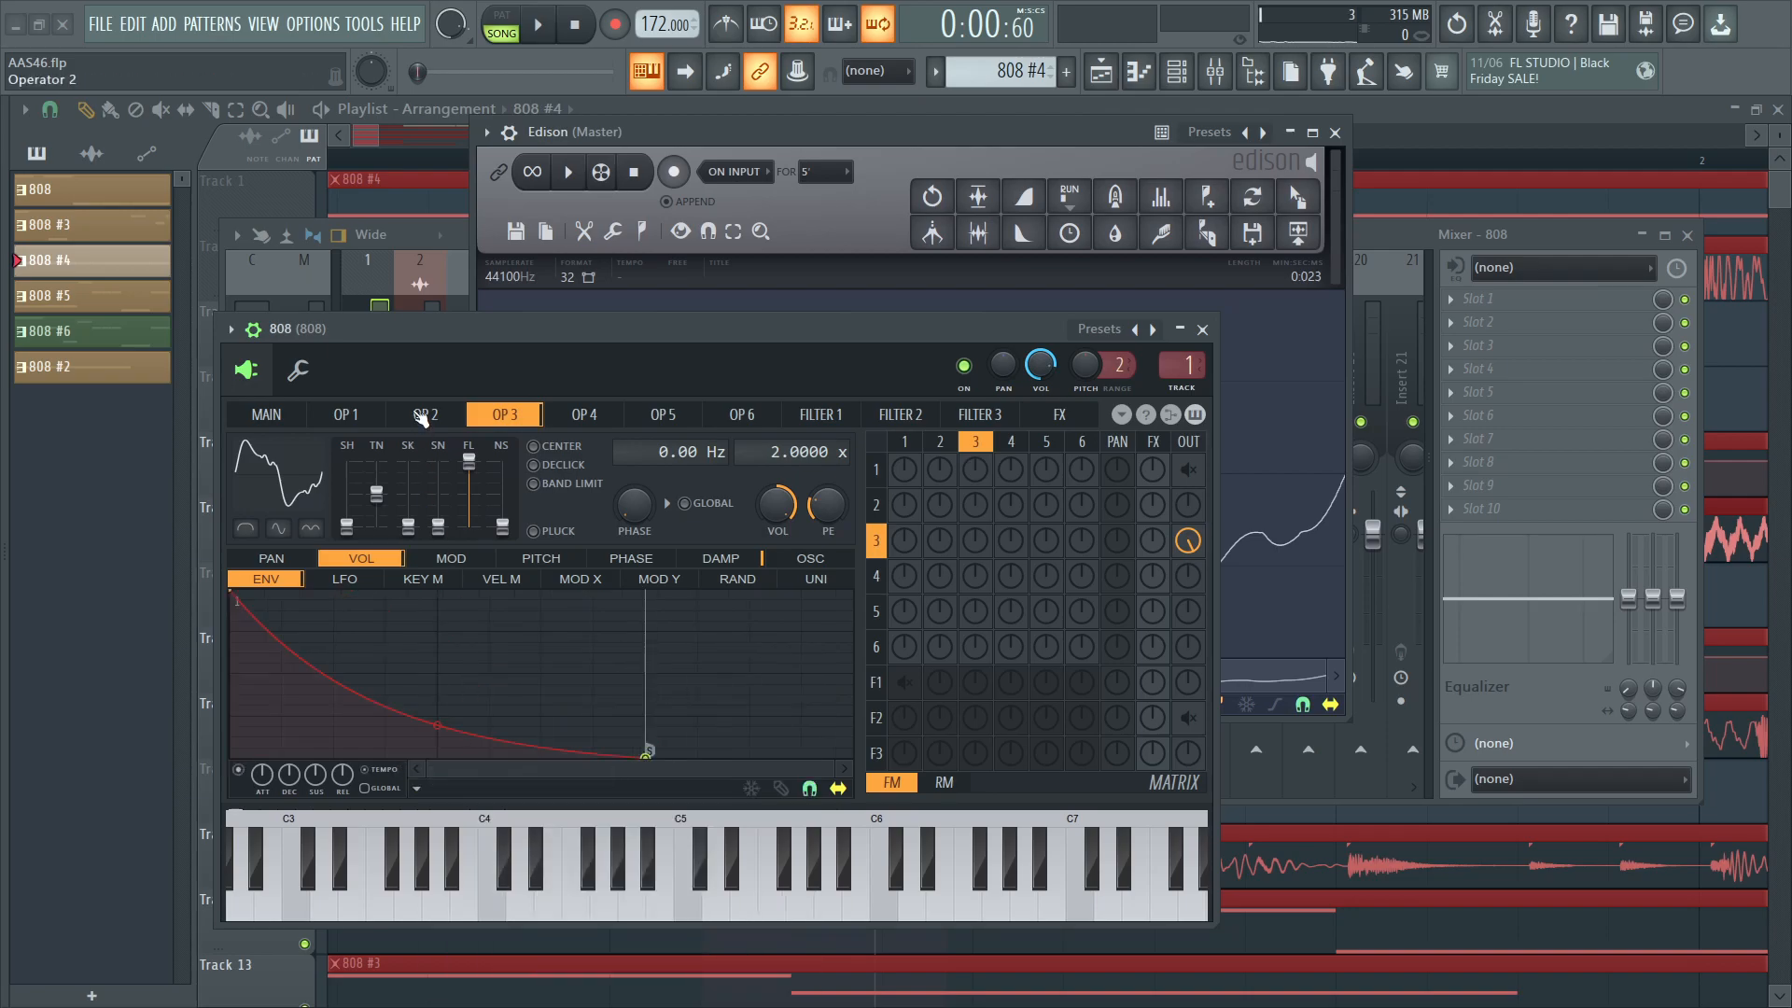
left_click(344, 414)
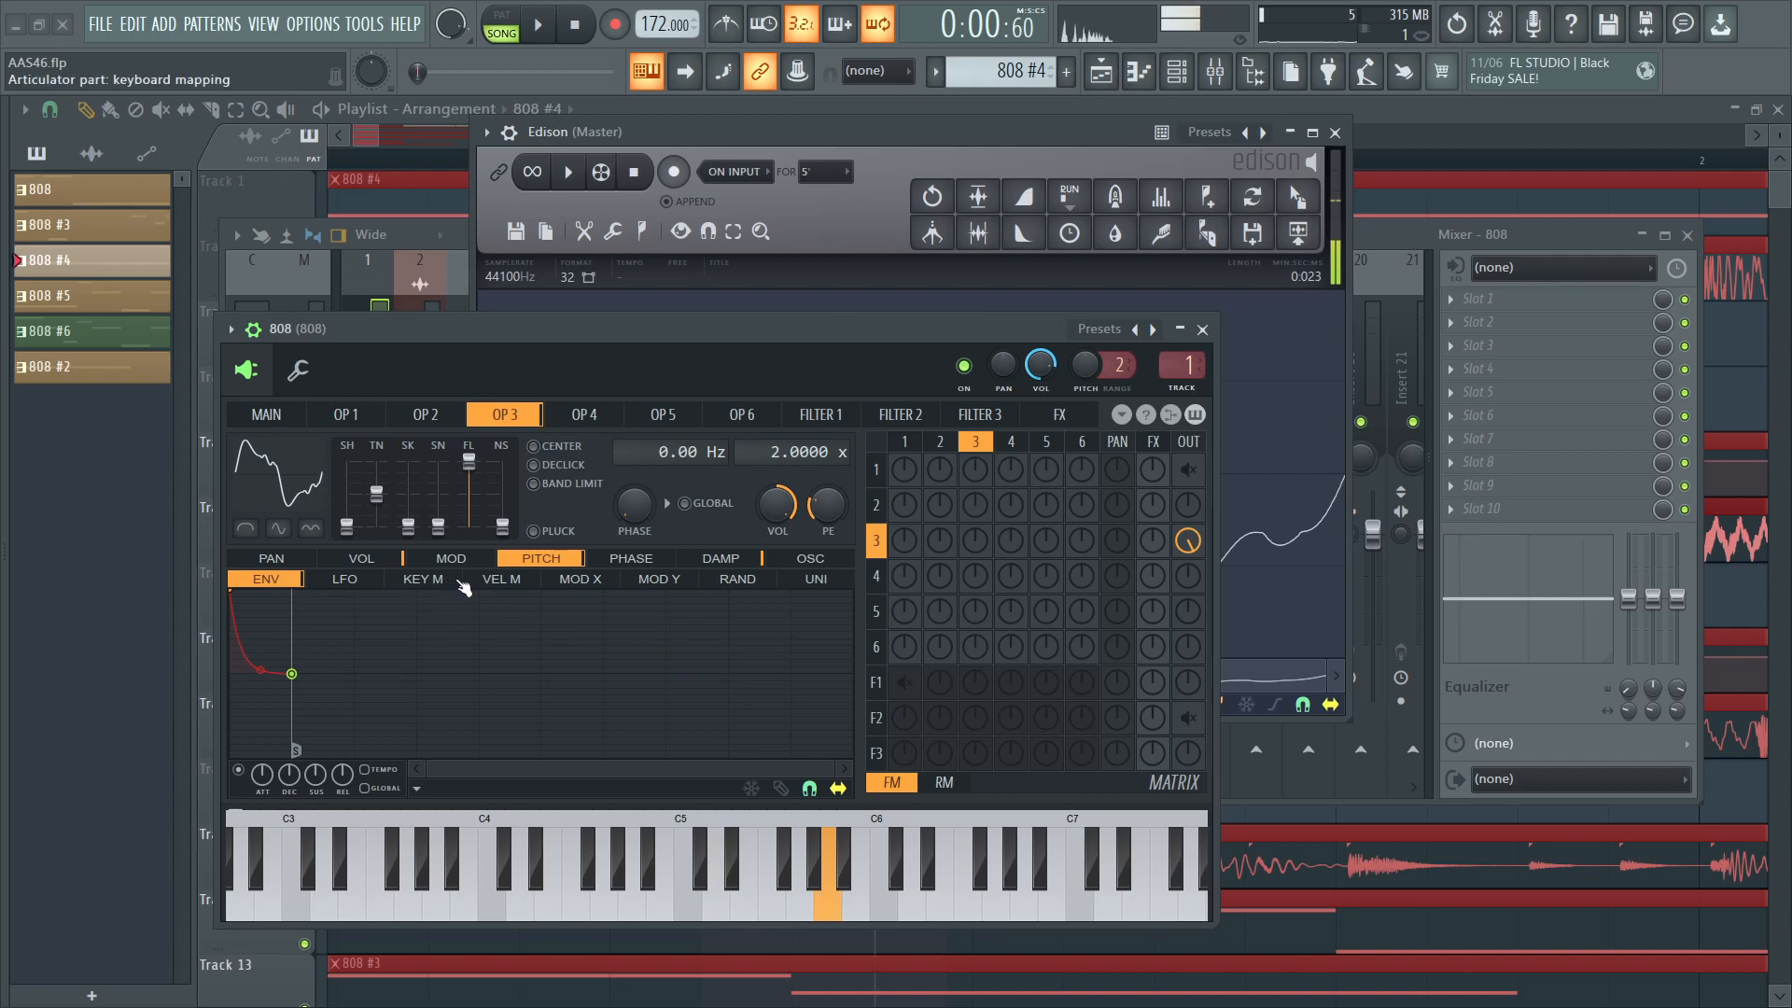
left_click(714, 868)
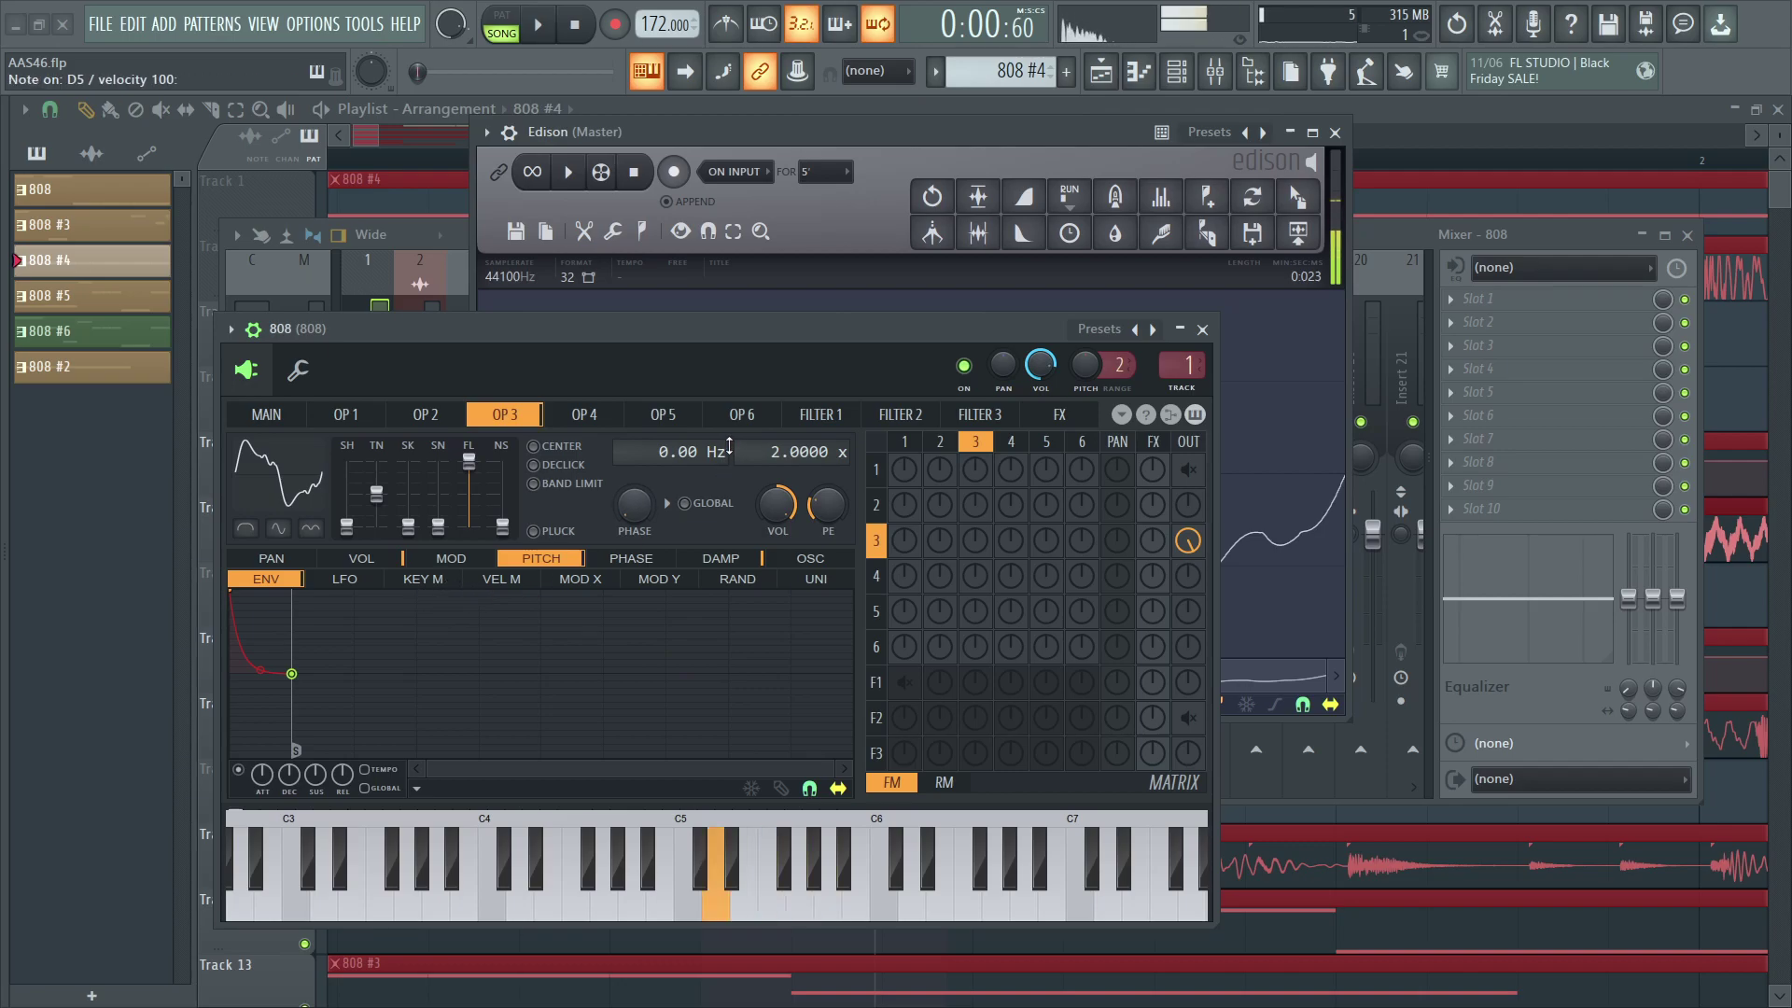
left_click(358, 558)
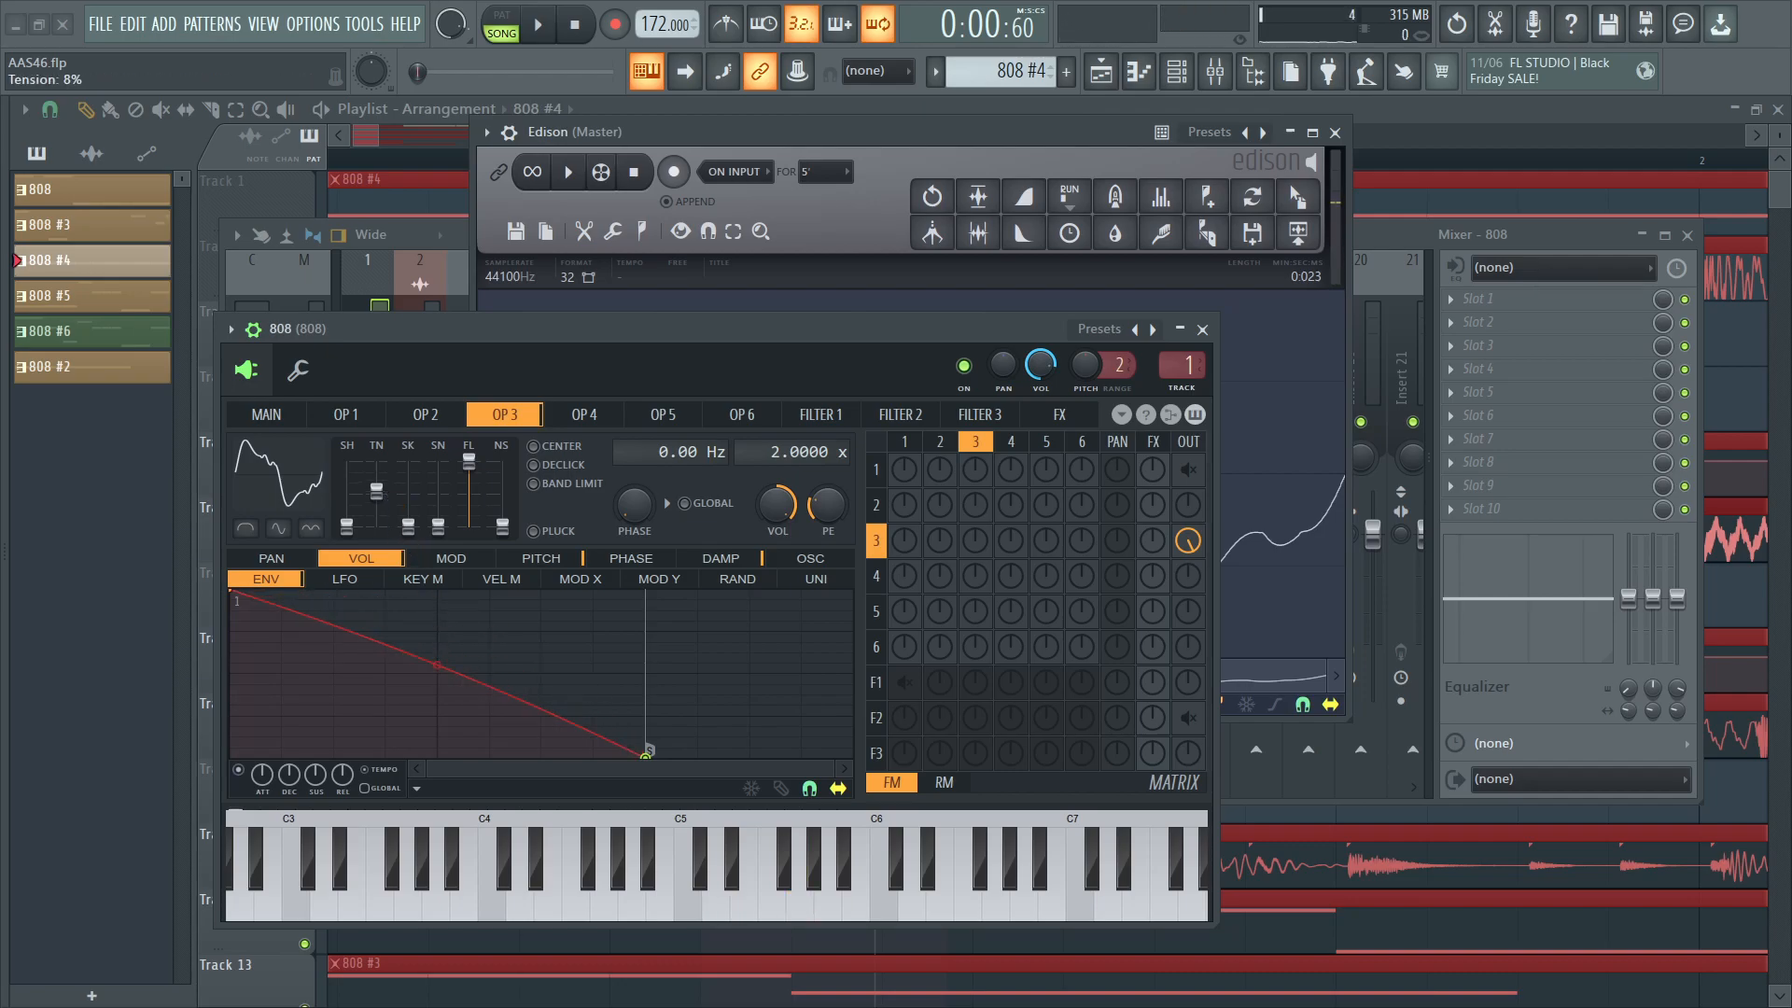
Move OP3's shape sliders toward a squarer waveform.
left_click(800, 892)
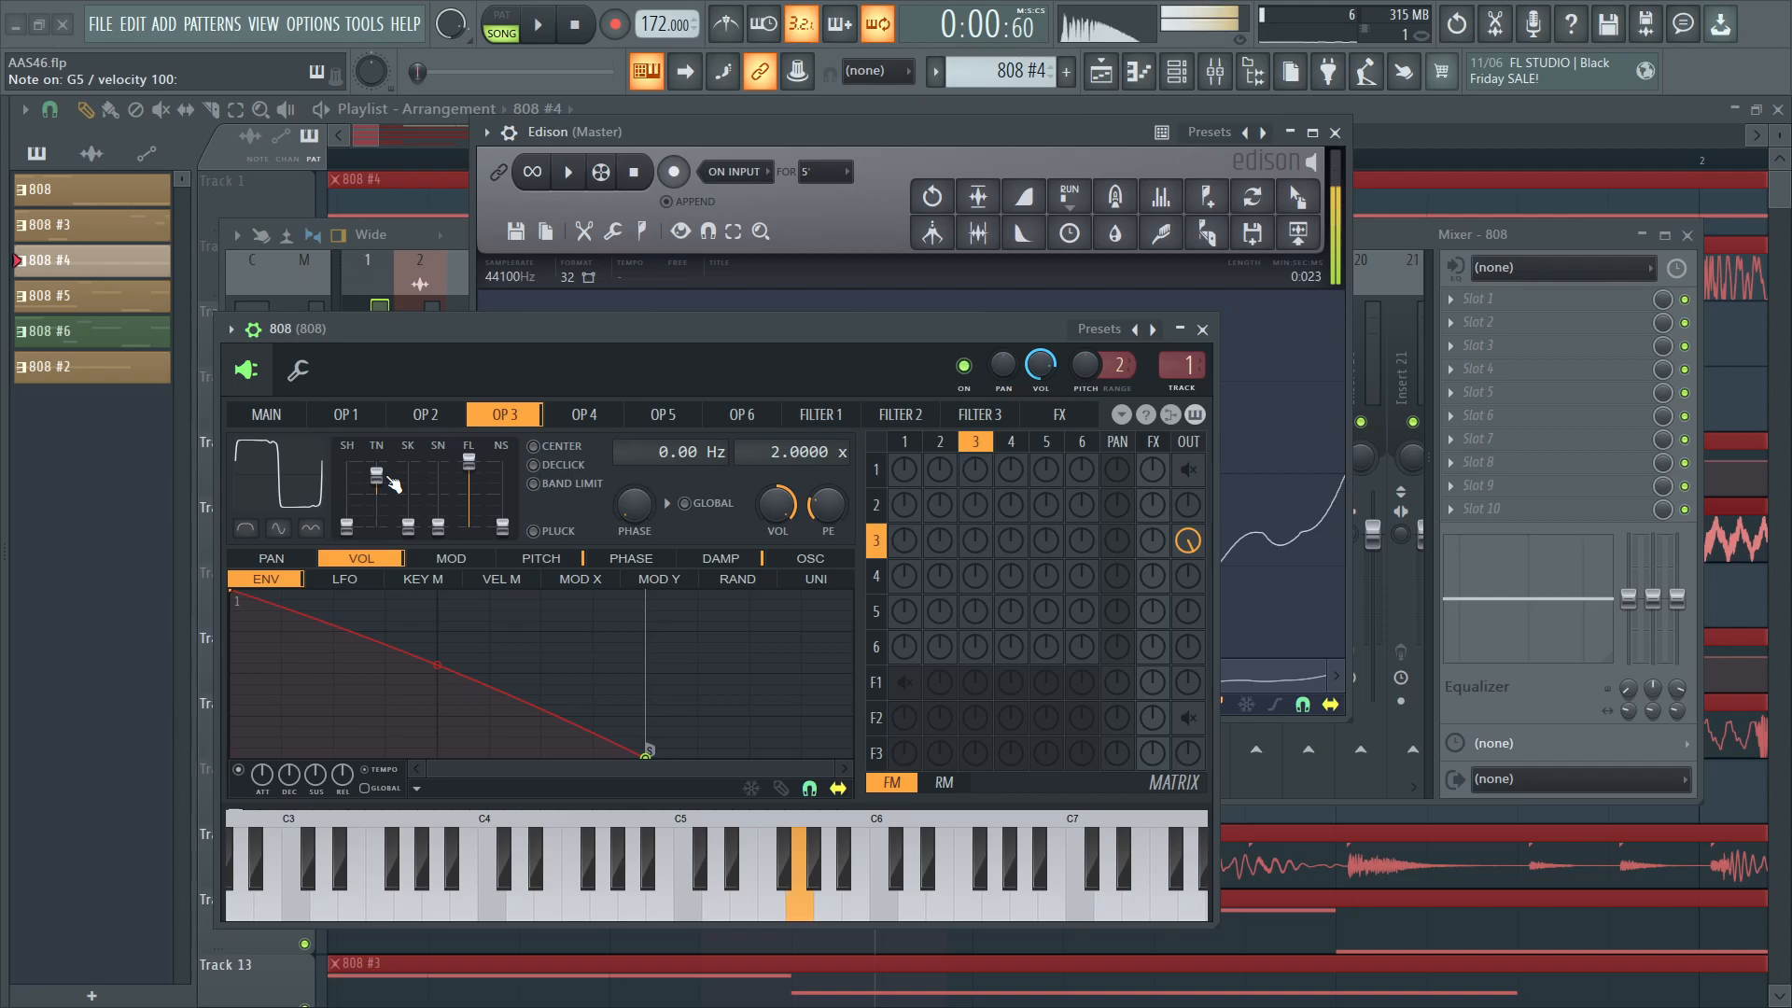
left_click(715, 892)
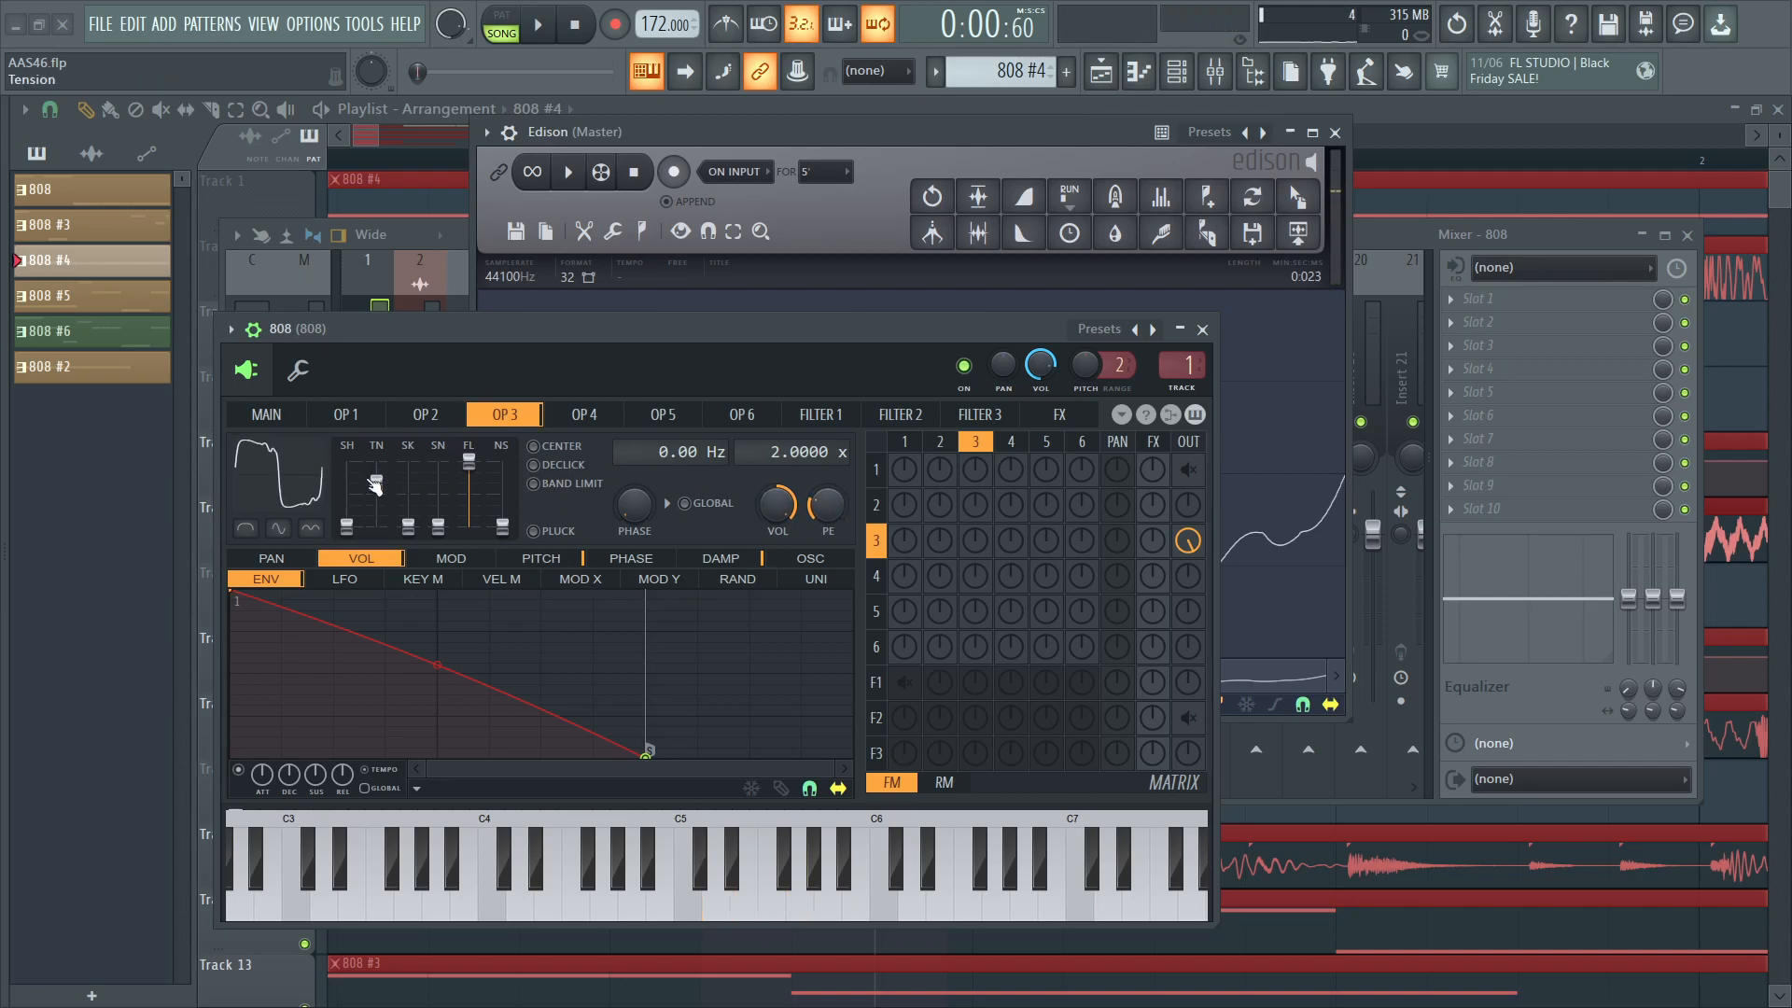
left_click(711, 879)
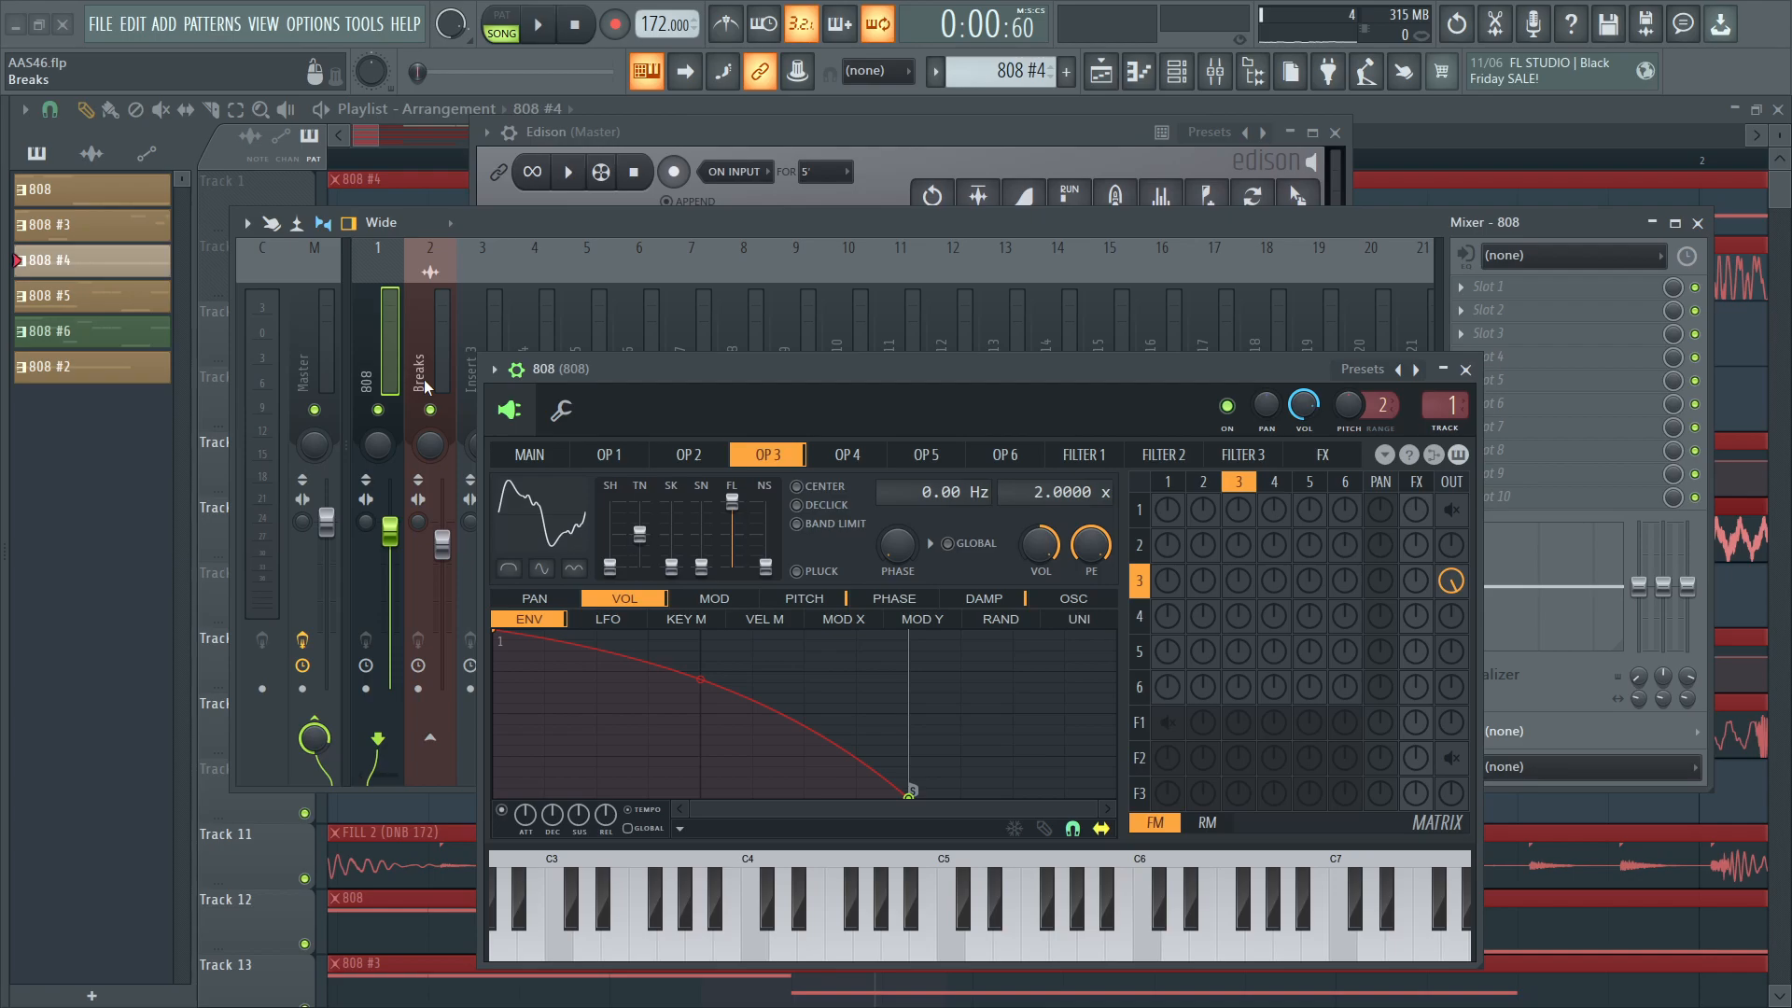
mouse_move(1323, 497)
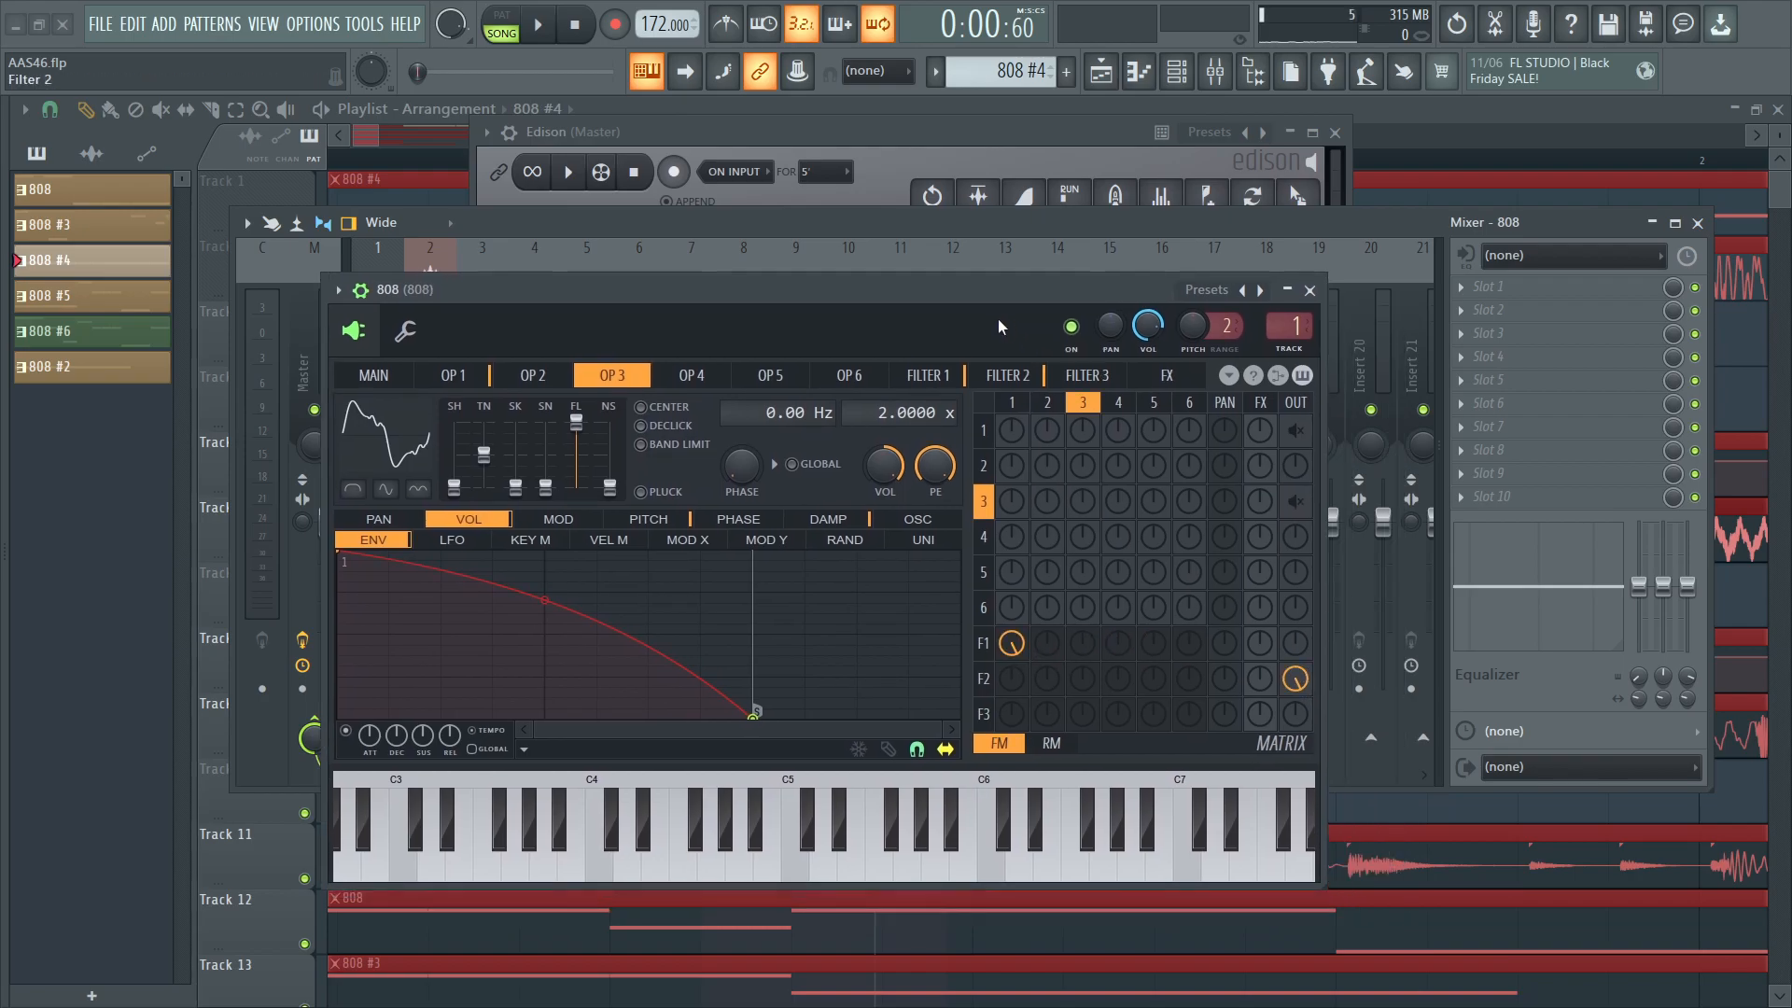
View Filter 1 and Filter 2 and play the song through them.
left_click(927, 375)
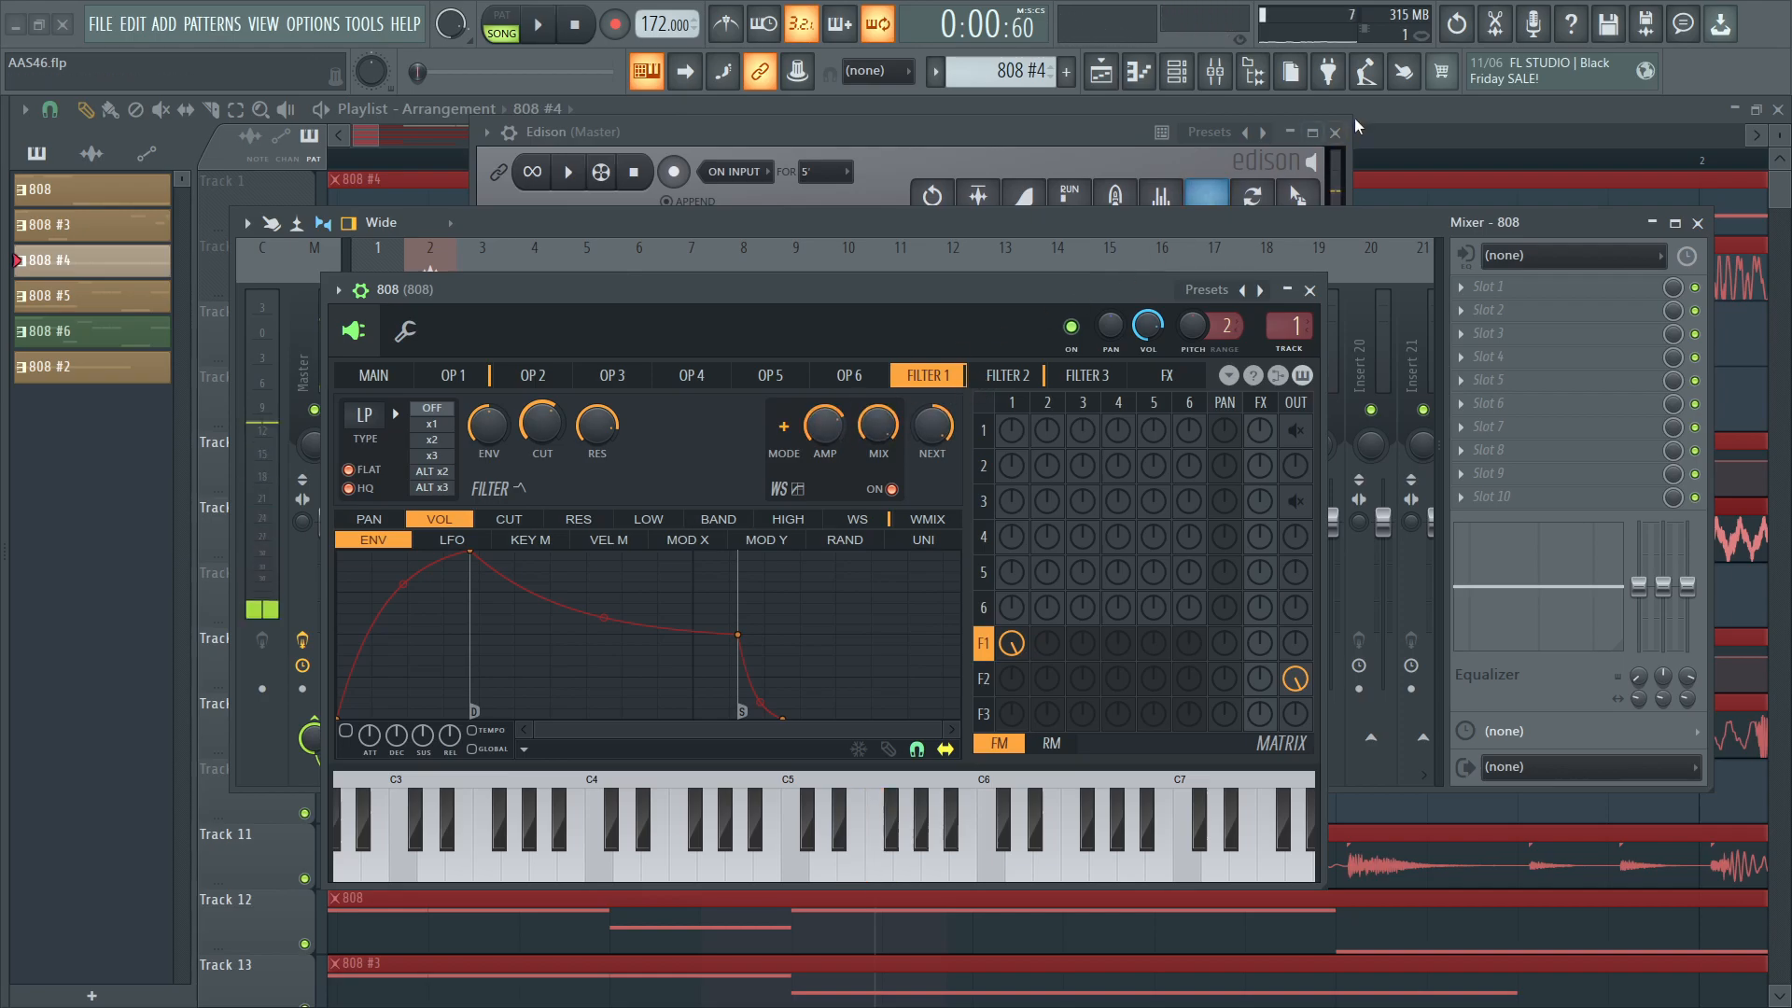
left_click(1332, 130)
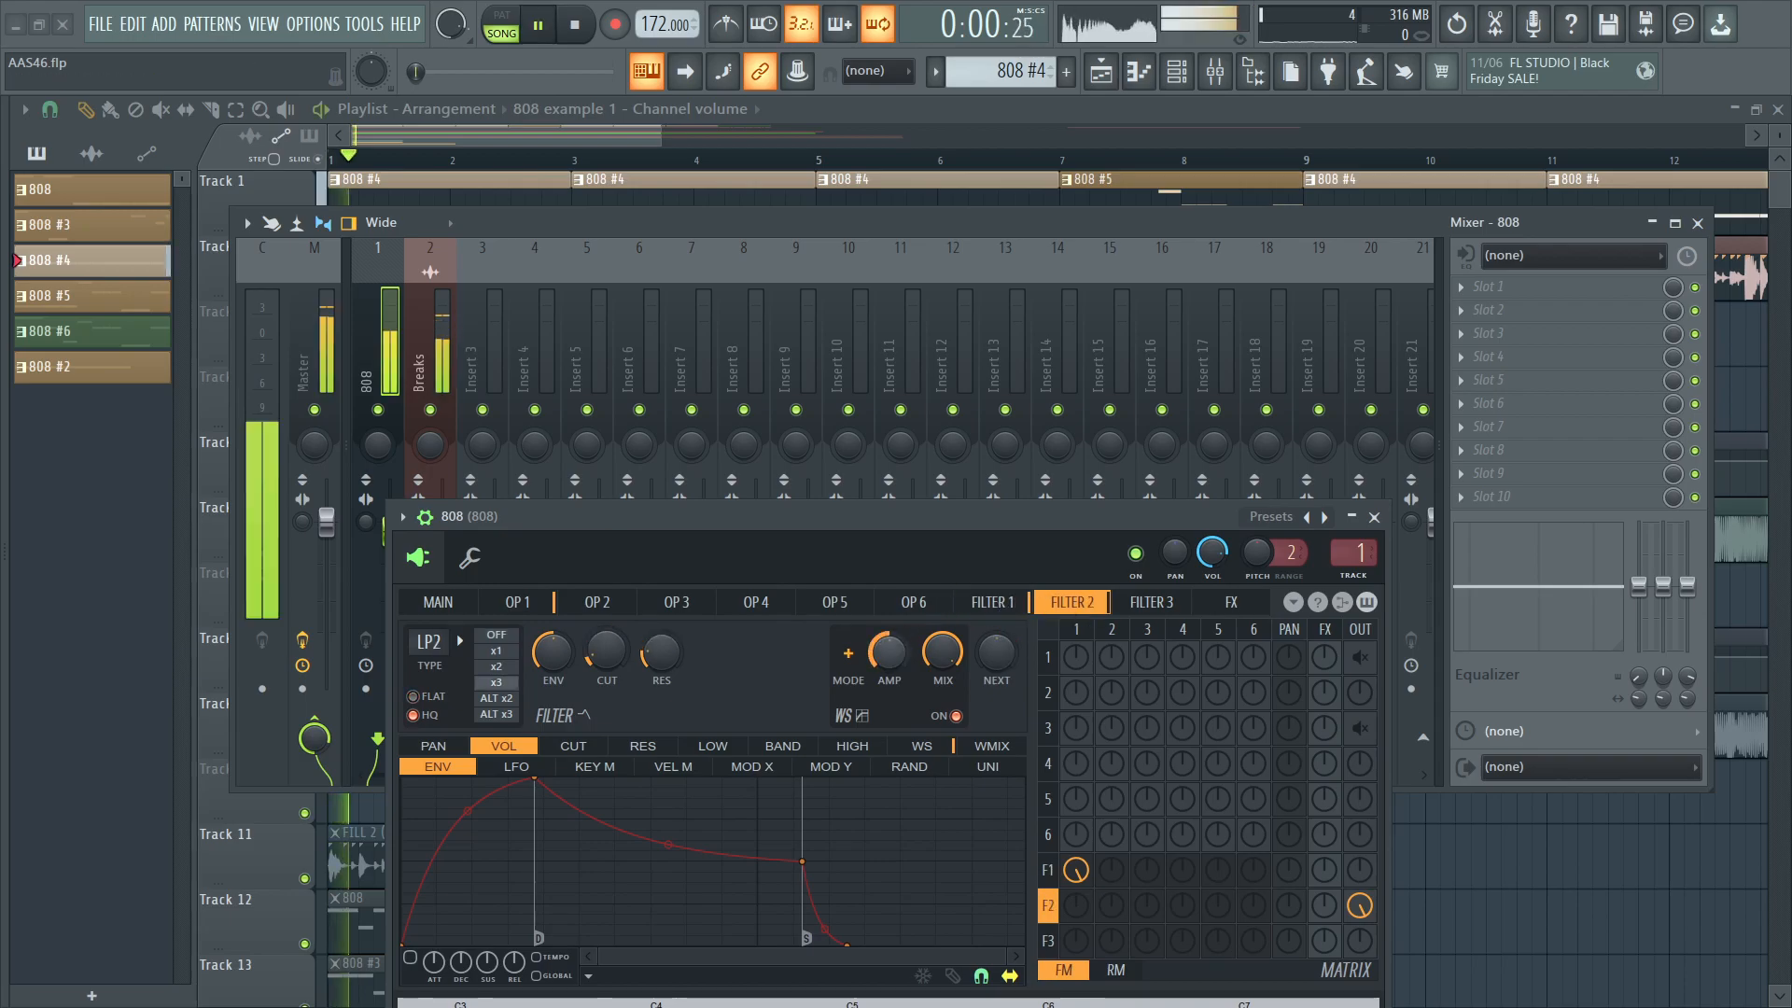
left_click(537, 22)
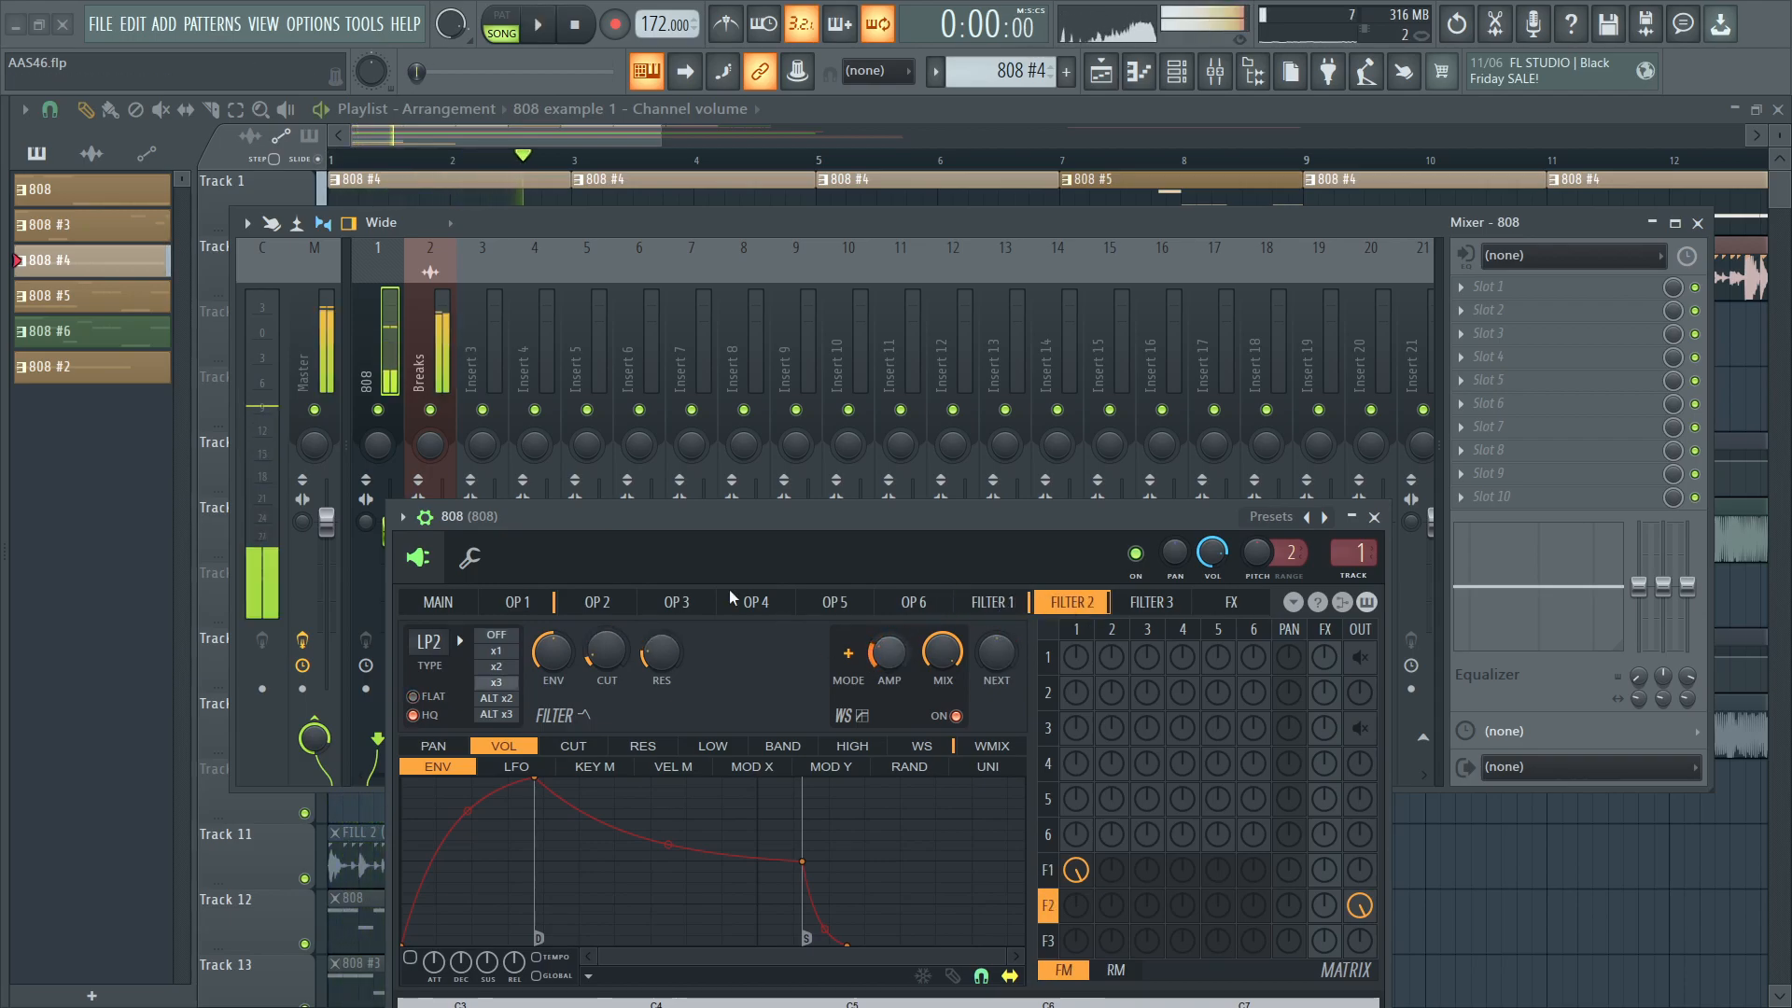
left_click(538, 22)
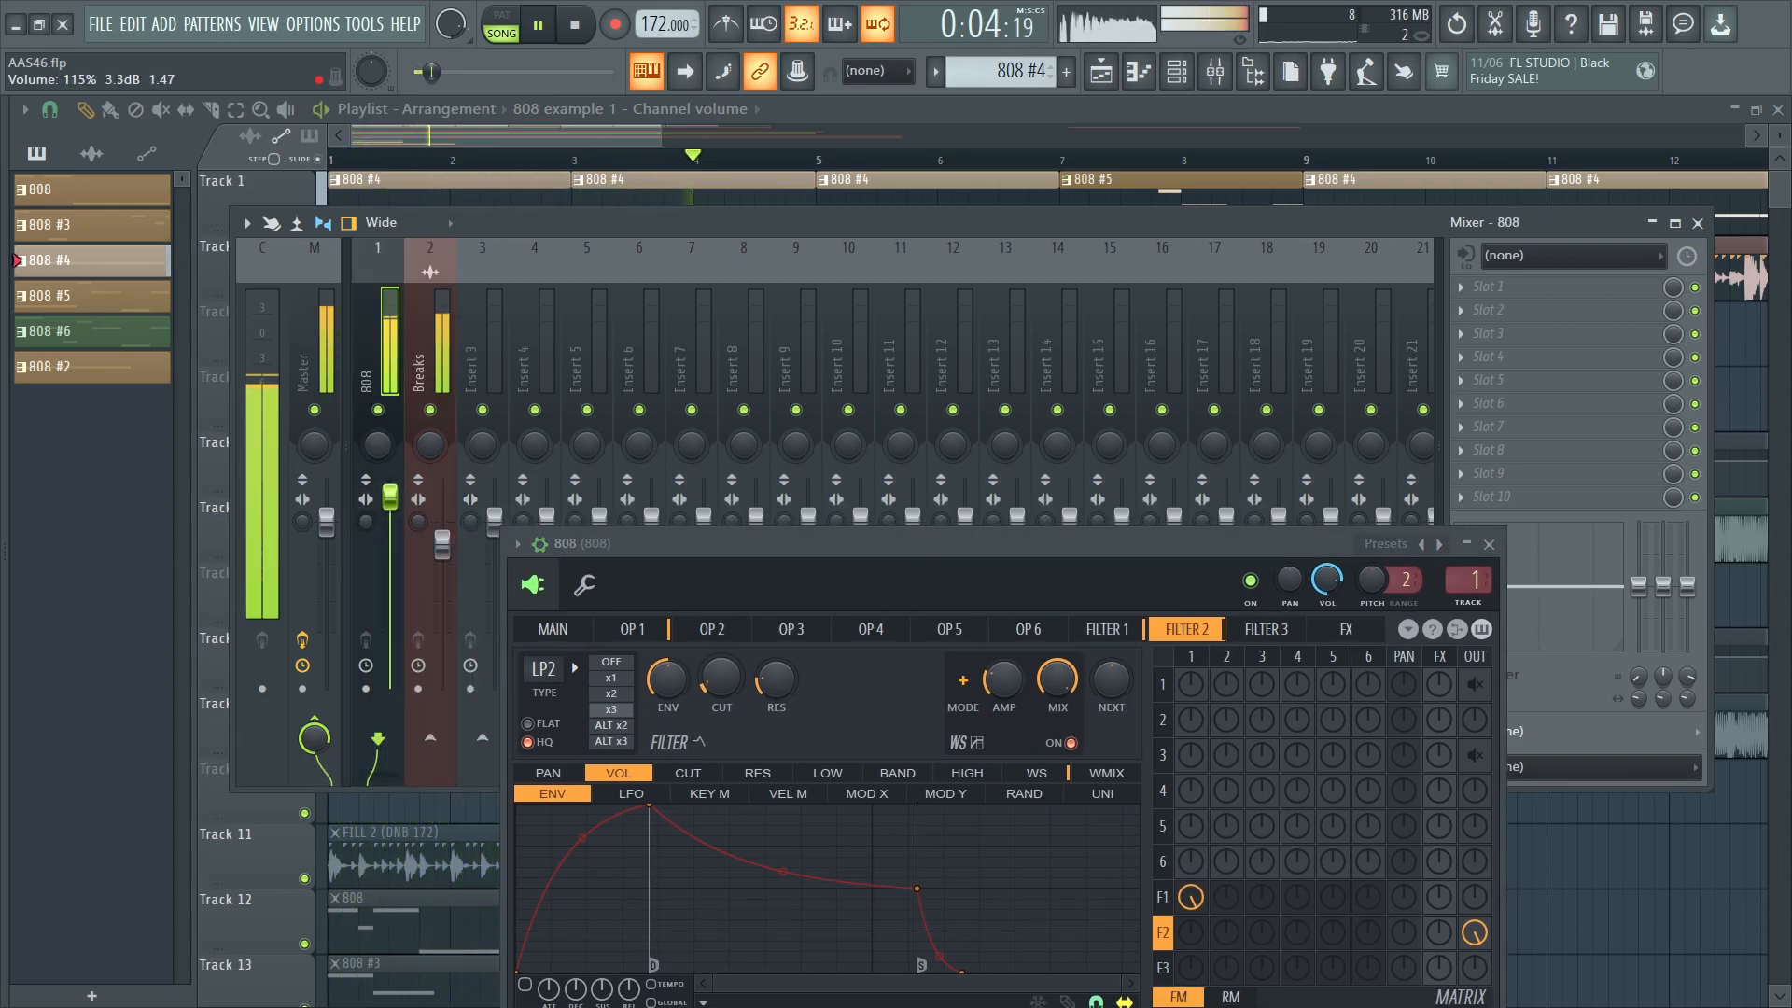
Close the mixer and bring up OP4, then the patch's Main page.
left_click(576, 24)
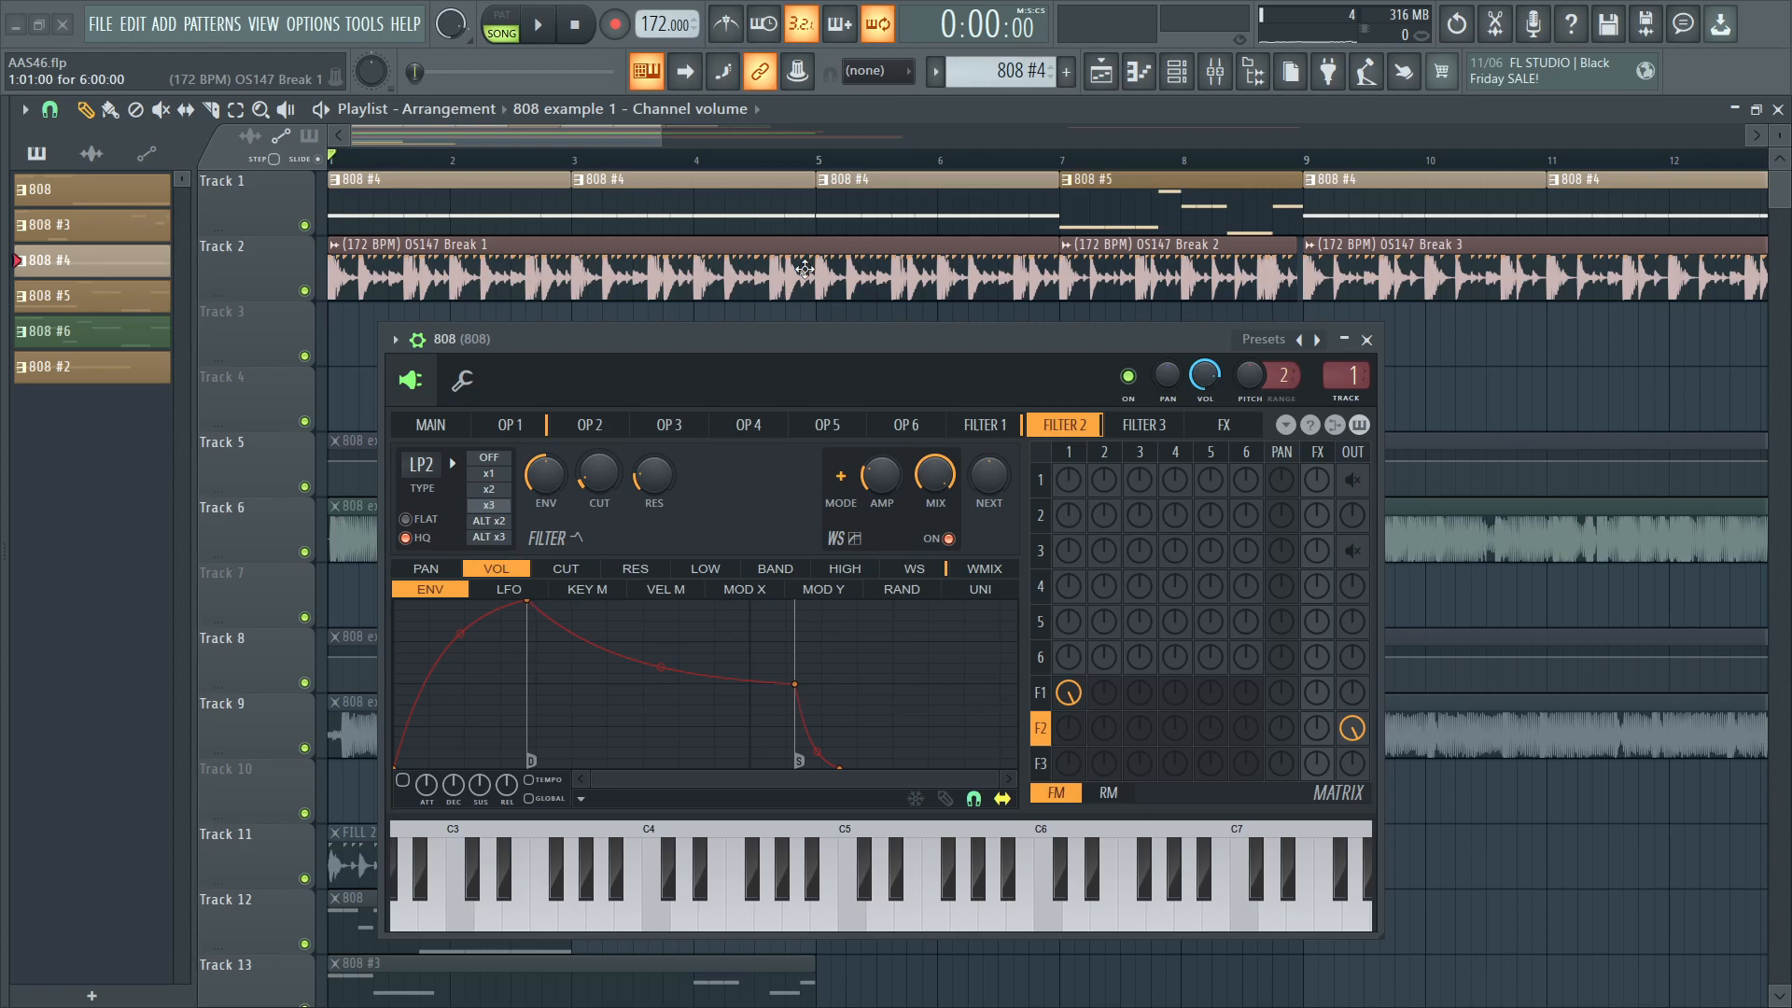
mouse_move(989, 423)
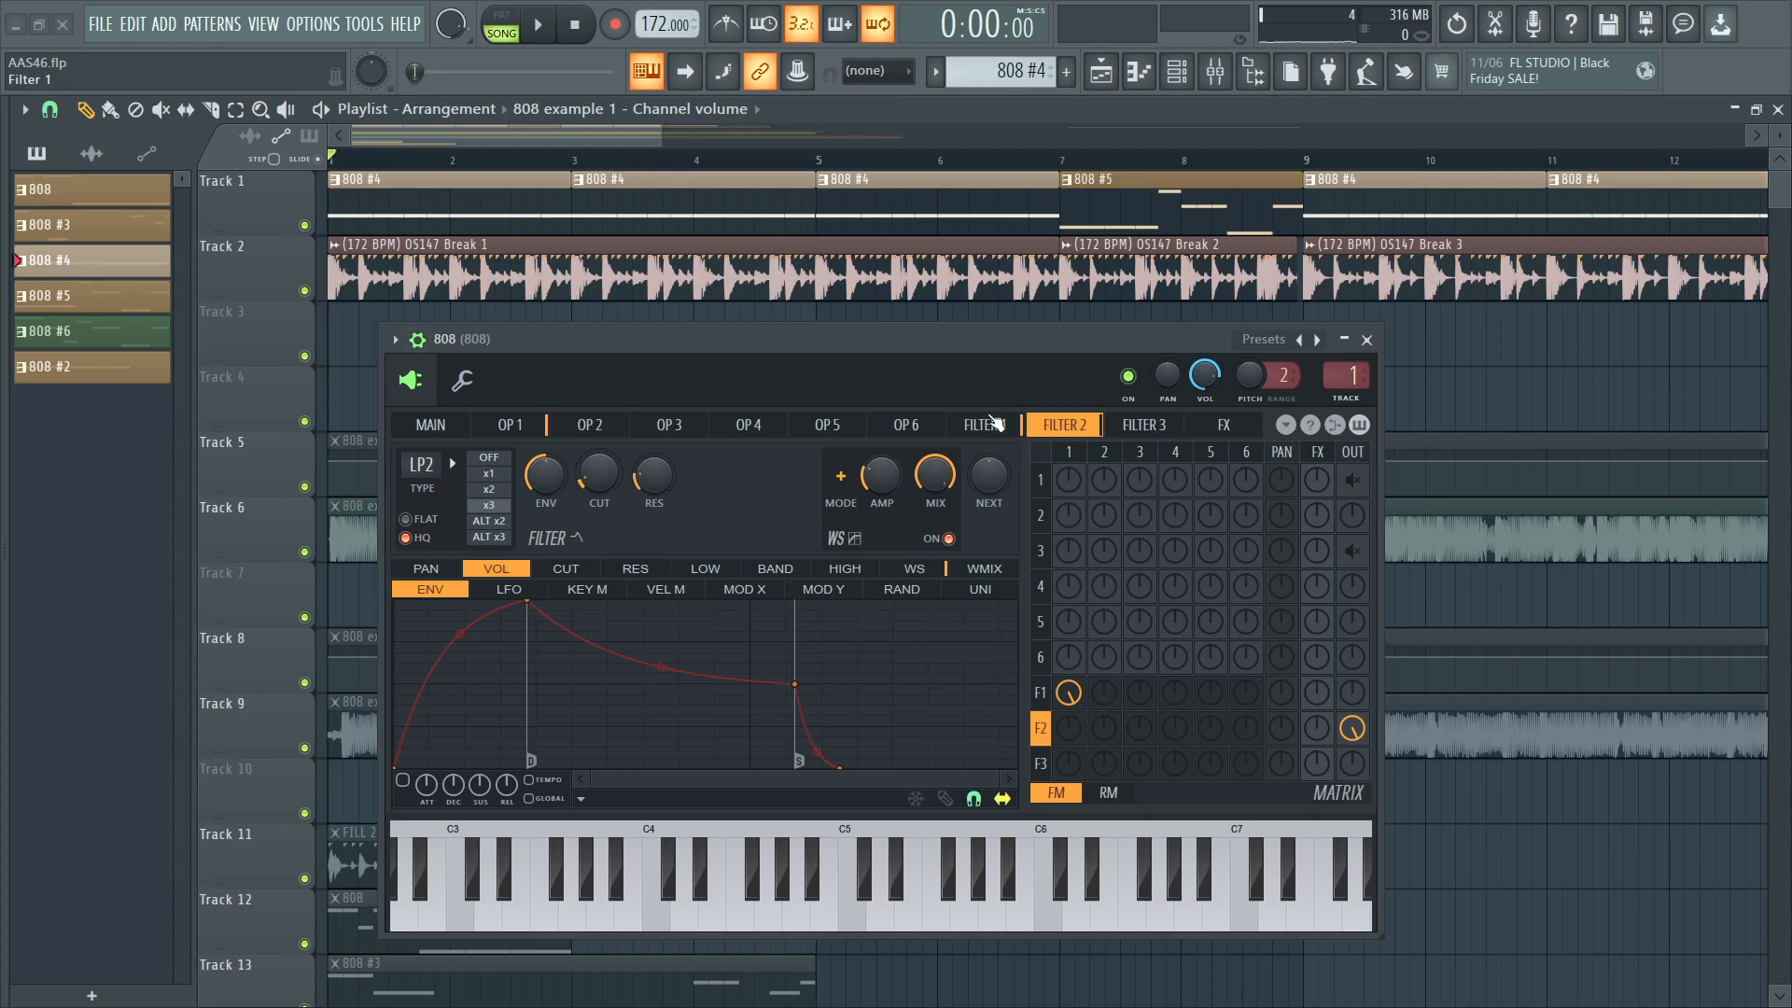
left_click(747, 424)
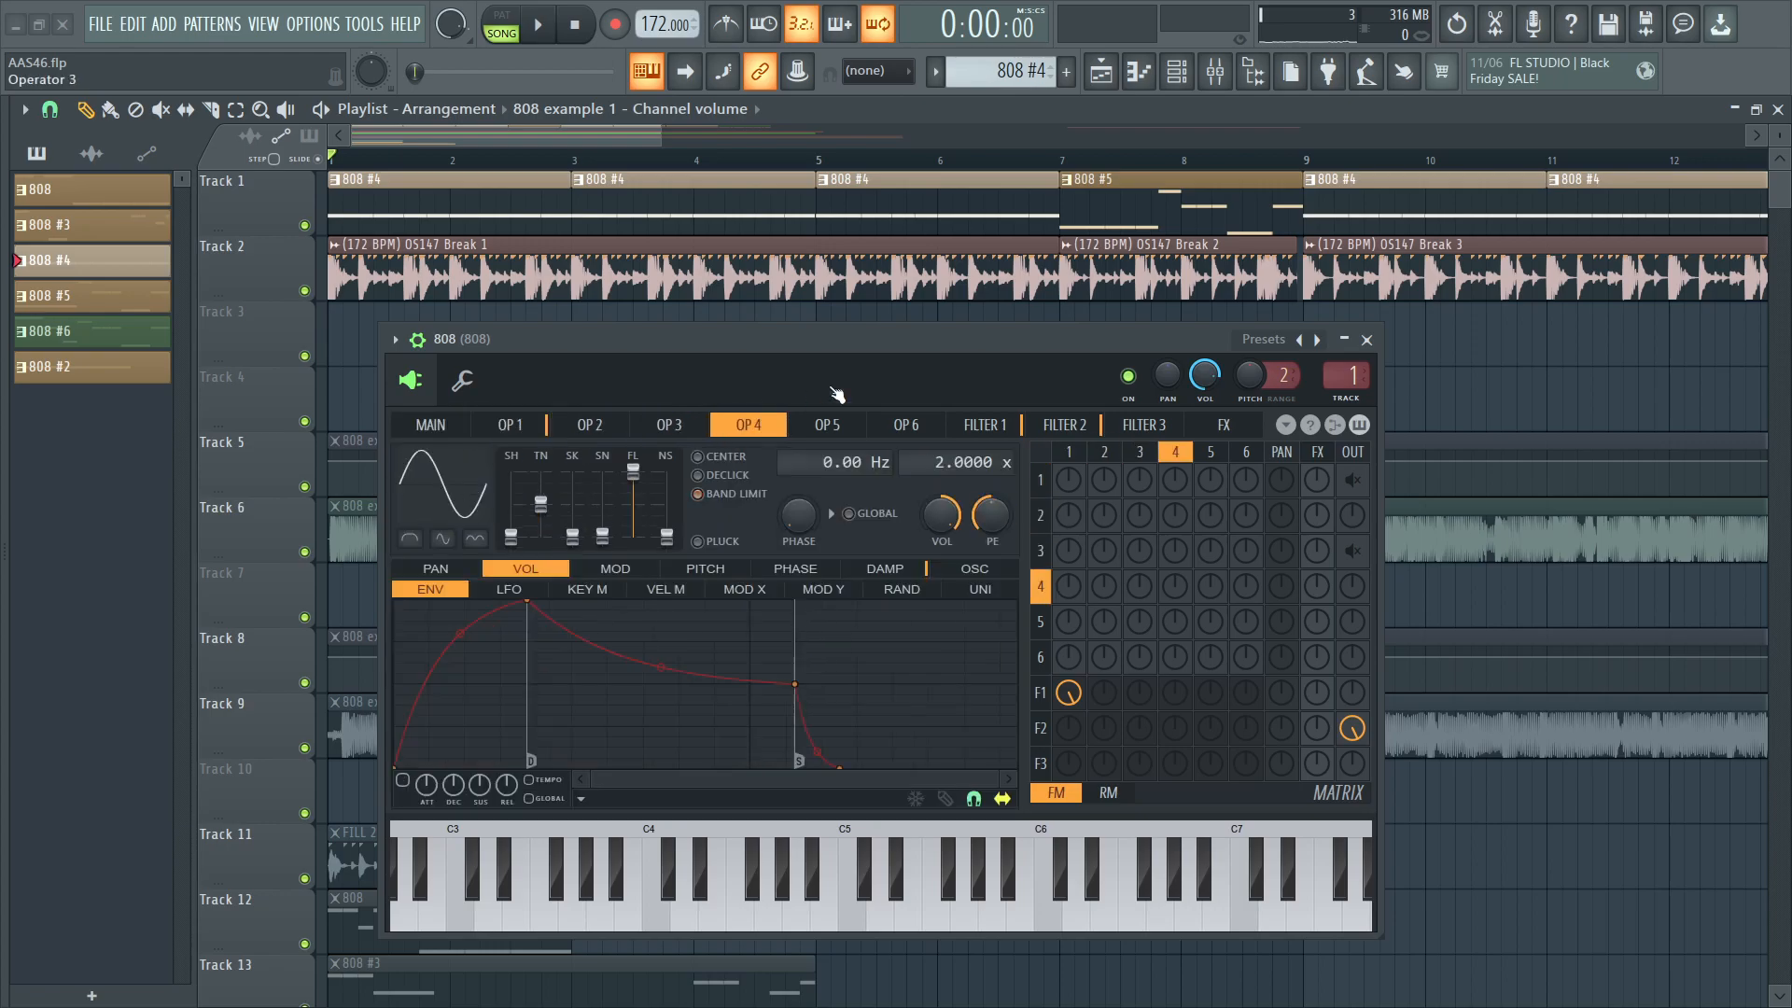
left_click(430, 423)
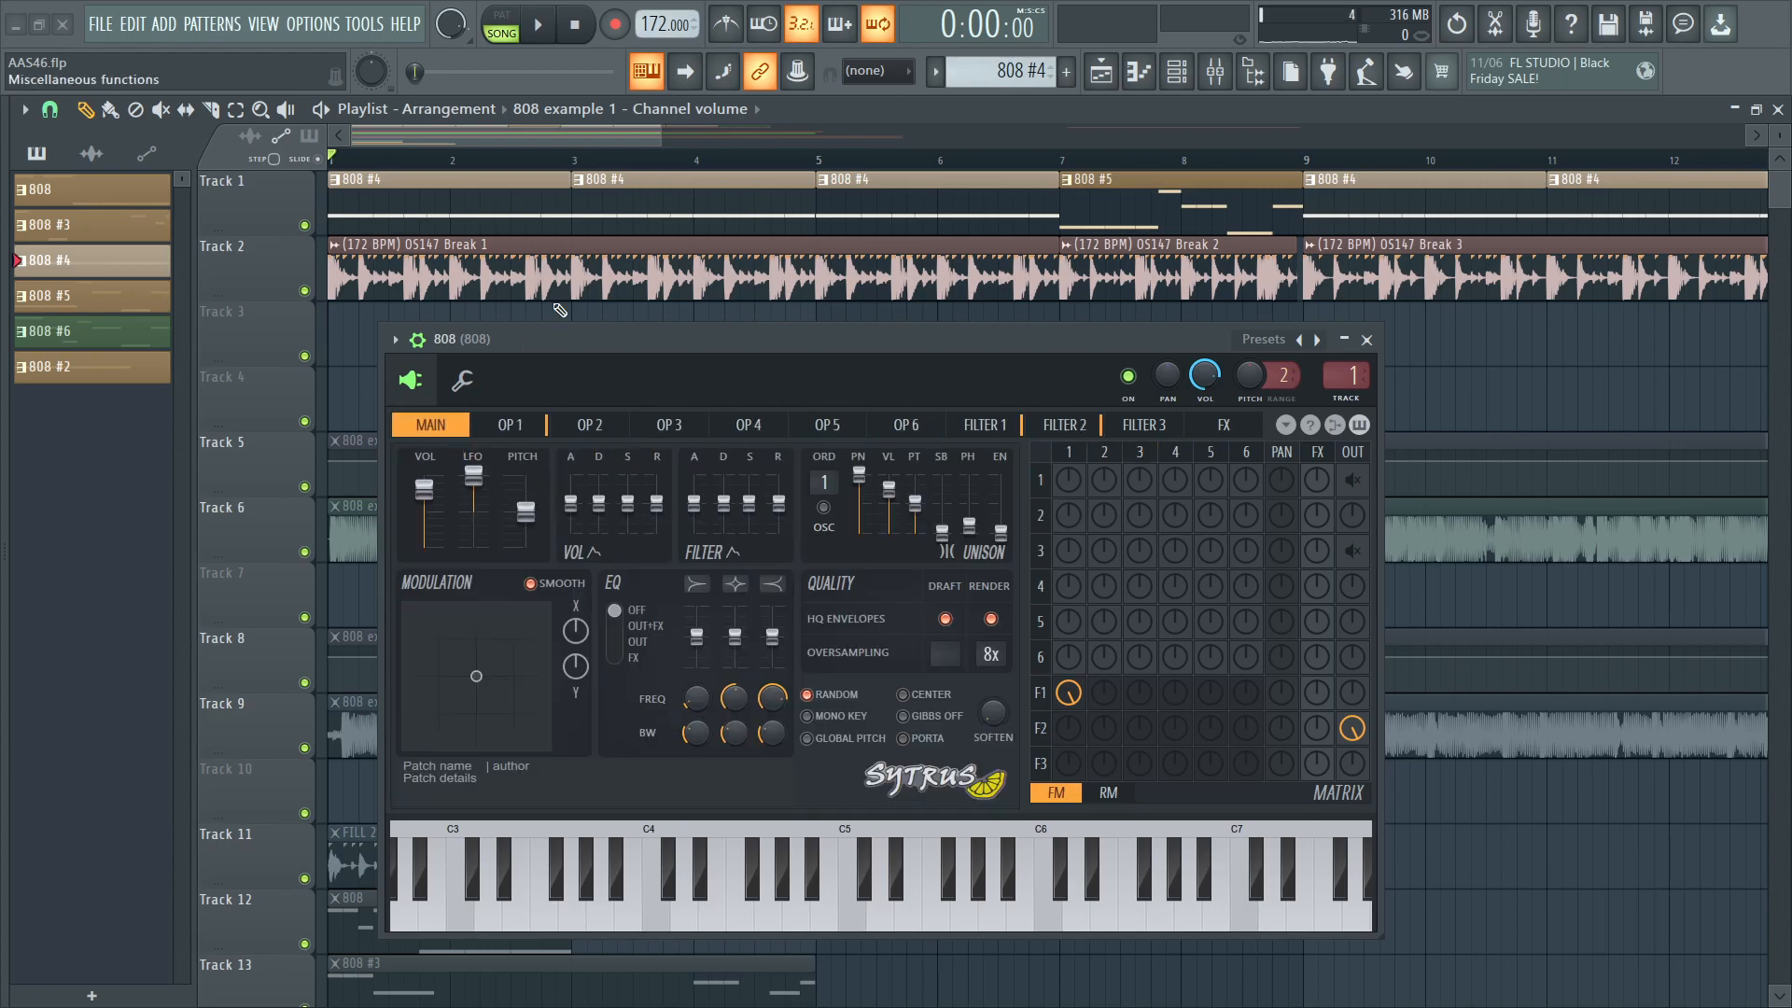